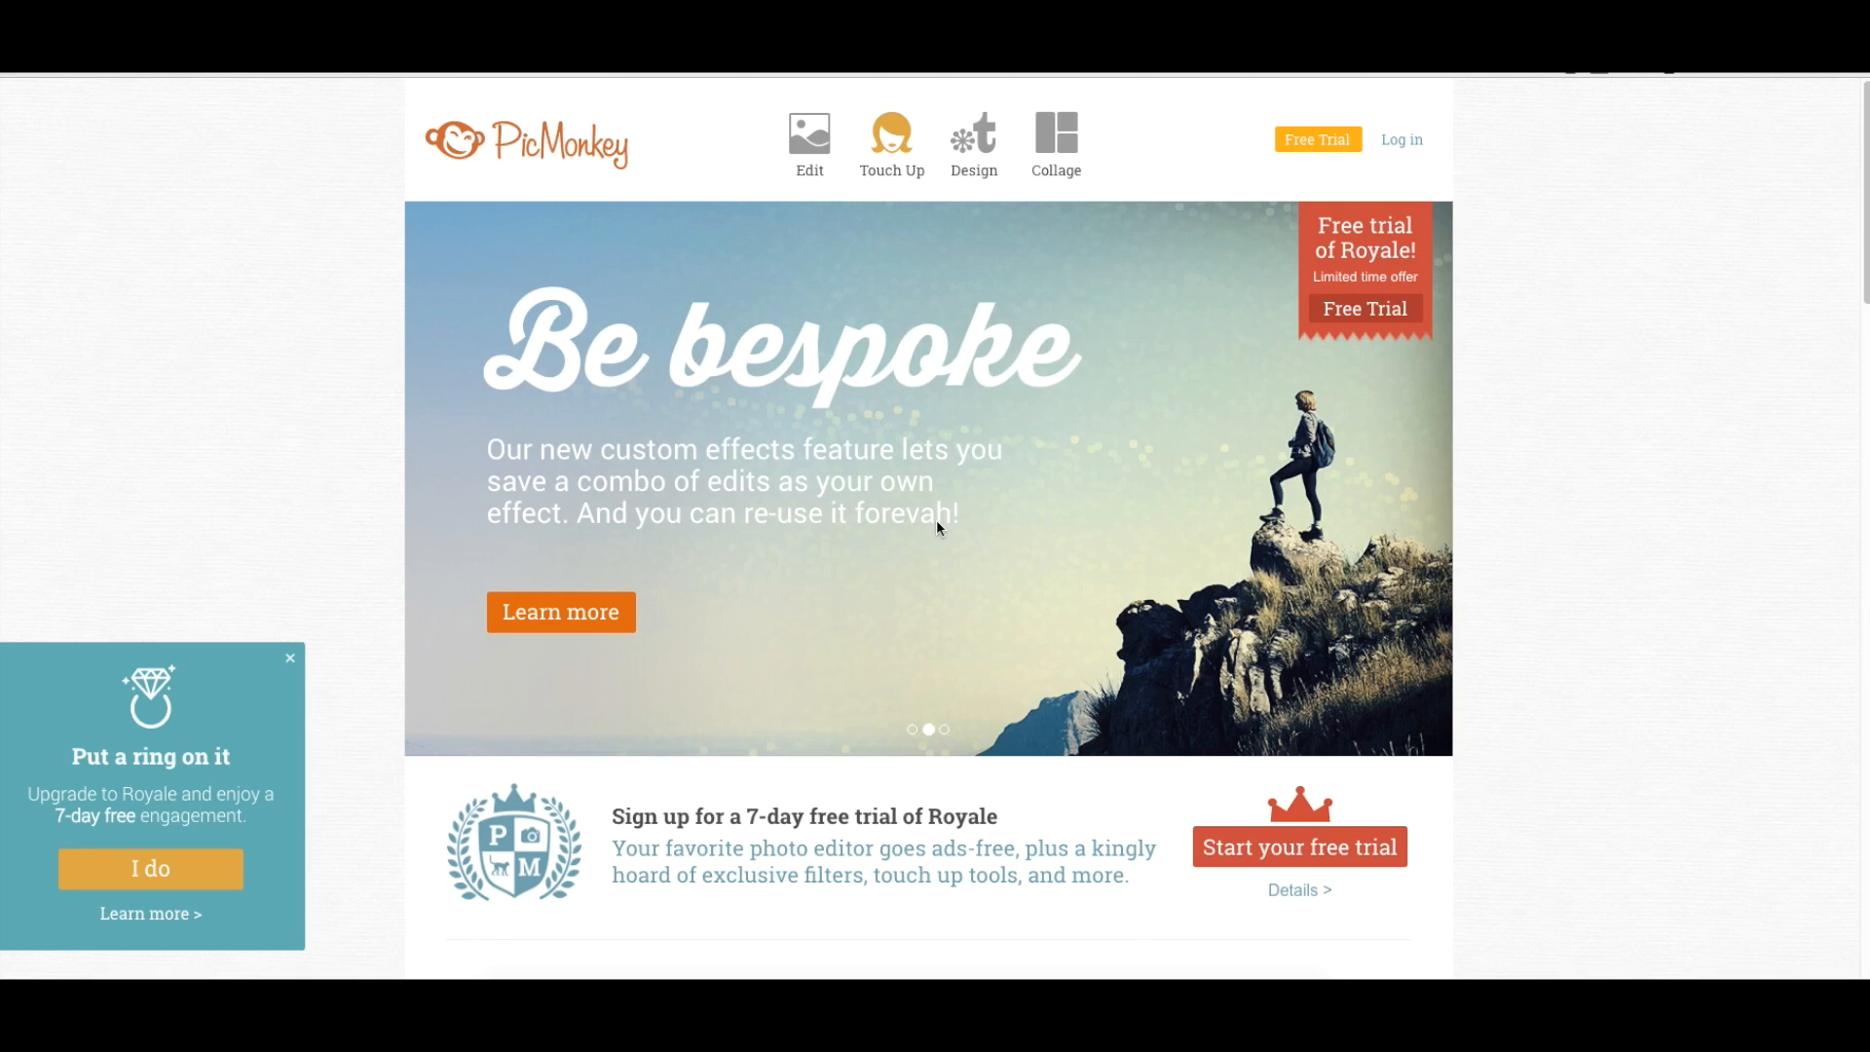
mouse_move(290, 209)
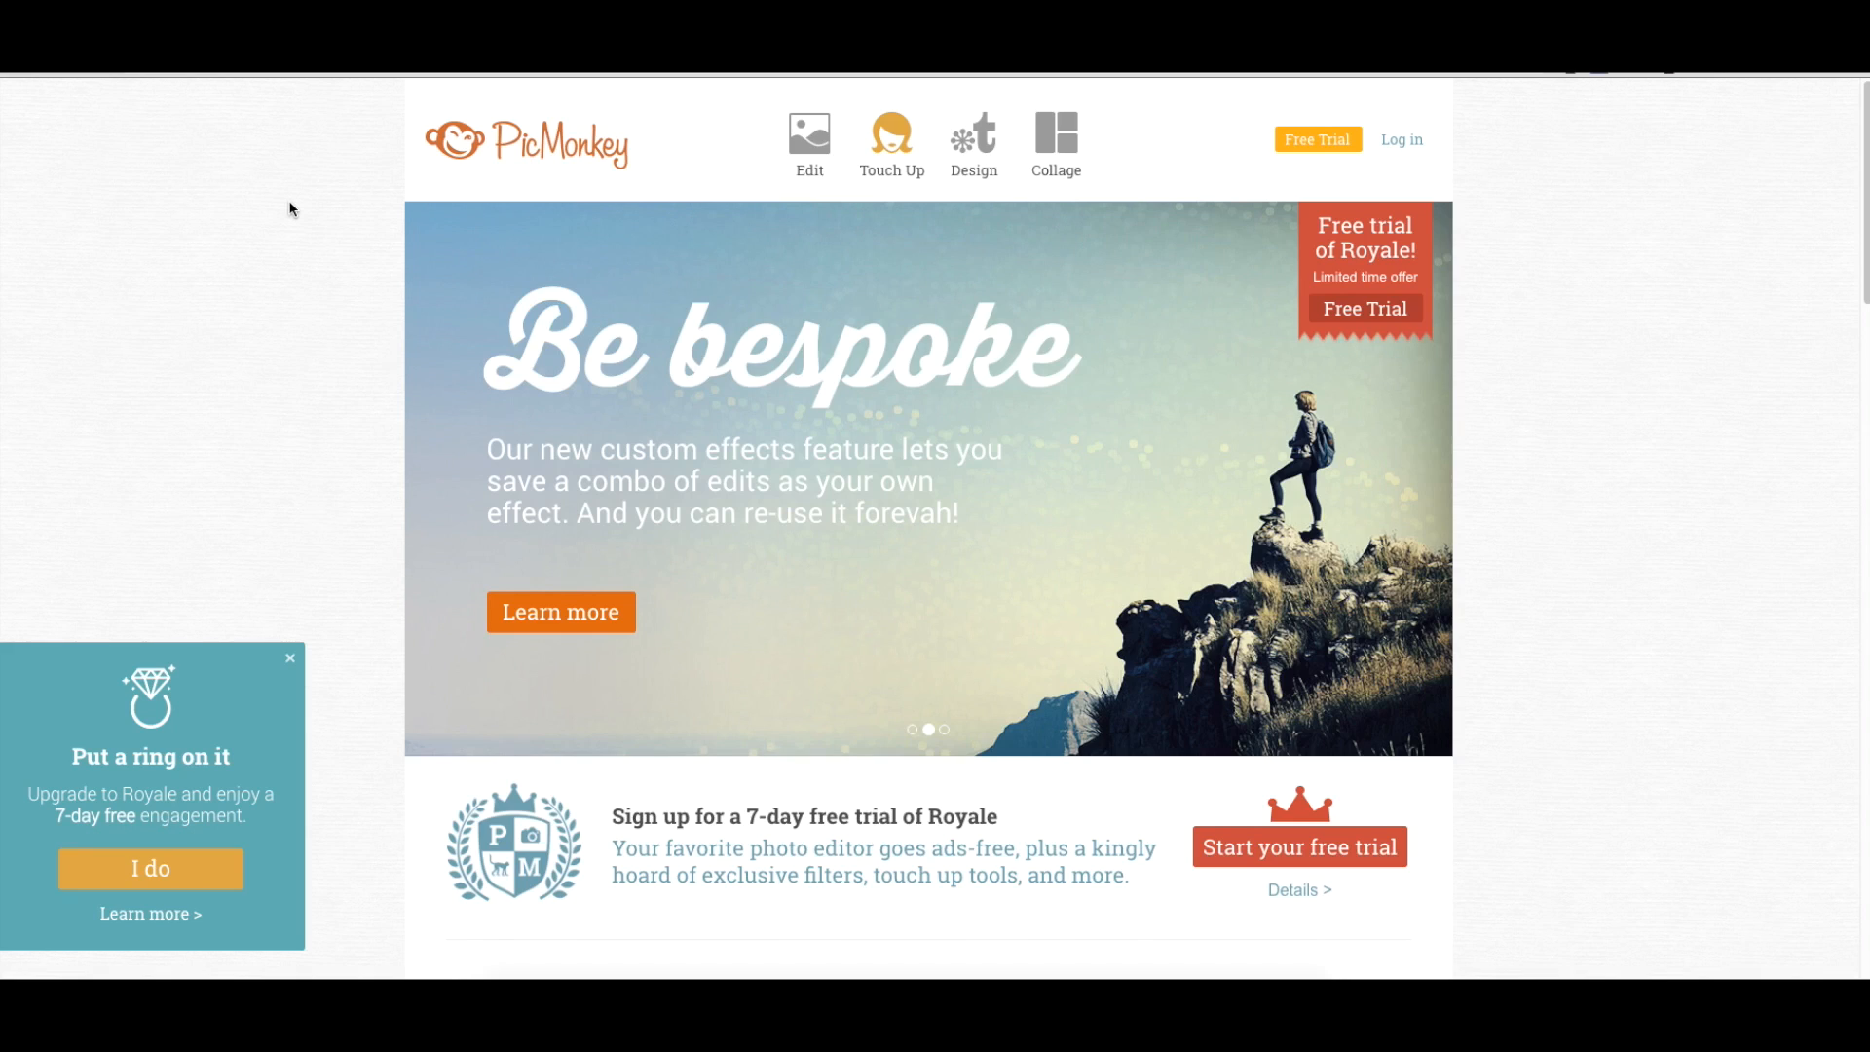
mouse_move(1656, 453)
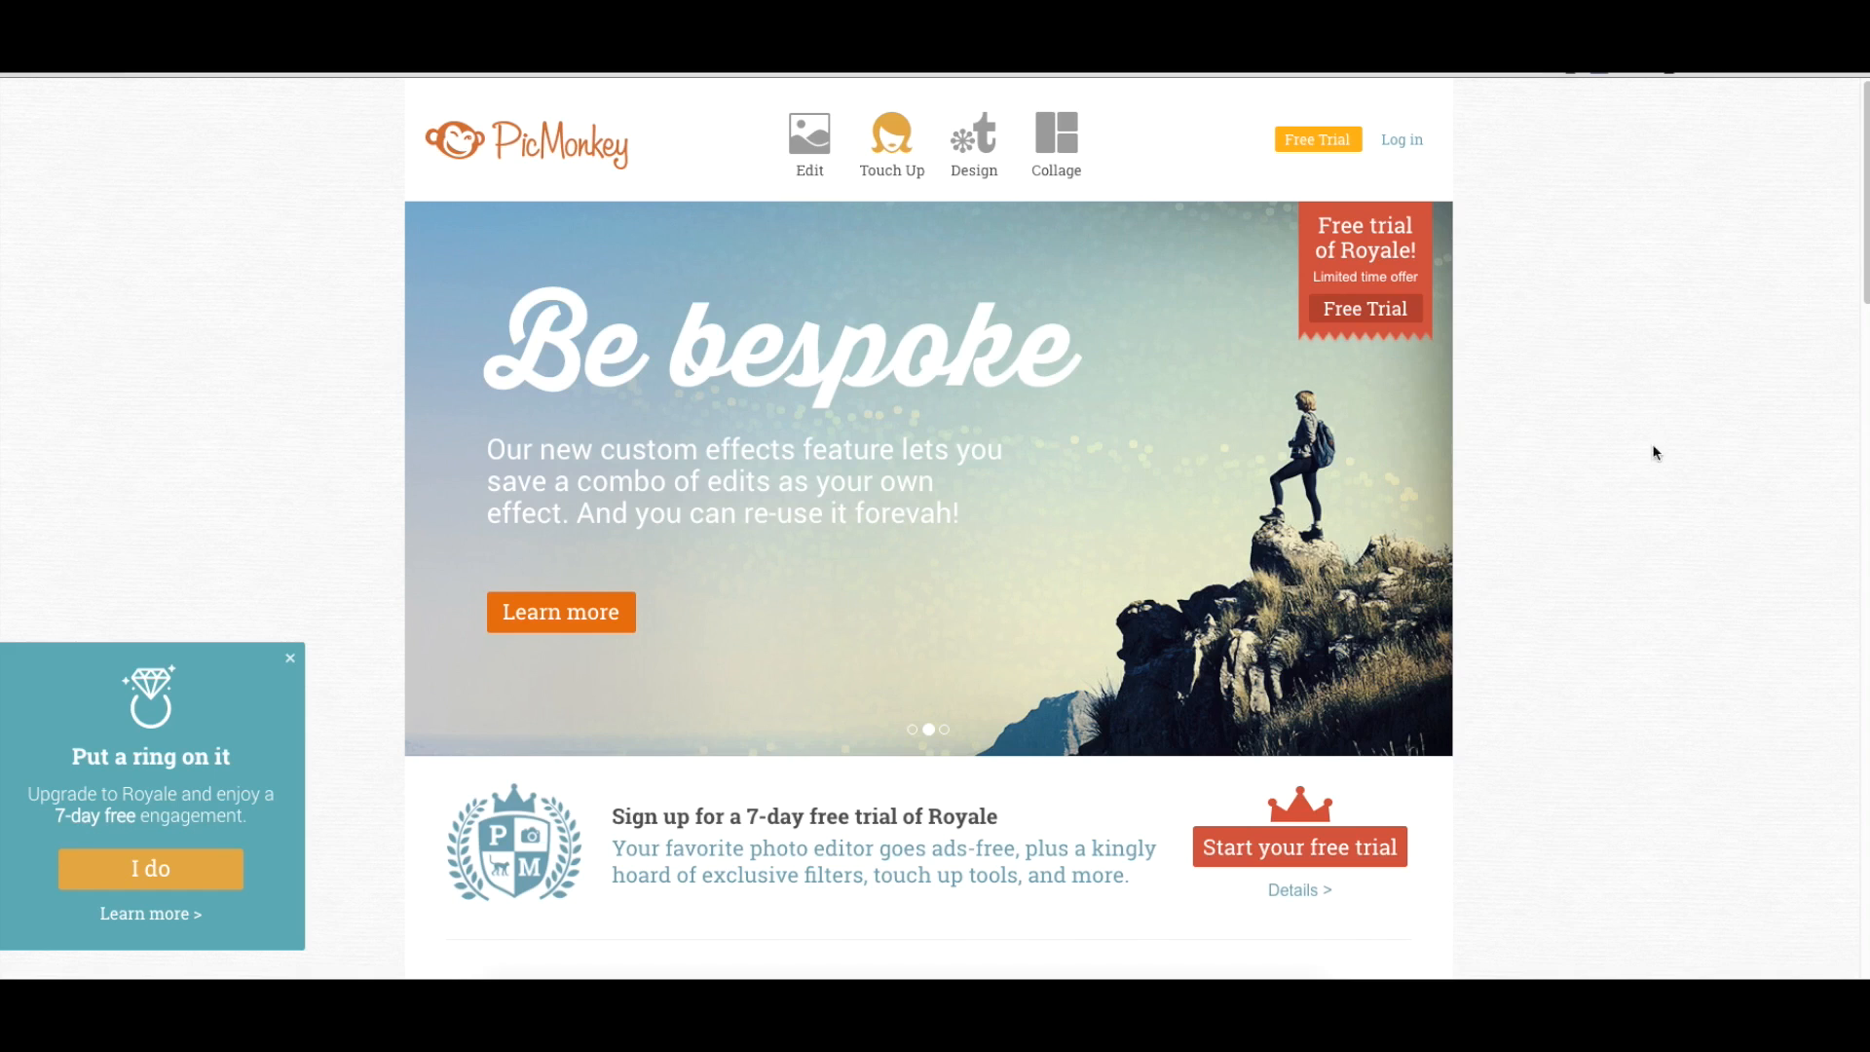
Step: Create a blank custom design canvas sized 1350 × 760 pixels
click(972, 141)
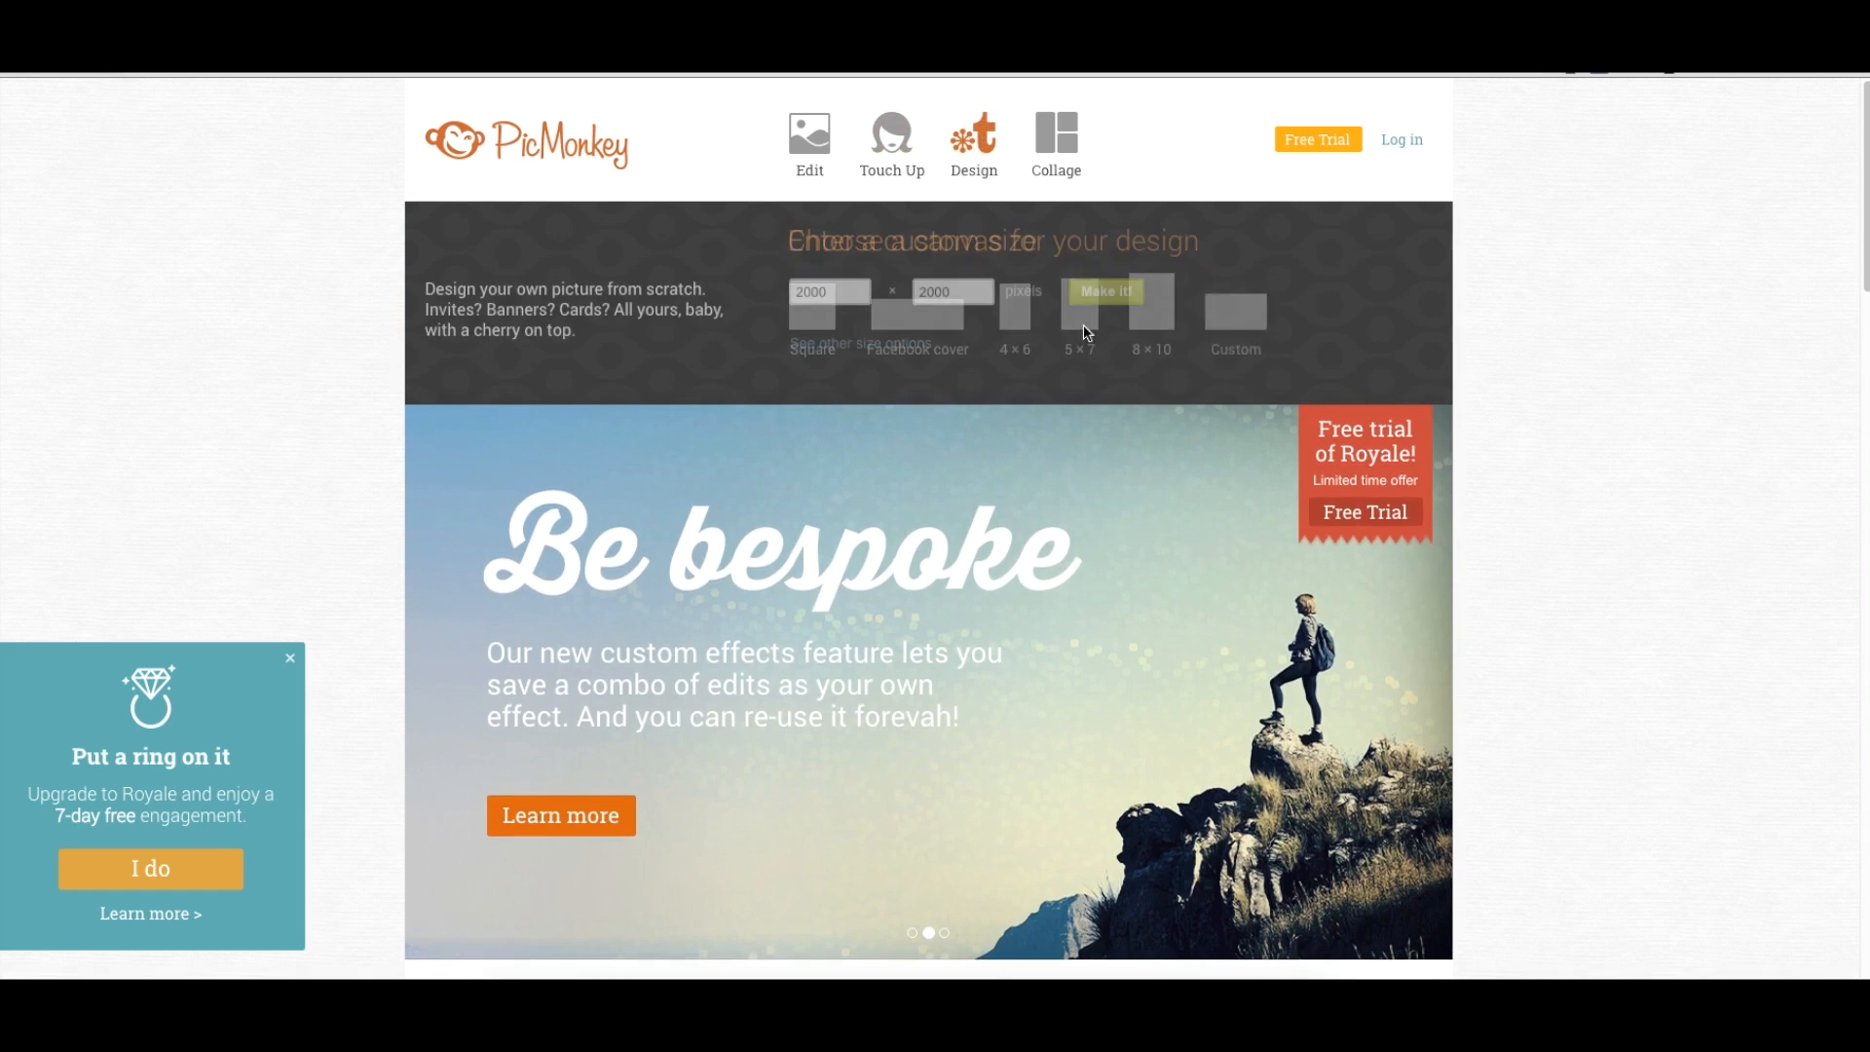
text(13)
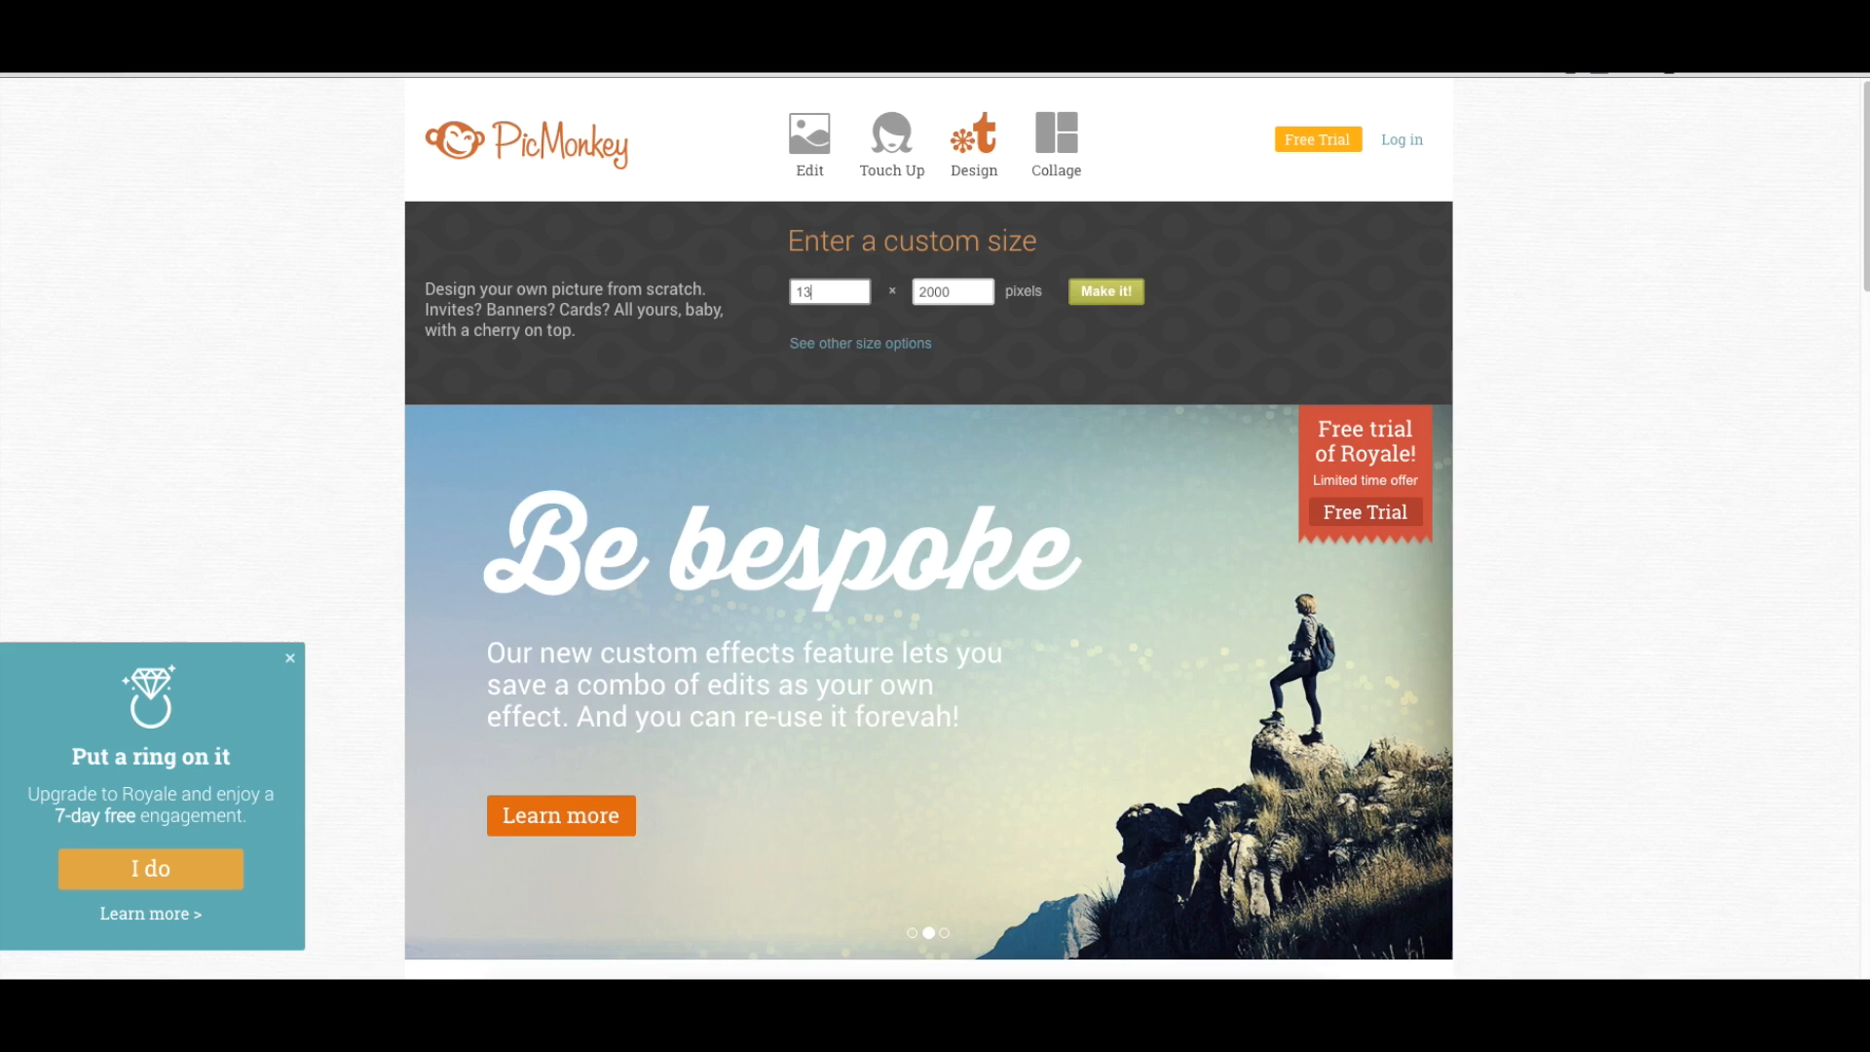
click(952, 291)
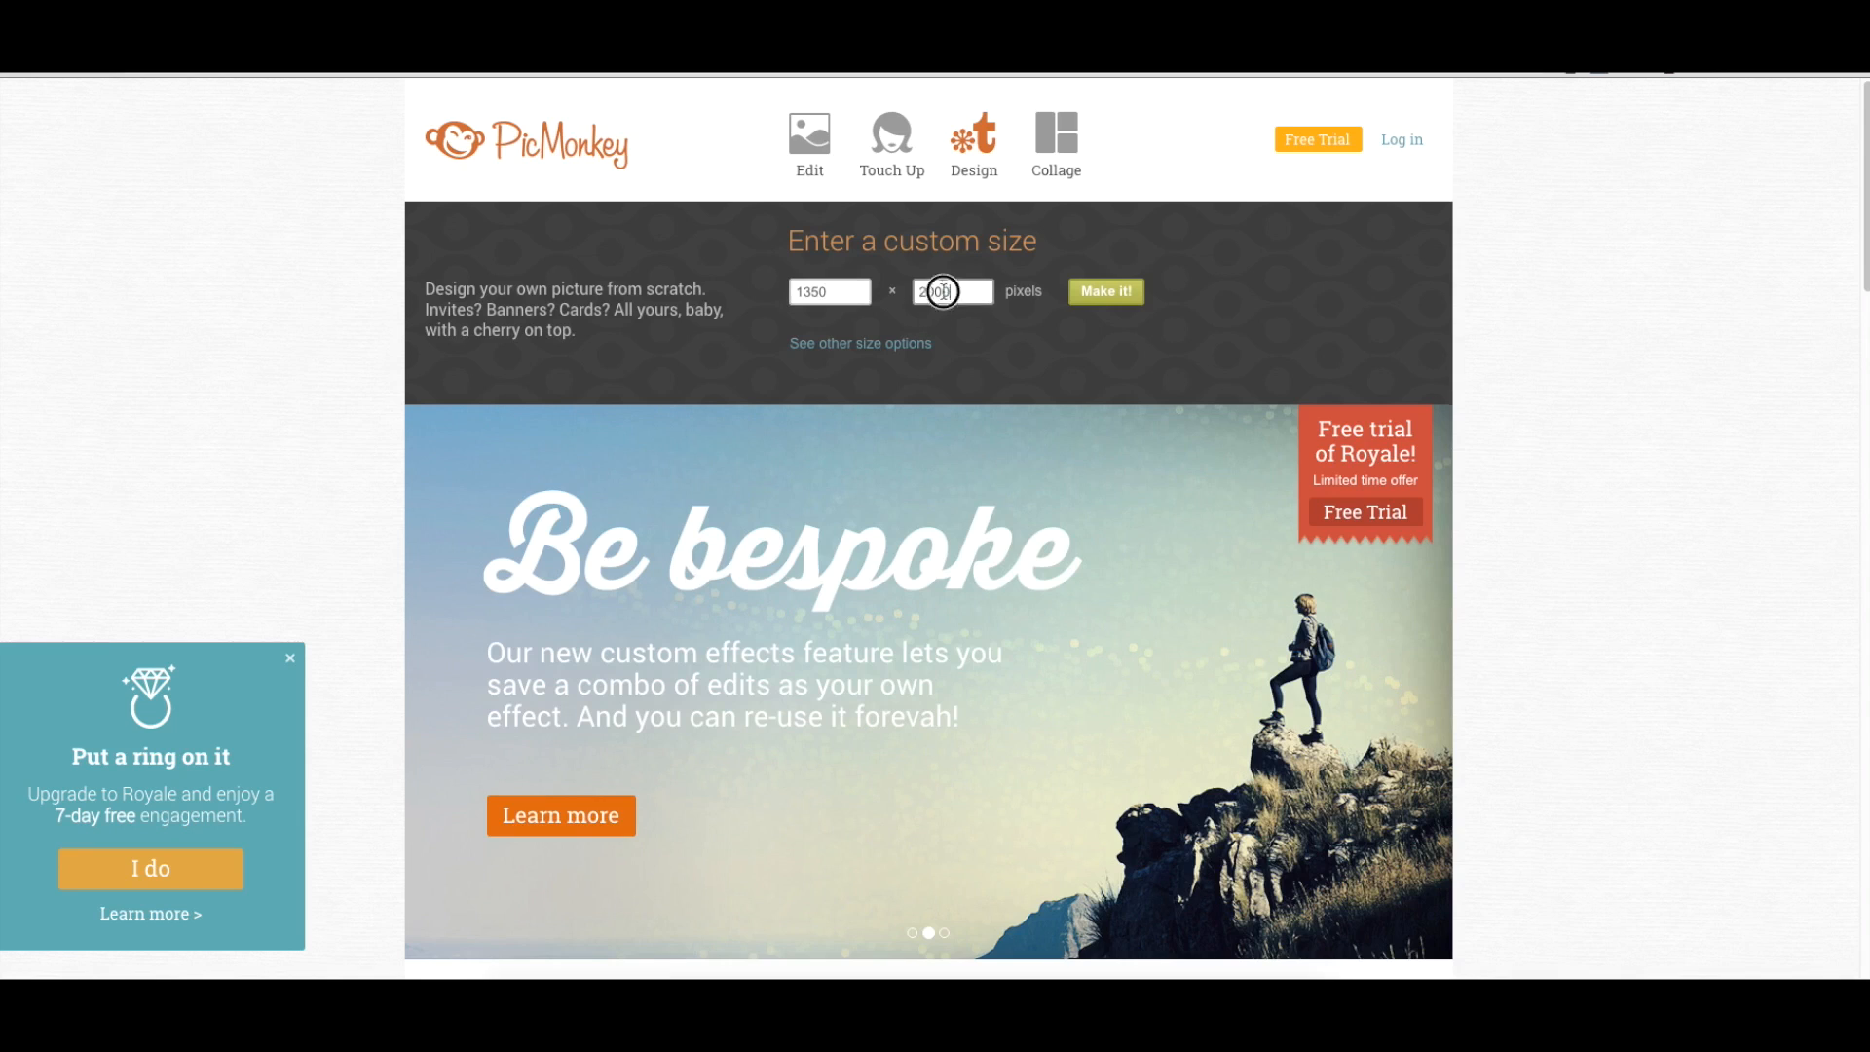
text(760)
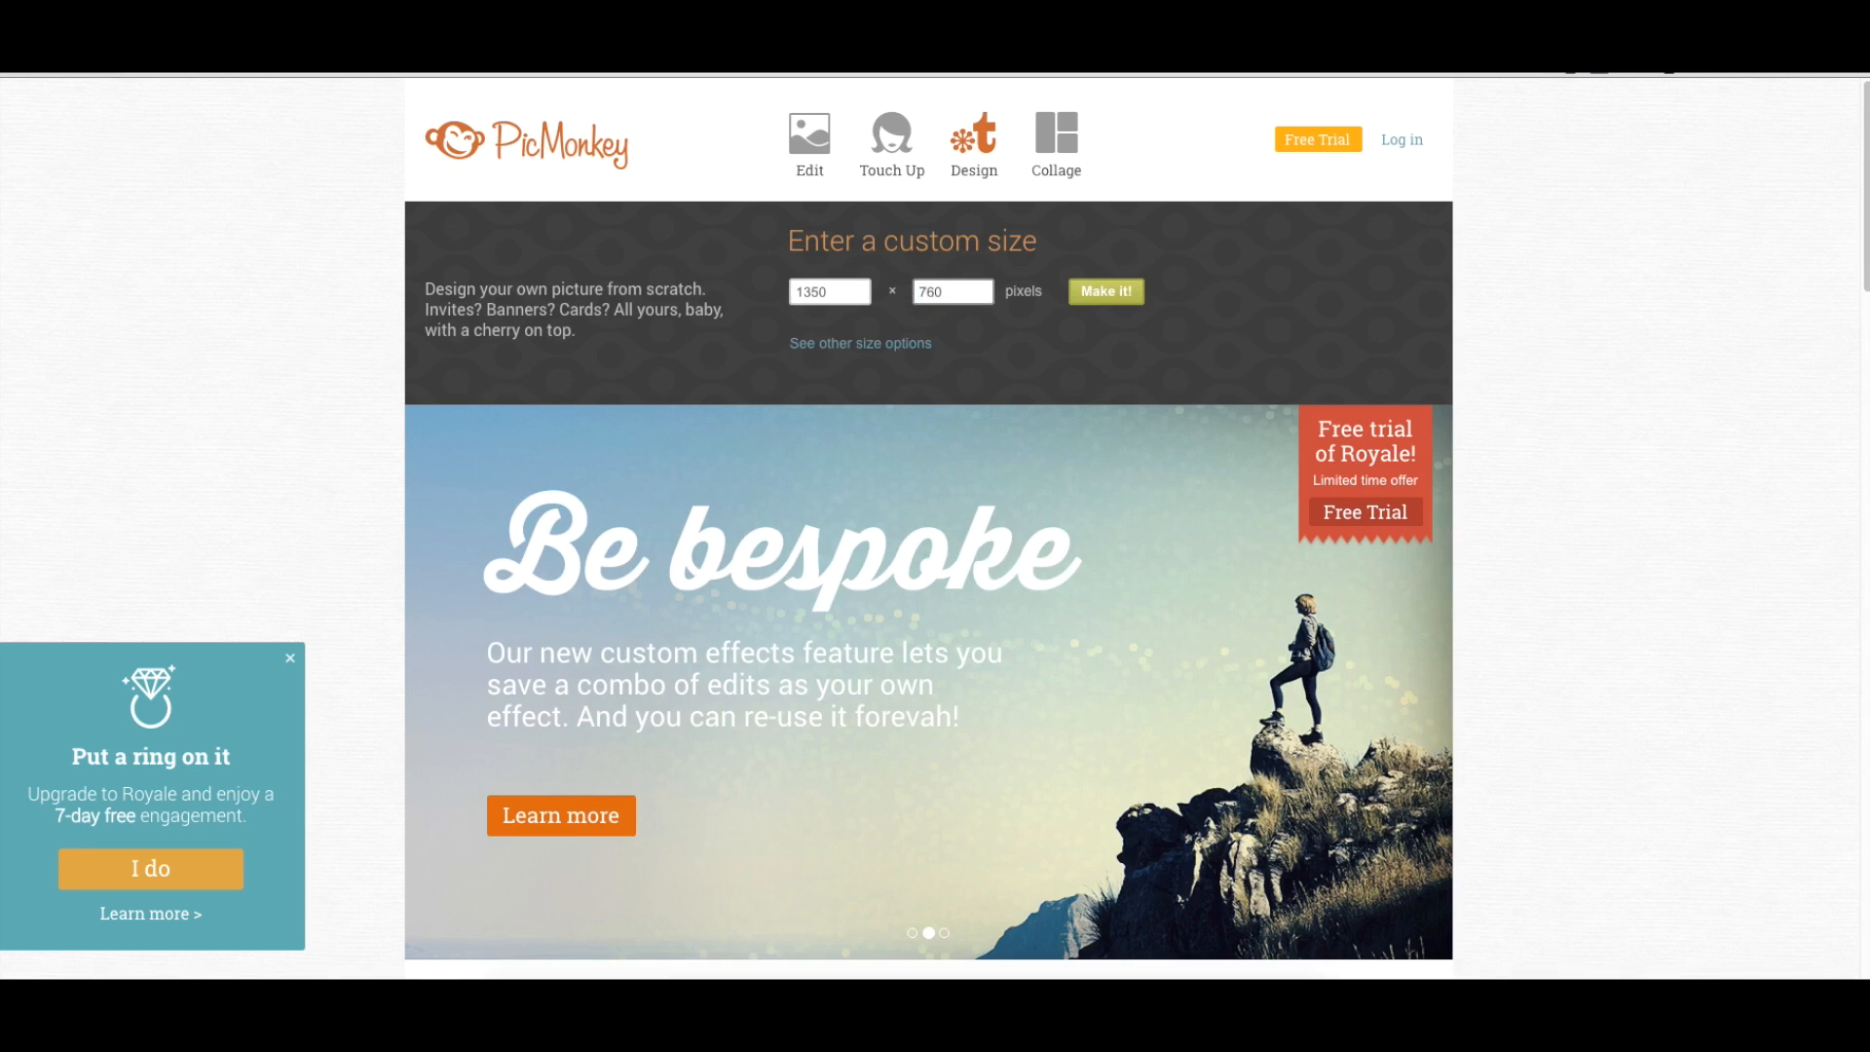
click(1104, 291)
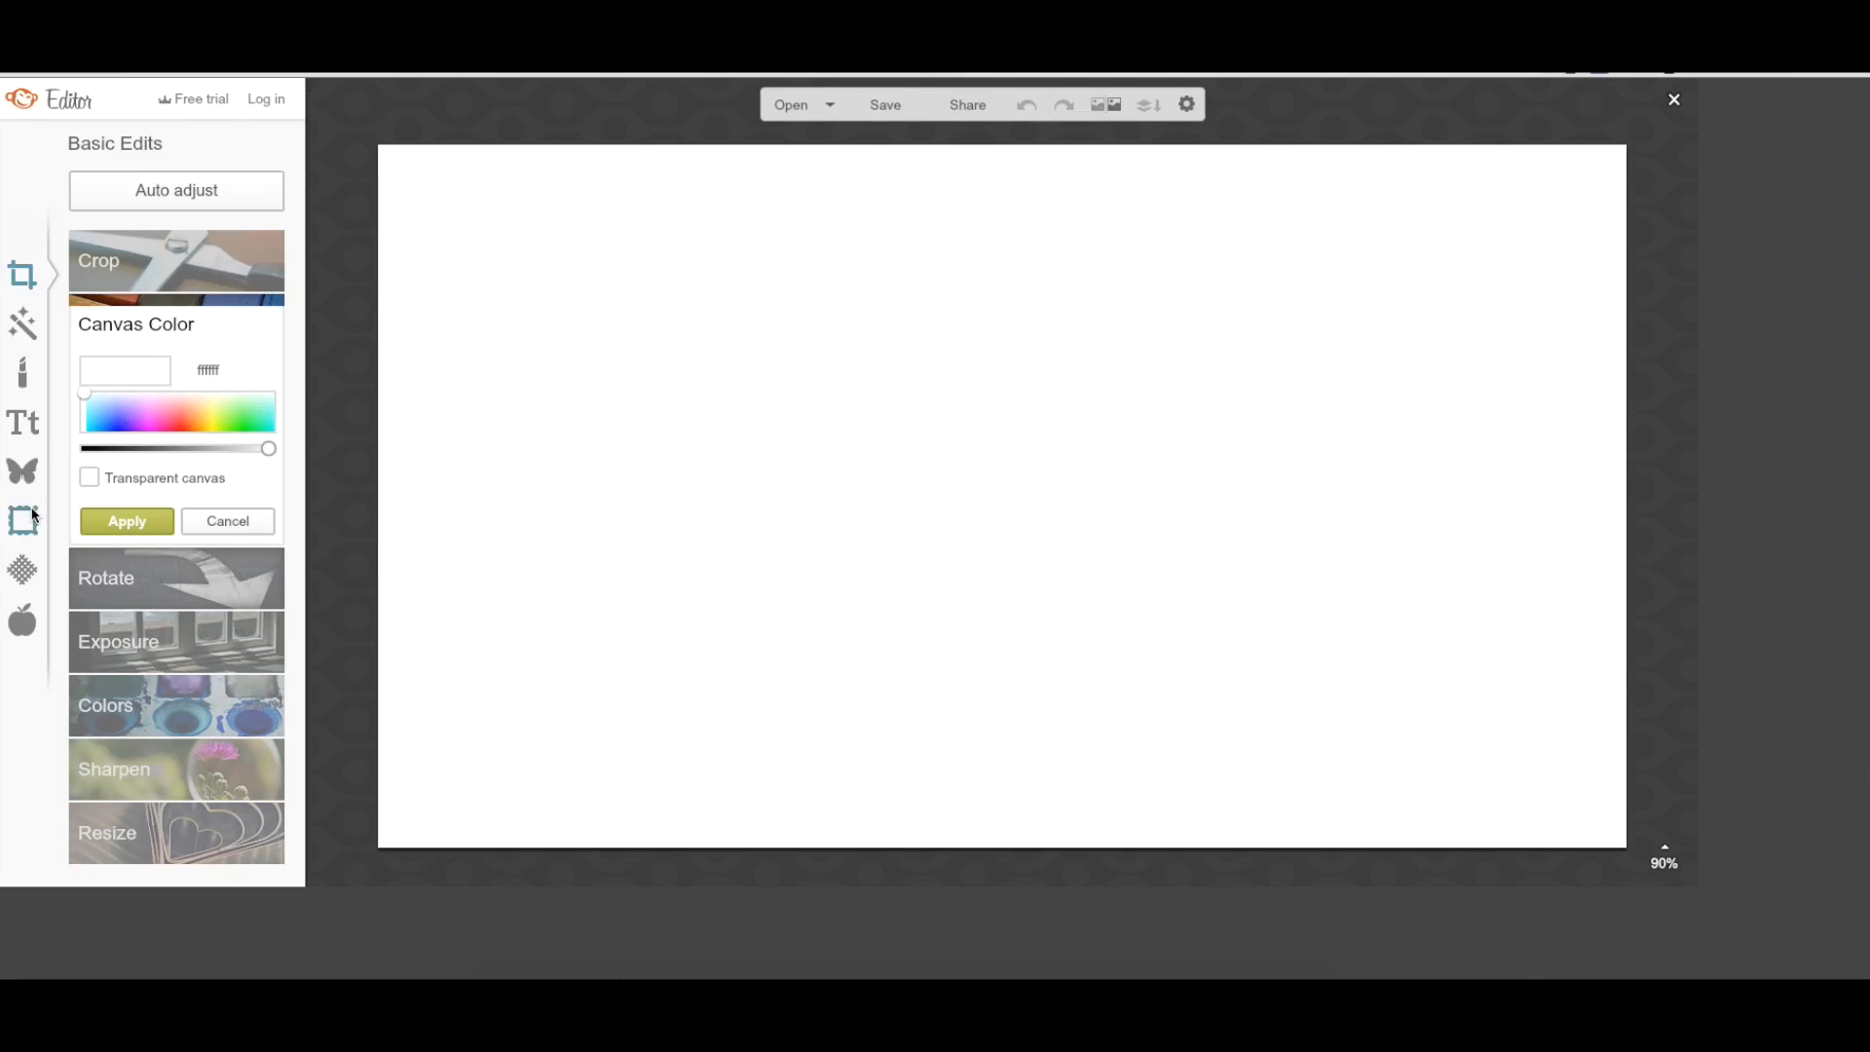
Step: Add backgroundasd.jpg as your own overlay and stretch it to cover the whole canvas
click(21, 471)
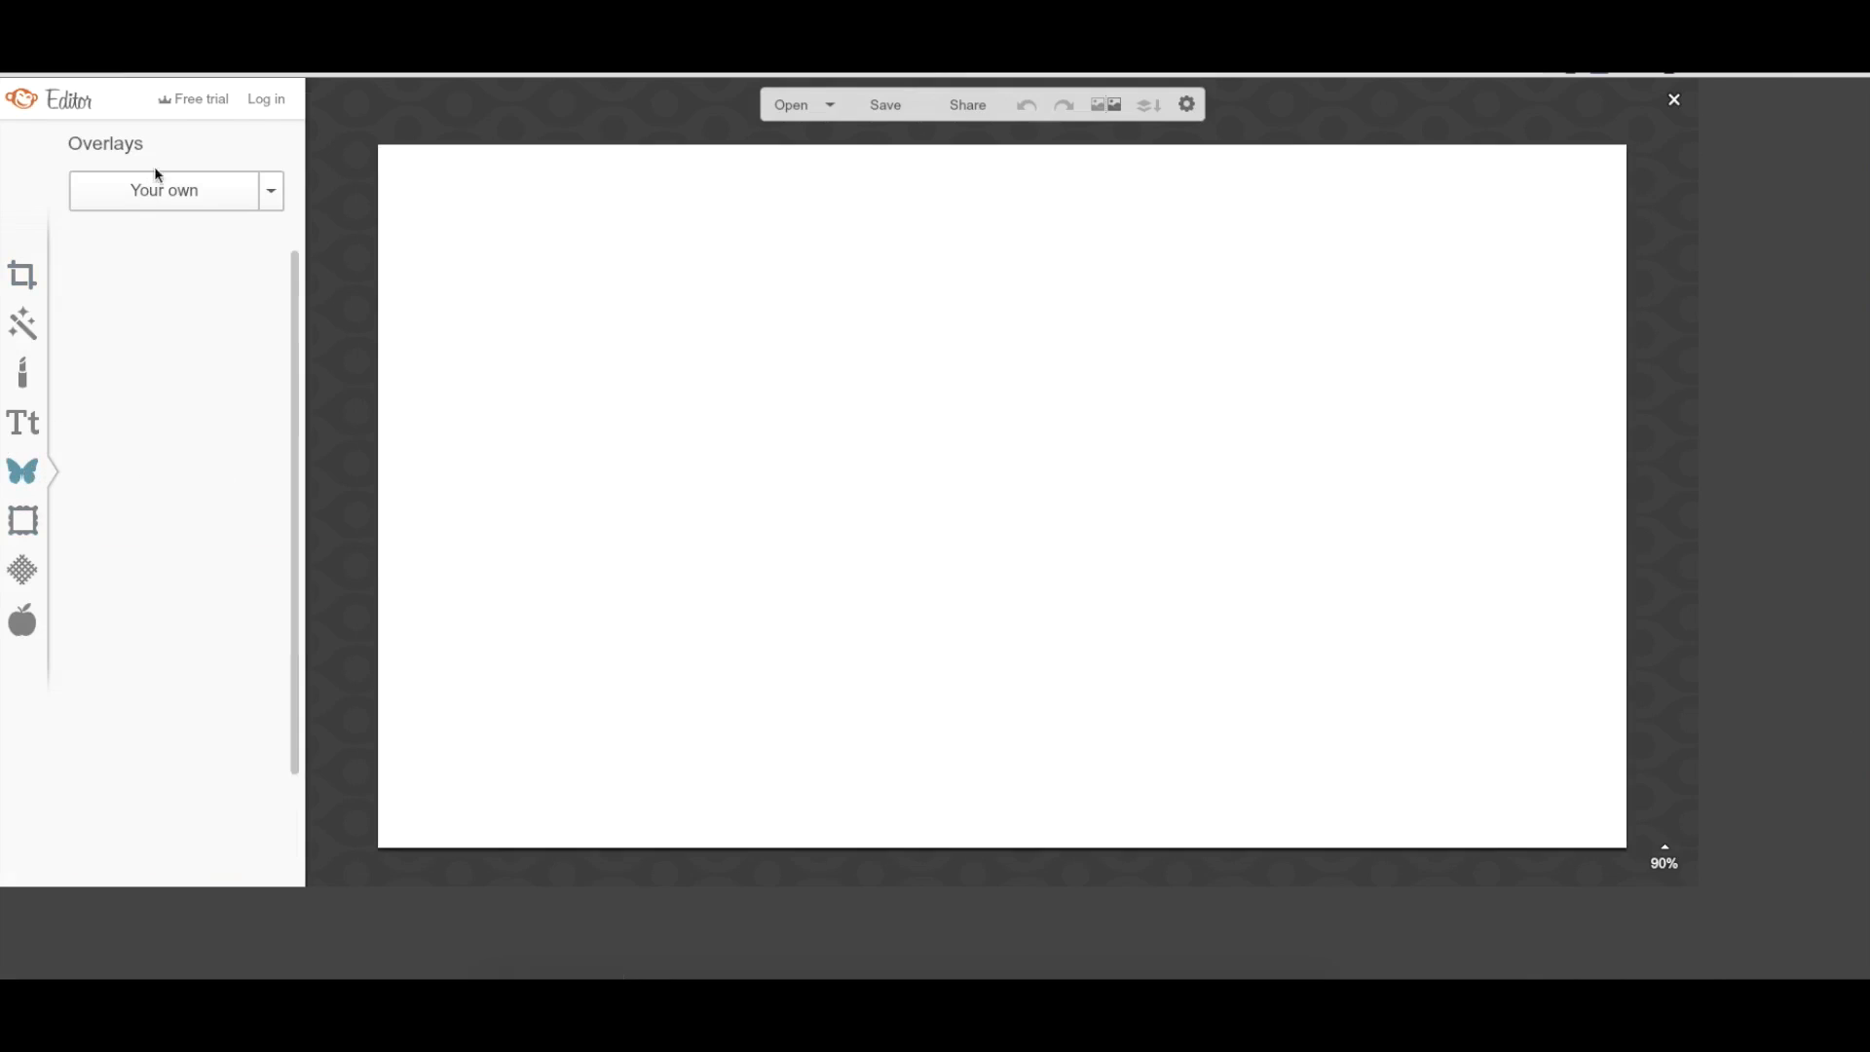
click(163, 191)
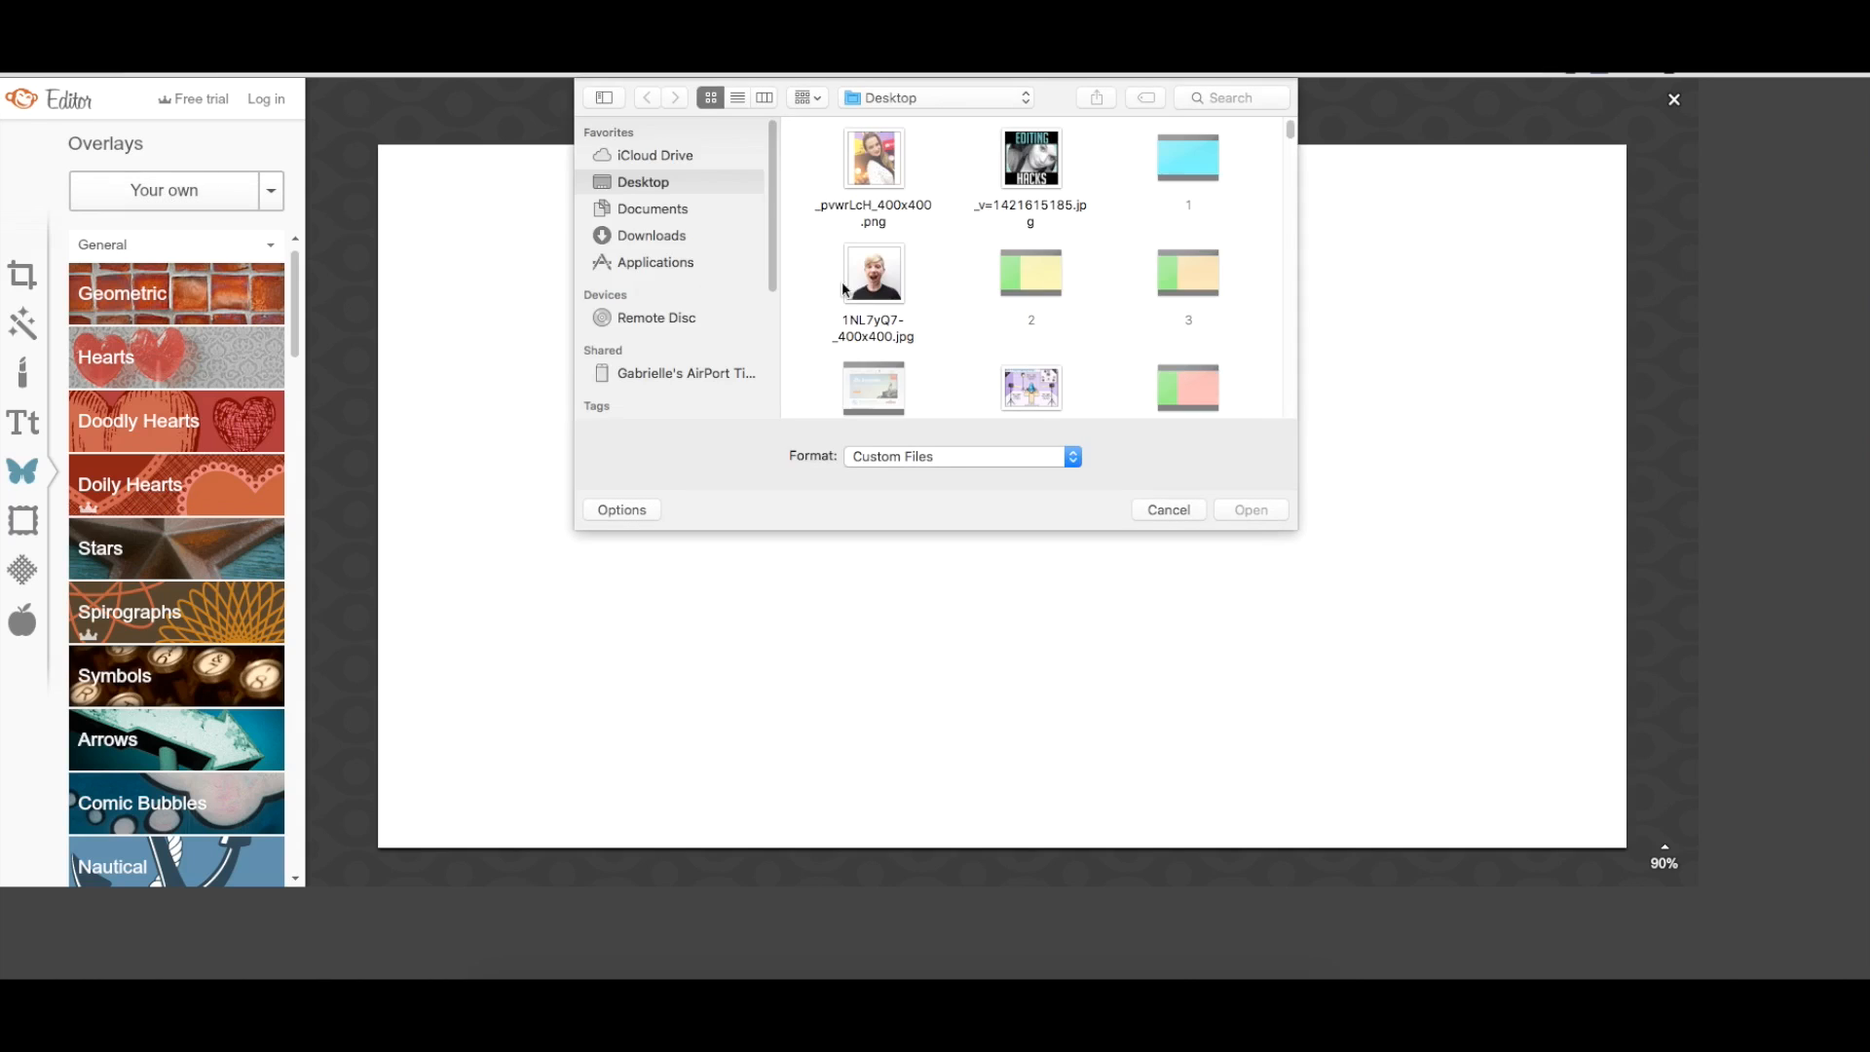
scroll(down, 3)
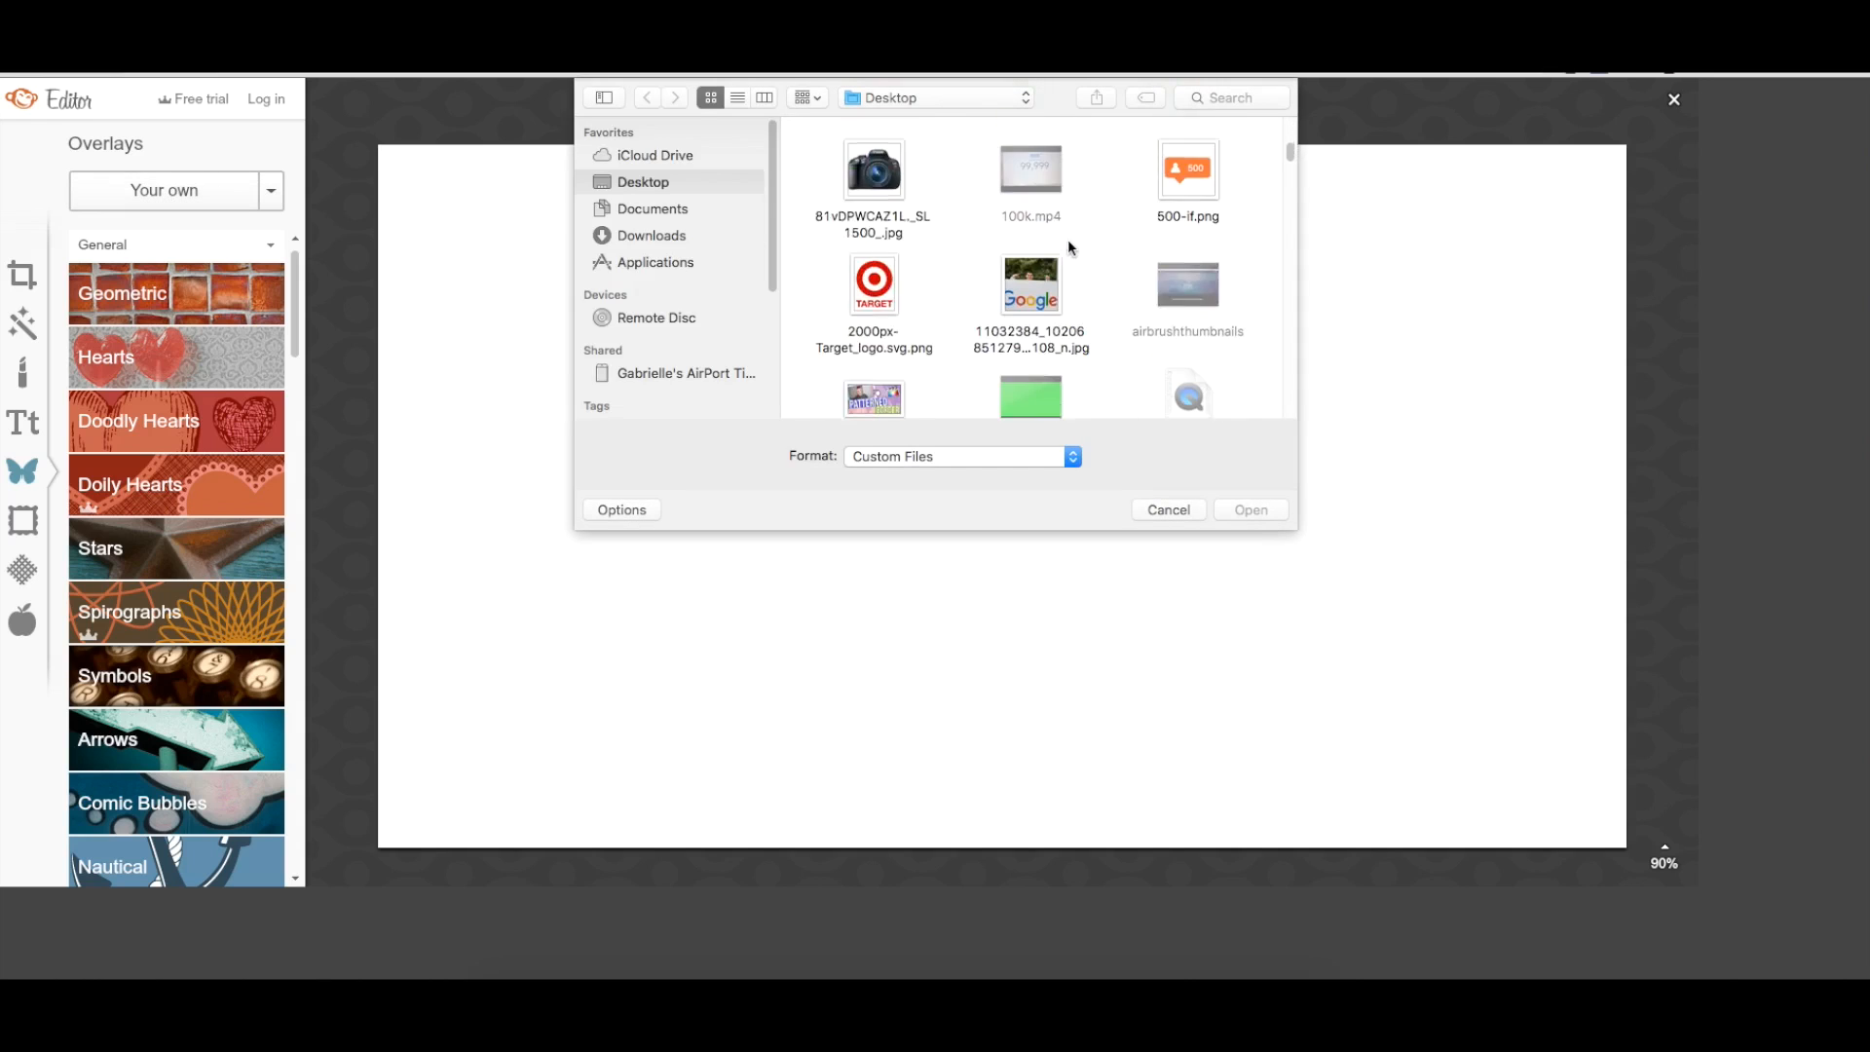
scroll(down, 3)
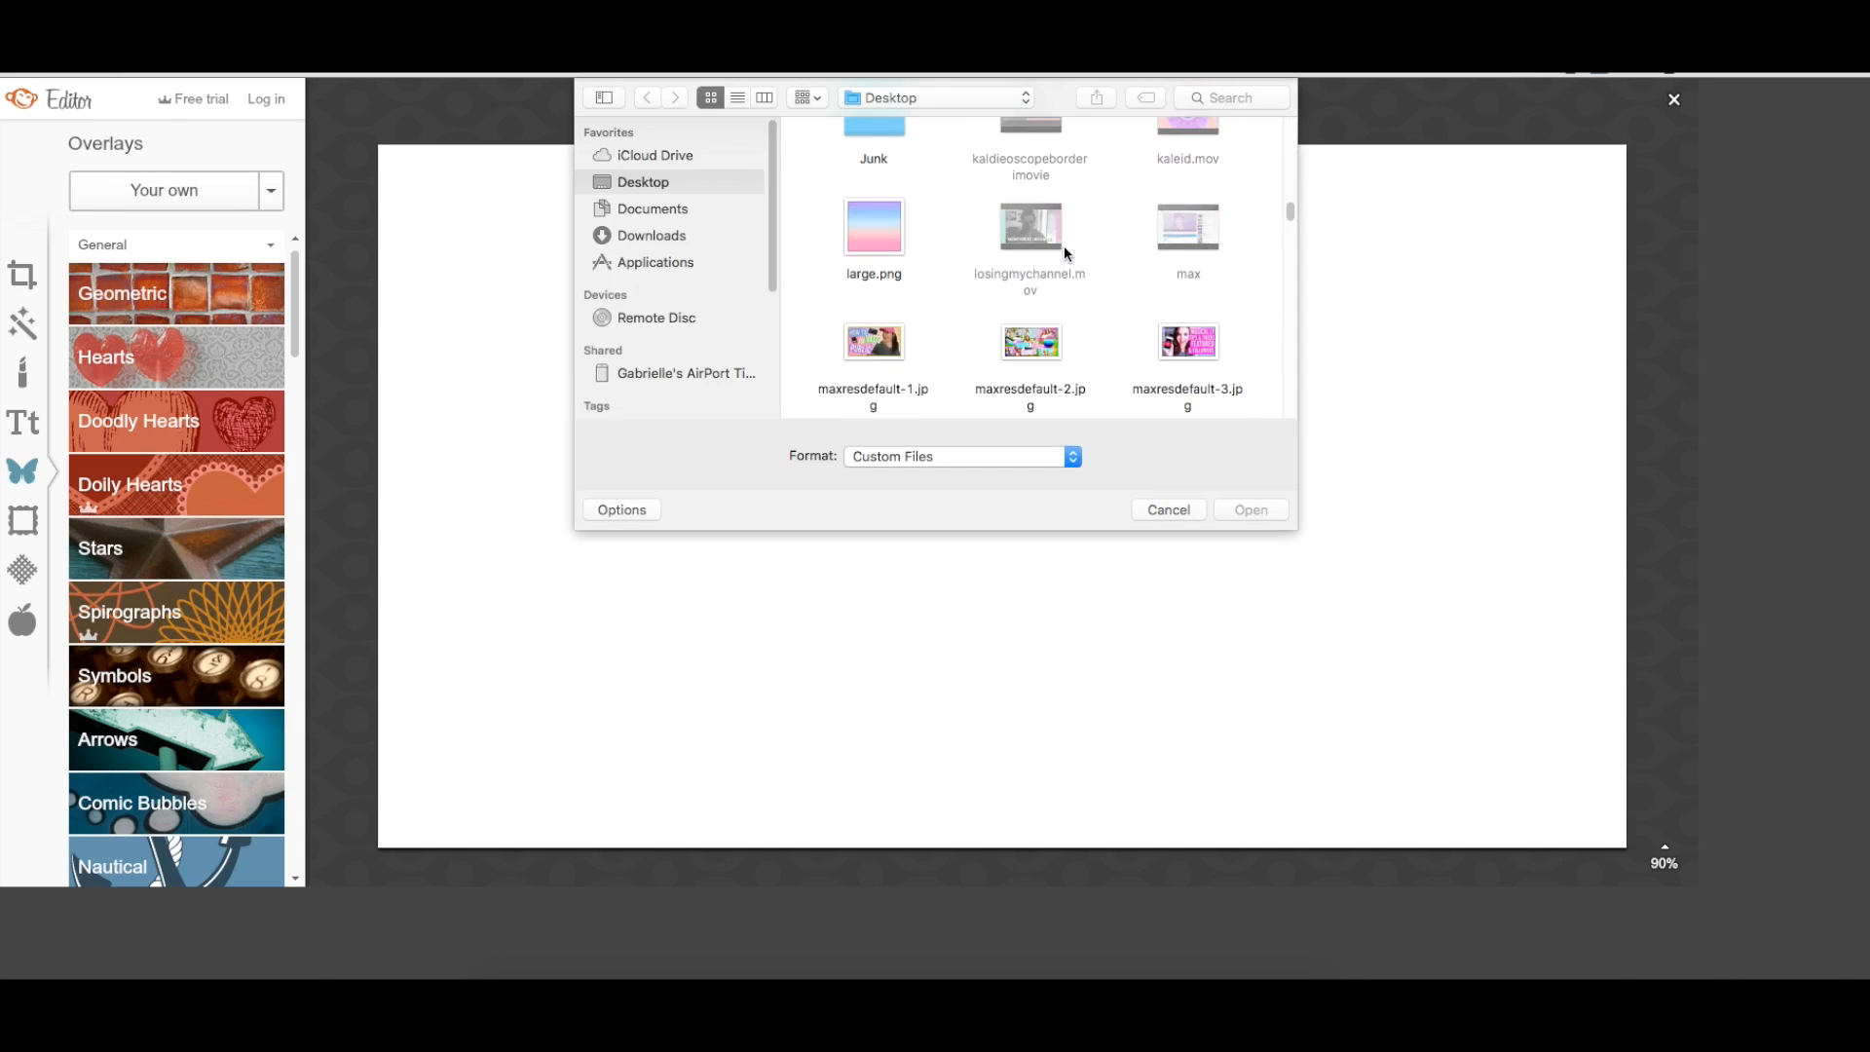
scroll(down, 3)
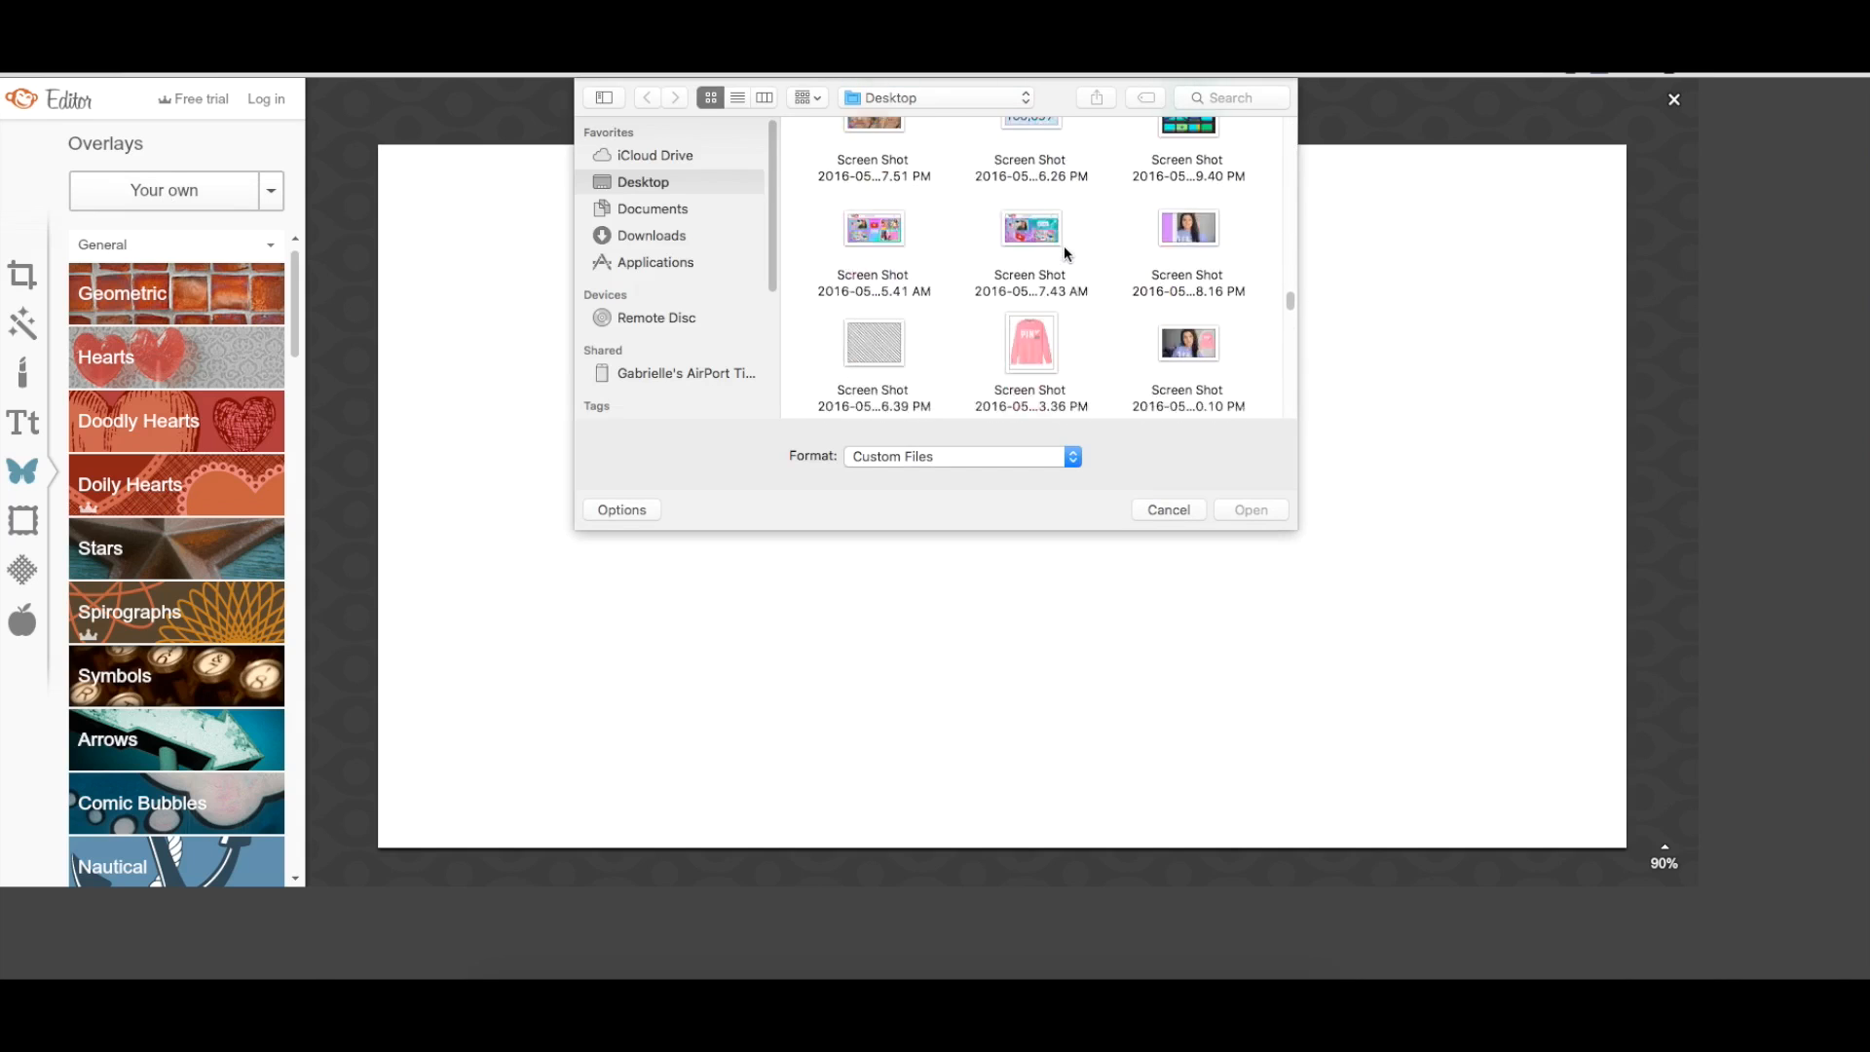
scroll(down, 3)
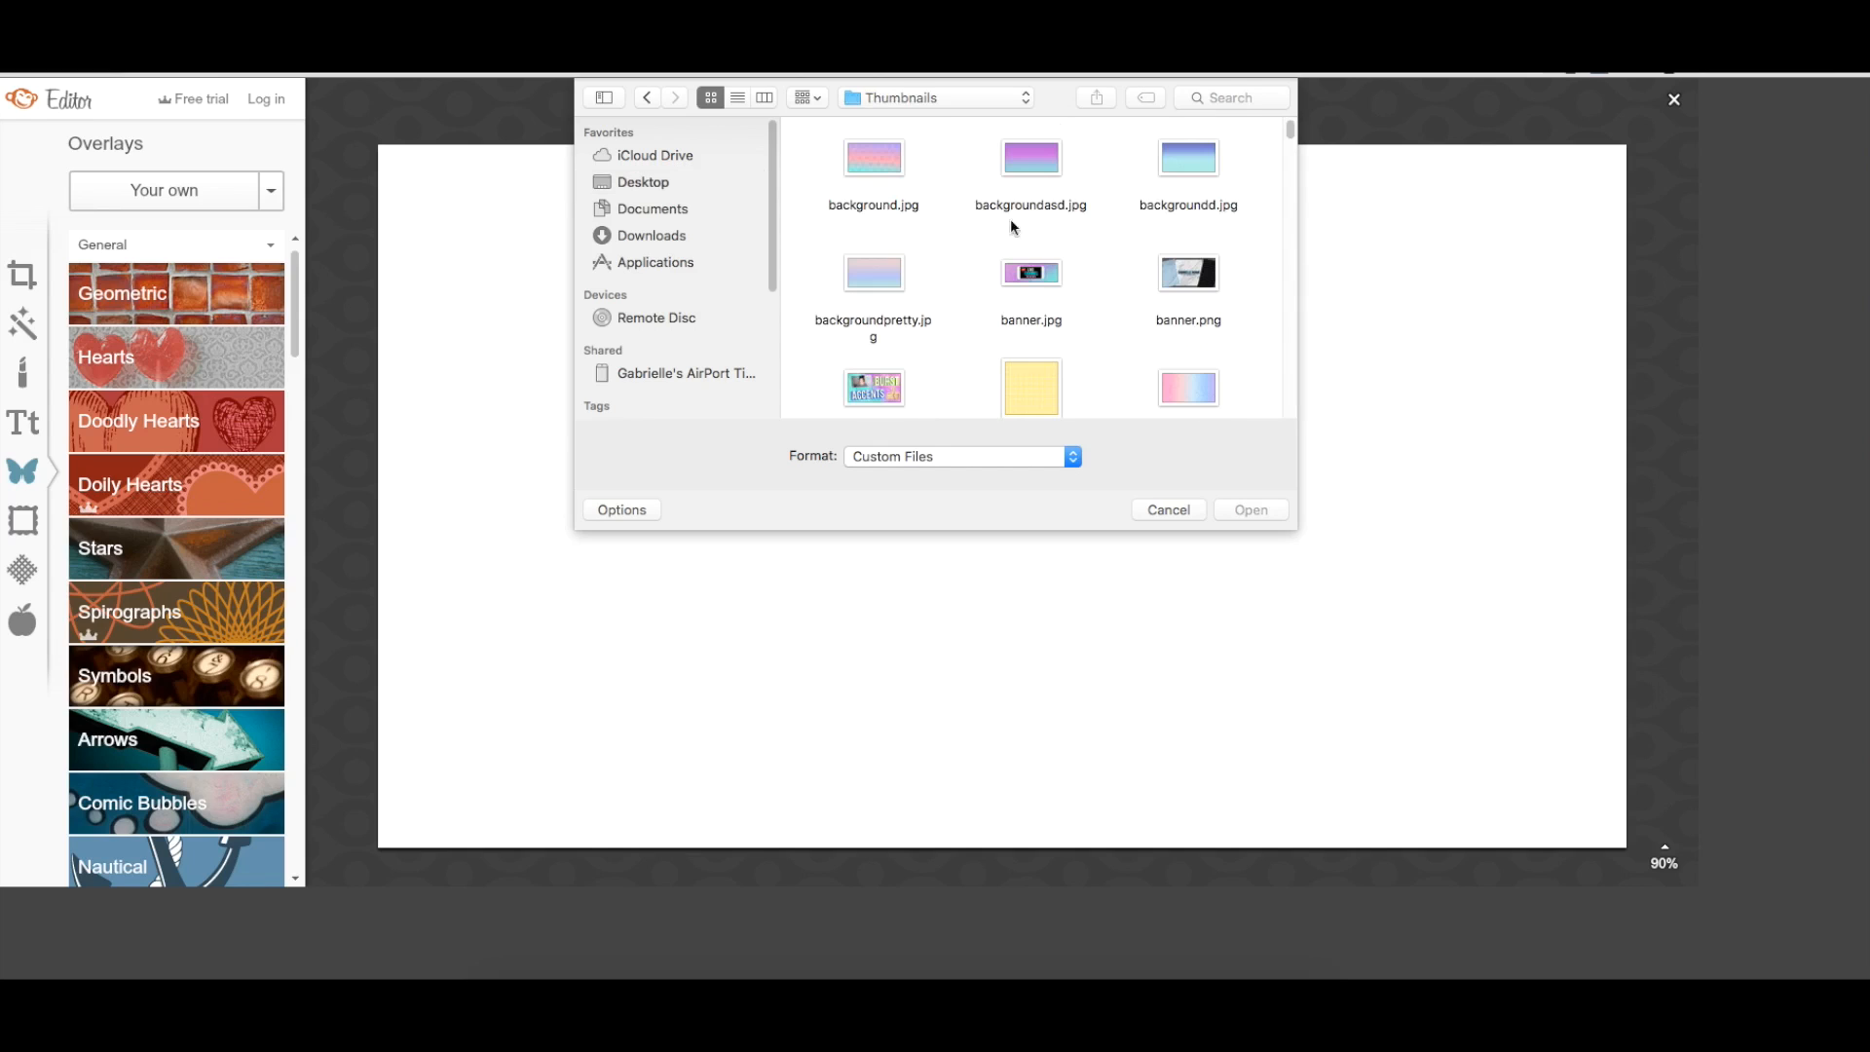
mouse_move(1127, 265)
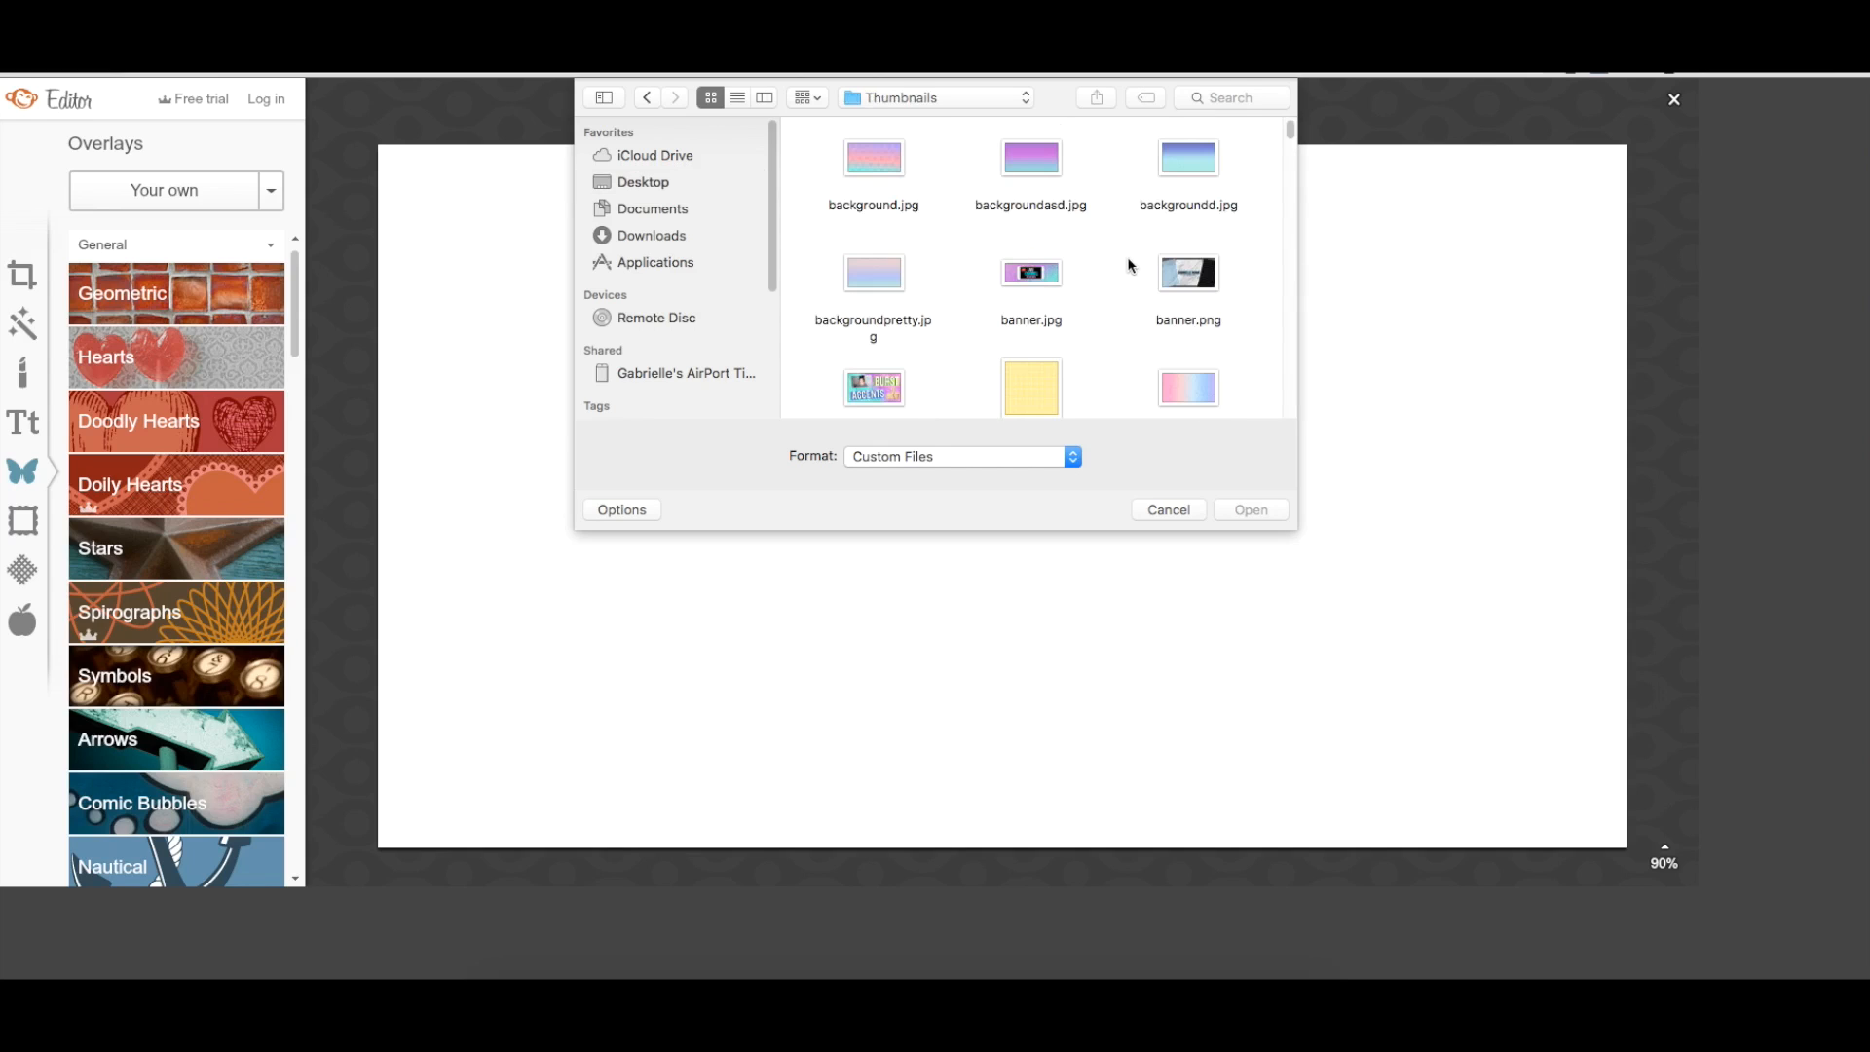
click(1029, 156)
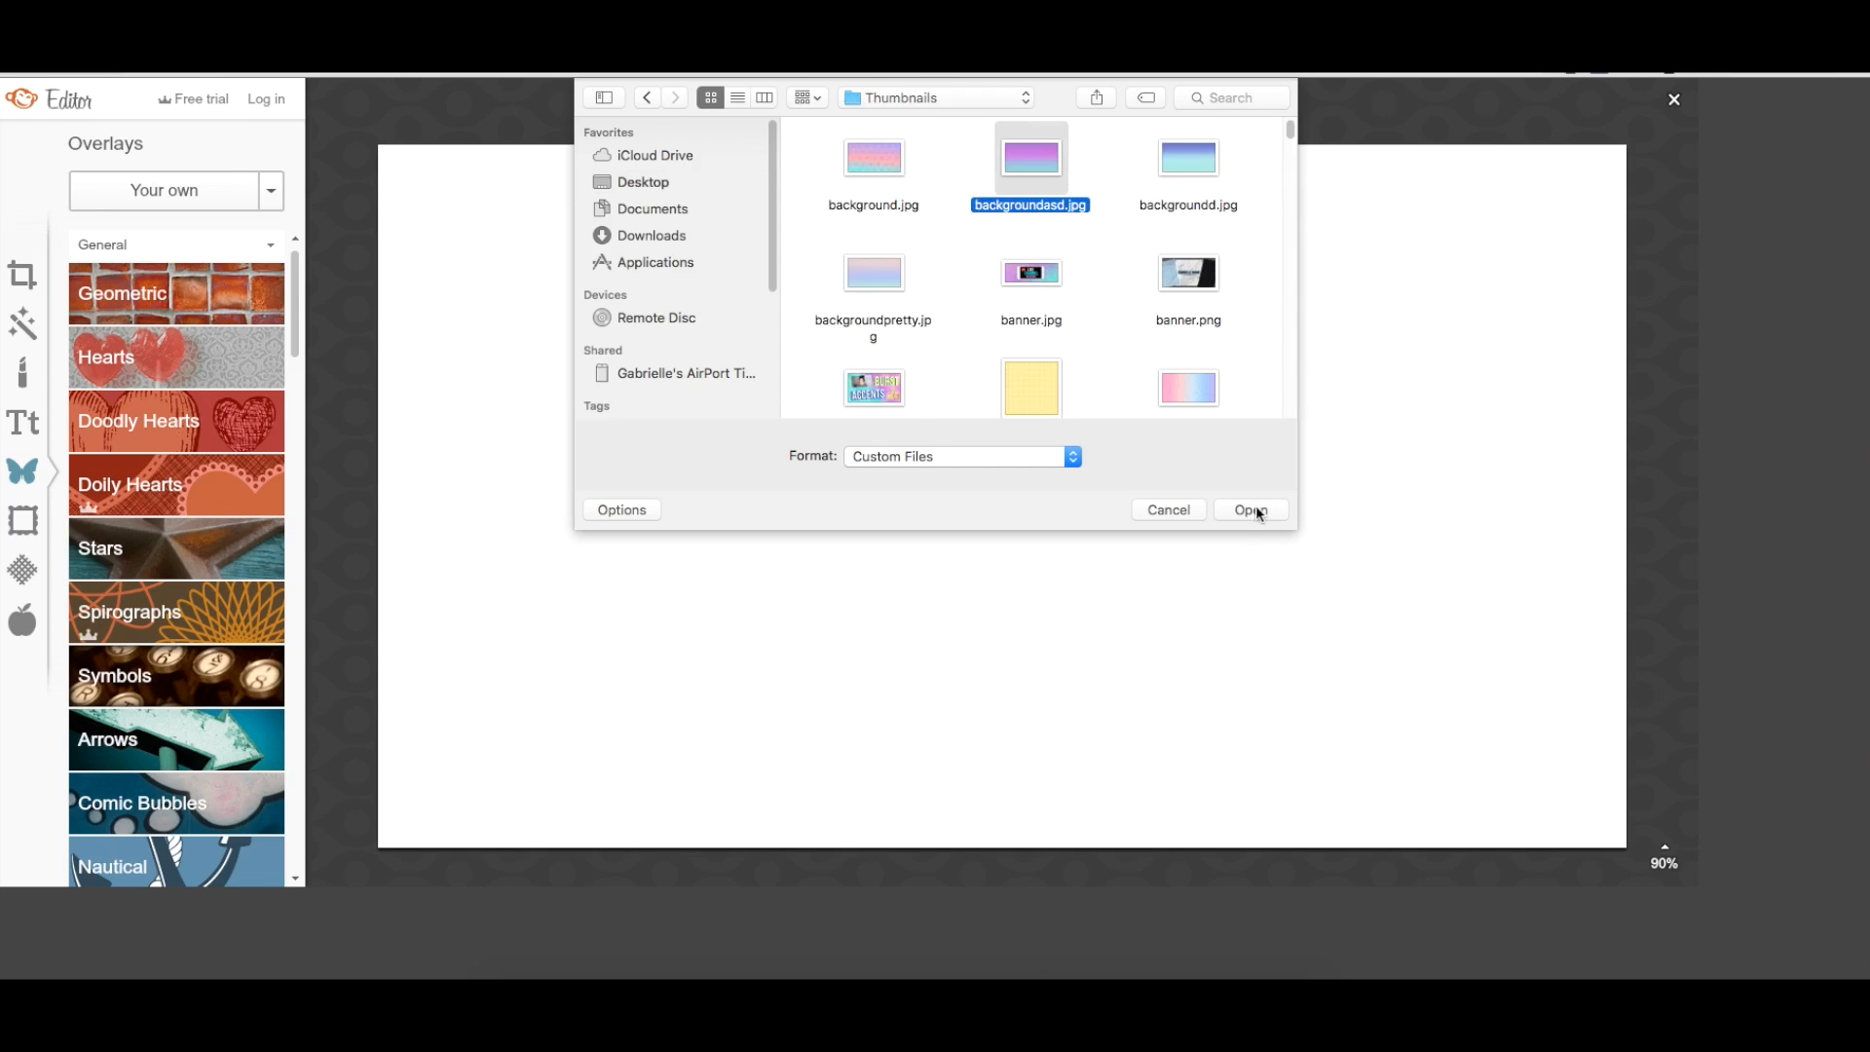
click(1249, 509)
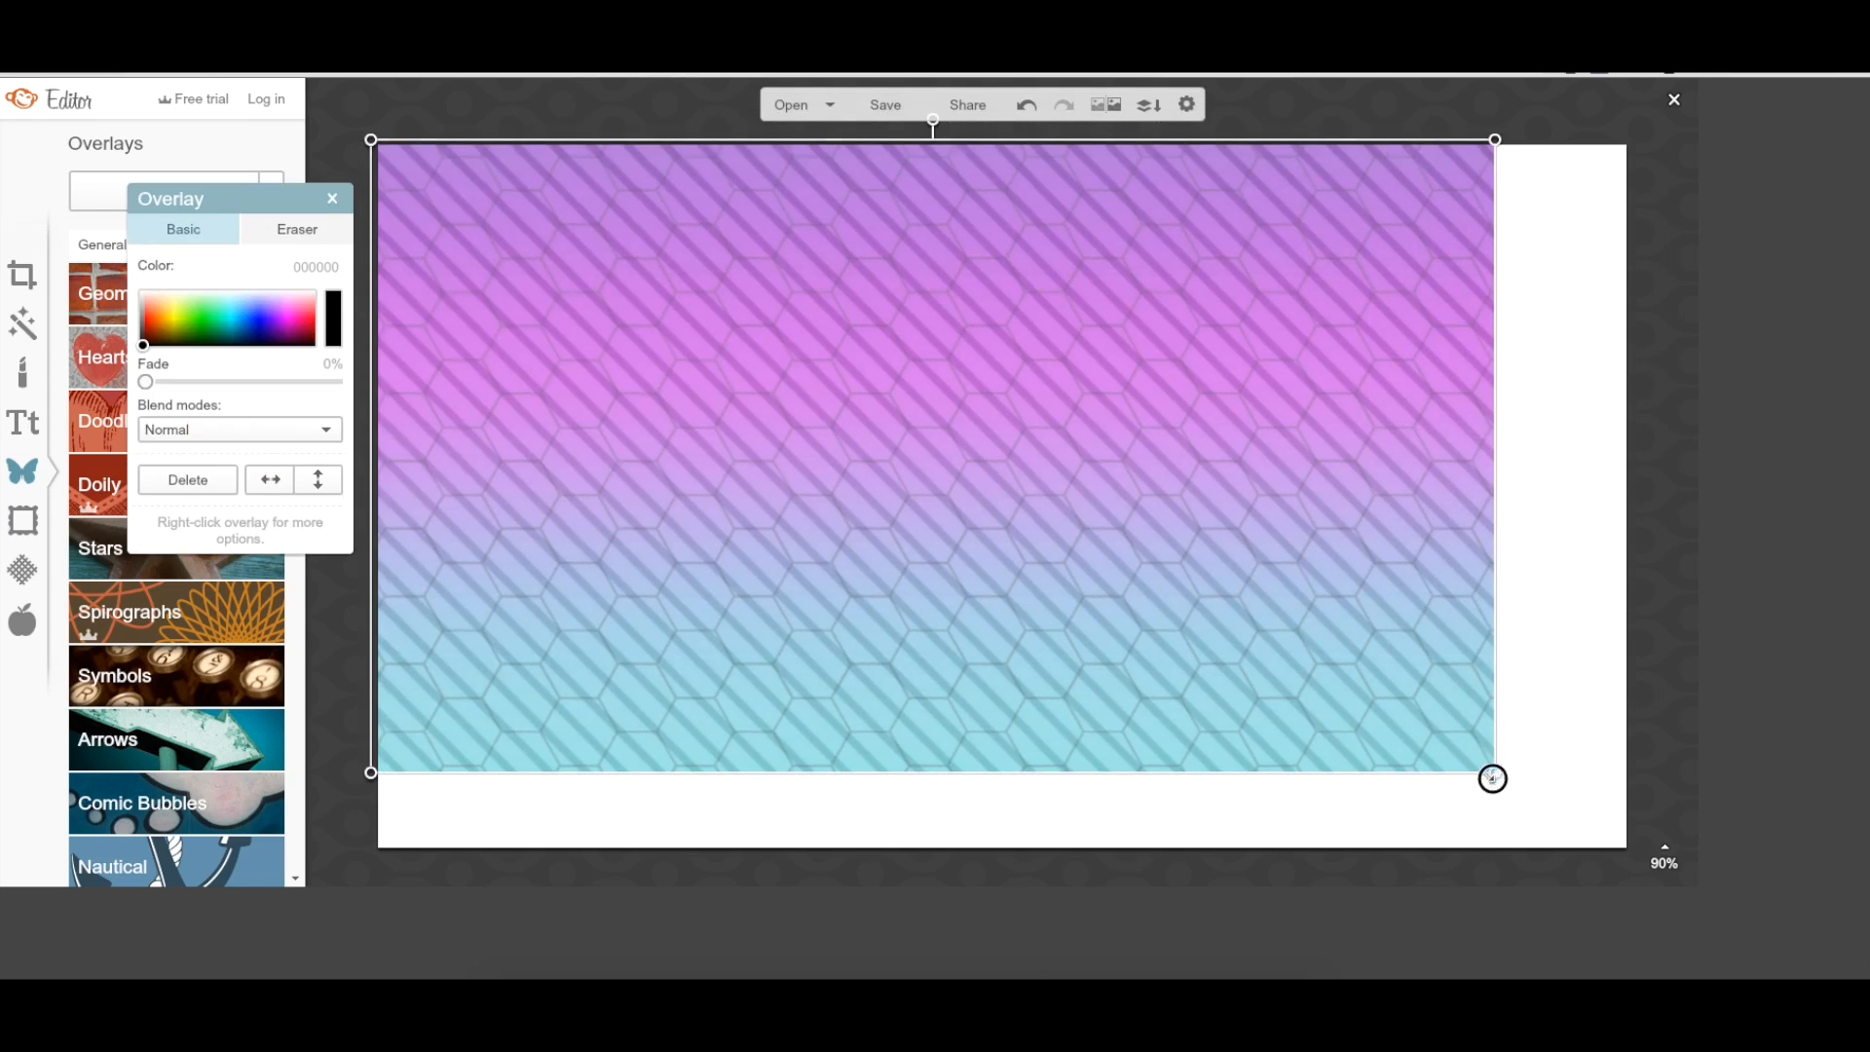
drag(1492, 778, 1632, 848)
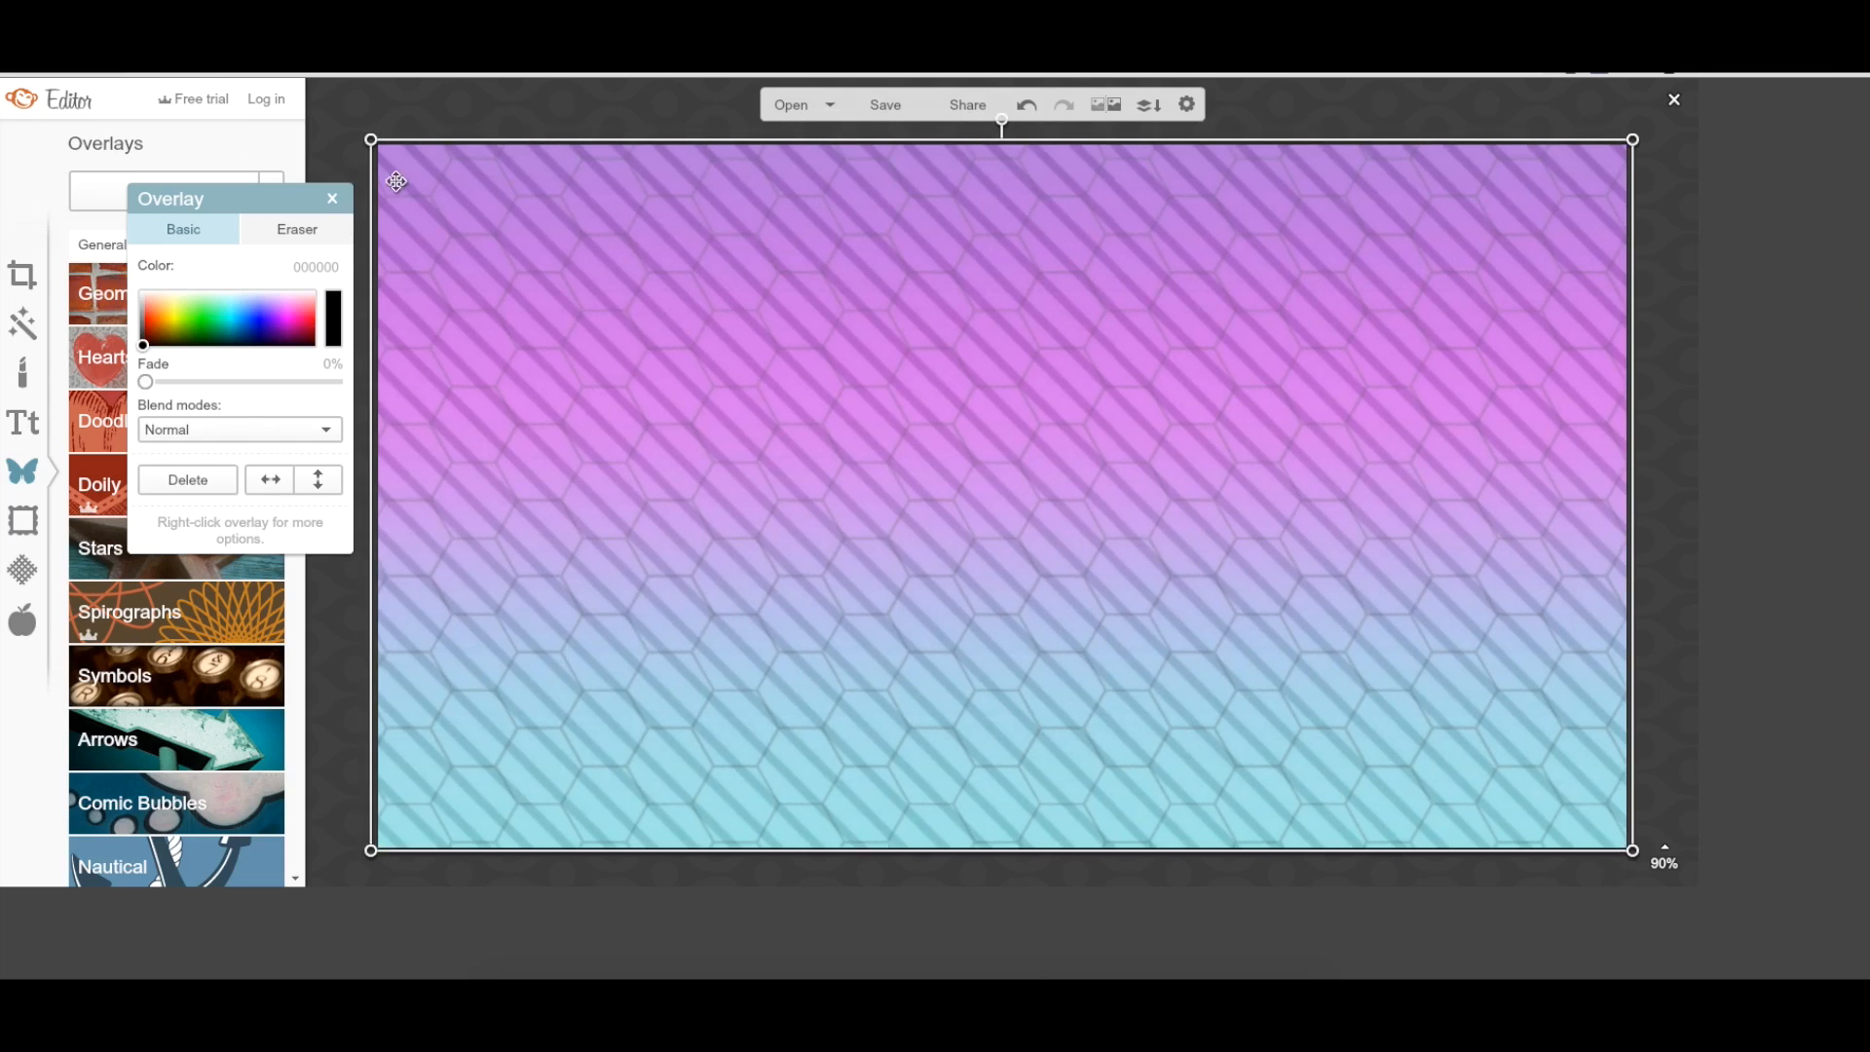
click(331, 199)
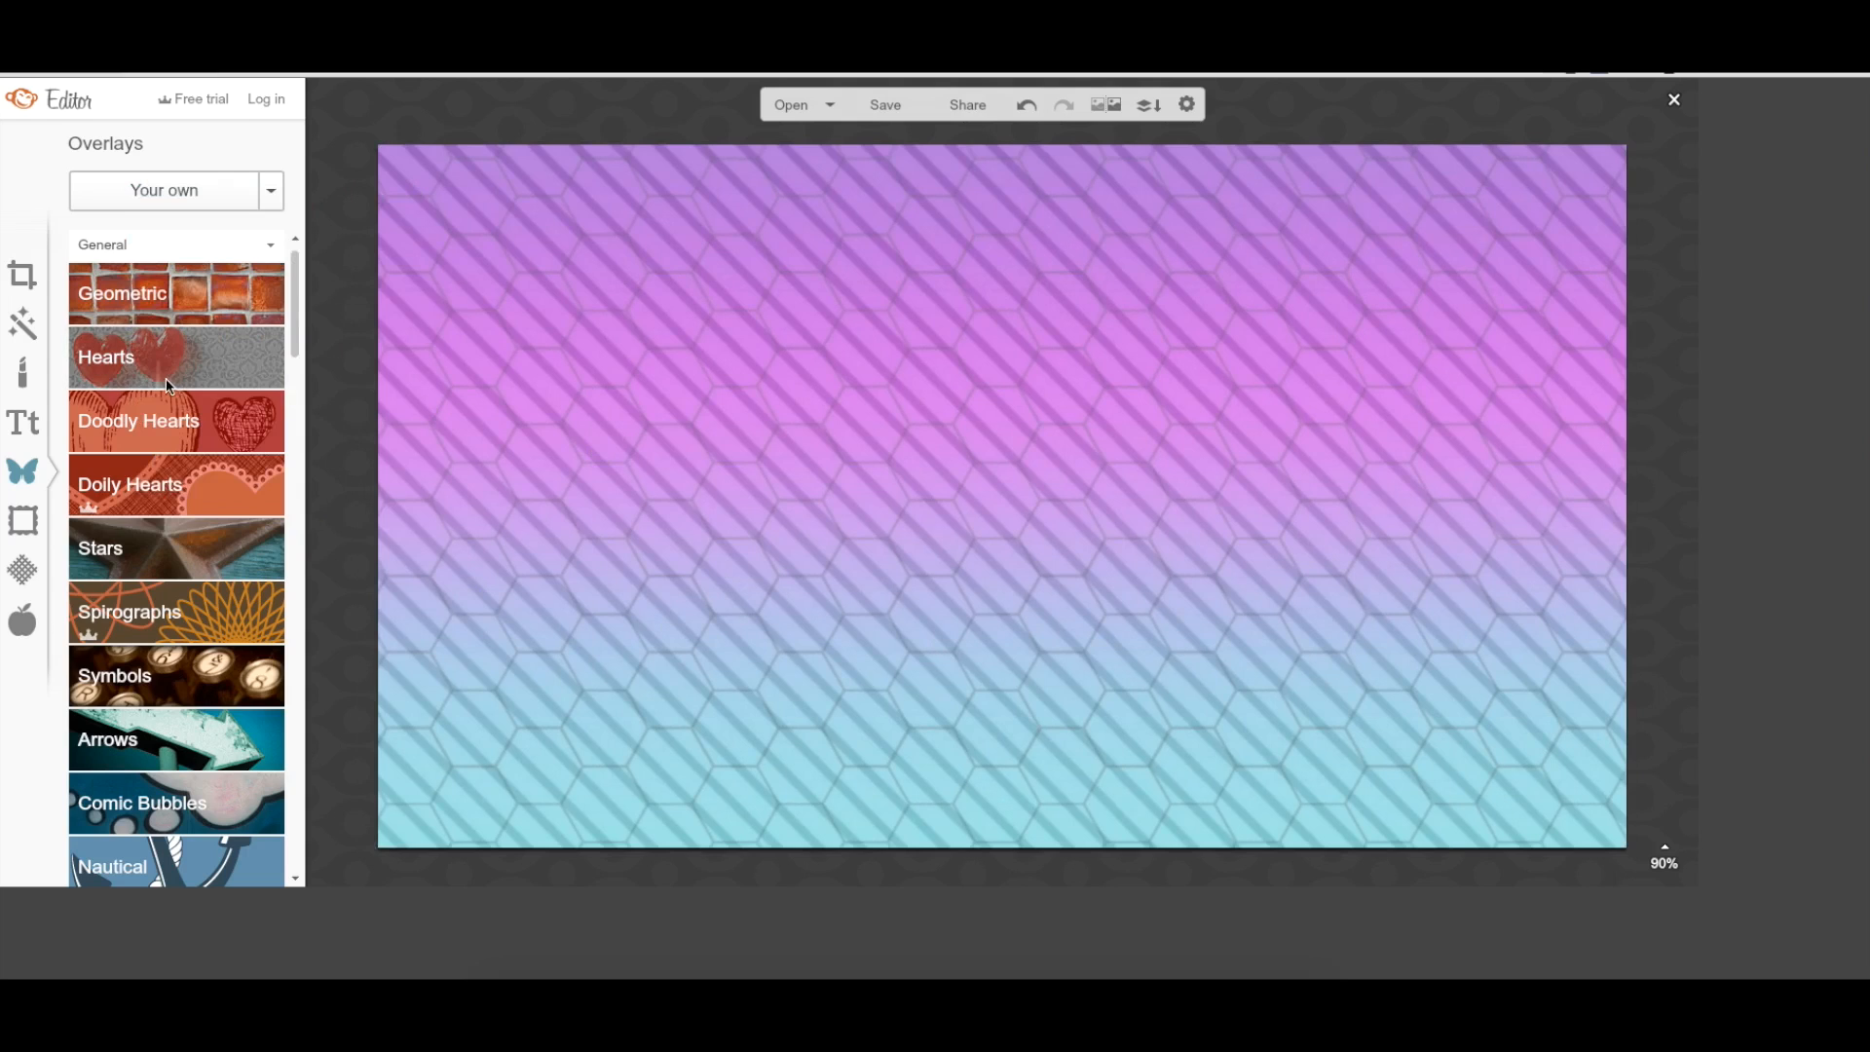
Step: Add a white geometric rectangle over the upper-left, then a black rectangle bar beneath it
click(121, 292)
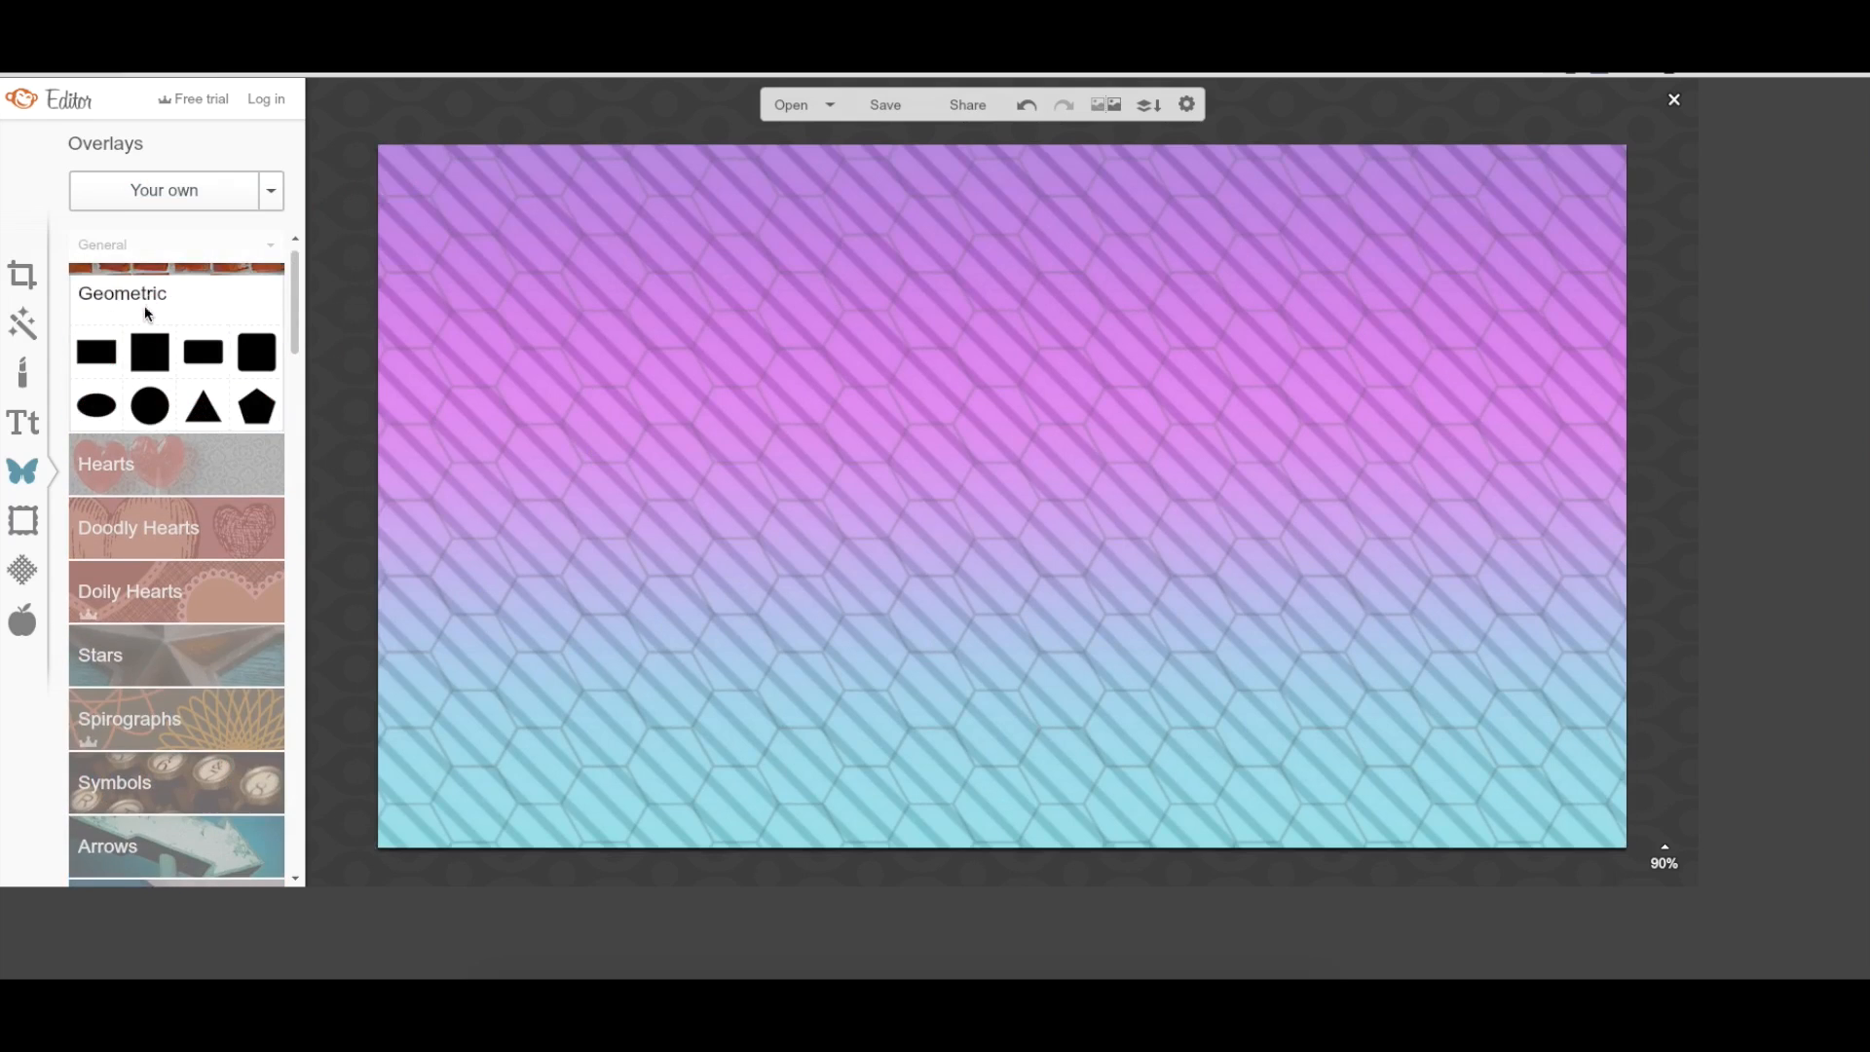
click(152, 351)
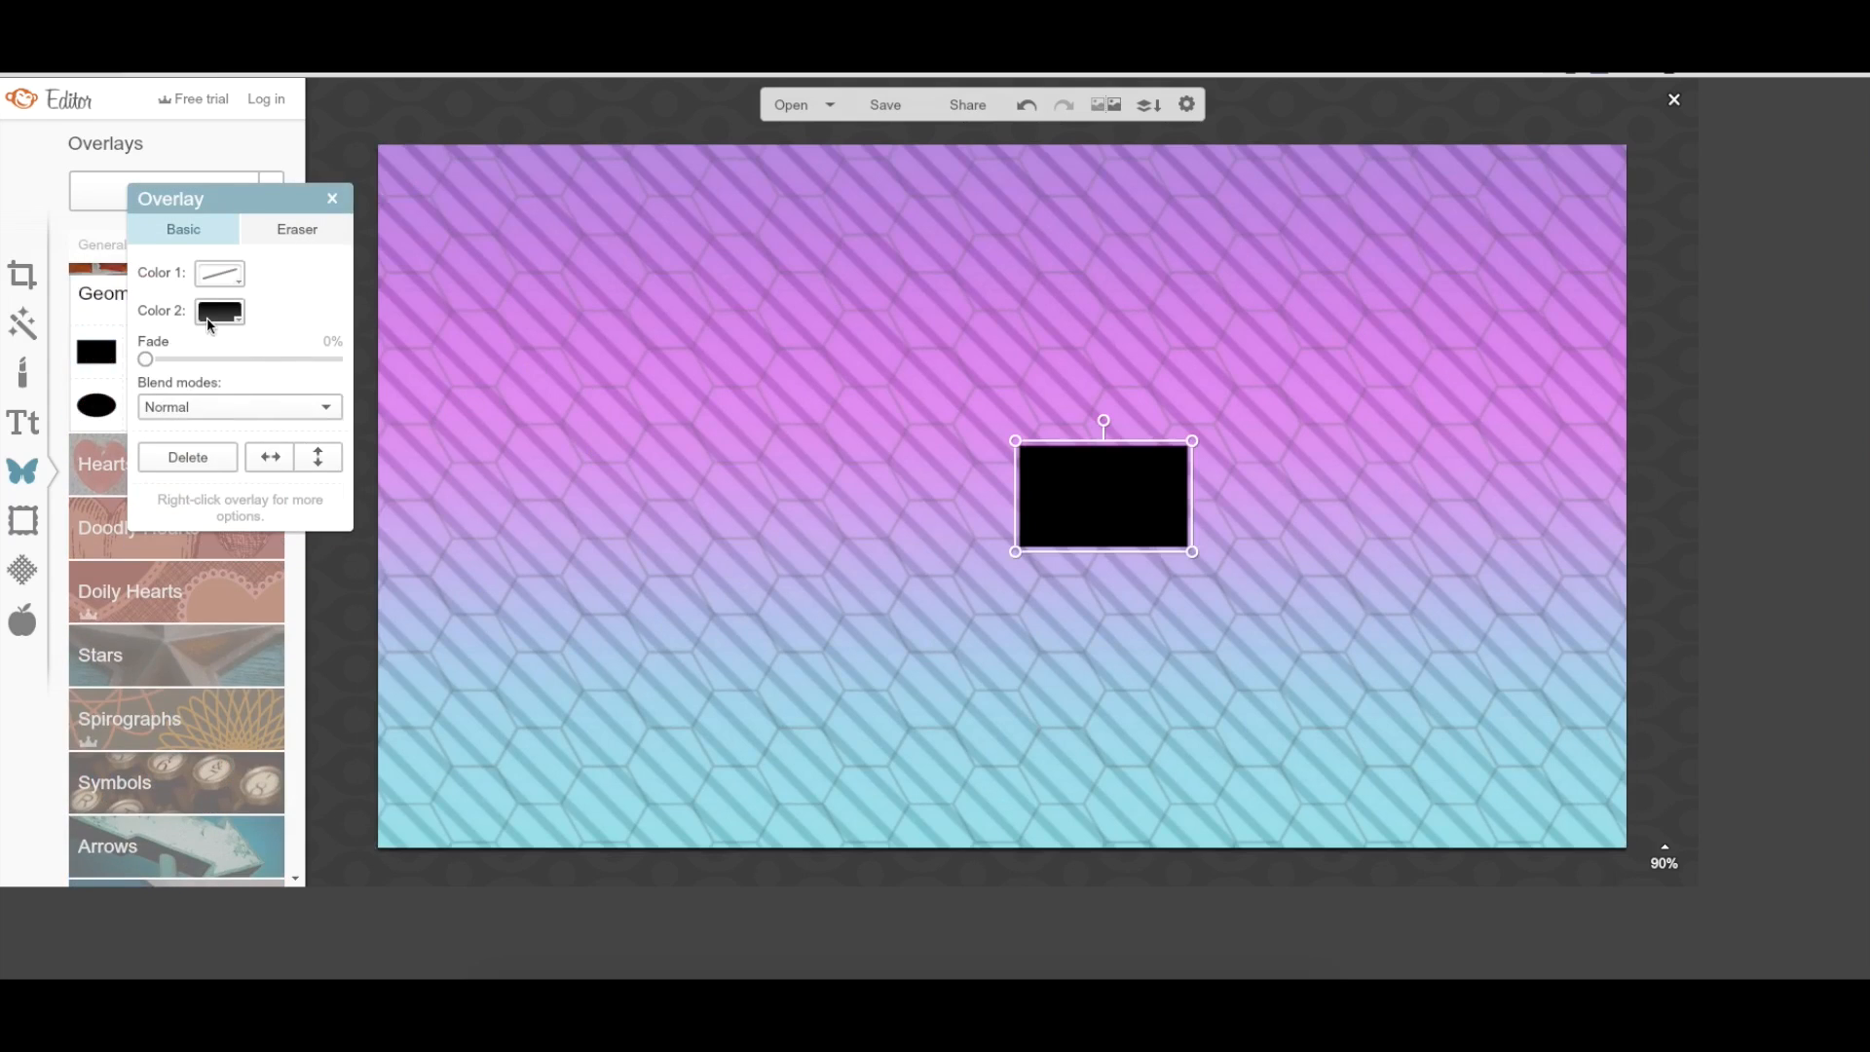
click(219, 311)
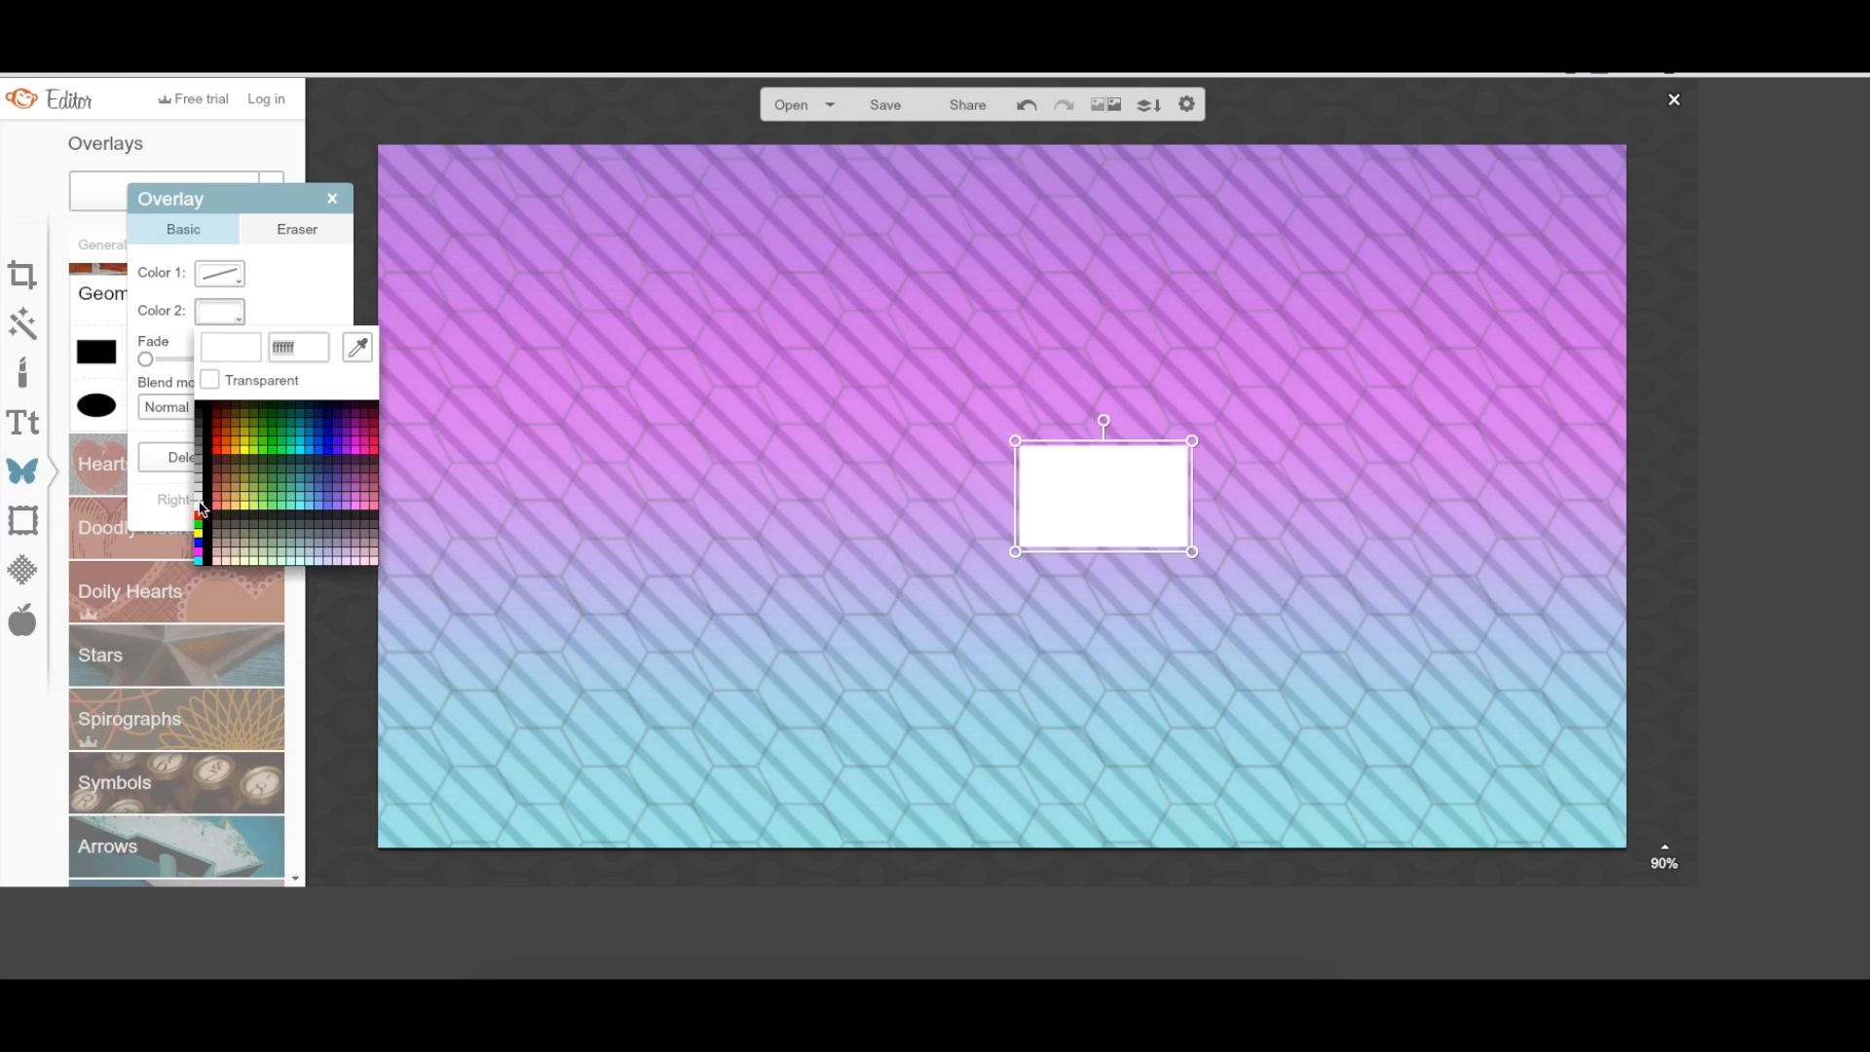
drag(1102, 492, 520, 346)
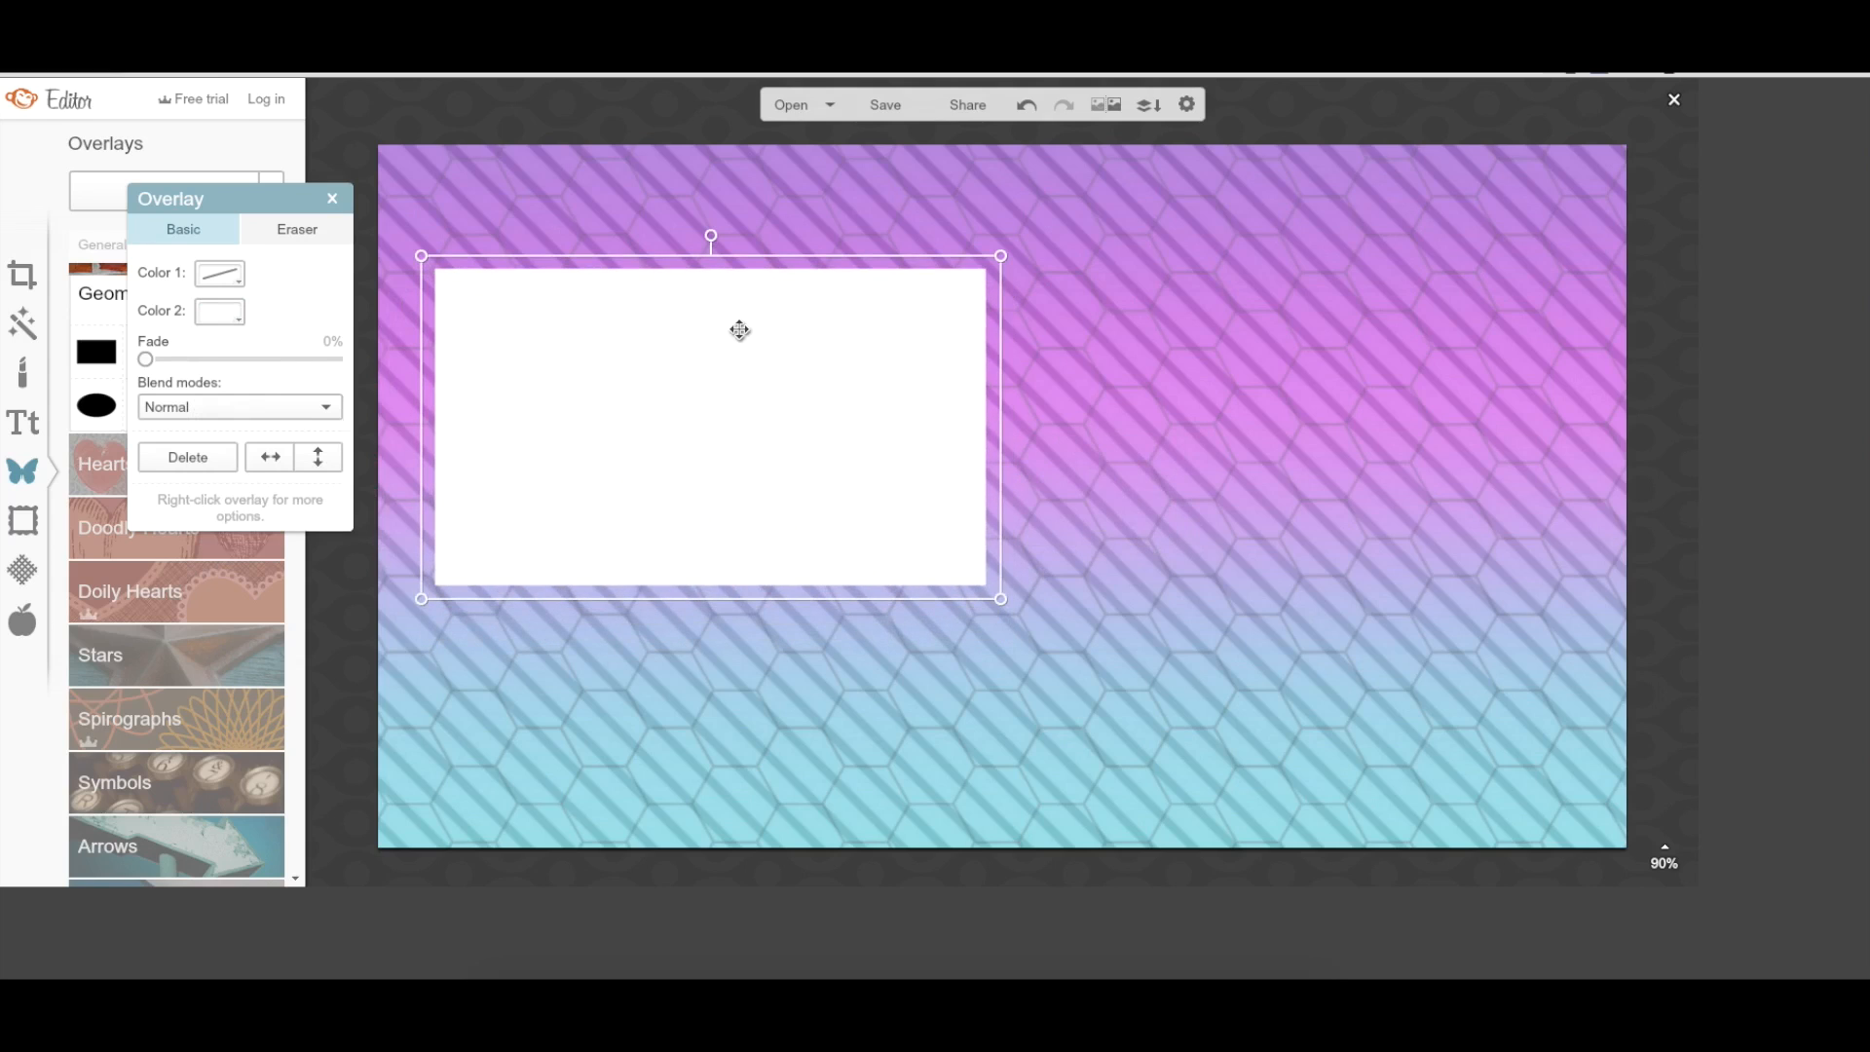
drag(739, 330, 700, 318)
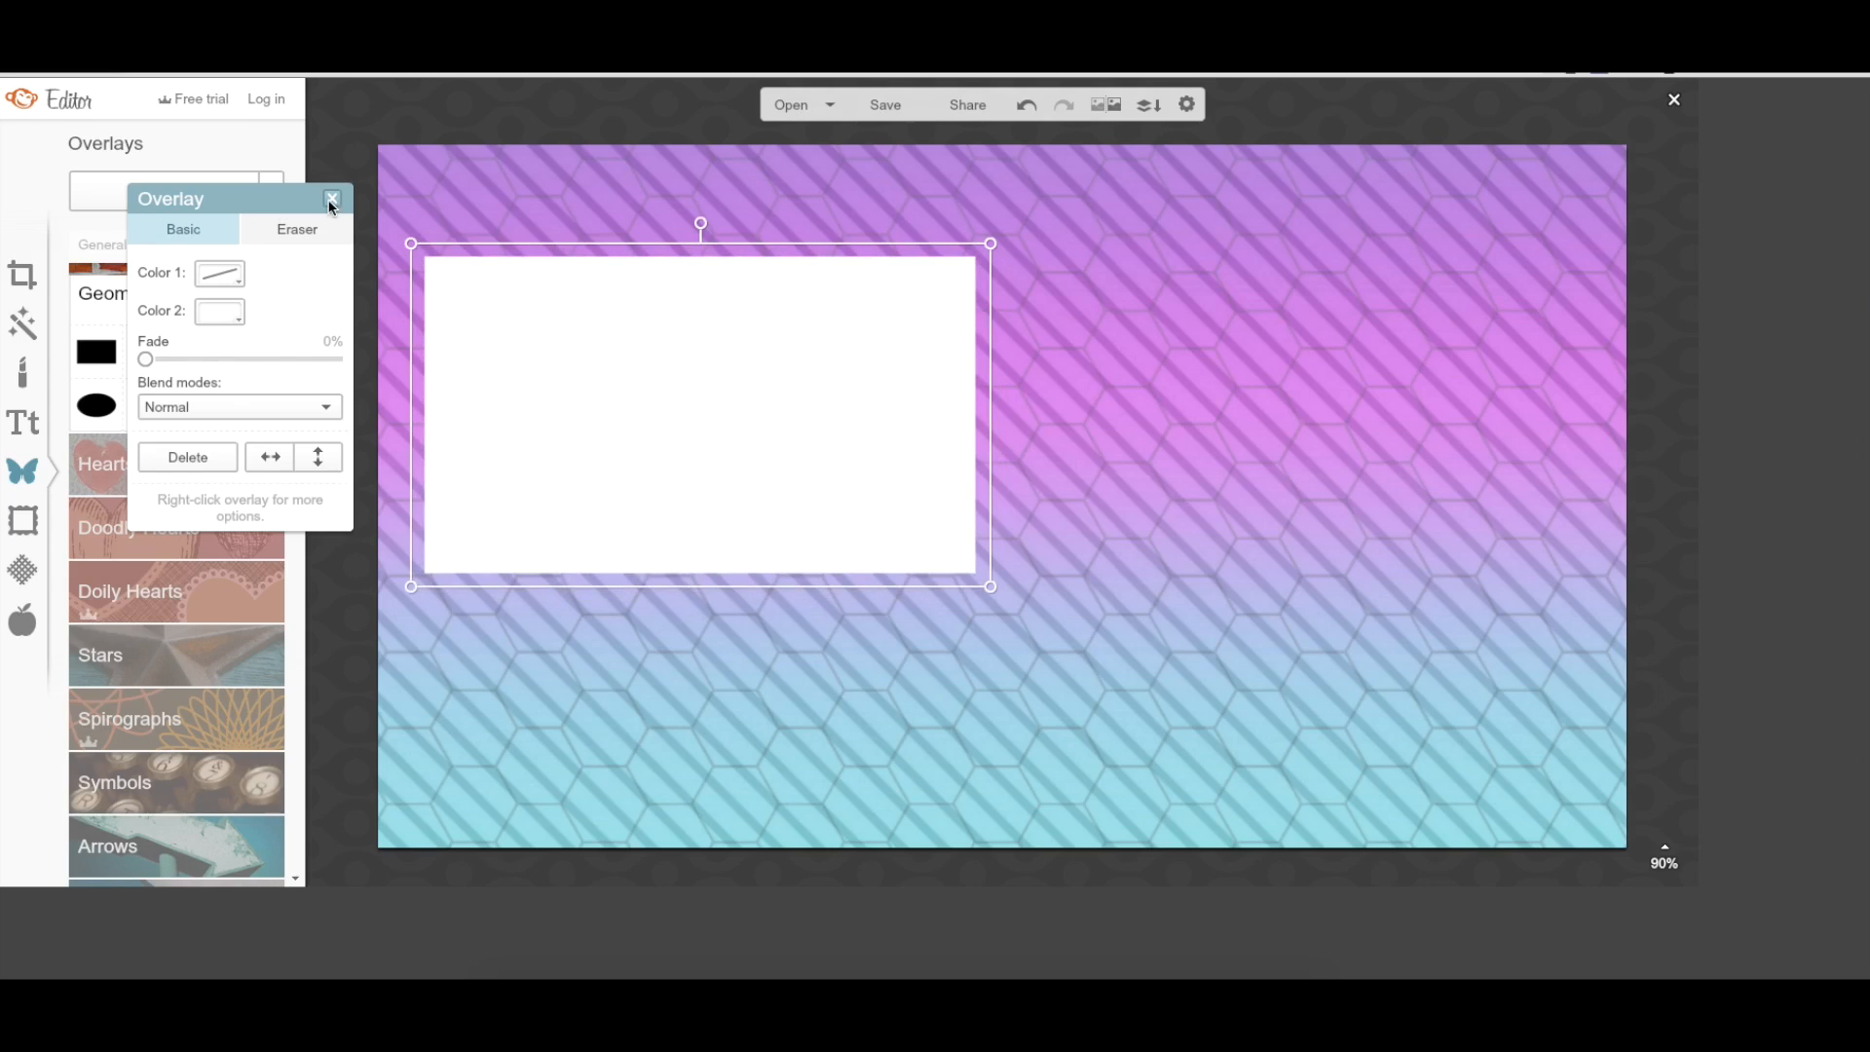
click(331, 199)
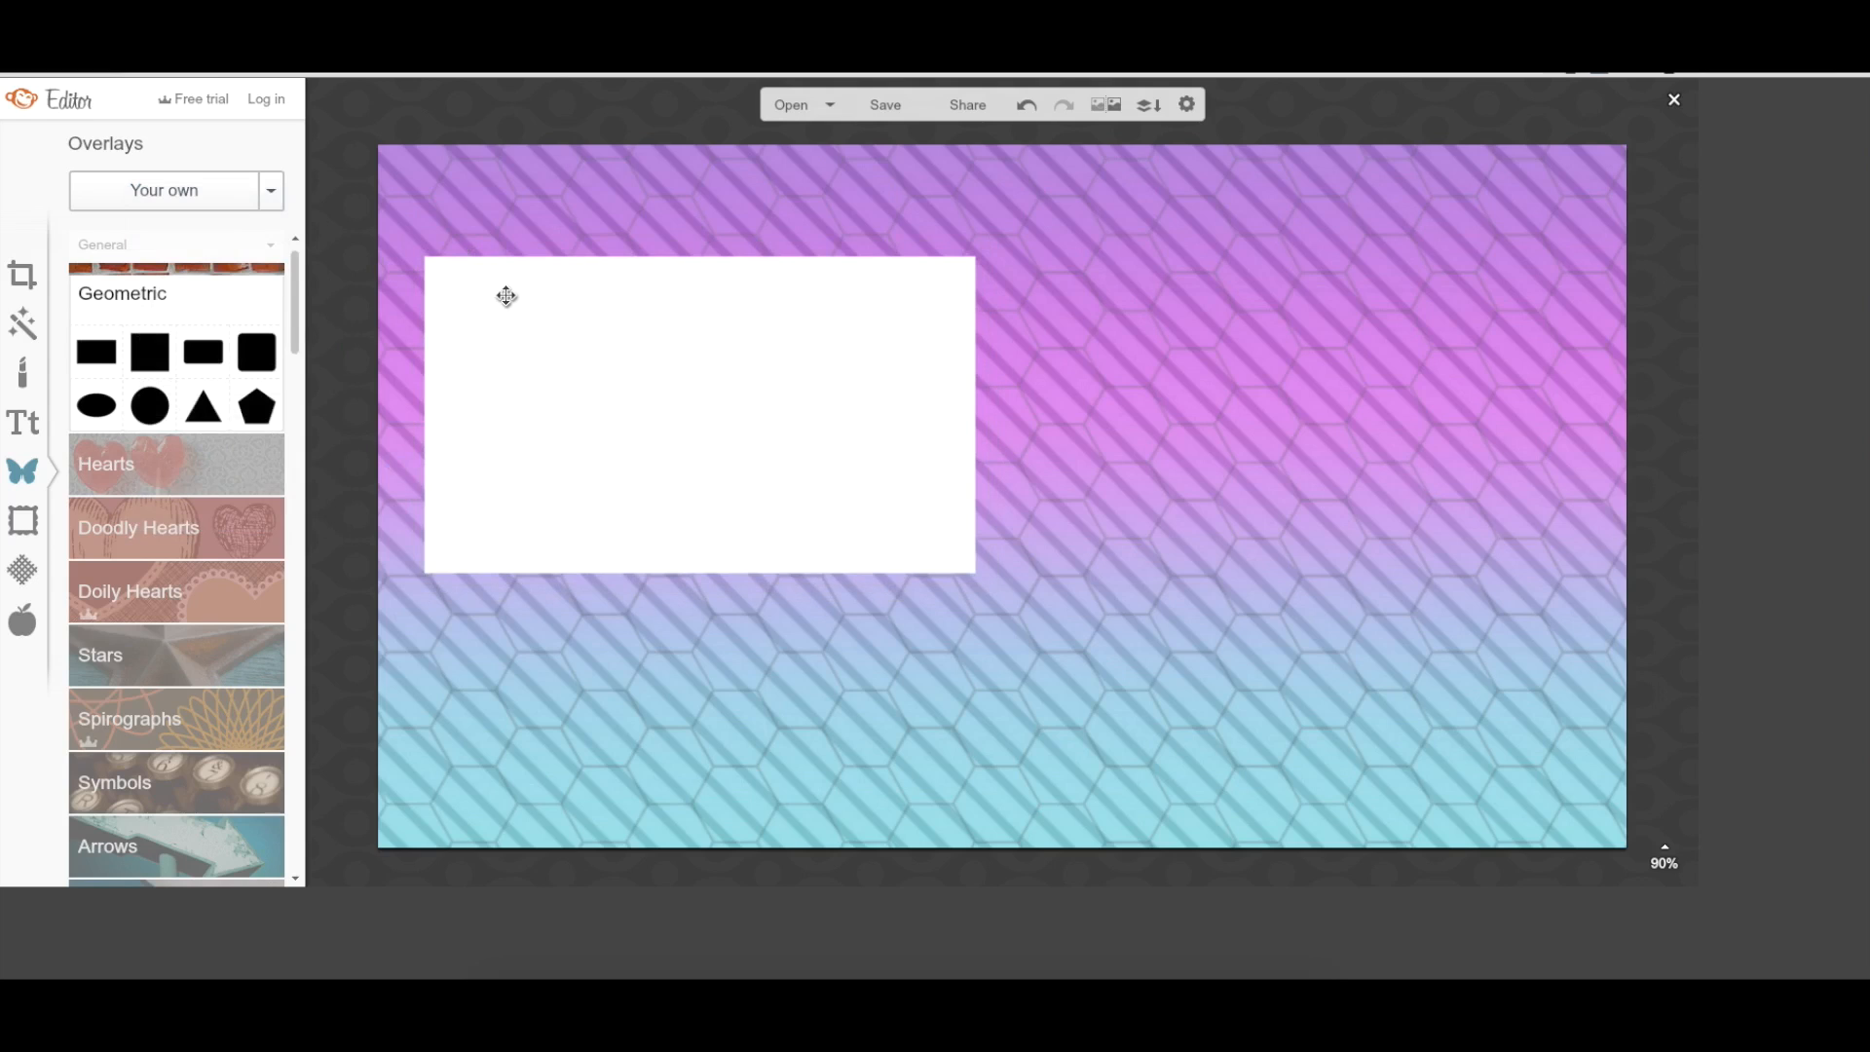
mouse_move(22, 422)
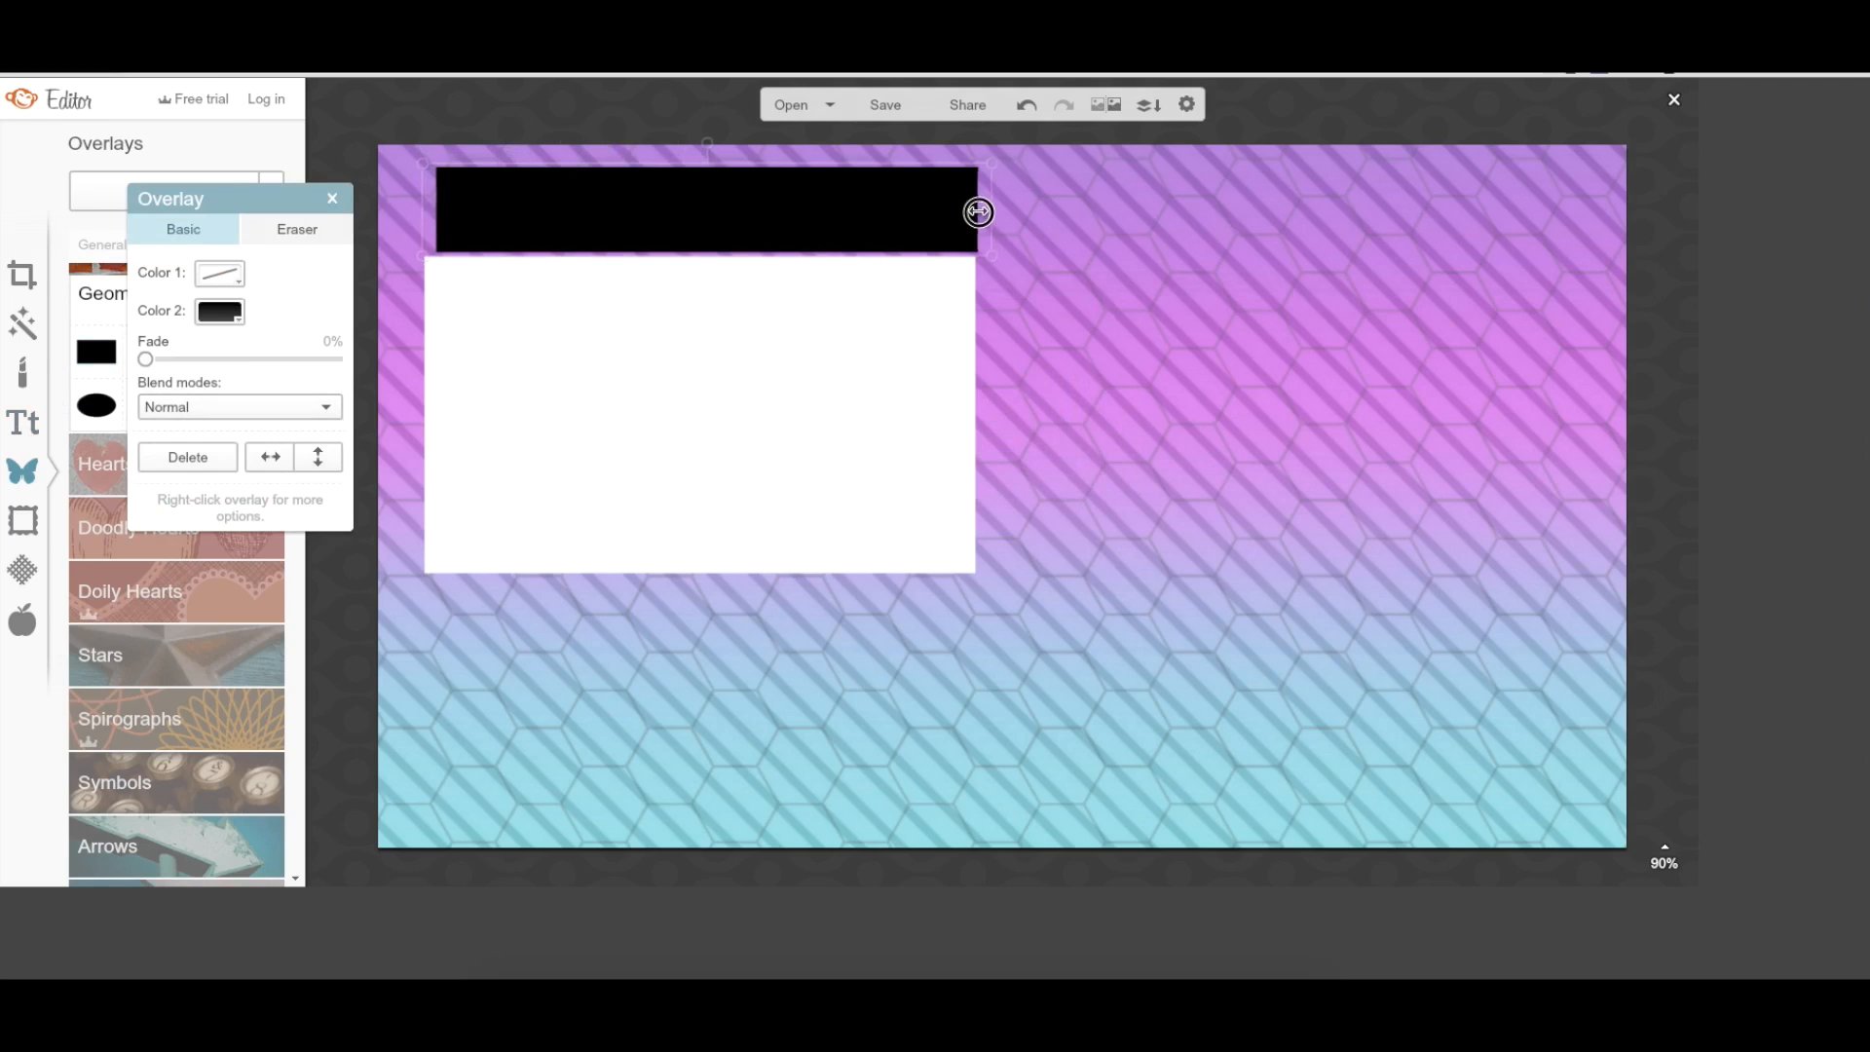
drag(976, 212, 823, 633)
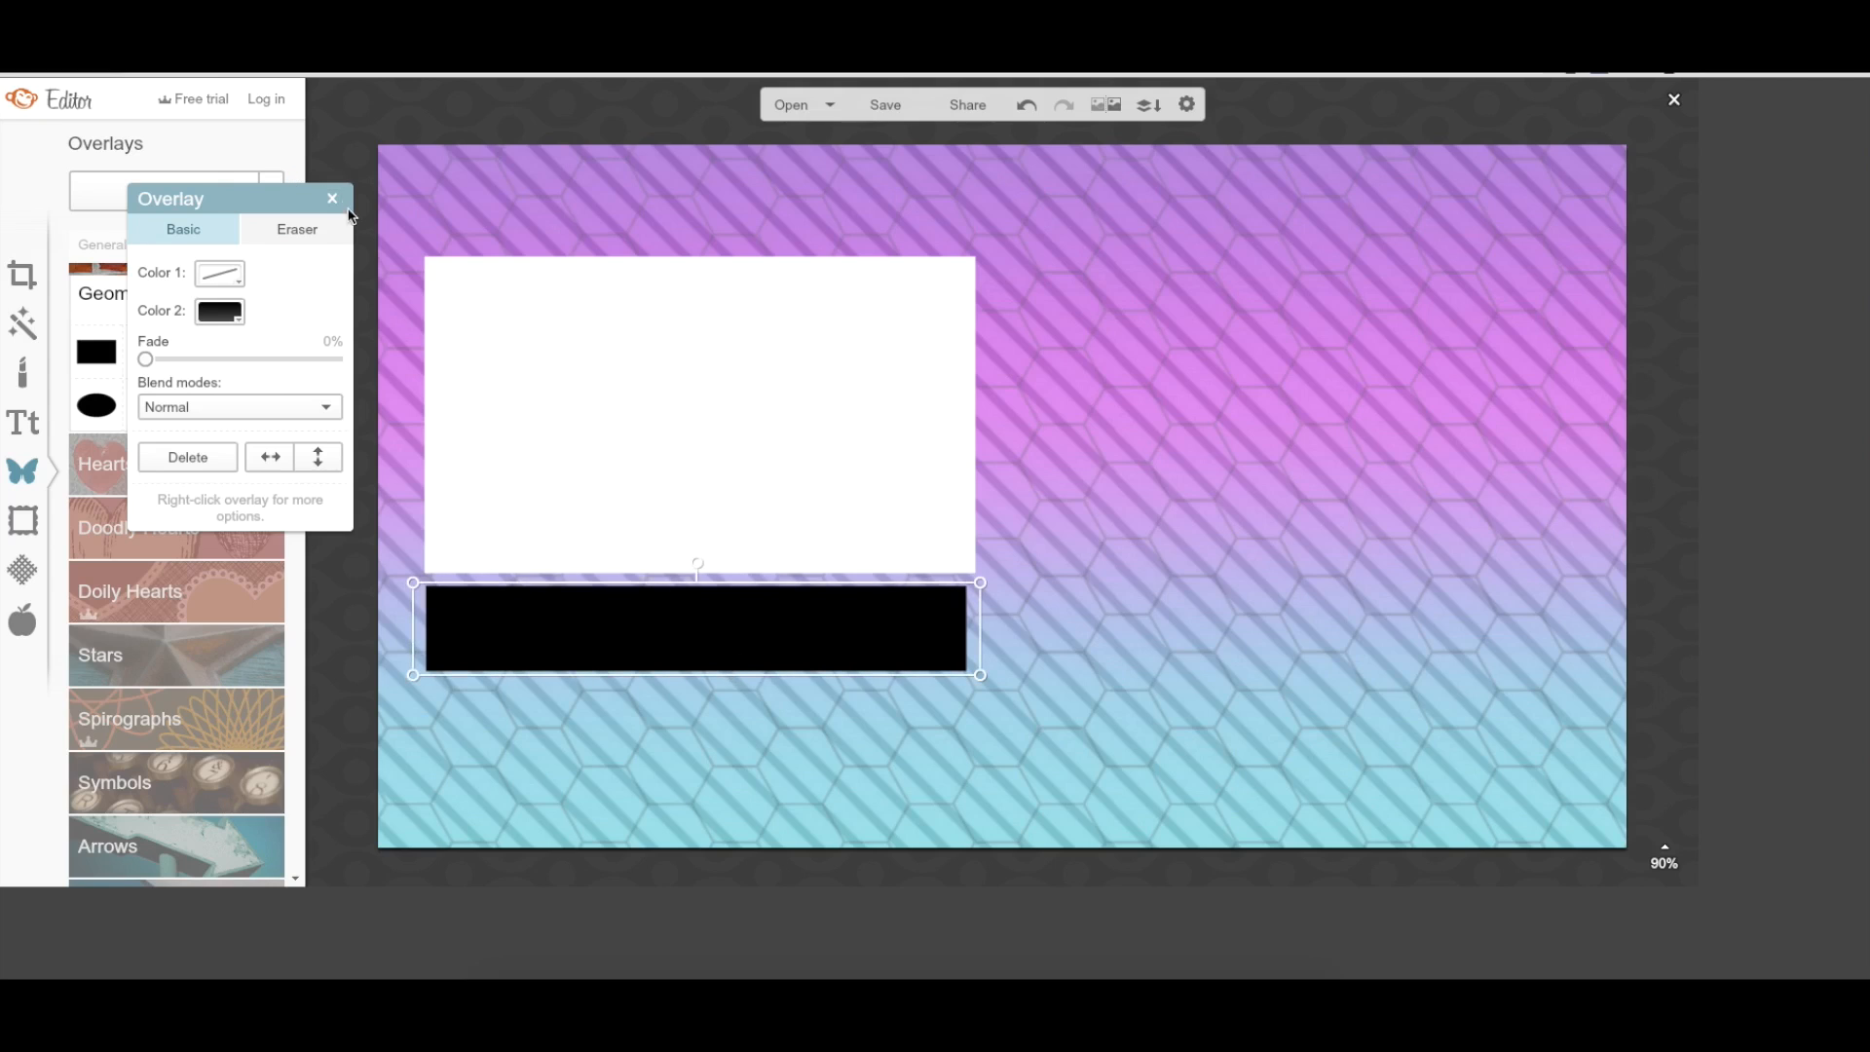
Step: Add a Bebas Neue caption reading 'WATCH MY LAST VIDEO' beside the white box
click(331, 197)
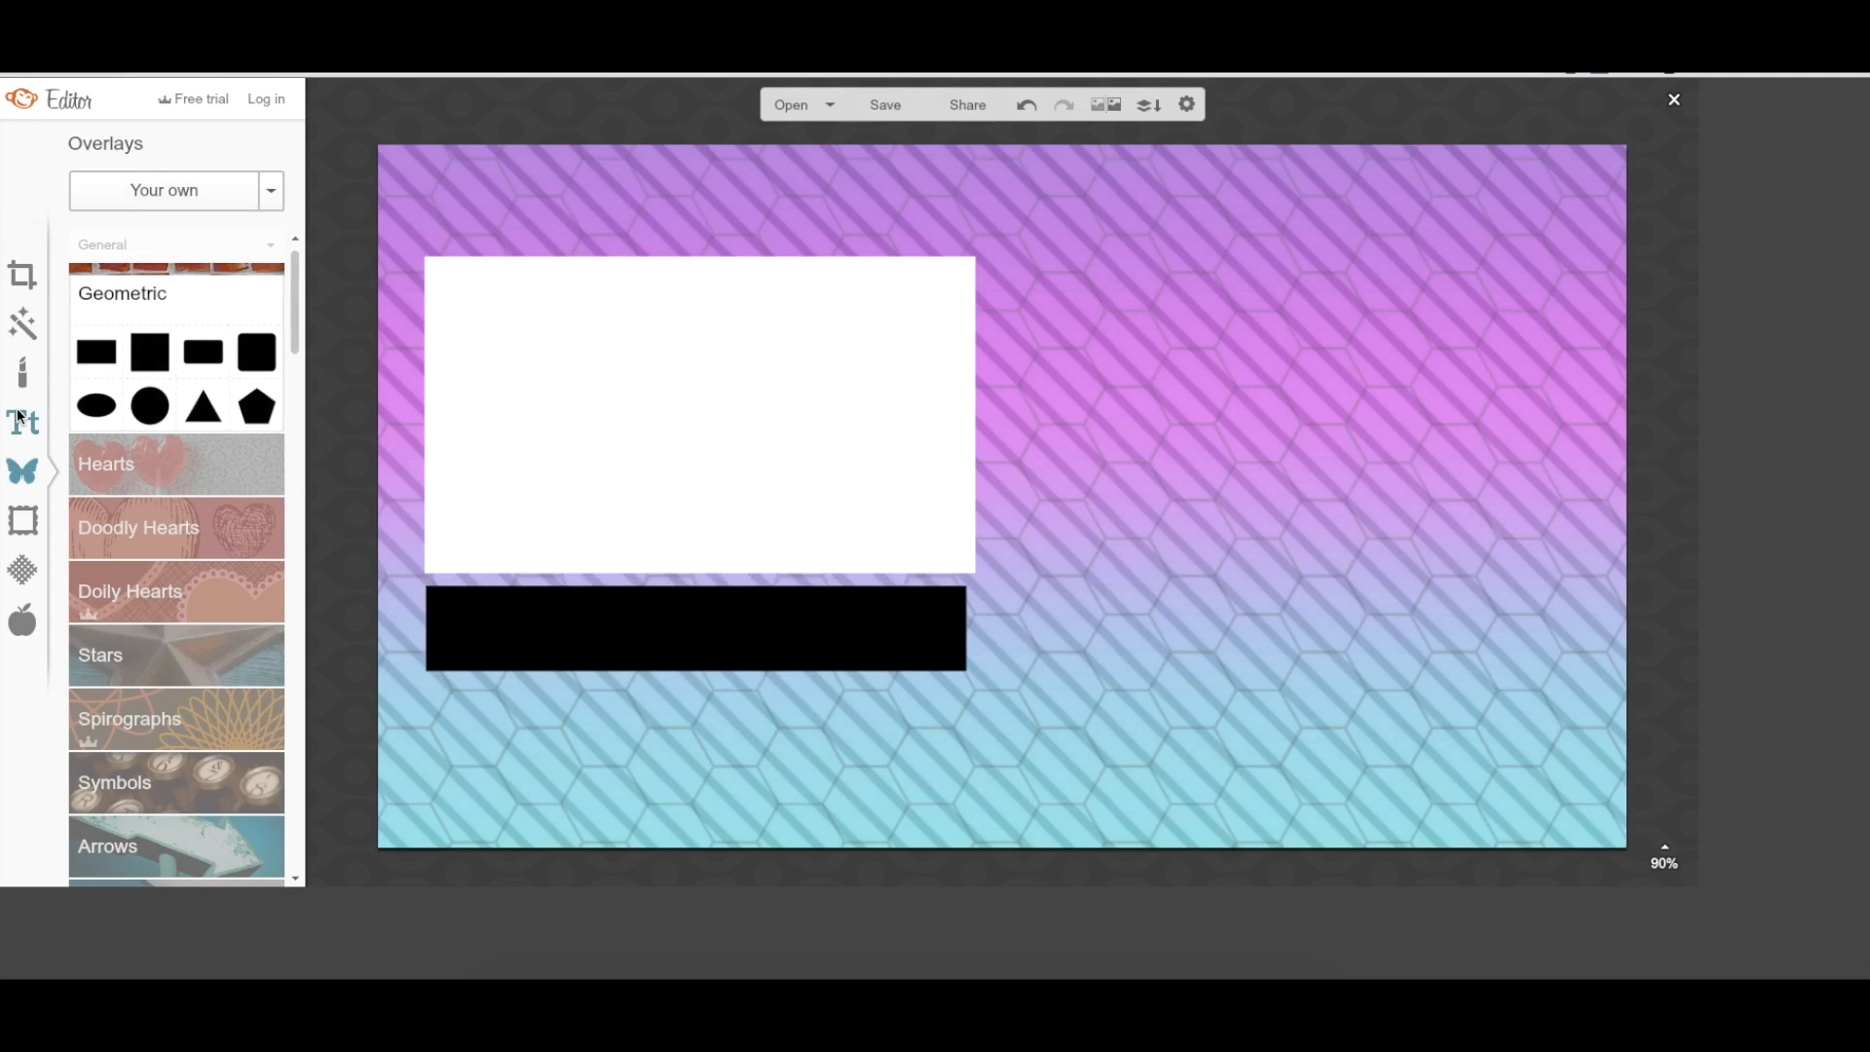
click(22, 421)
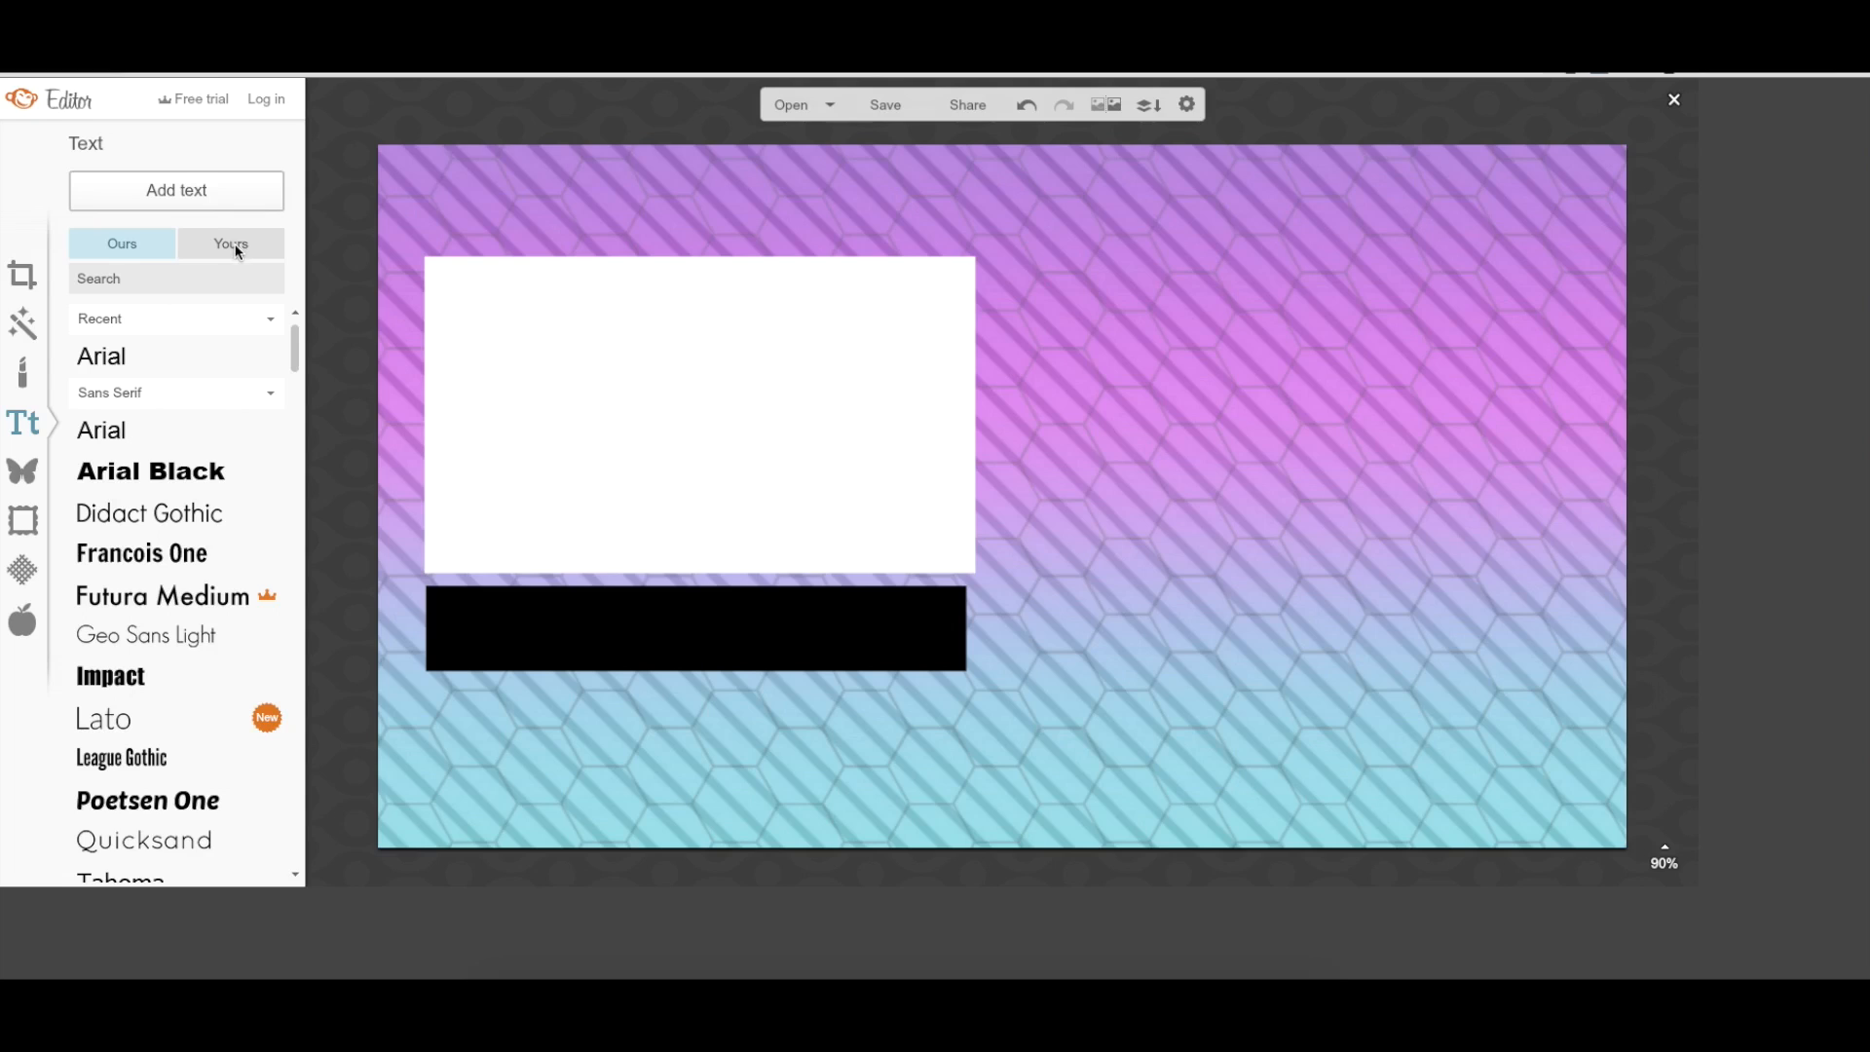
mouse_move(235, 250)
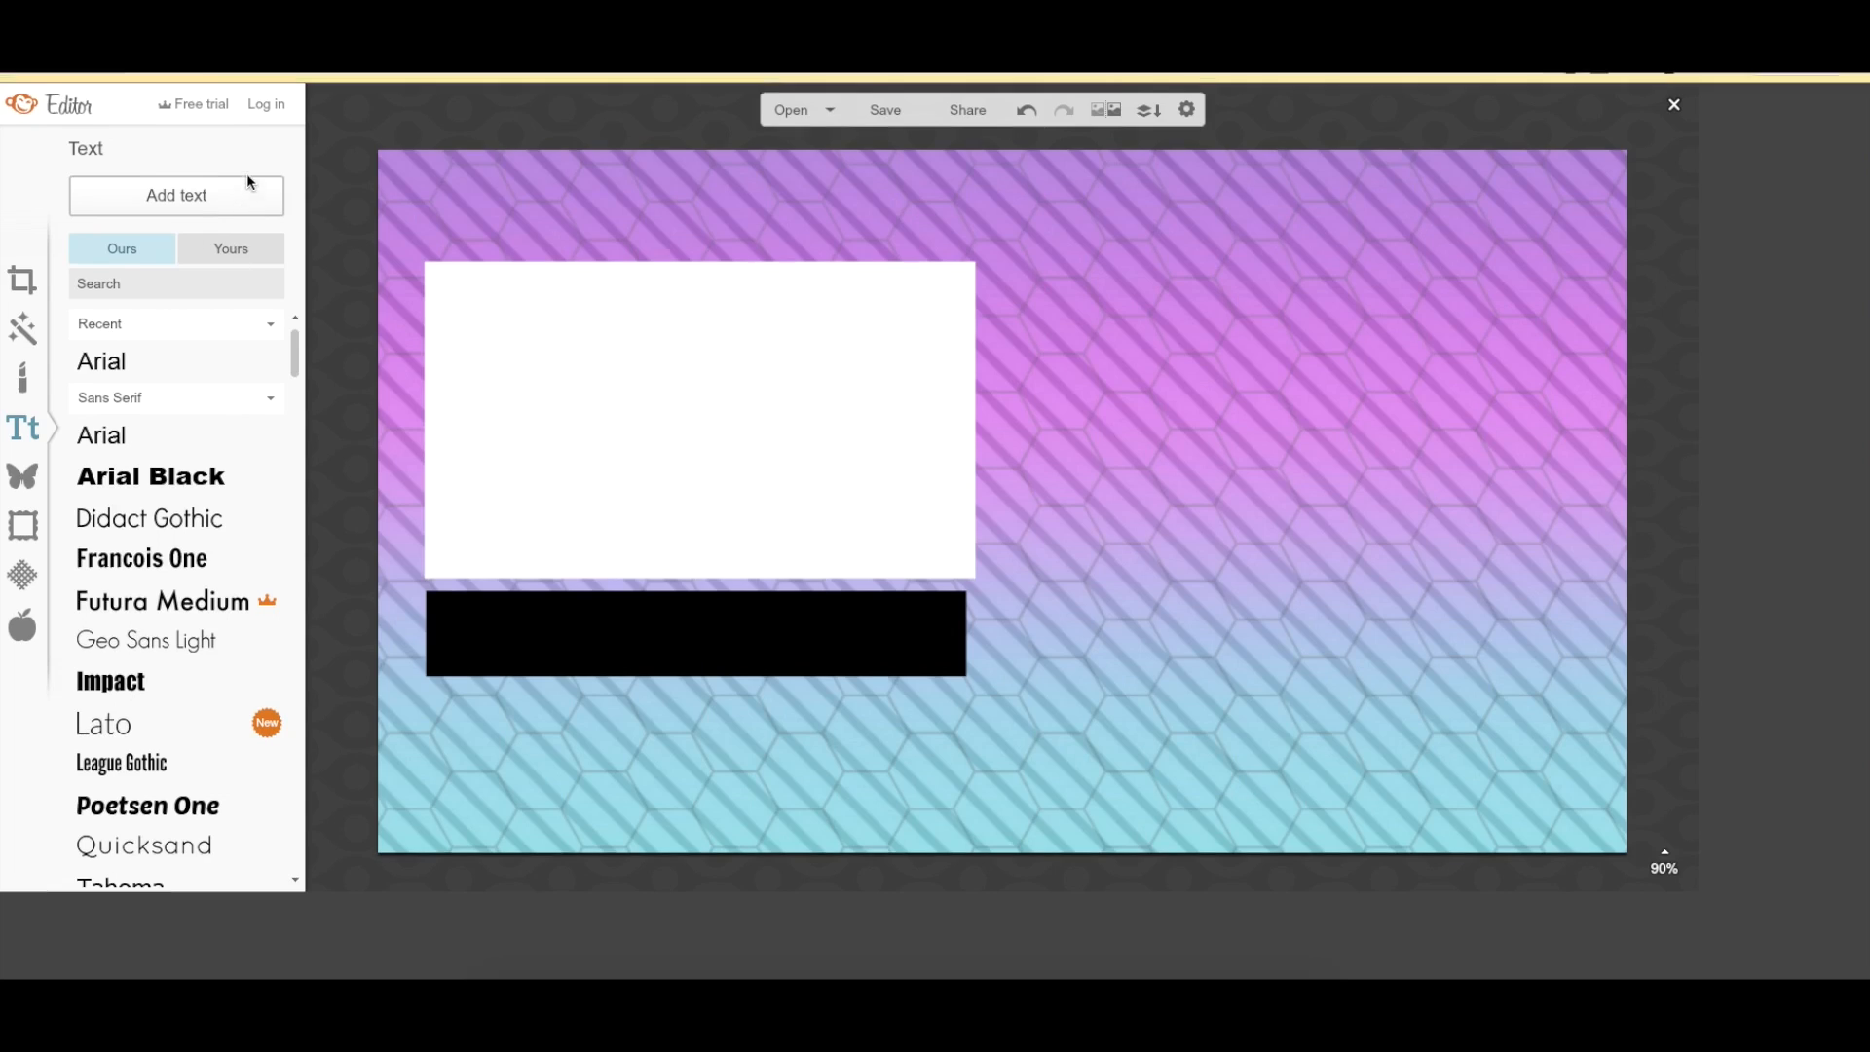
click(230, 248)
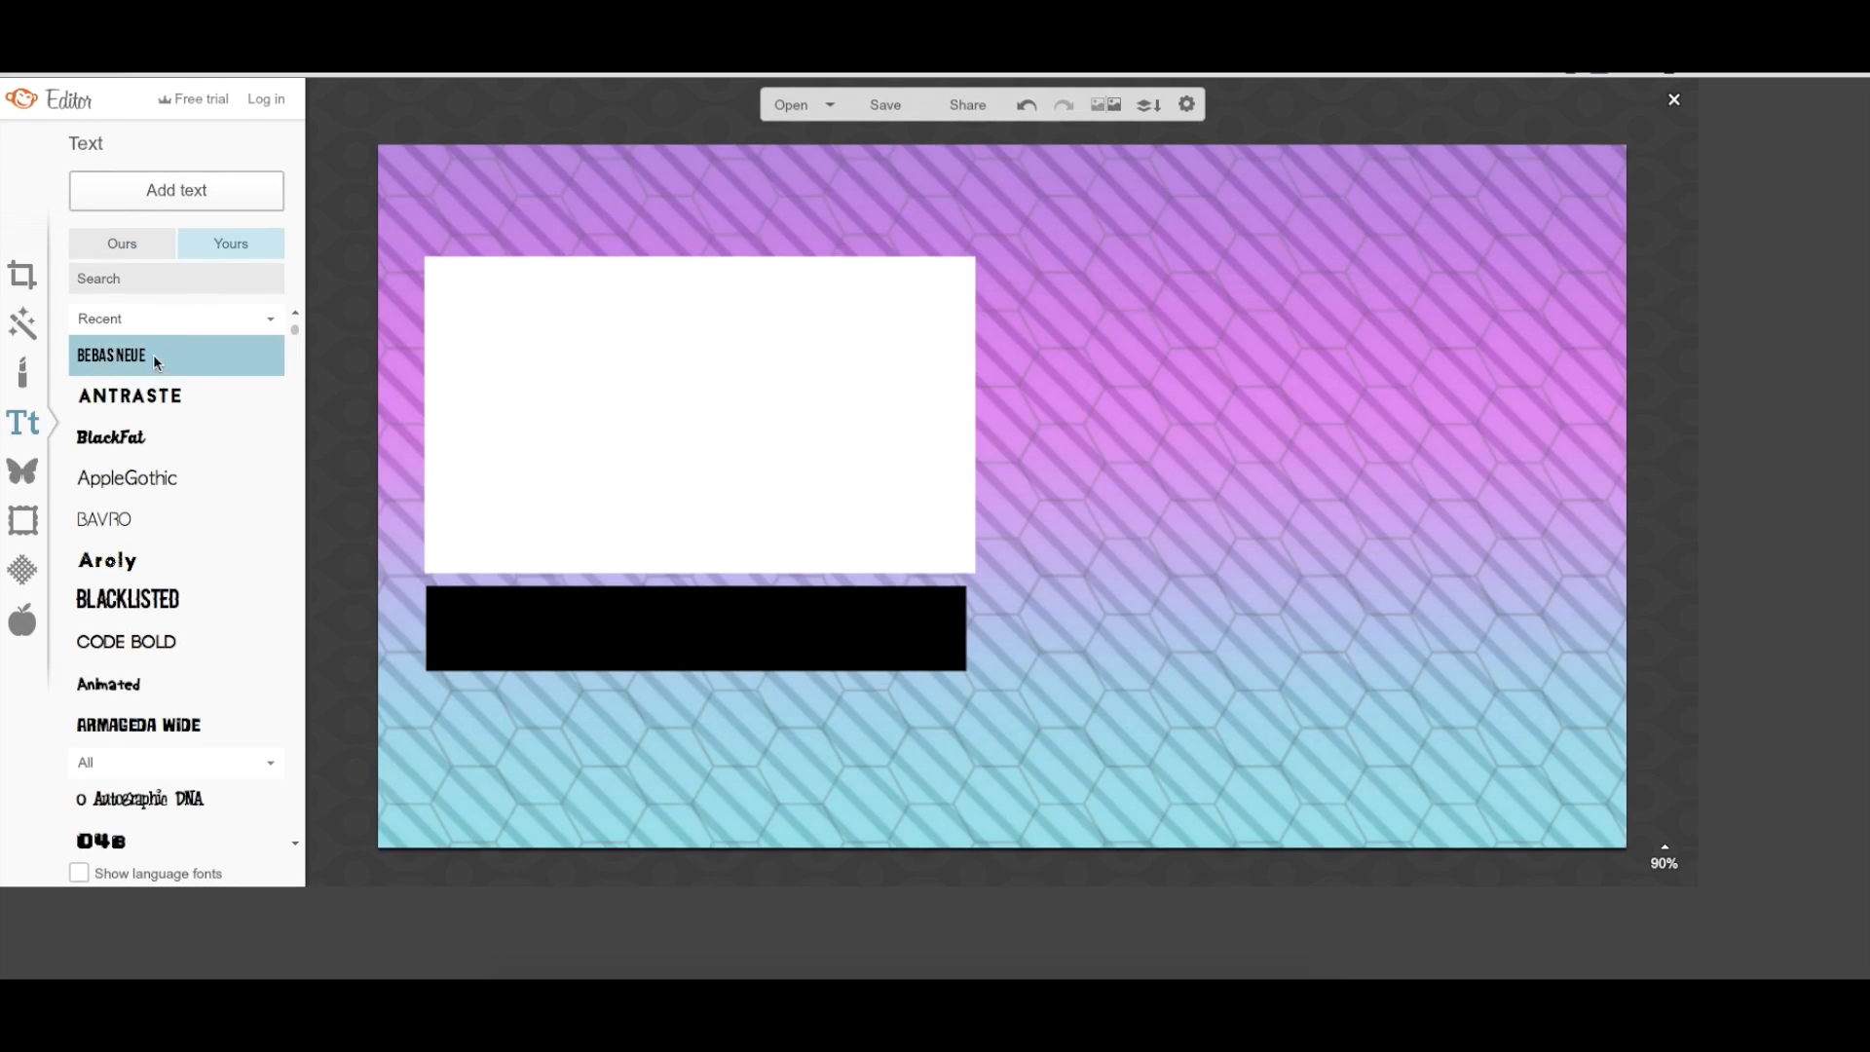
click(176, 189)
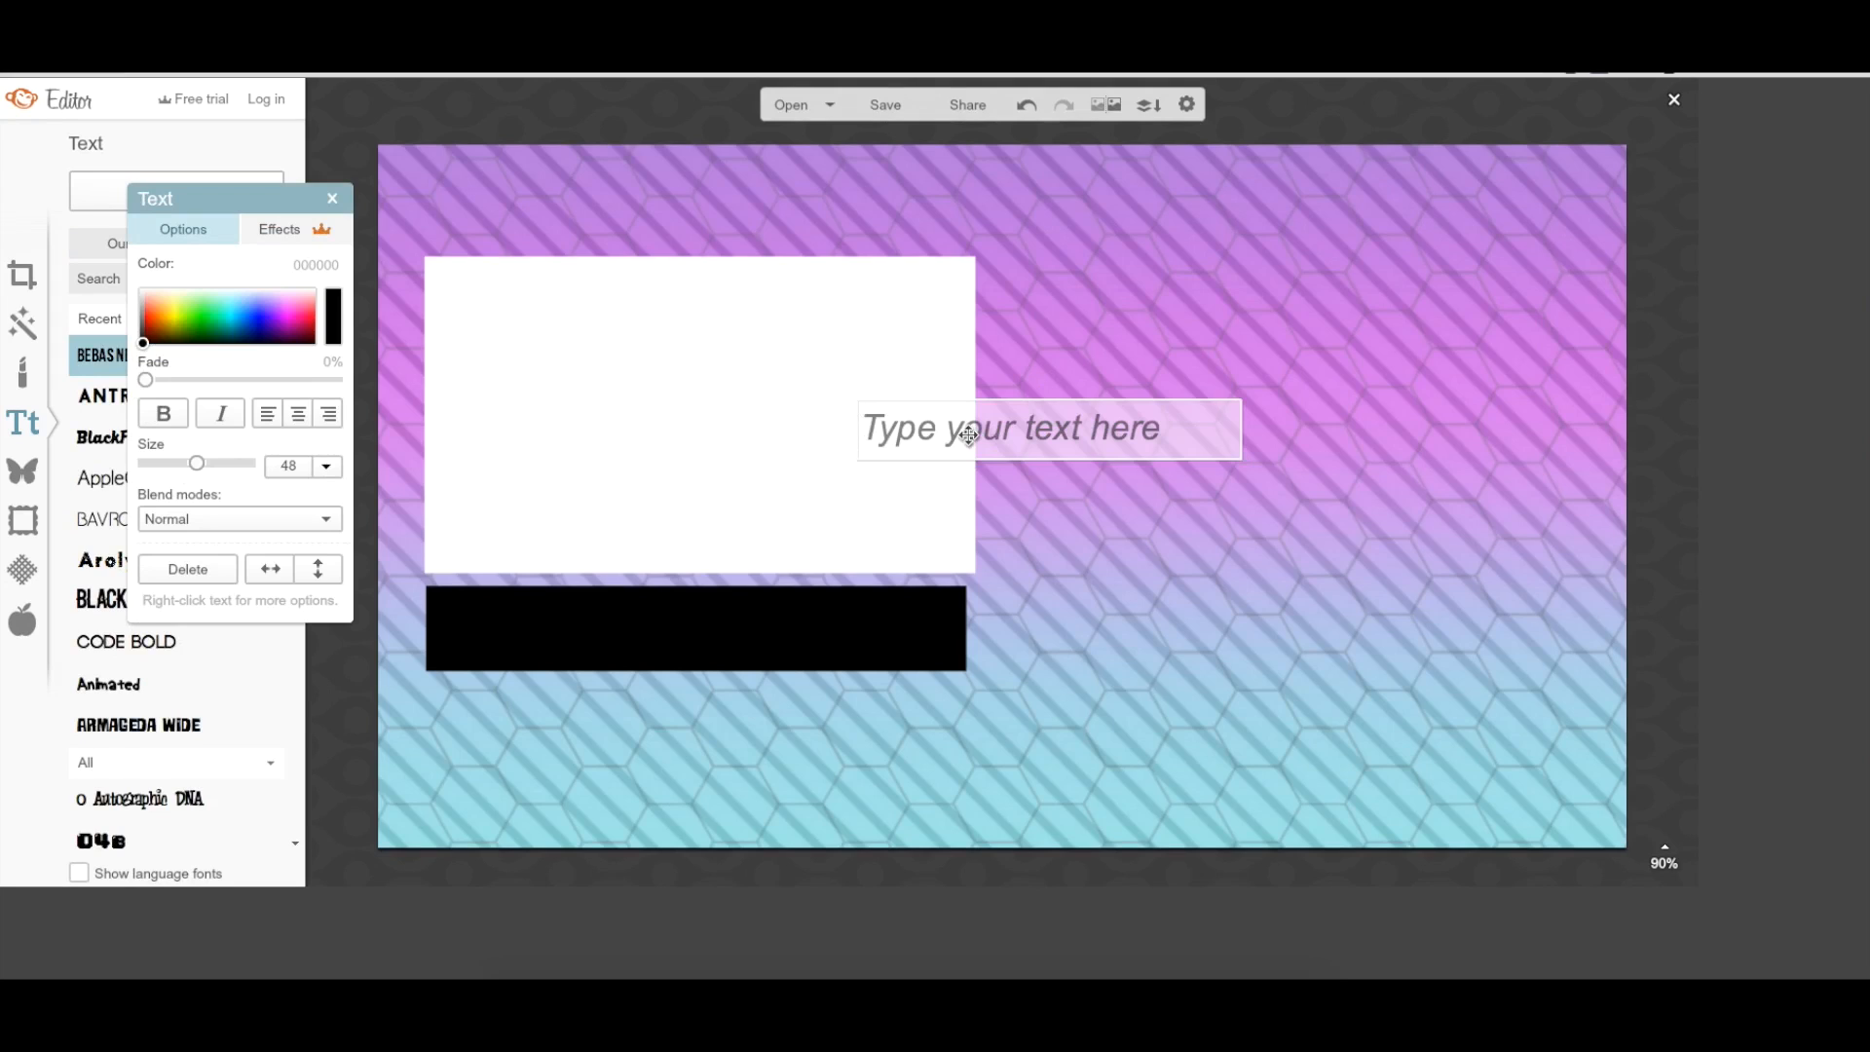
text(WATCH MY LAST V)
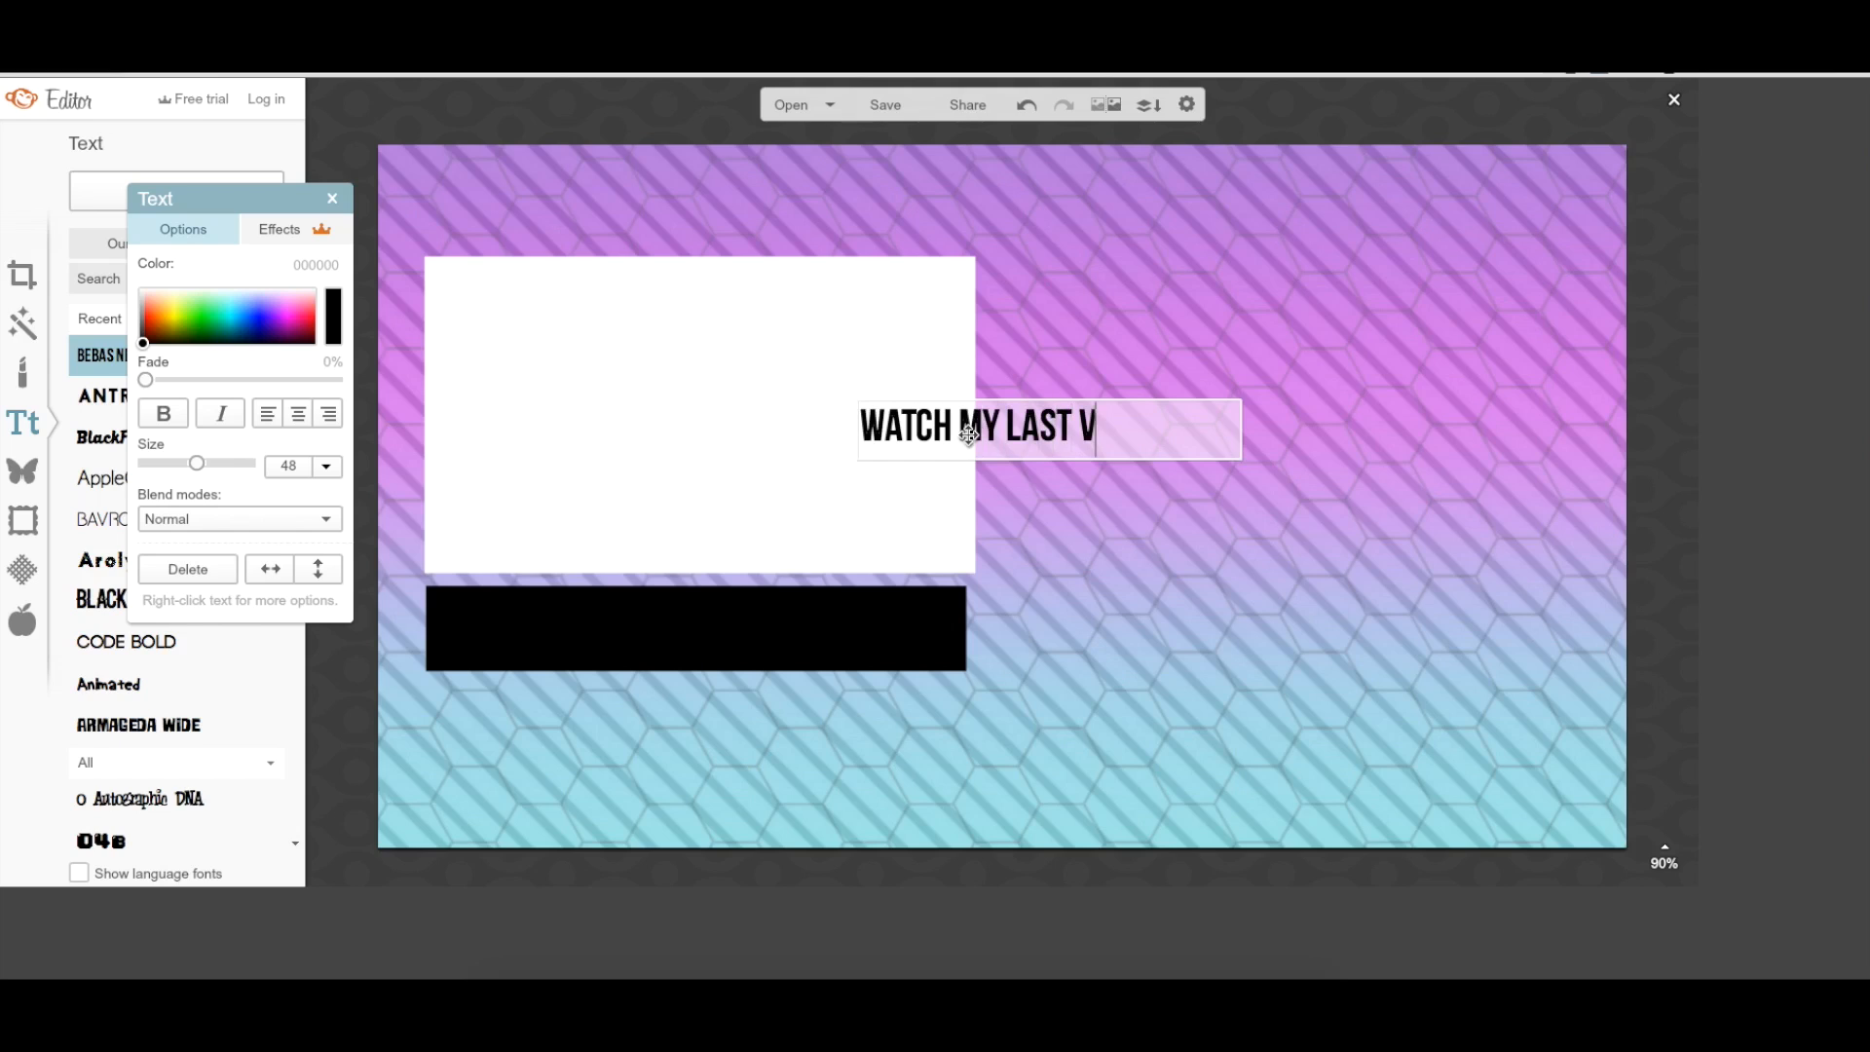
text(IDEO)
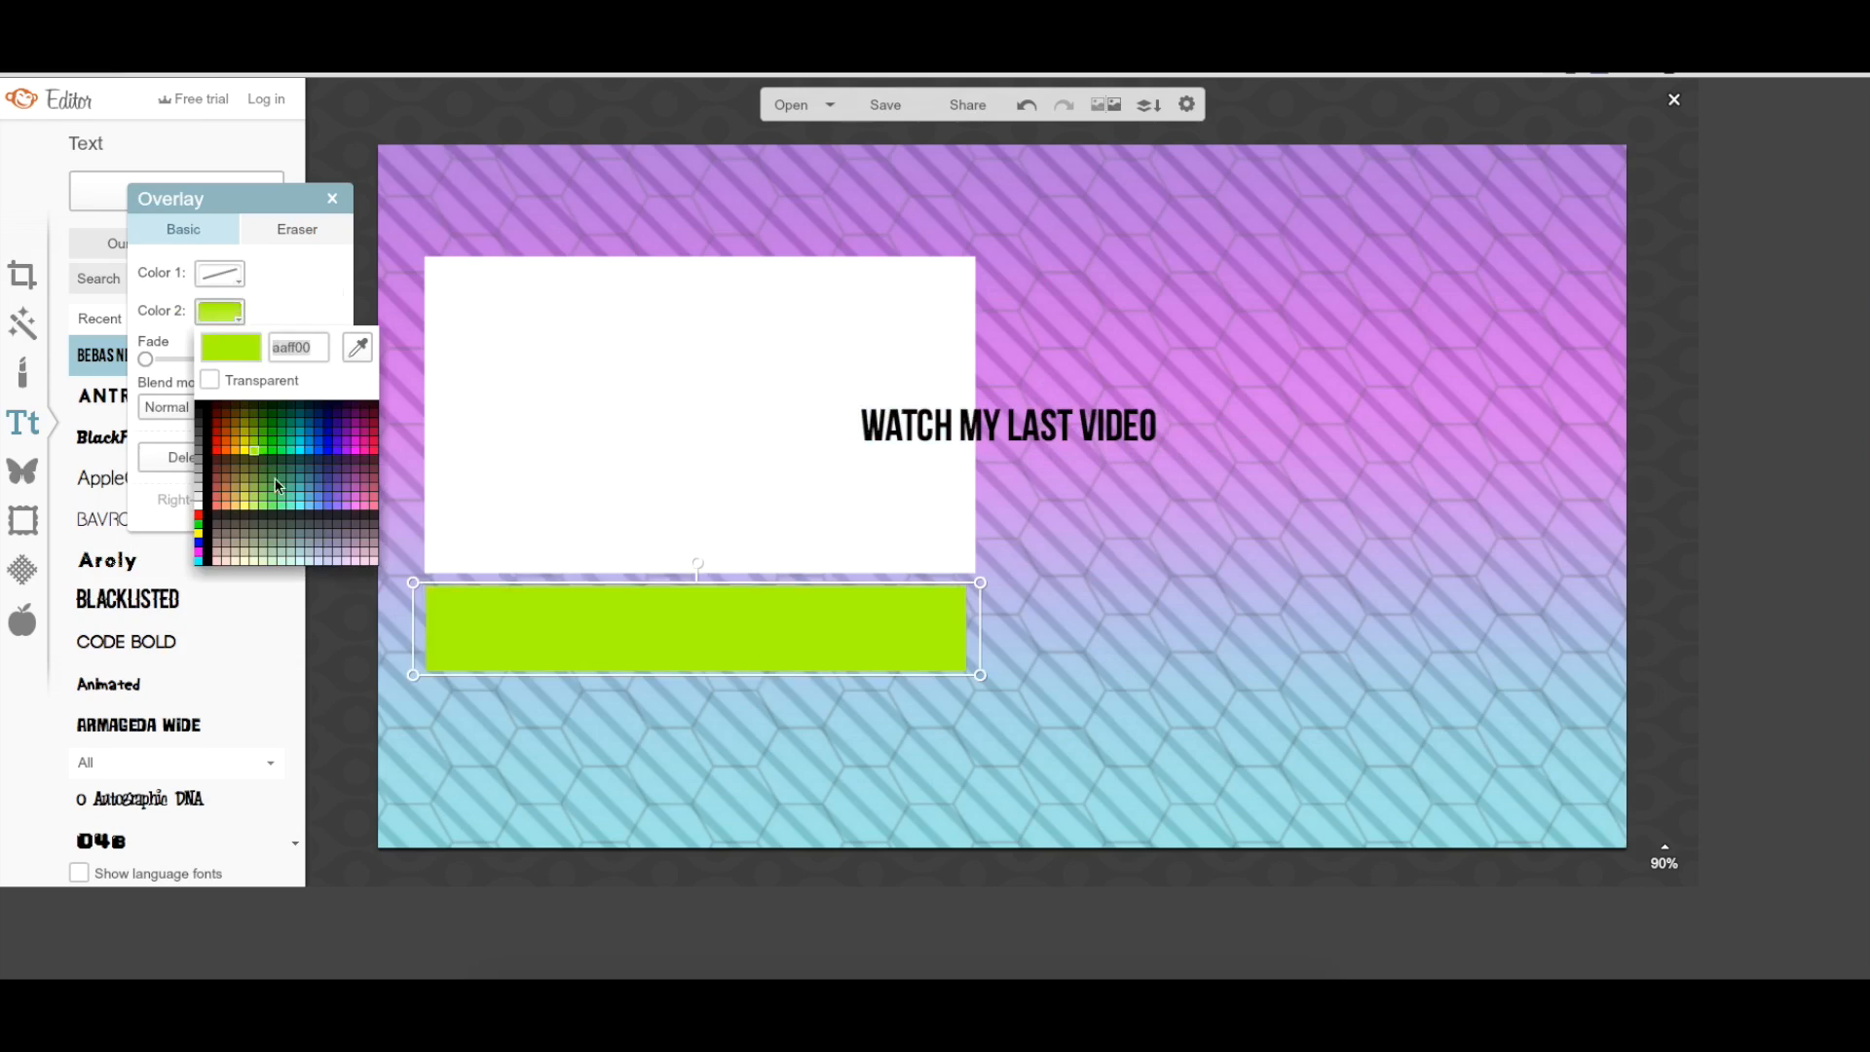
Step: Make the bar lime green and move the caption onto it, enlarged to about size 84
click(360, 513)
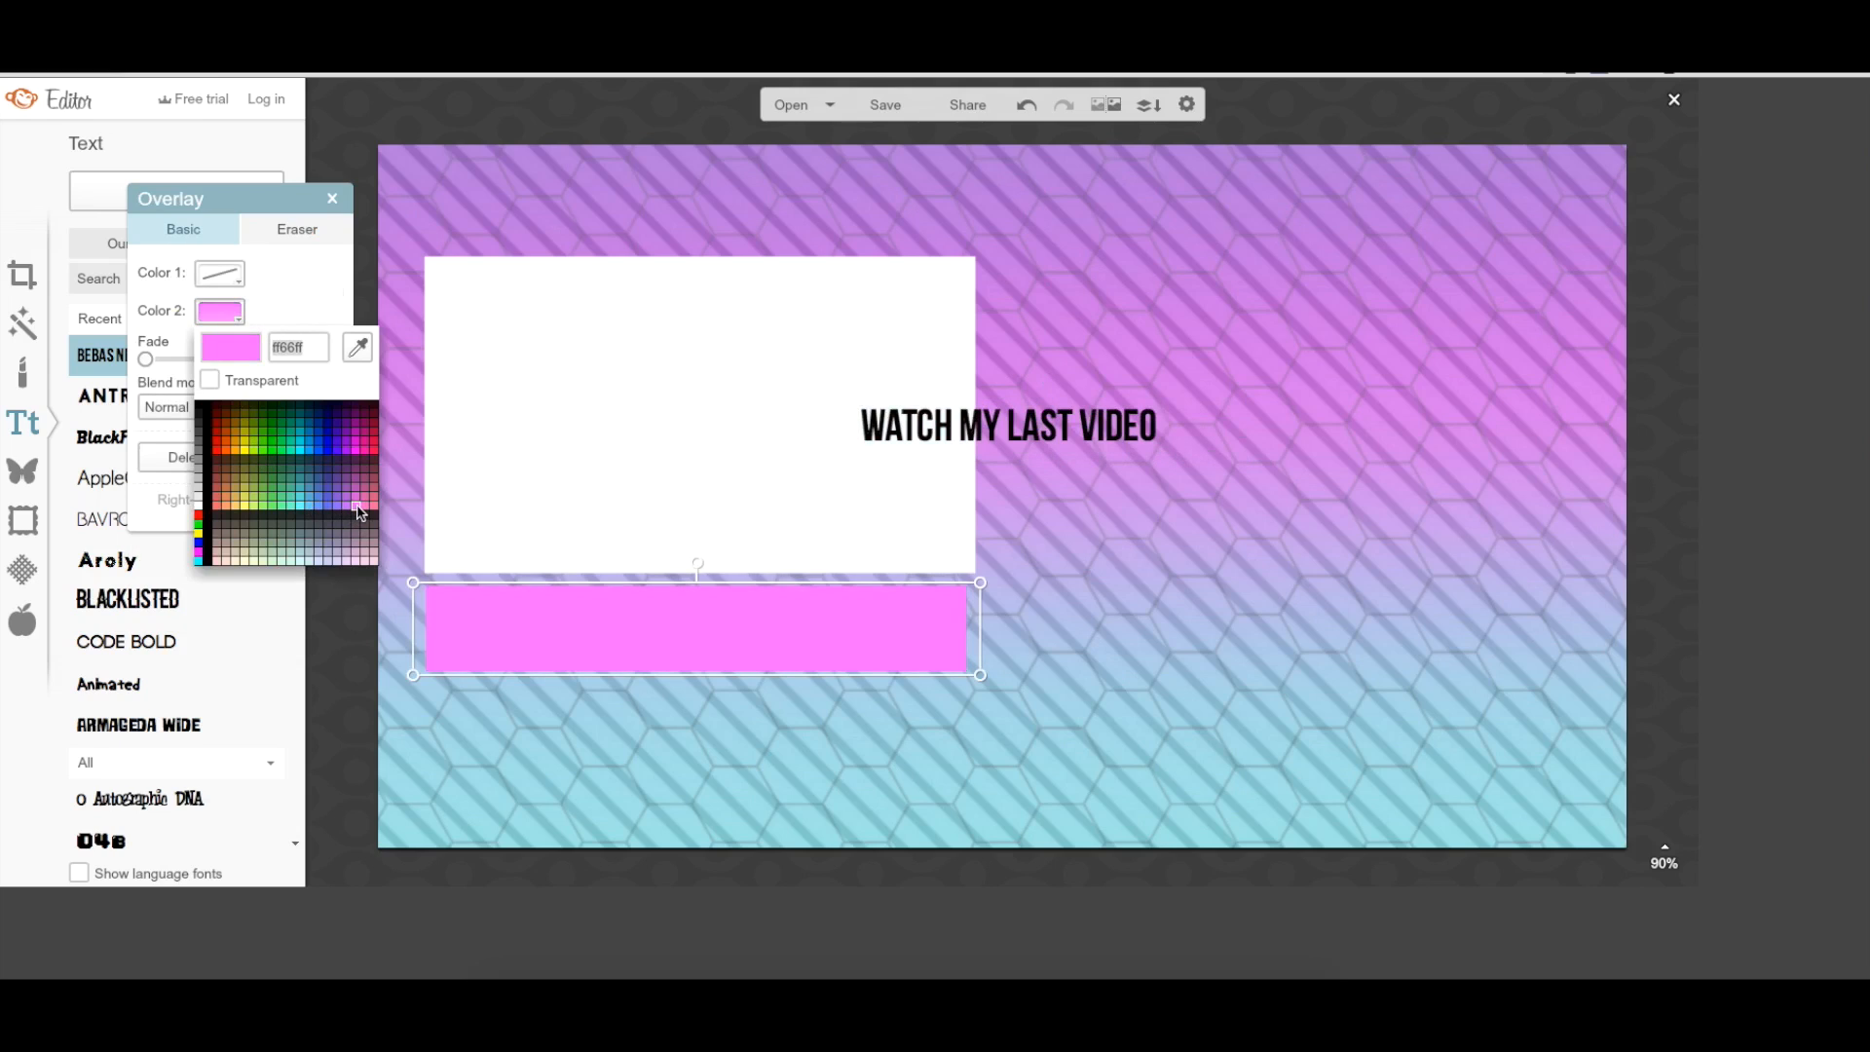
click(260, 510)
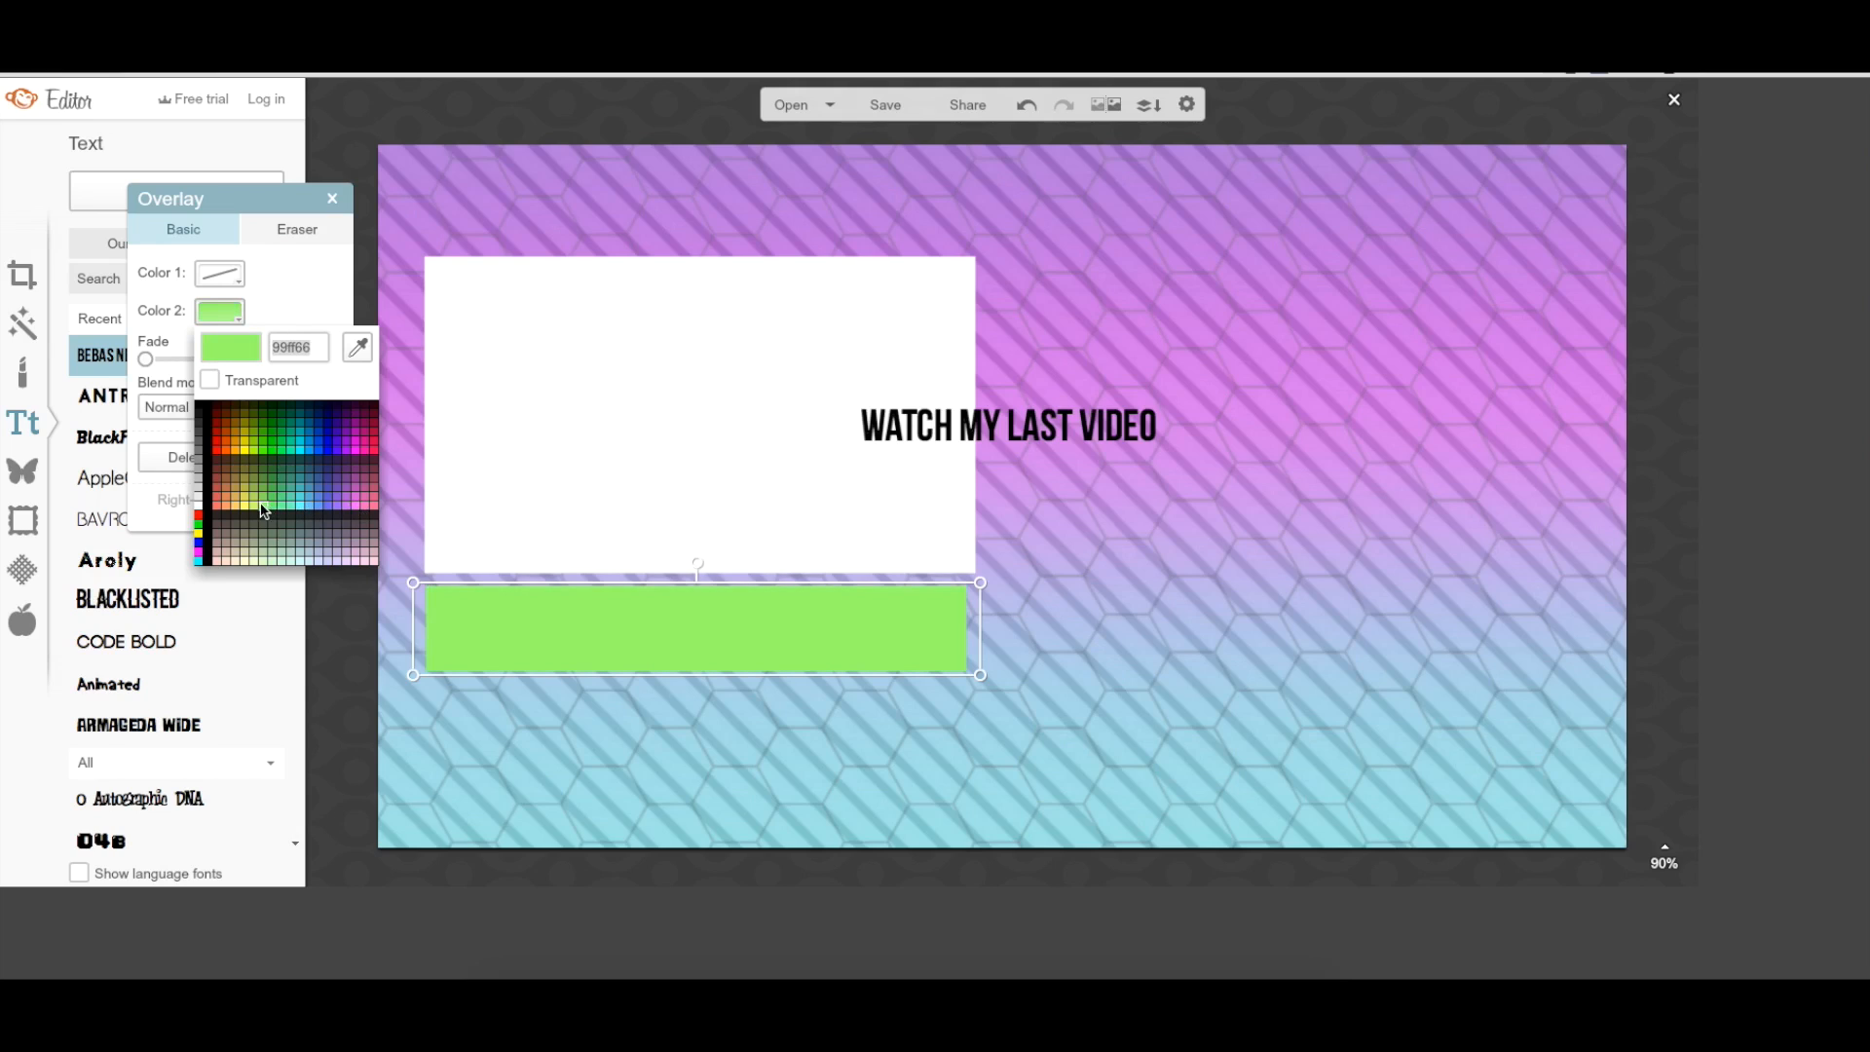
click(335, 197)
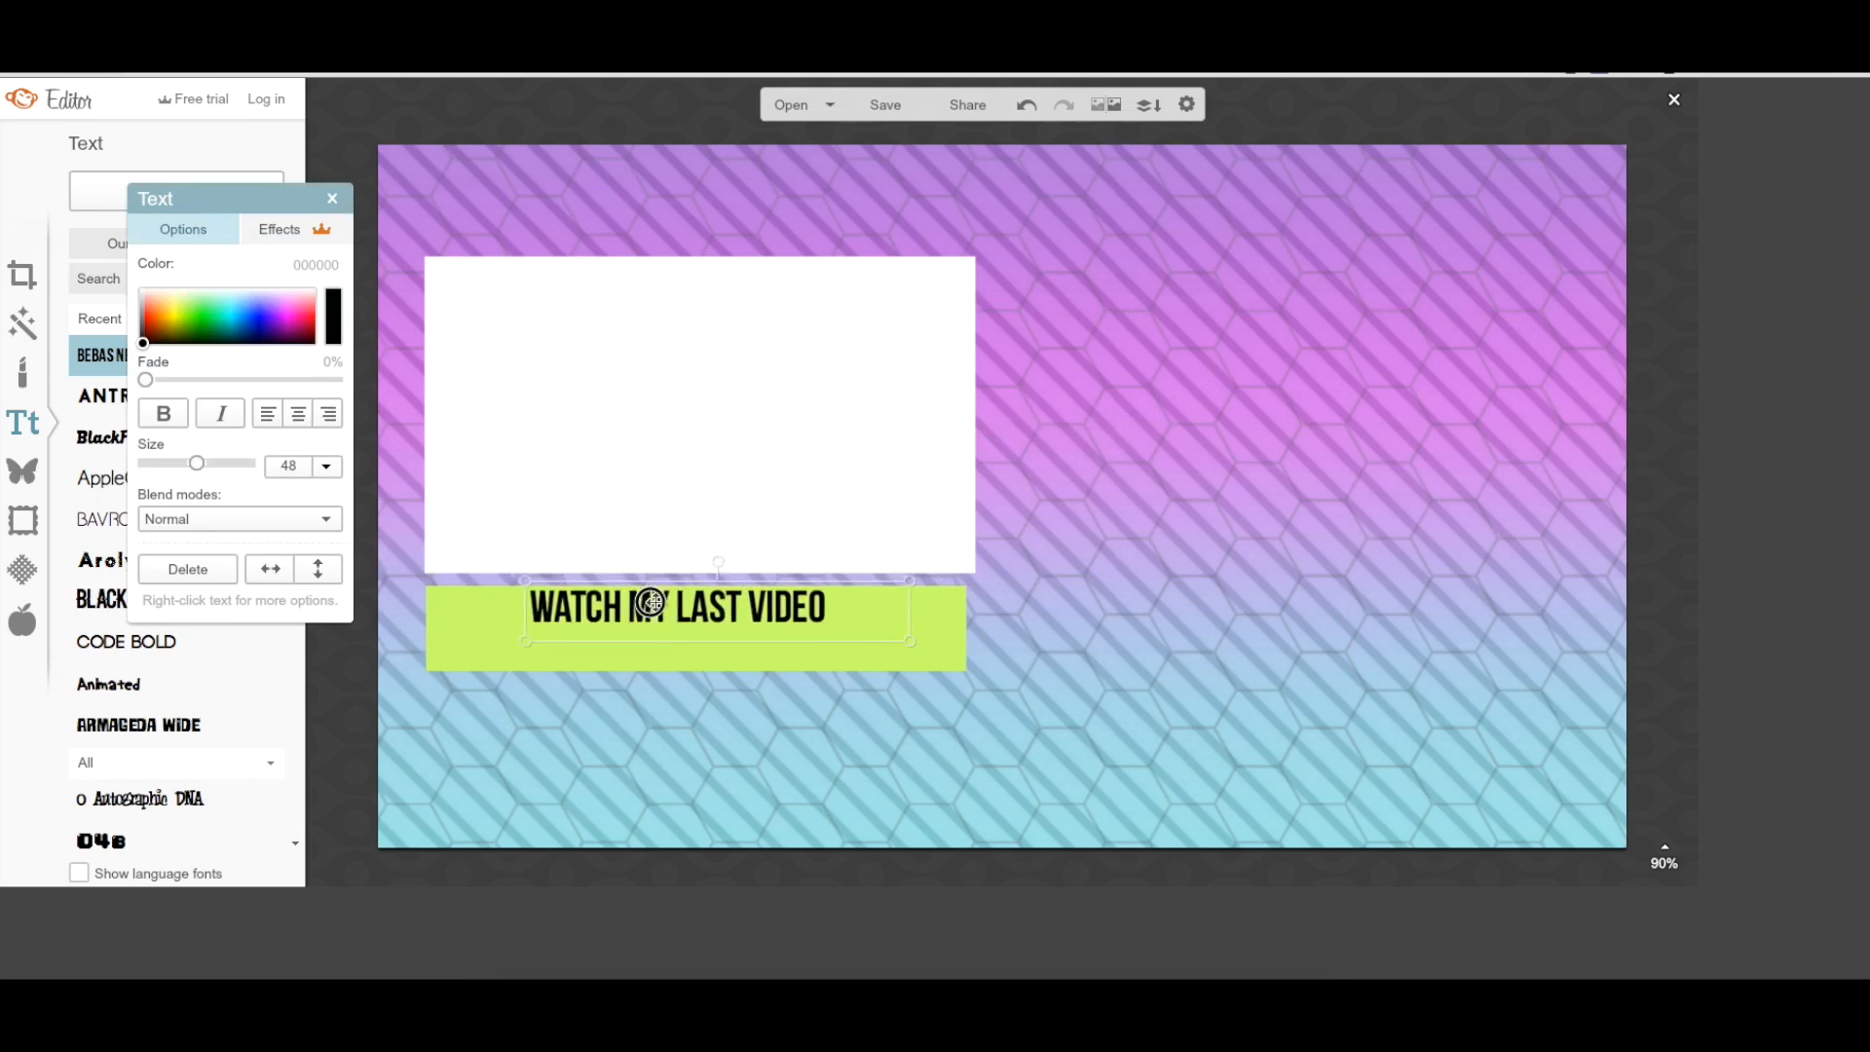
drag(912, 641, 829, 647)
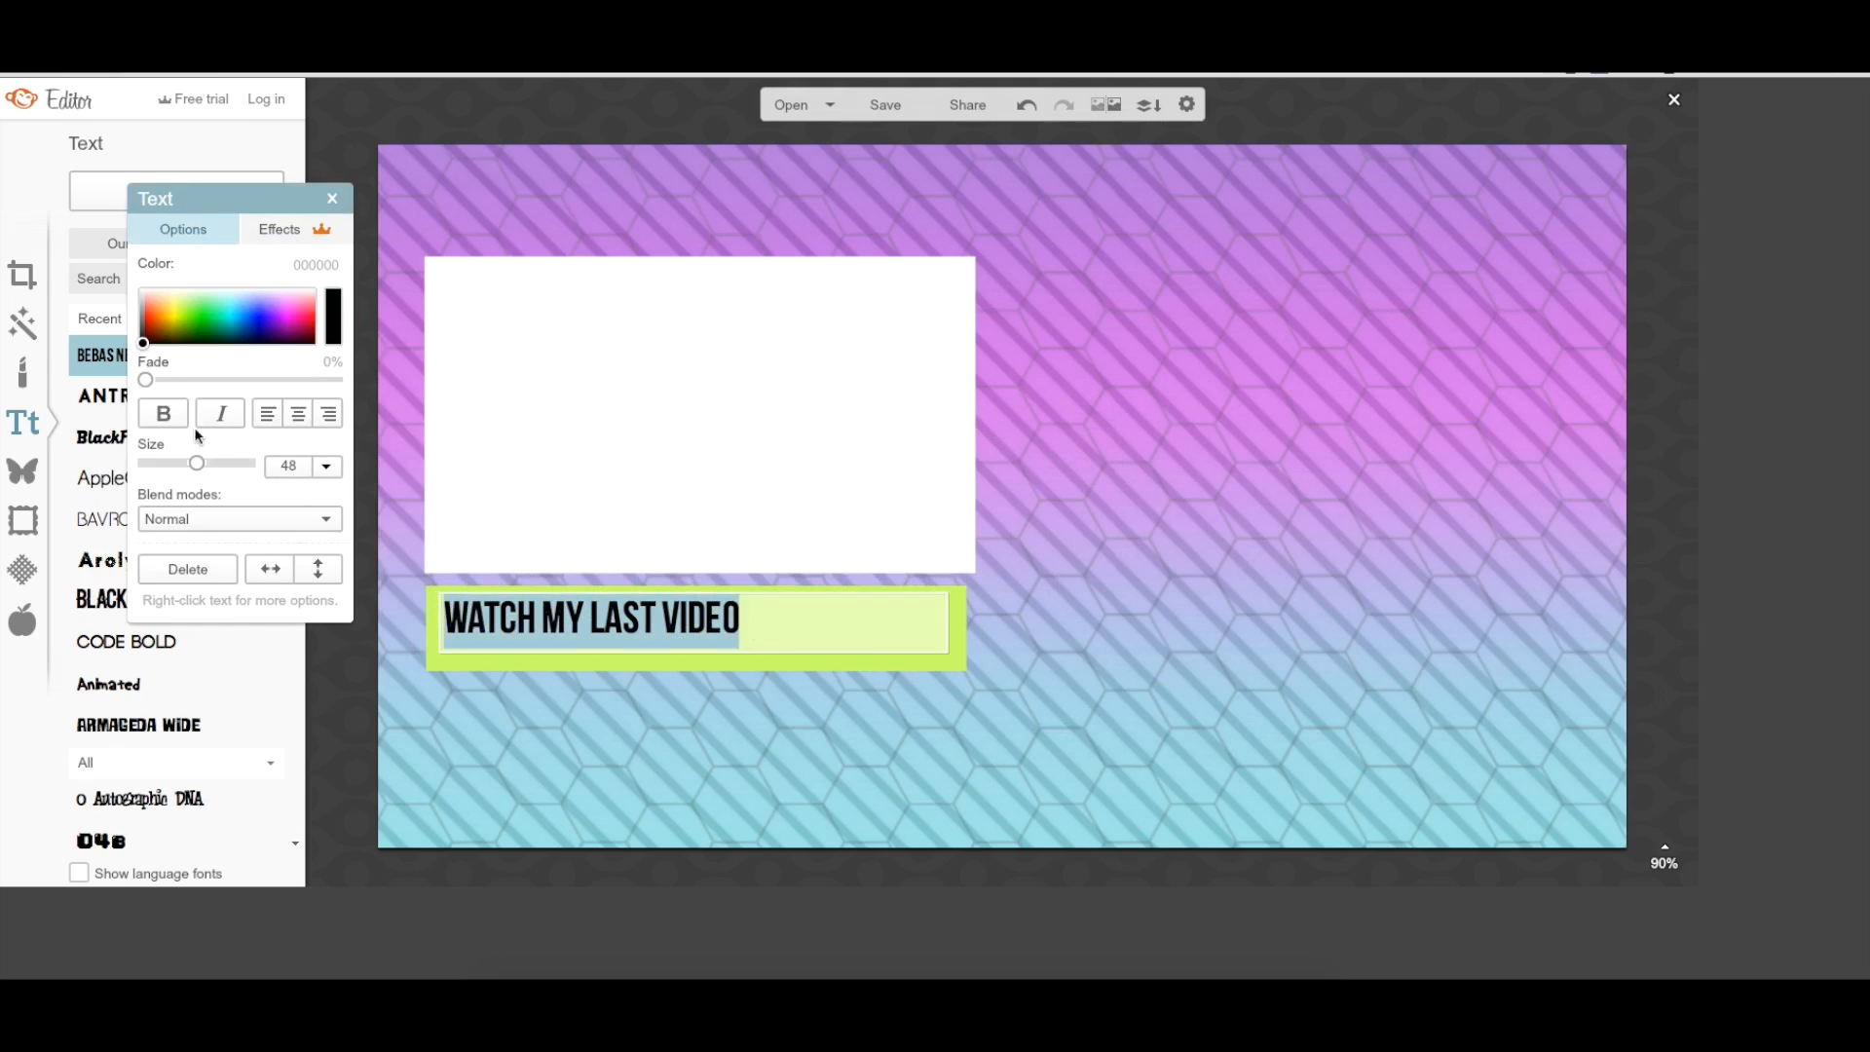
drag(196, 462, 217, 462)
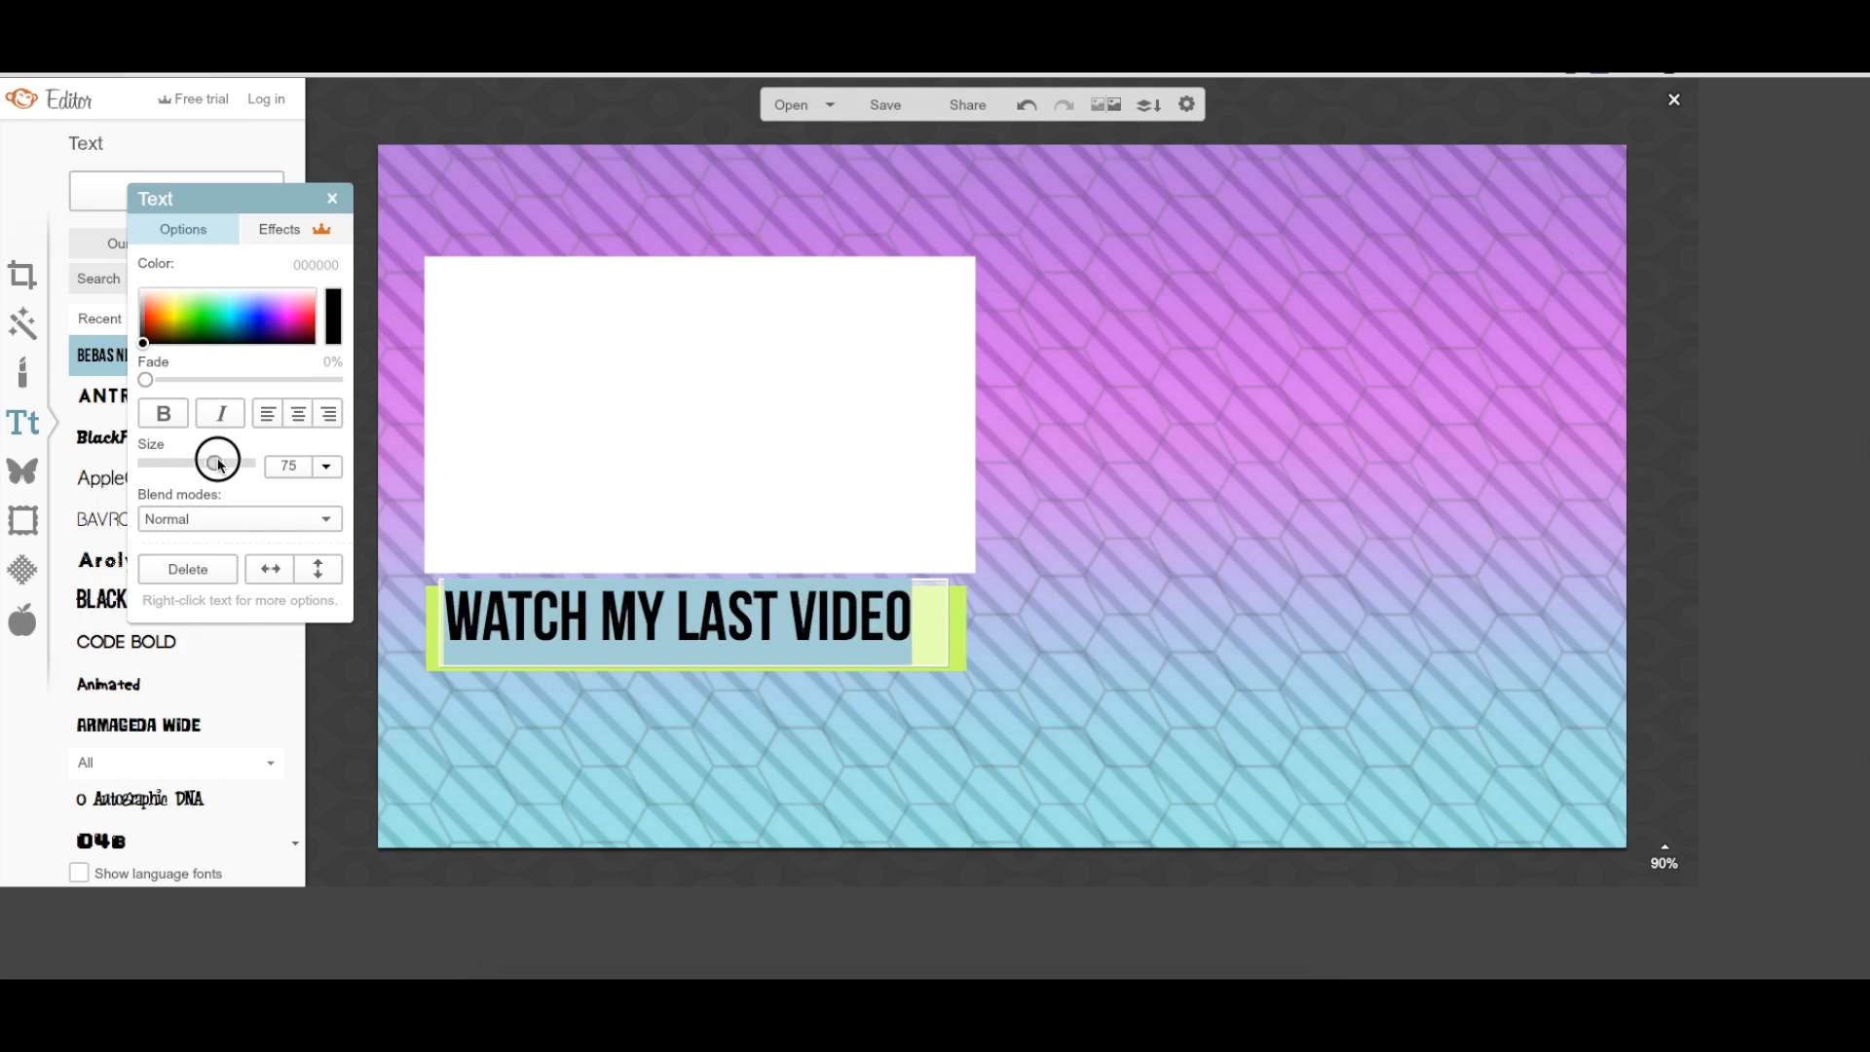
drag(214, 463, 196, 463)
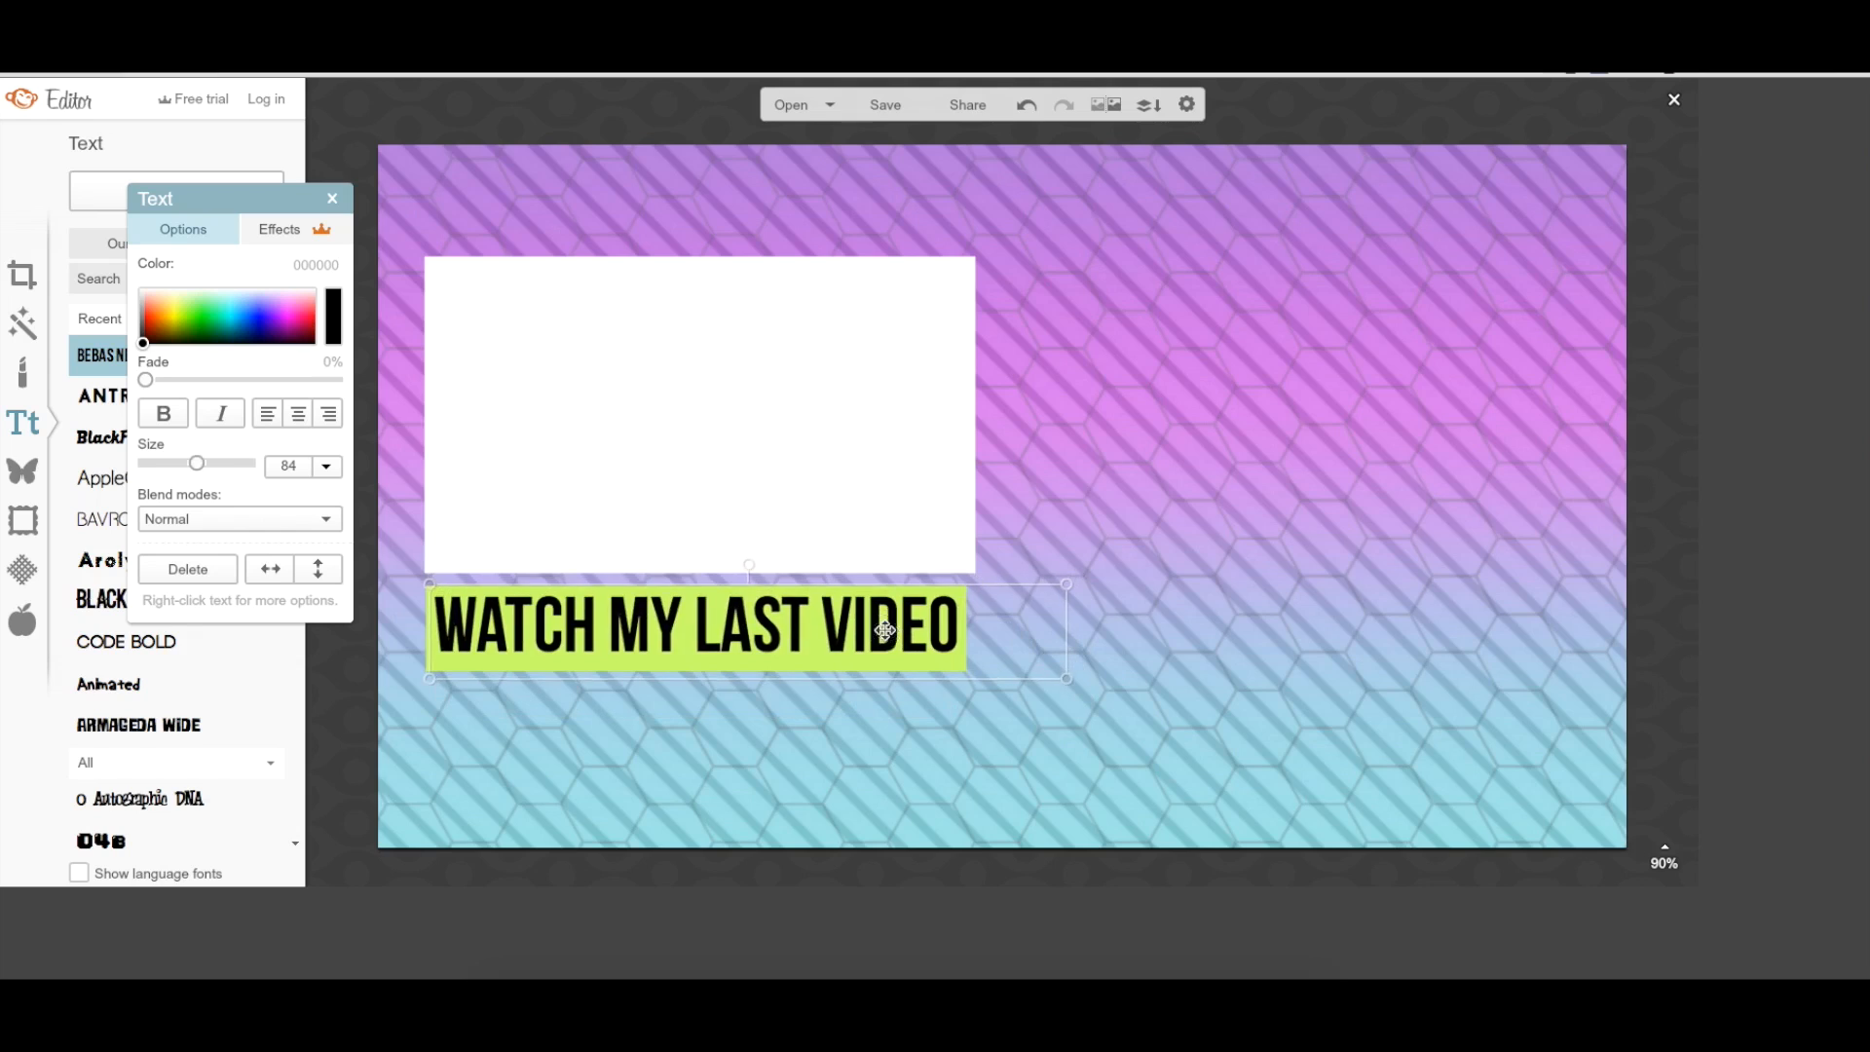
click(331, 198)
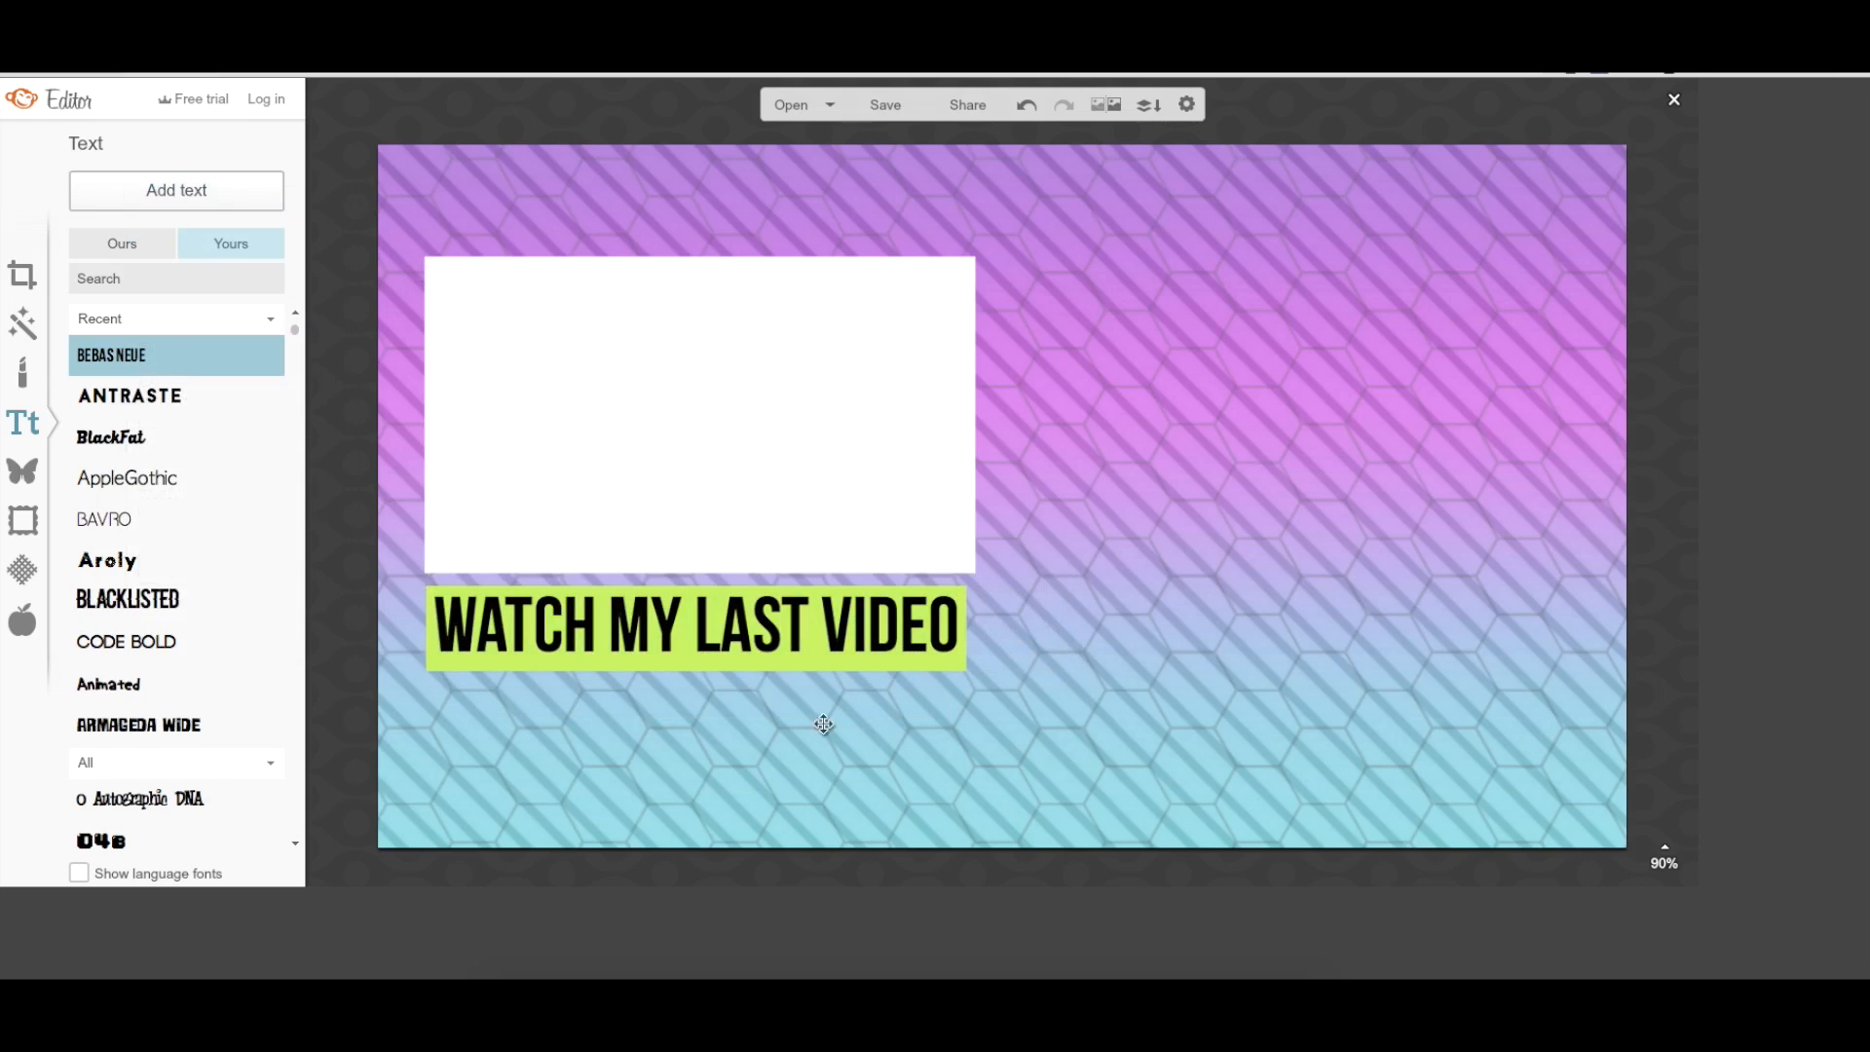
Step: Recolour the 'WATCH MY LAST VIDEO' caption from black to white
click(695, 628)
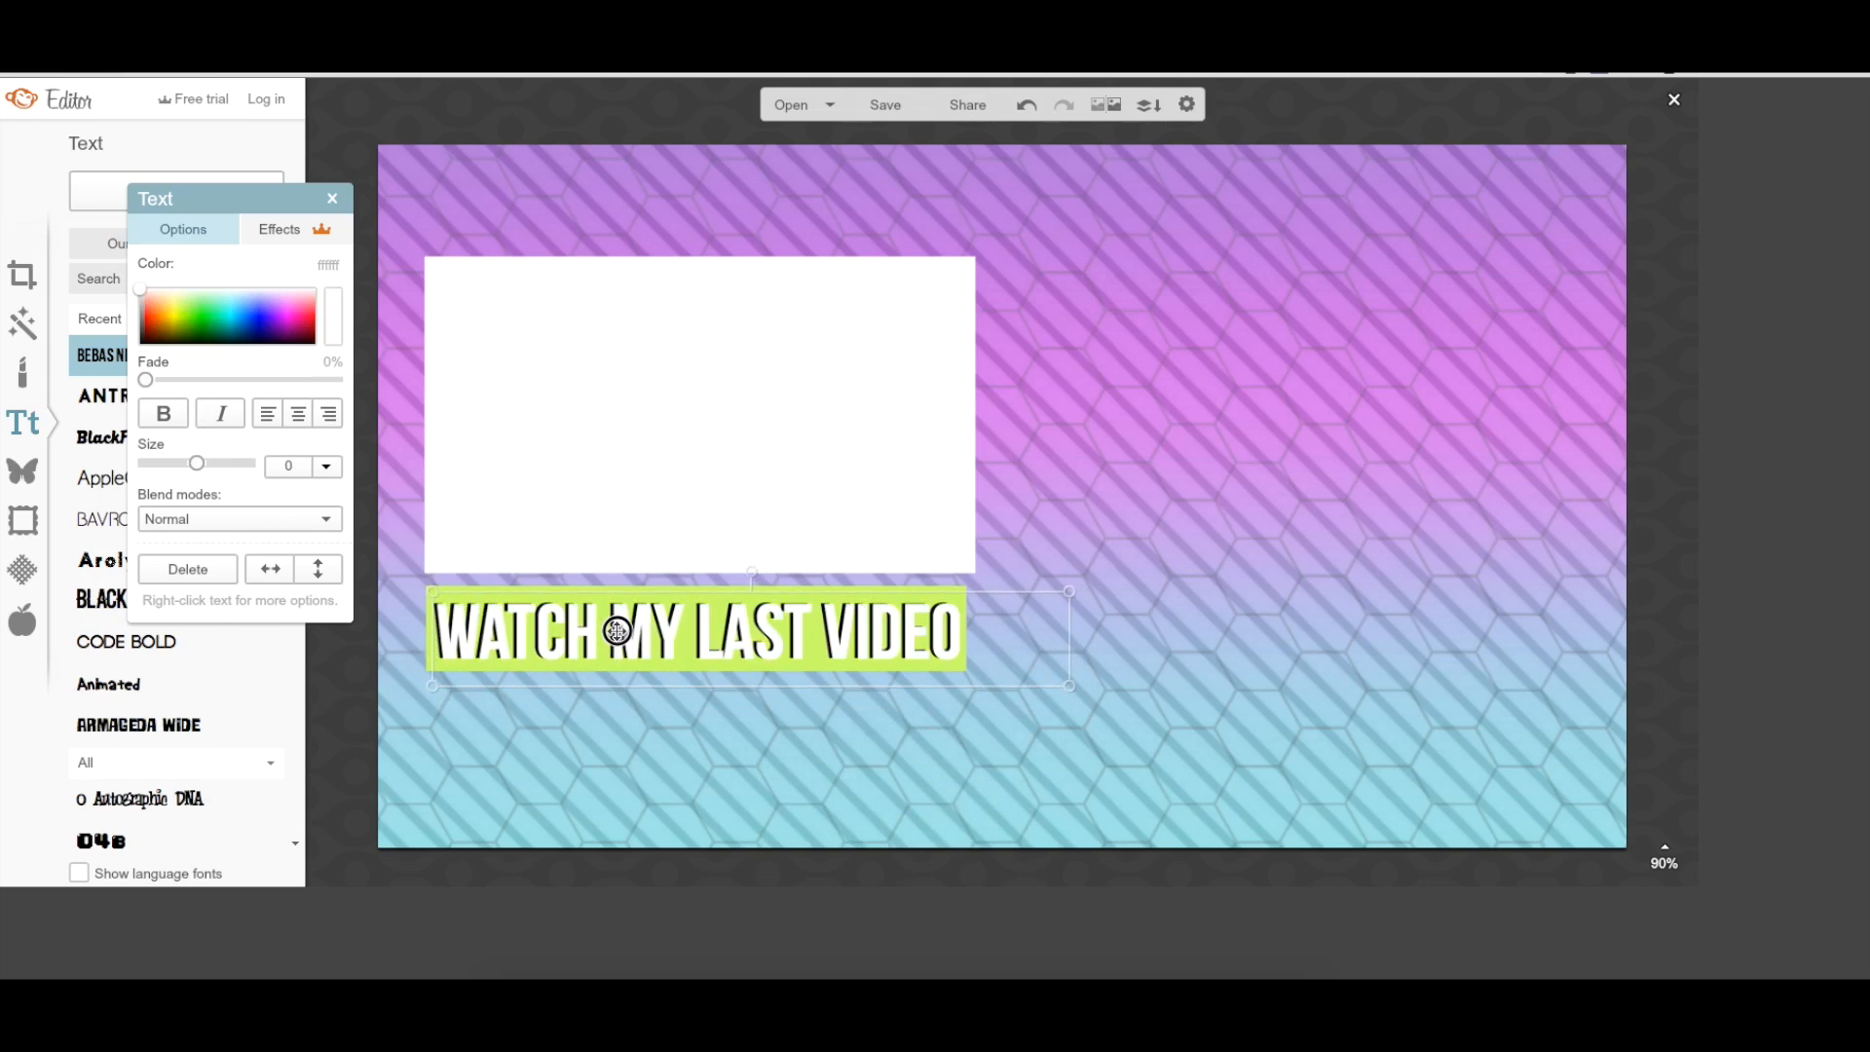
click(331, 198)
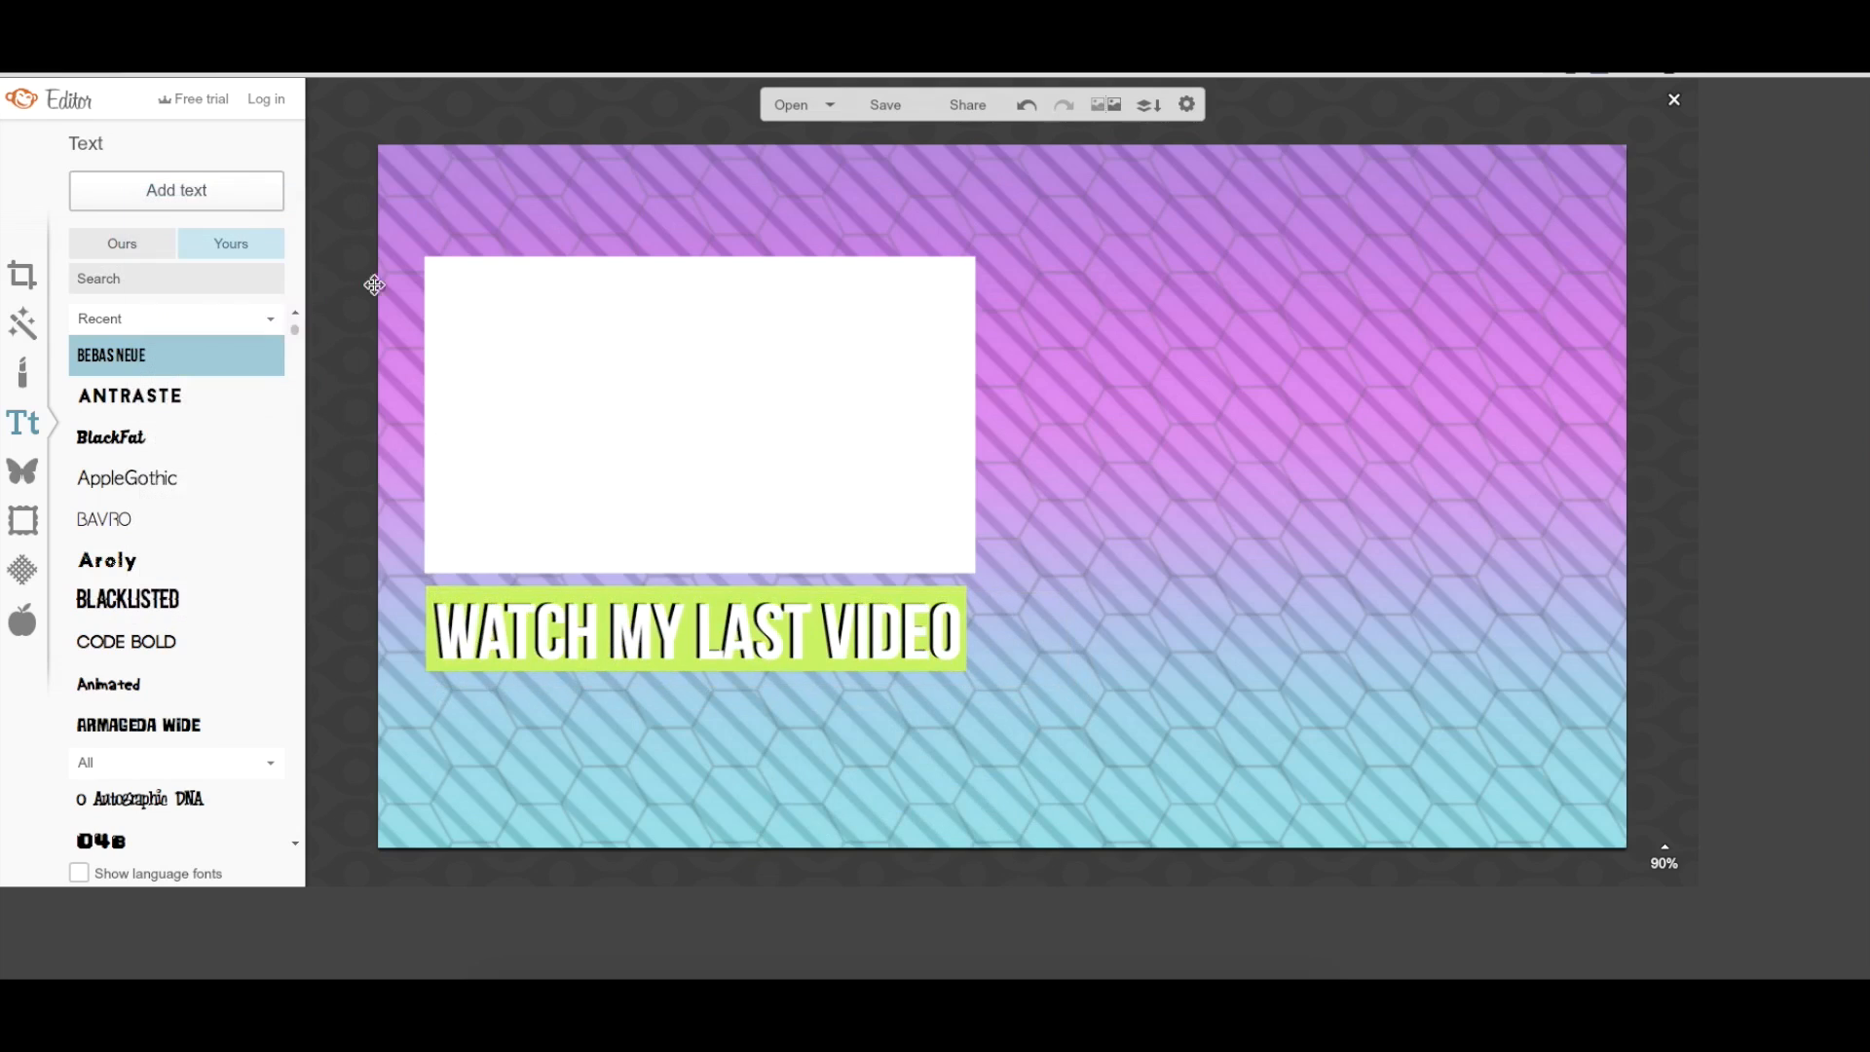
mouse_move(924, 670)
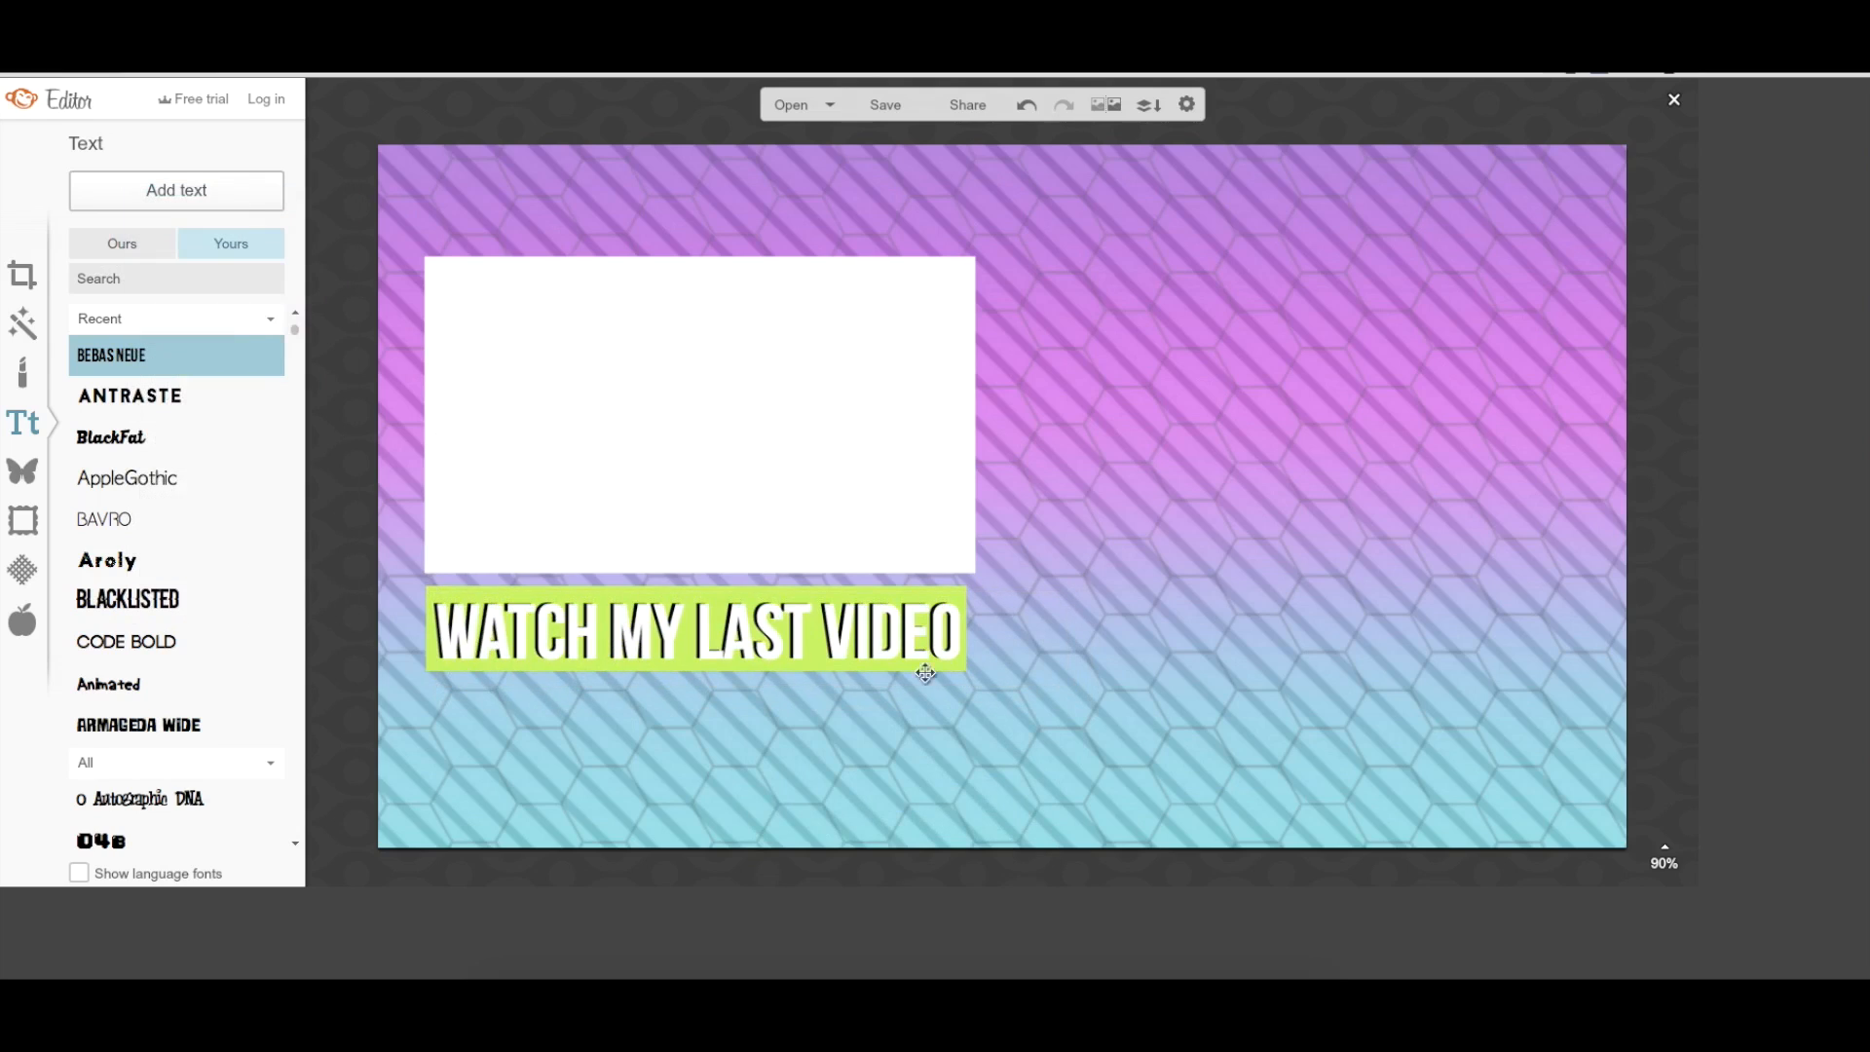
Step: Add Snapchat_Logo.png and Twitterbird.png overlays, stacked vertically right of the white box
click(21, 469)
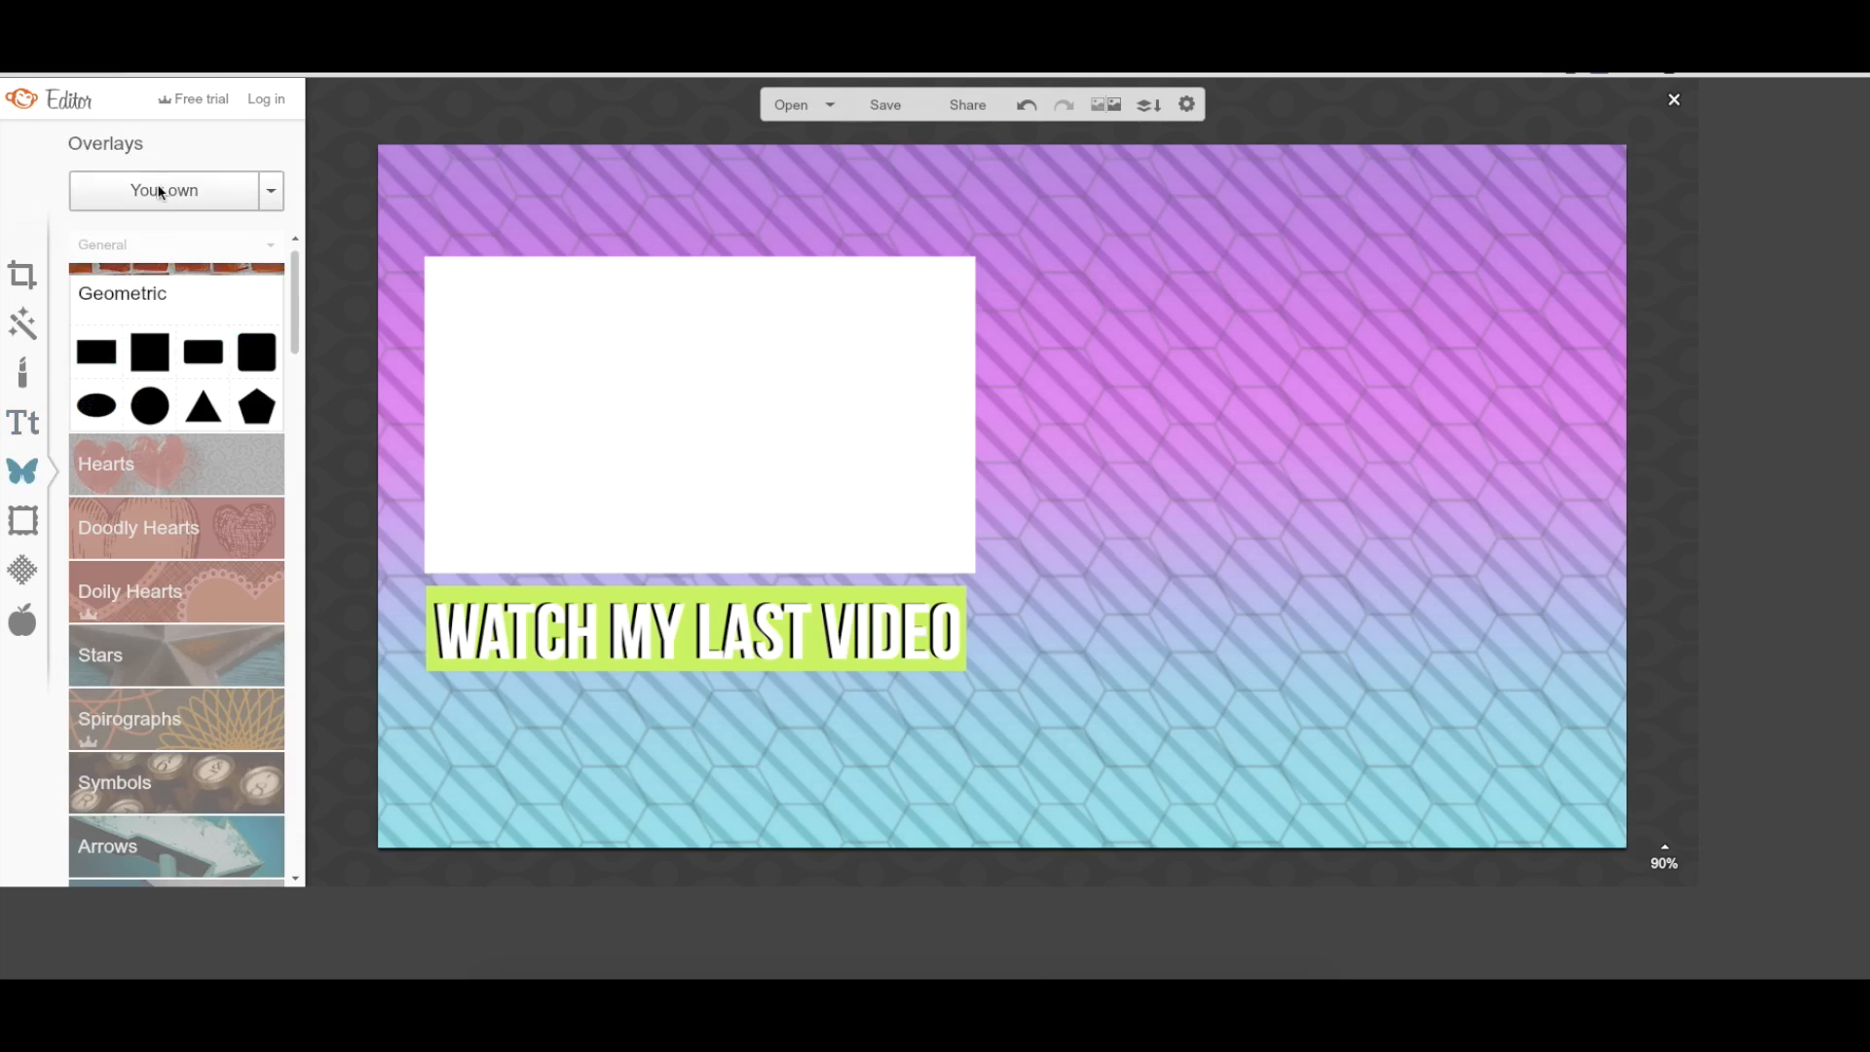
click(163, 191)
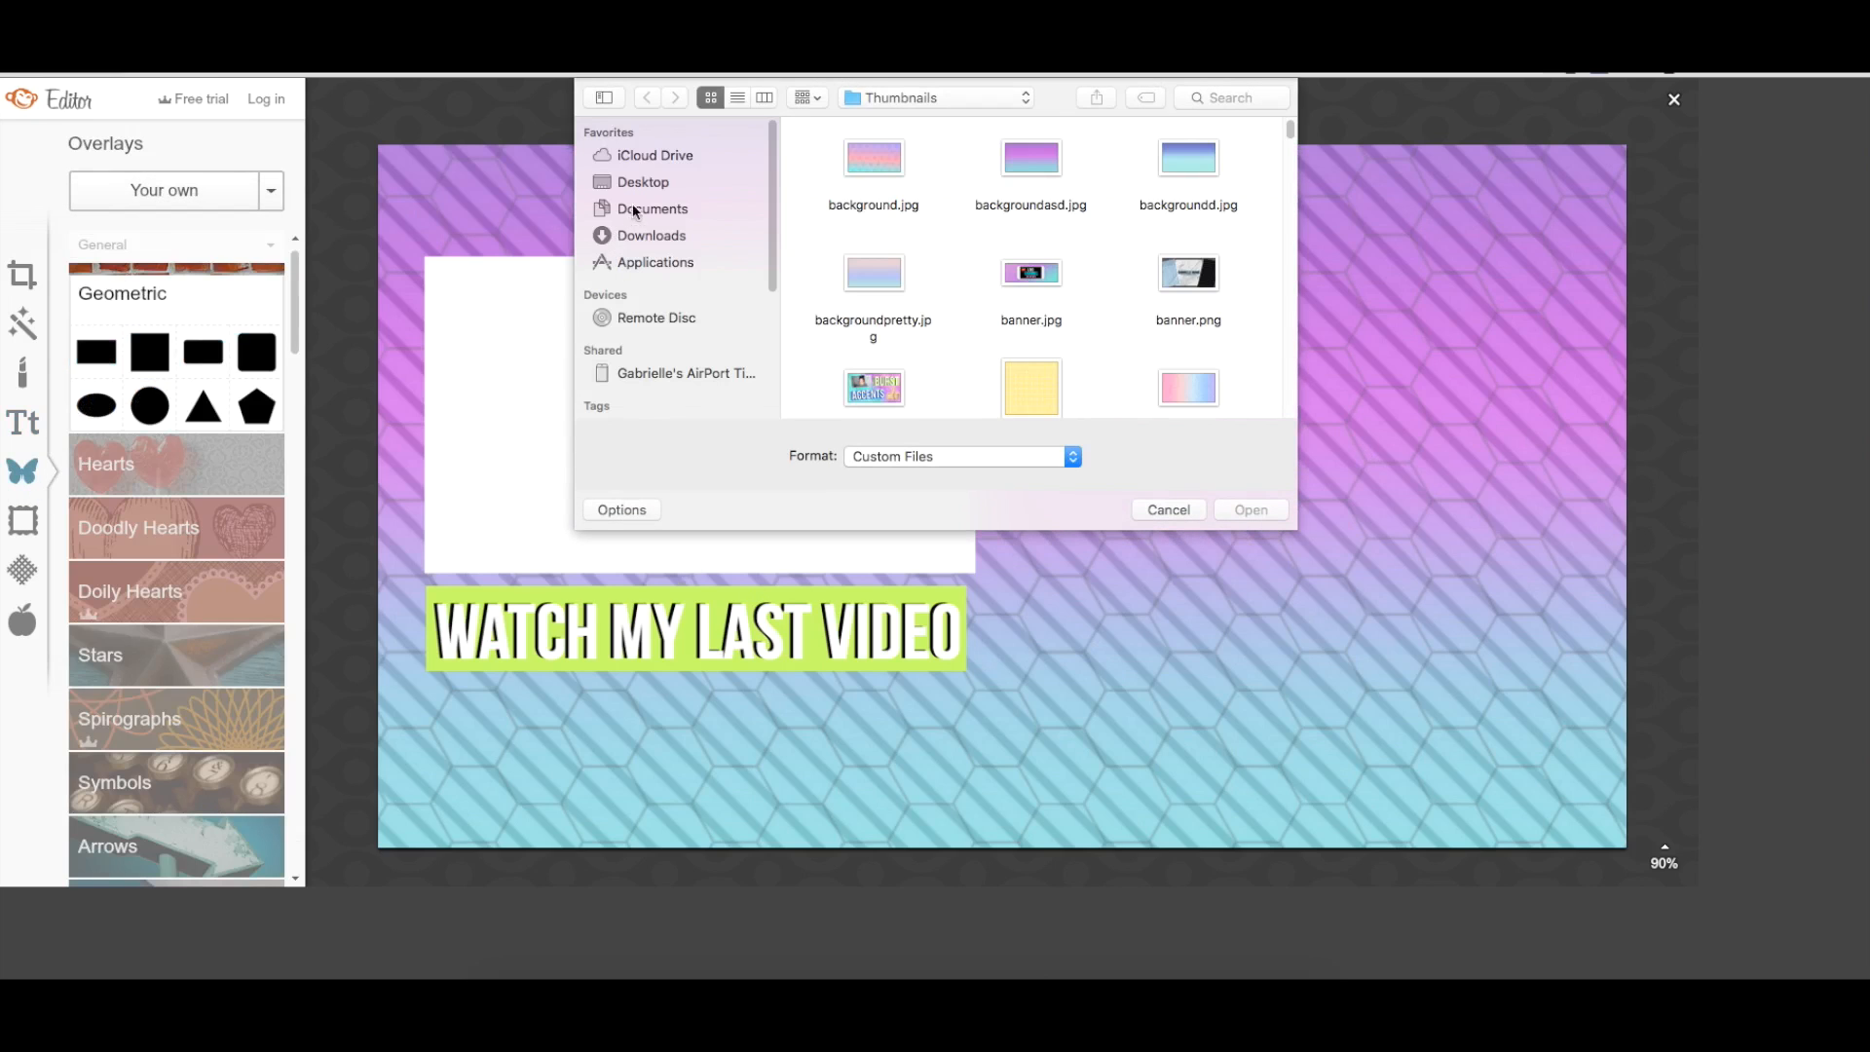
click(1030, 272)
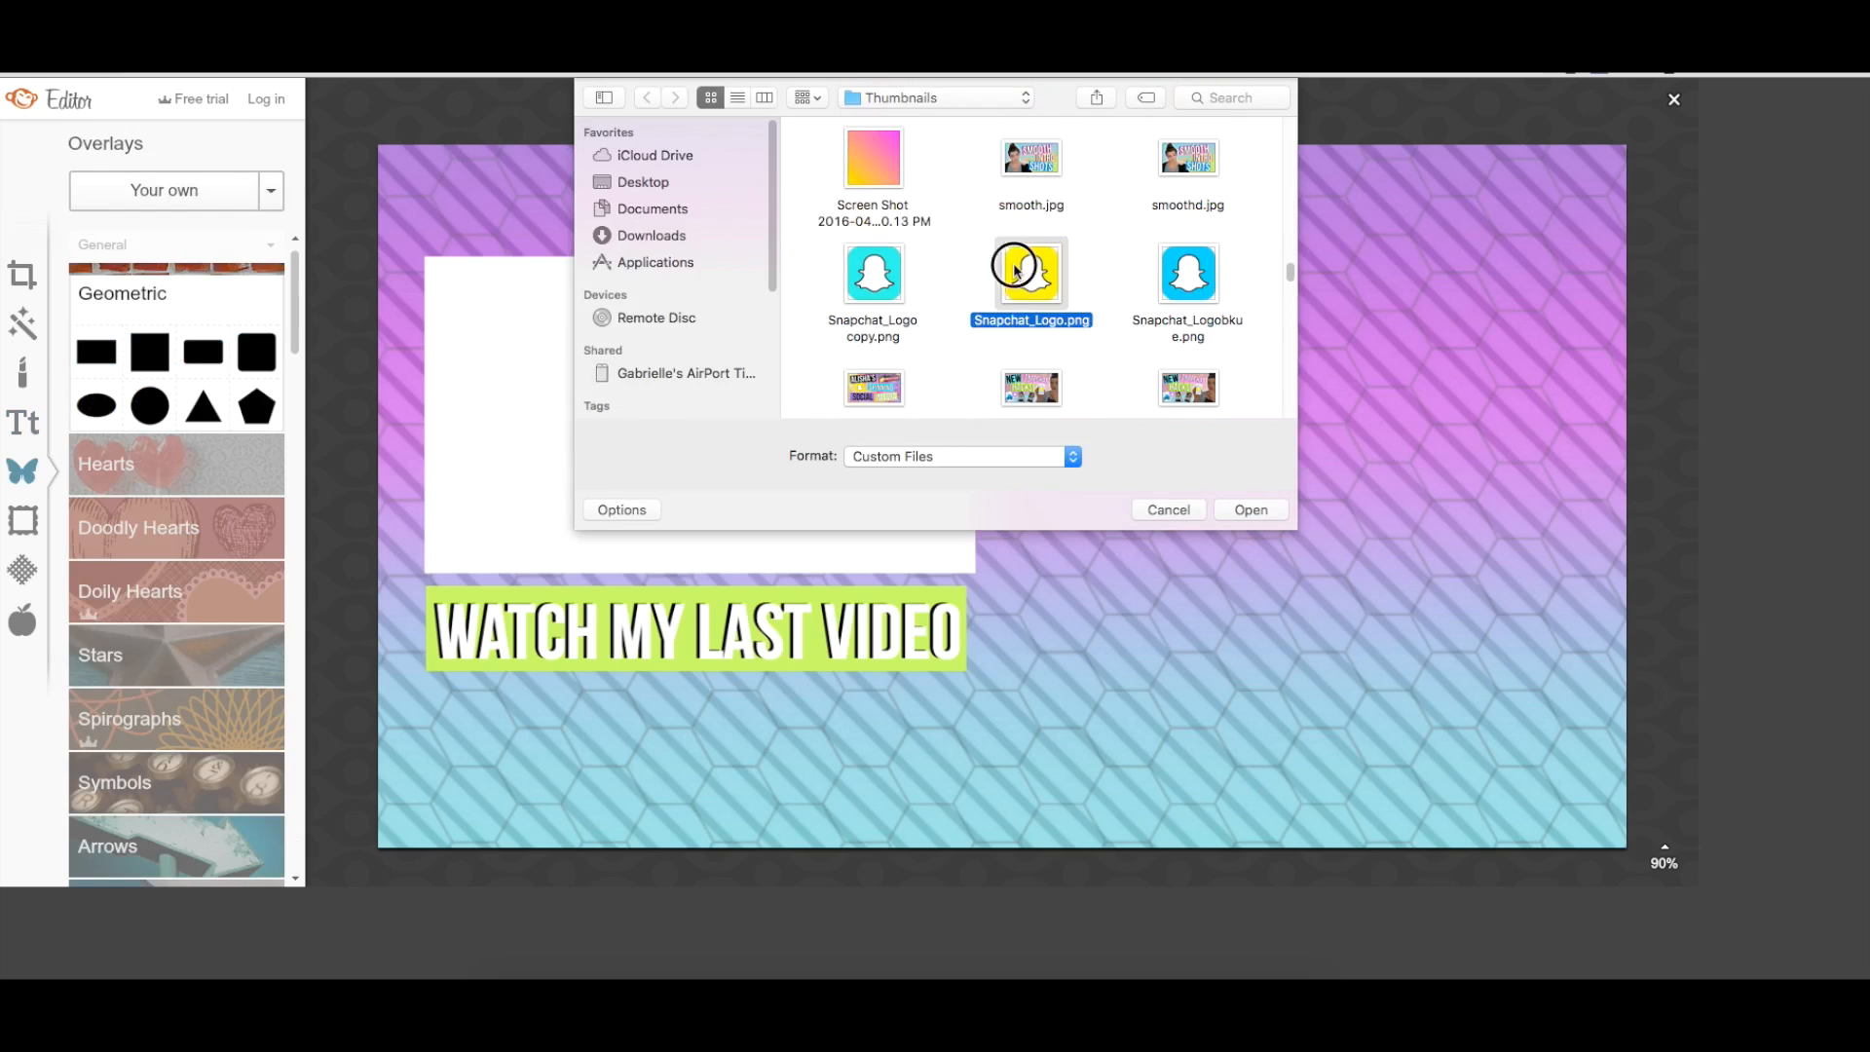
click(1248, 509)
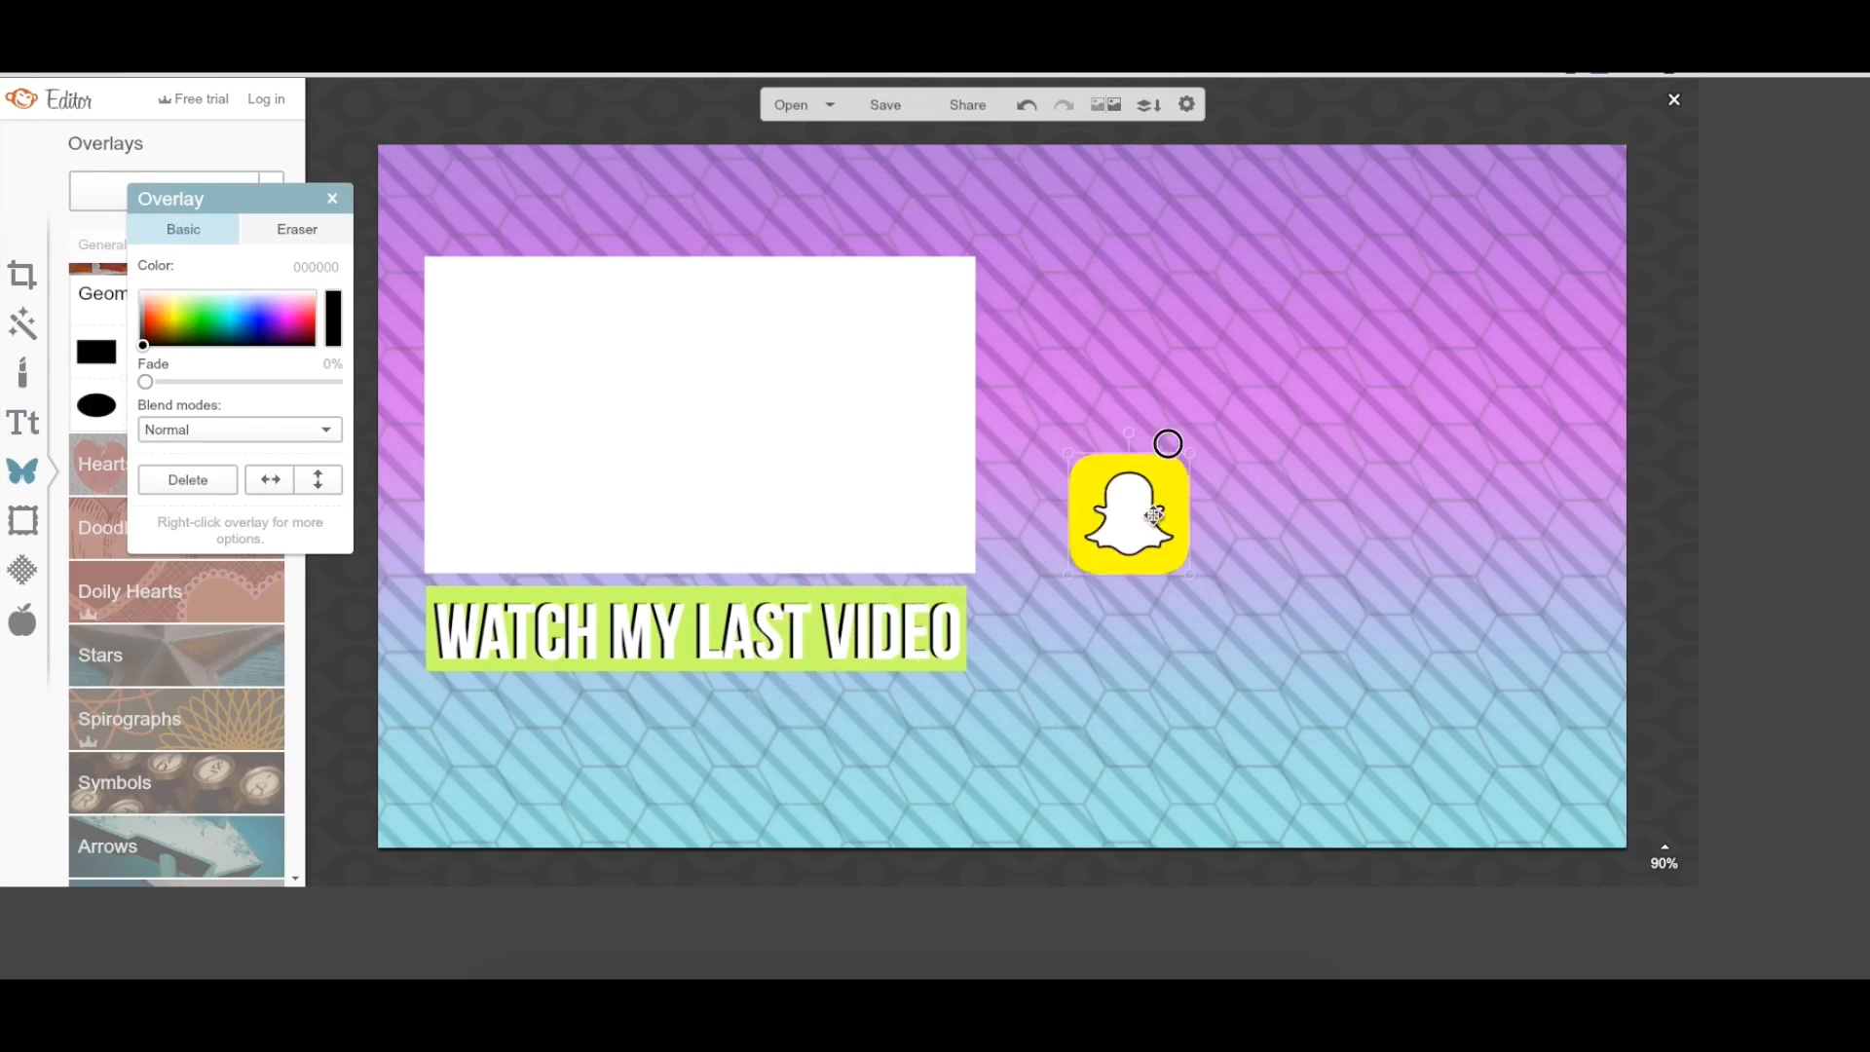
drag(1127, 513, 1119, 314)
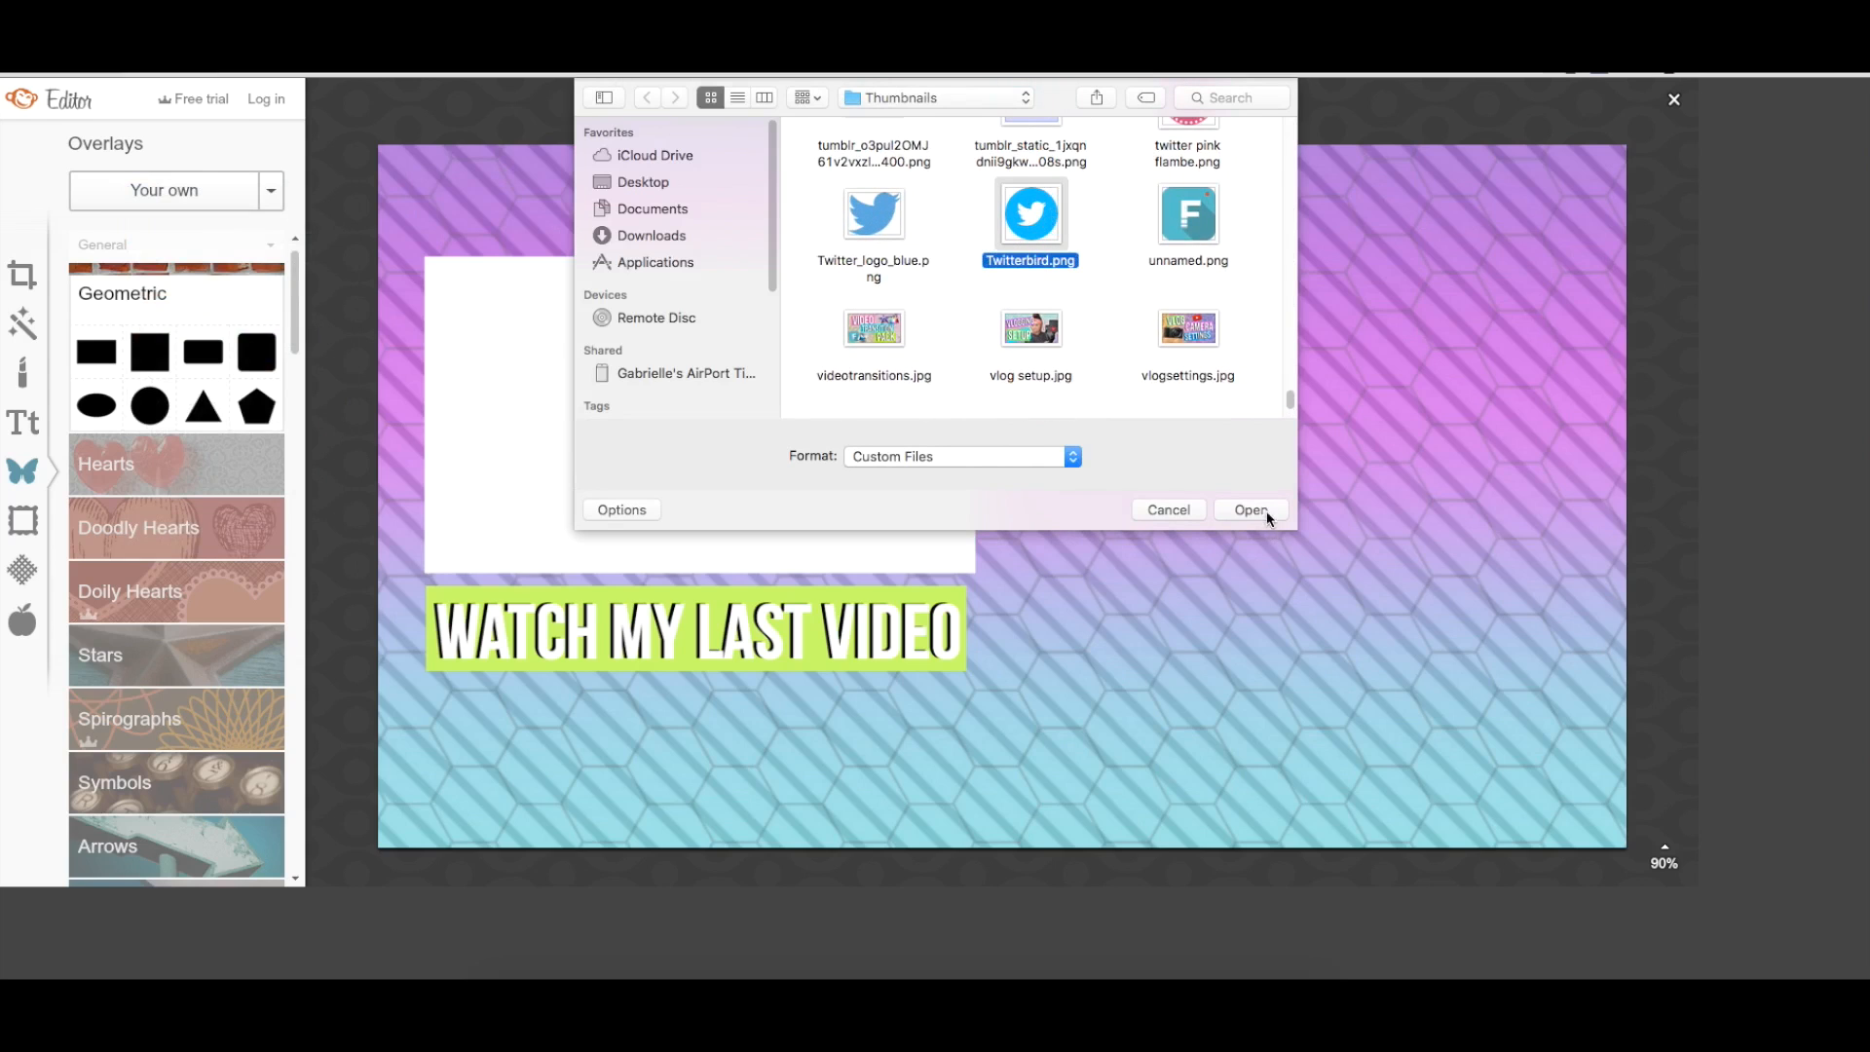
click(1250, 510)
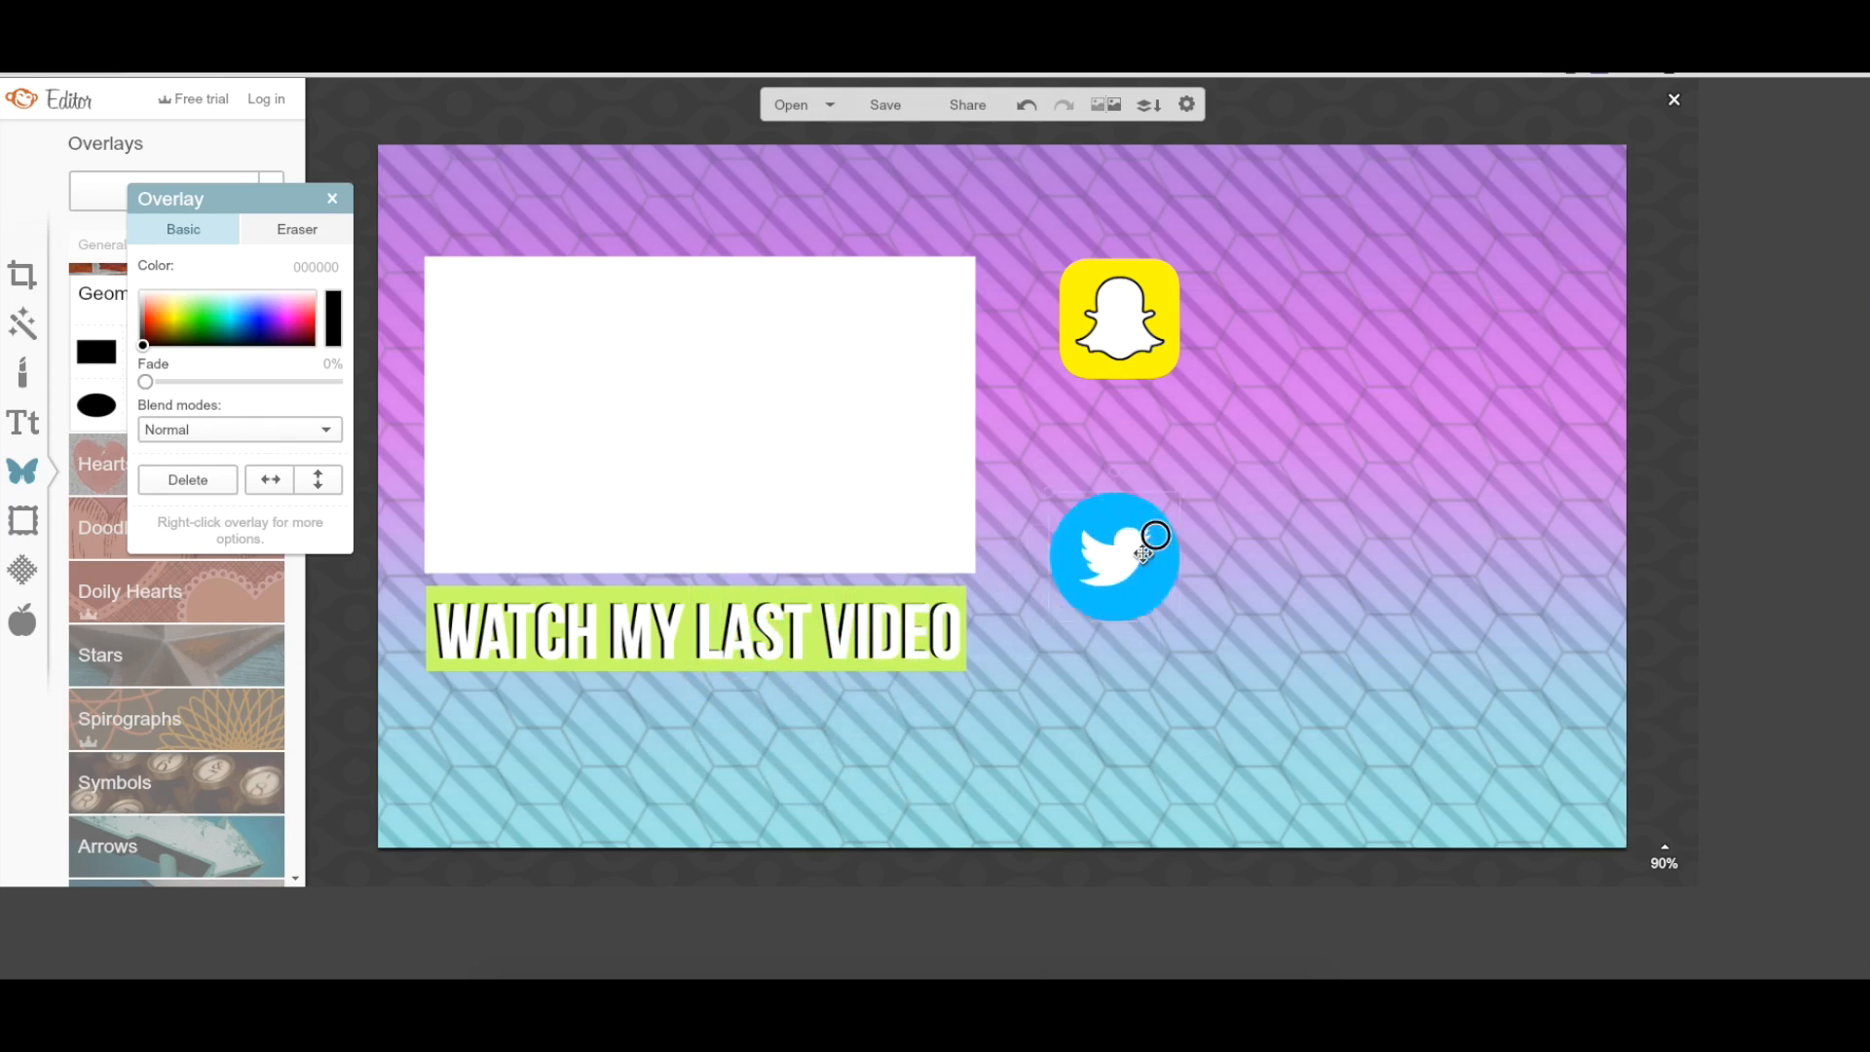
drag(1115, 554, 1123, 477)
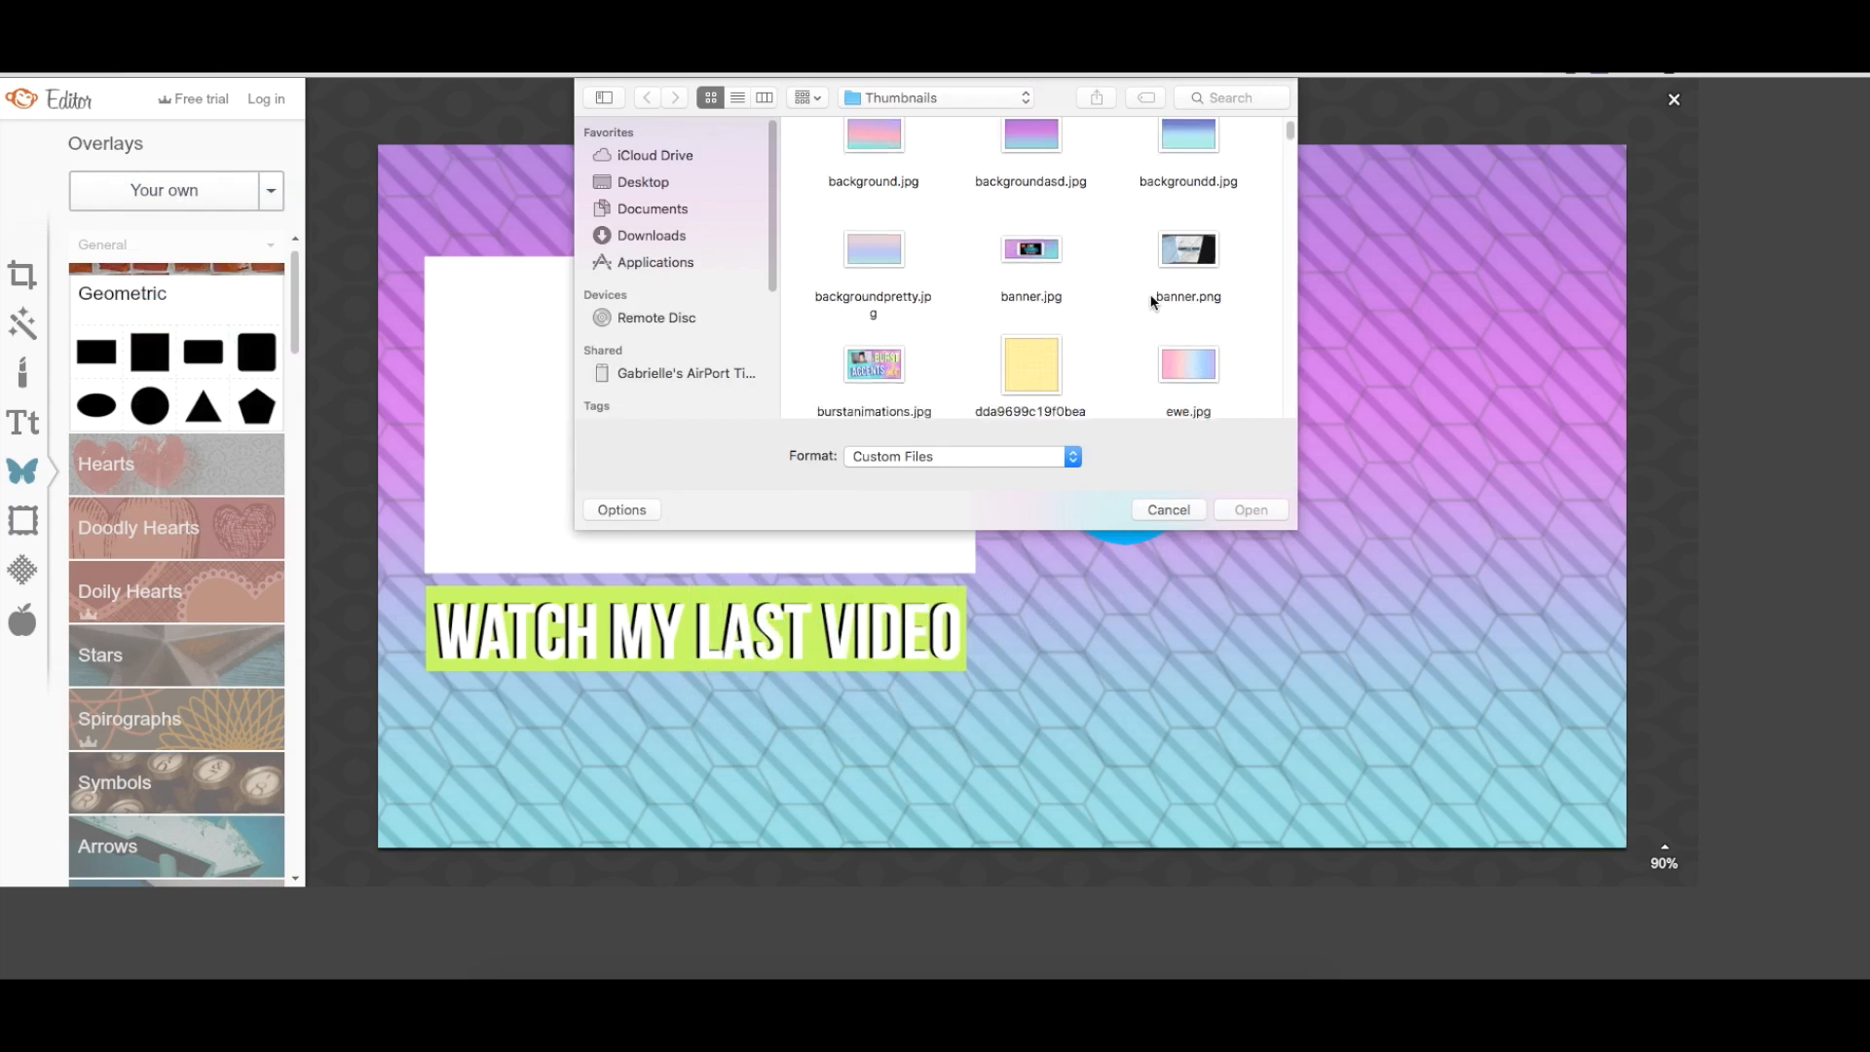
Step: Add Instagram Logo.png from Desktop > Junk and place it under the Twitter logo
scroll(down, 3)
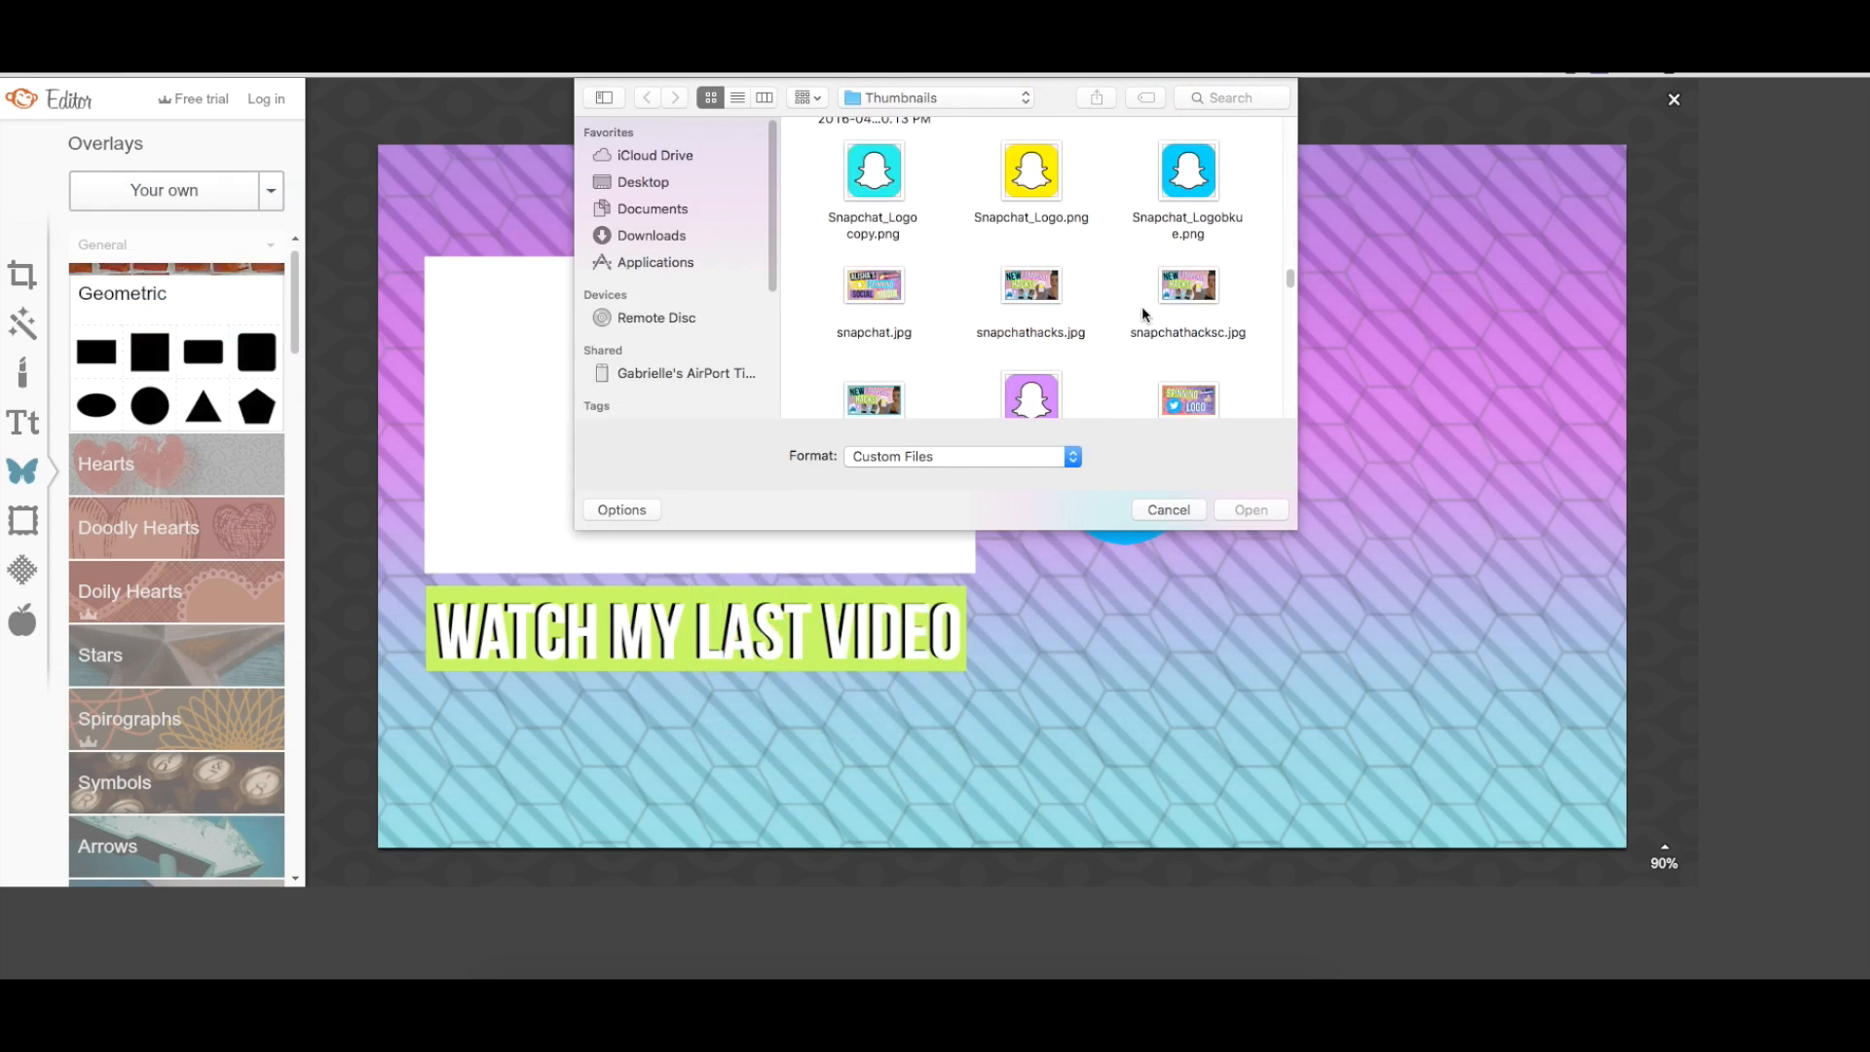
scroll(down, 3)
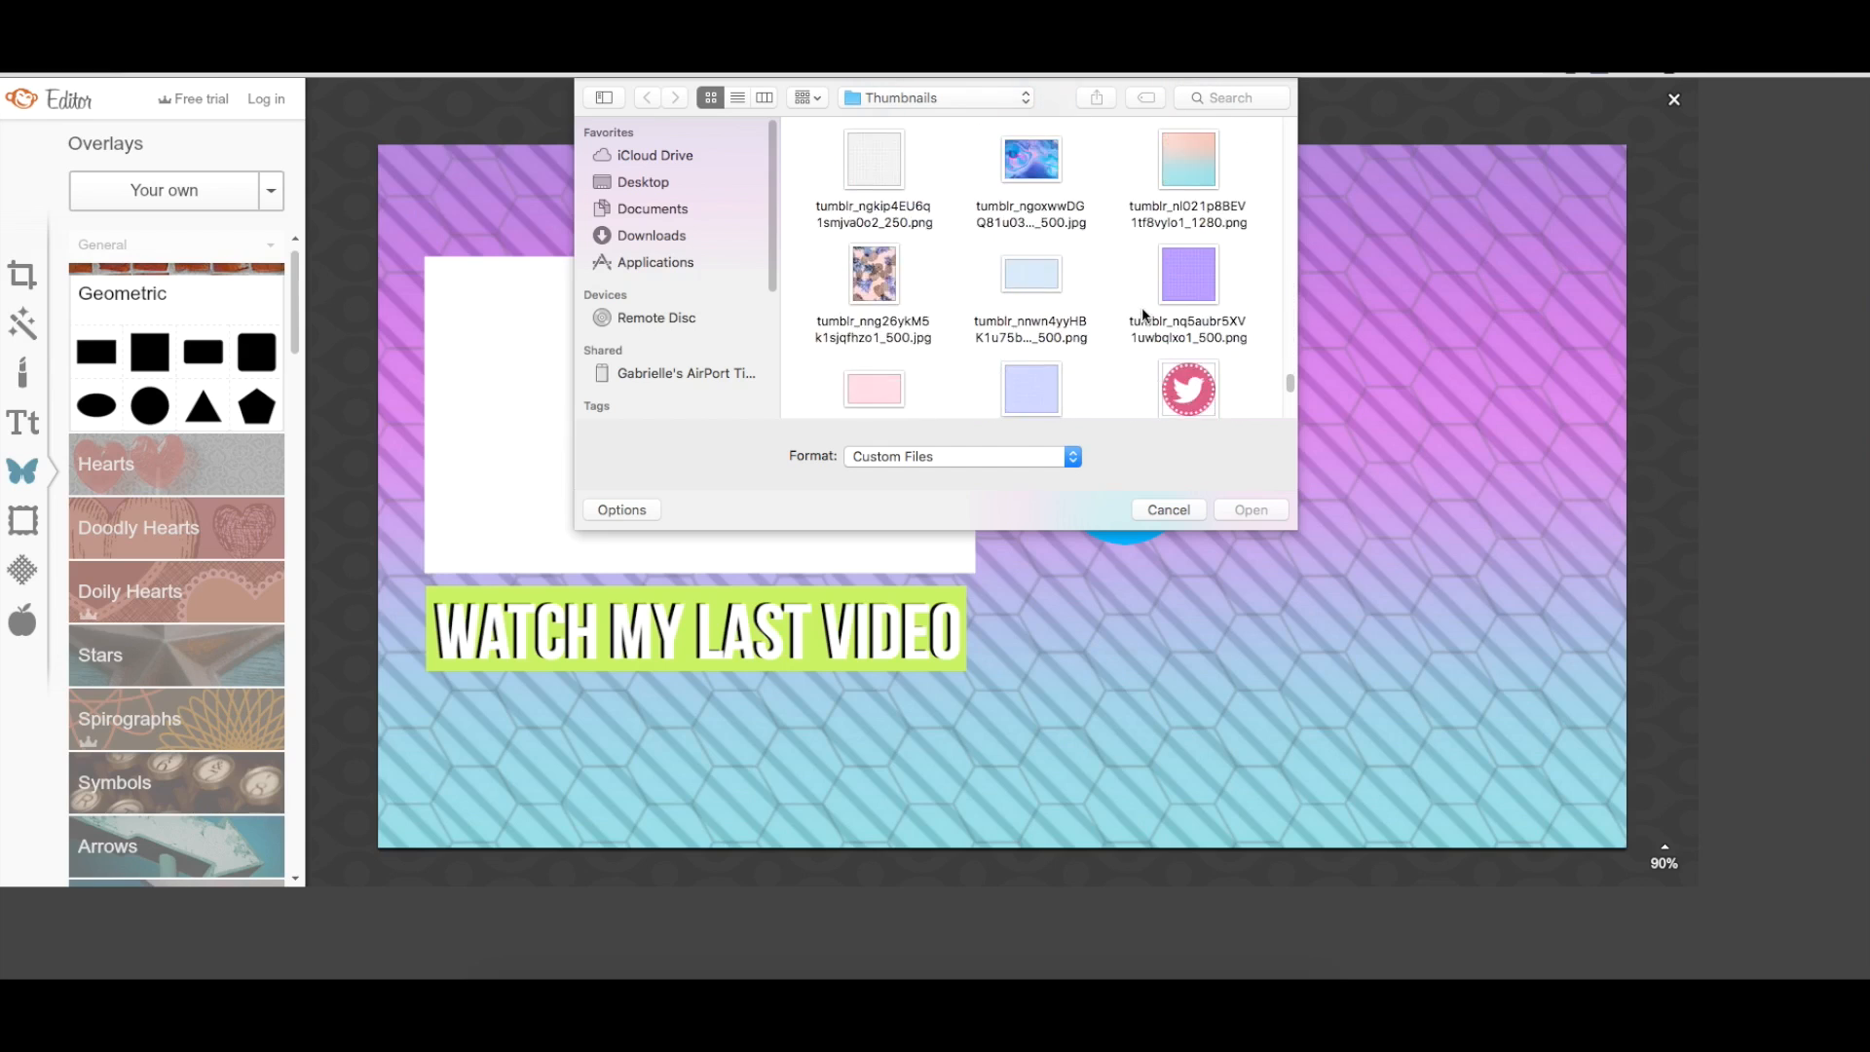
scroll(down, 3)
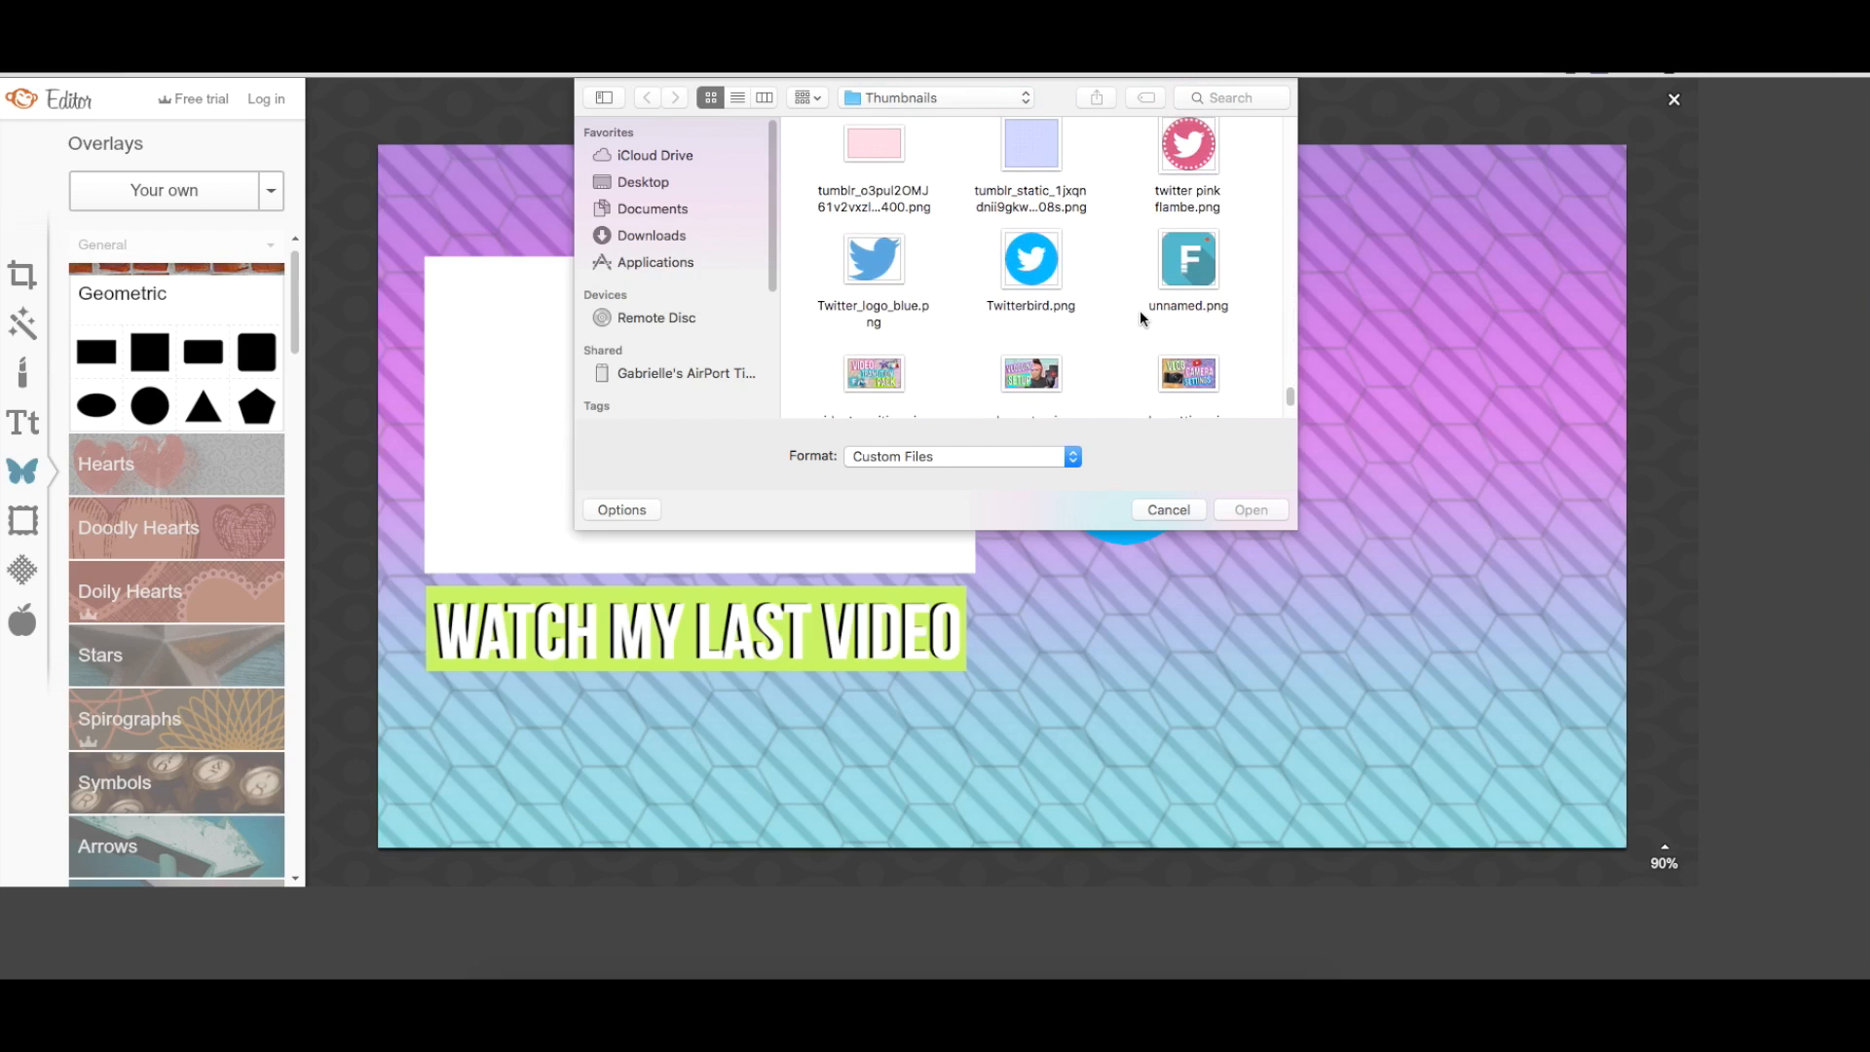
scroll(down, 3)
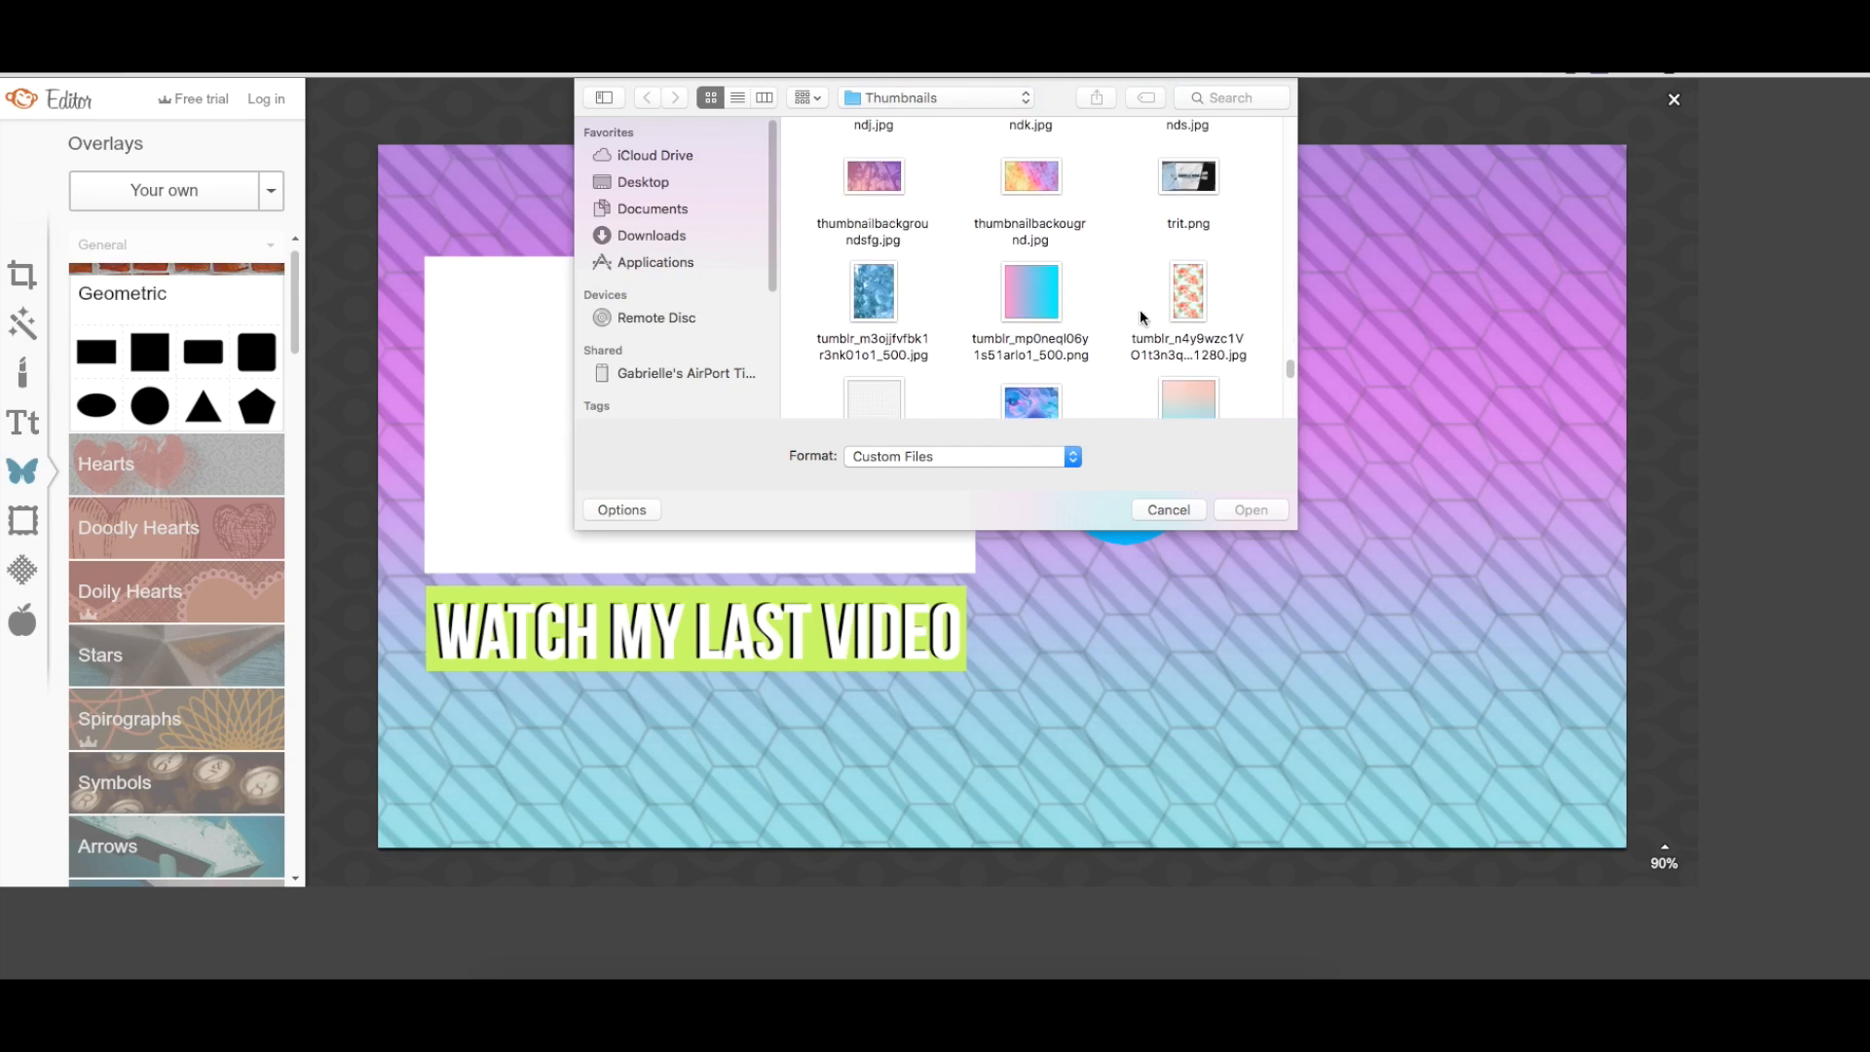
click(642, 182)
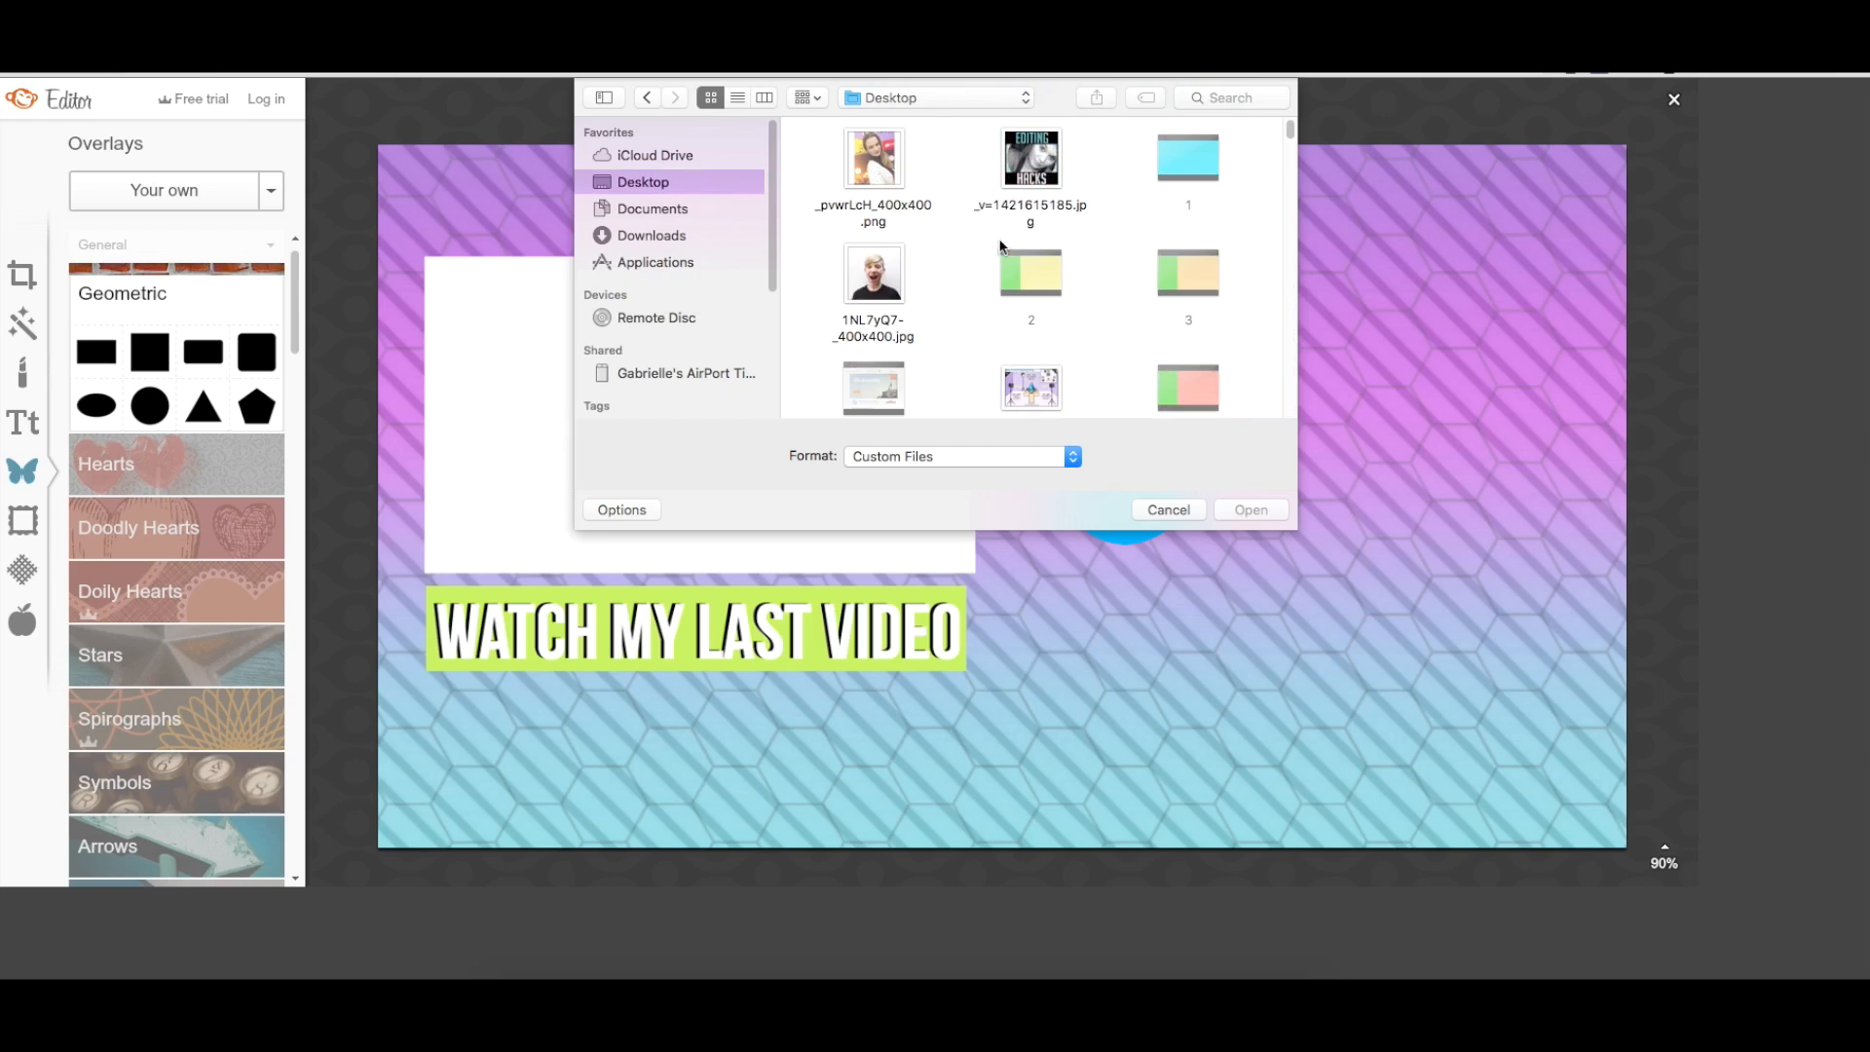
scroll(down, 3)
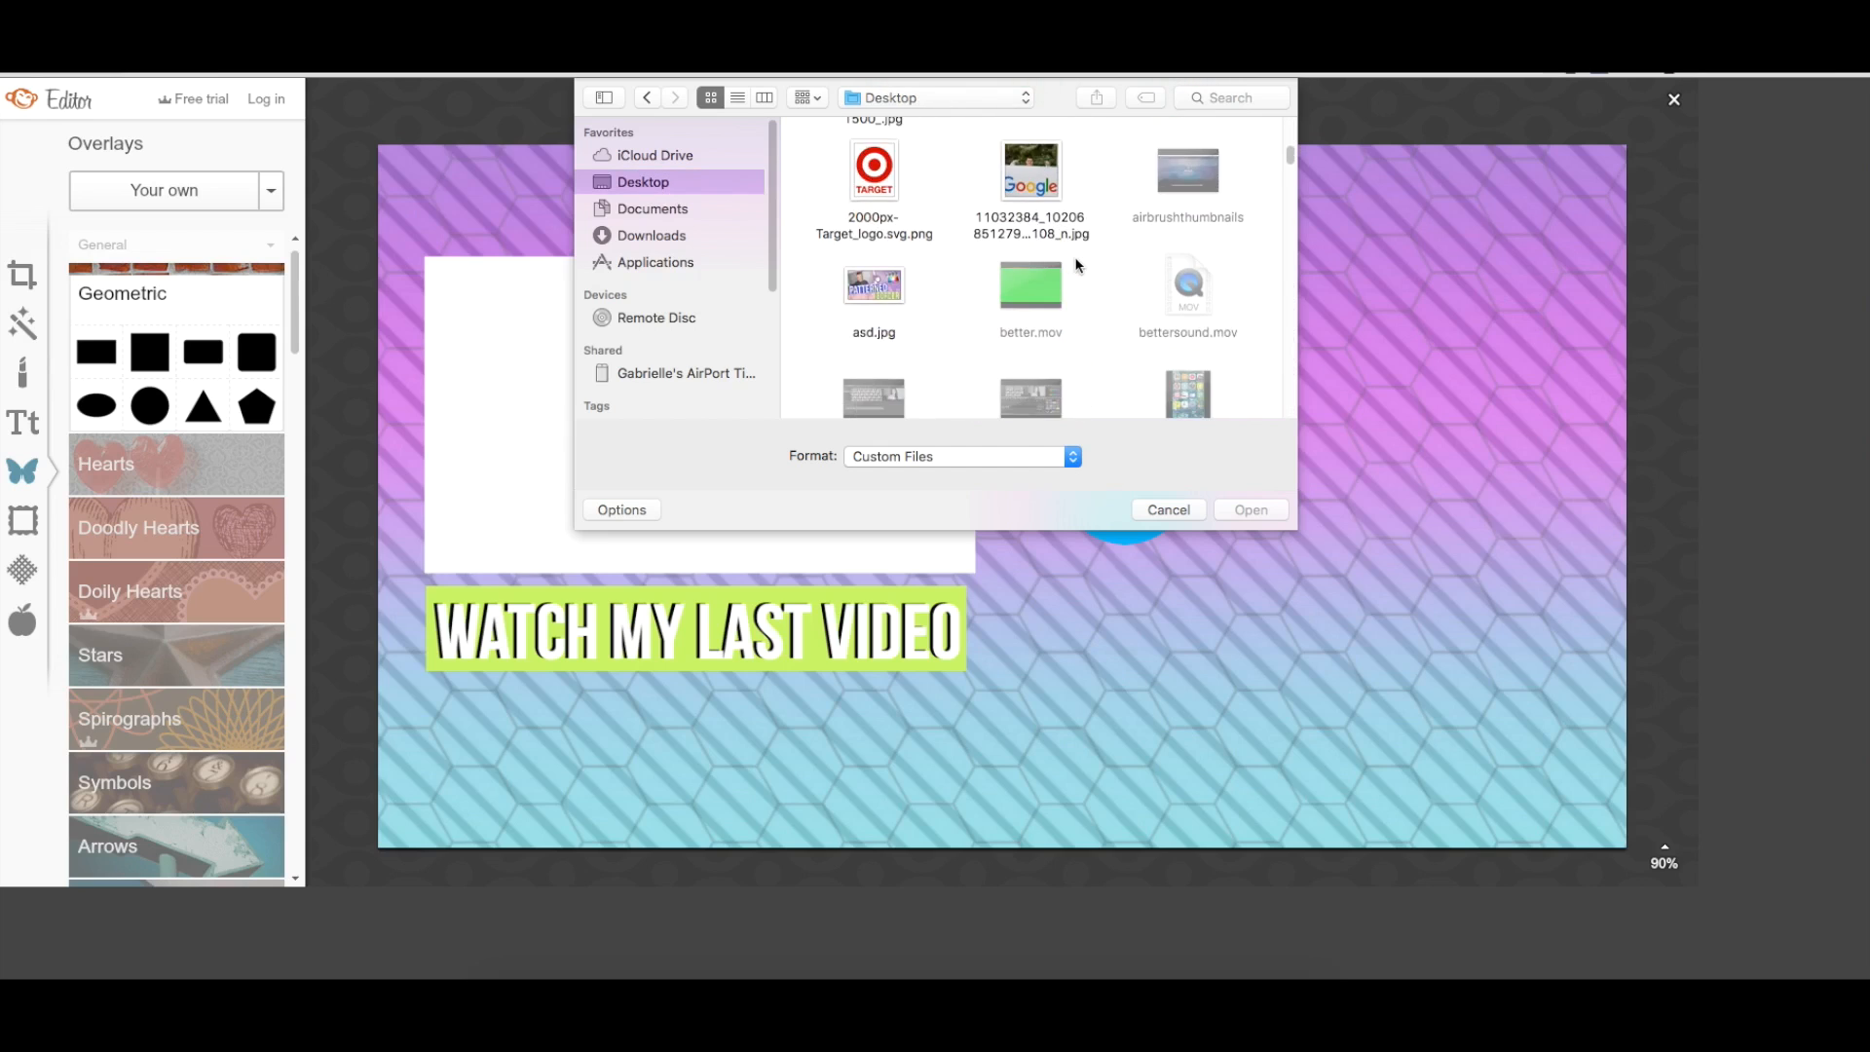
scroll(down, 3)
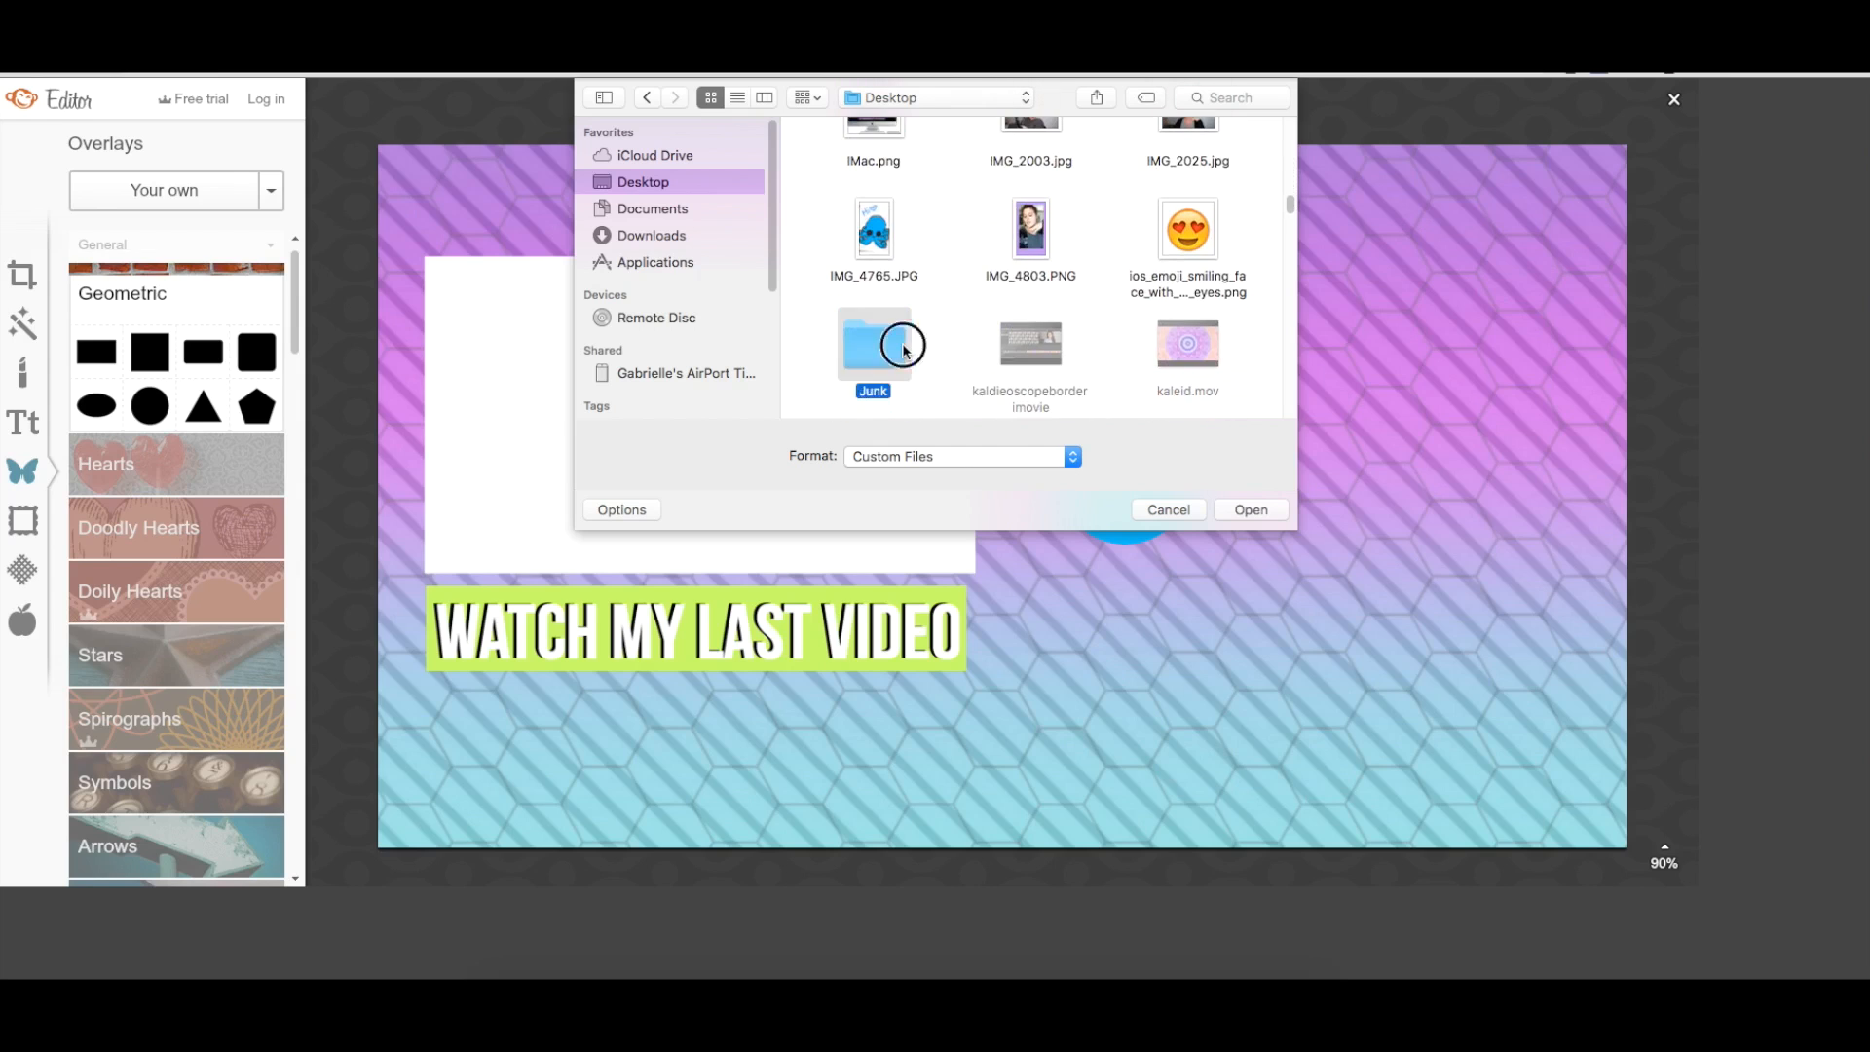
double_click(872, 345)
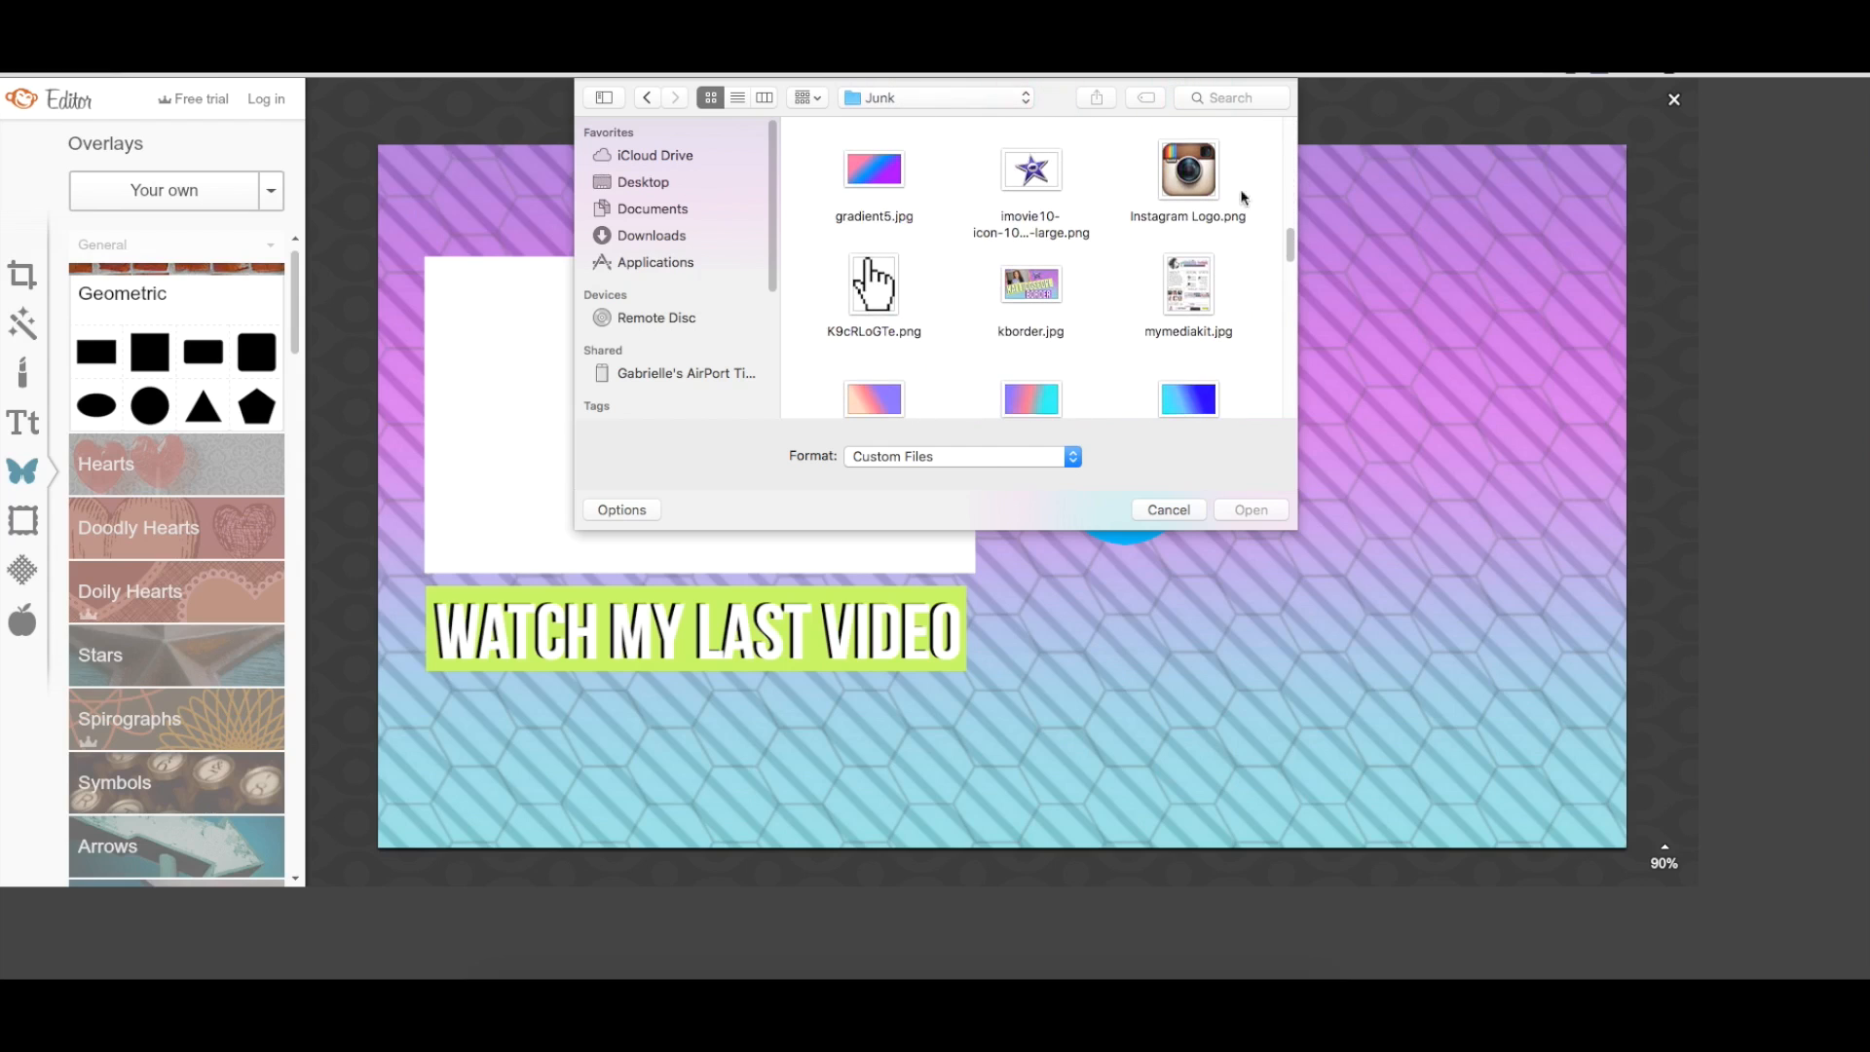
click(1249, 509)
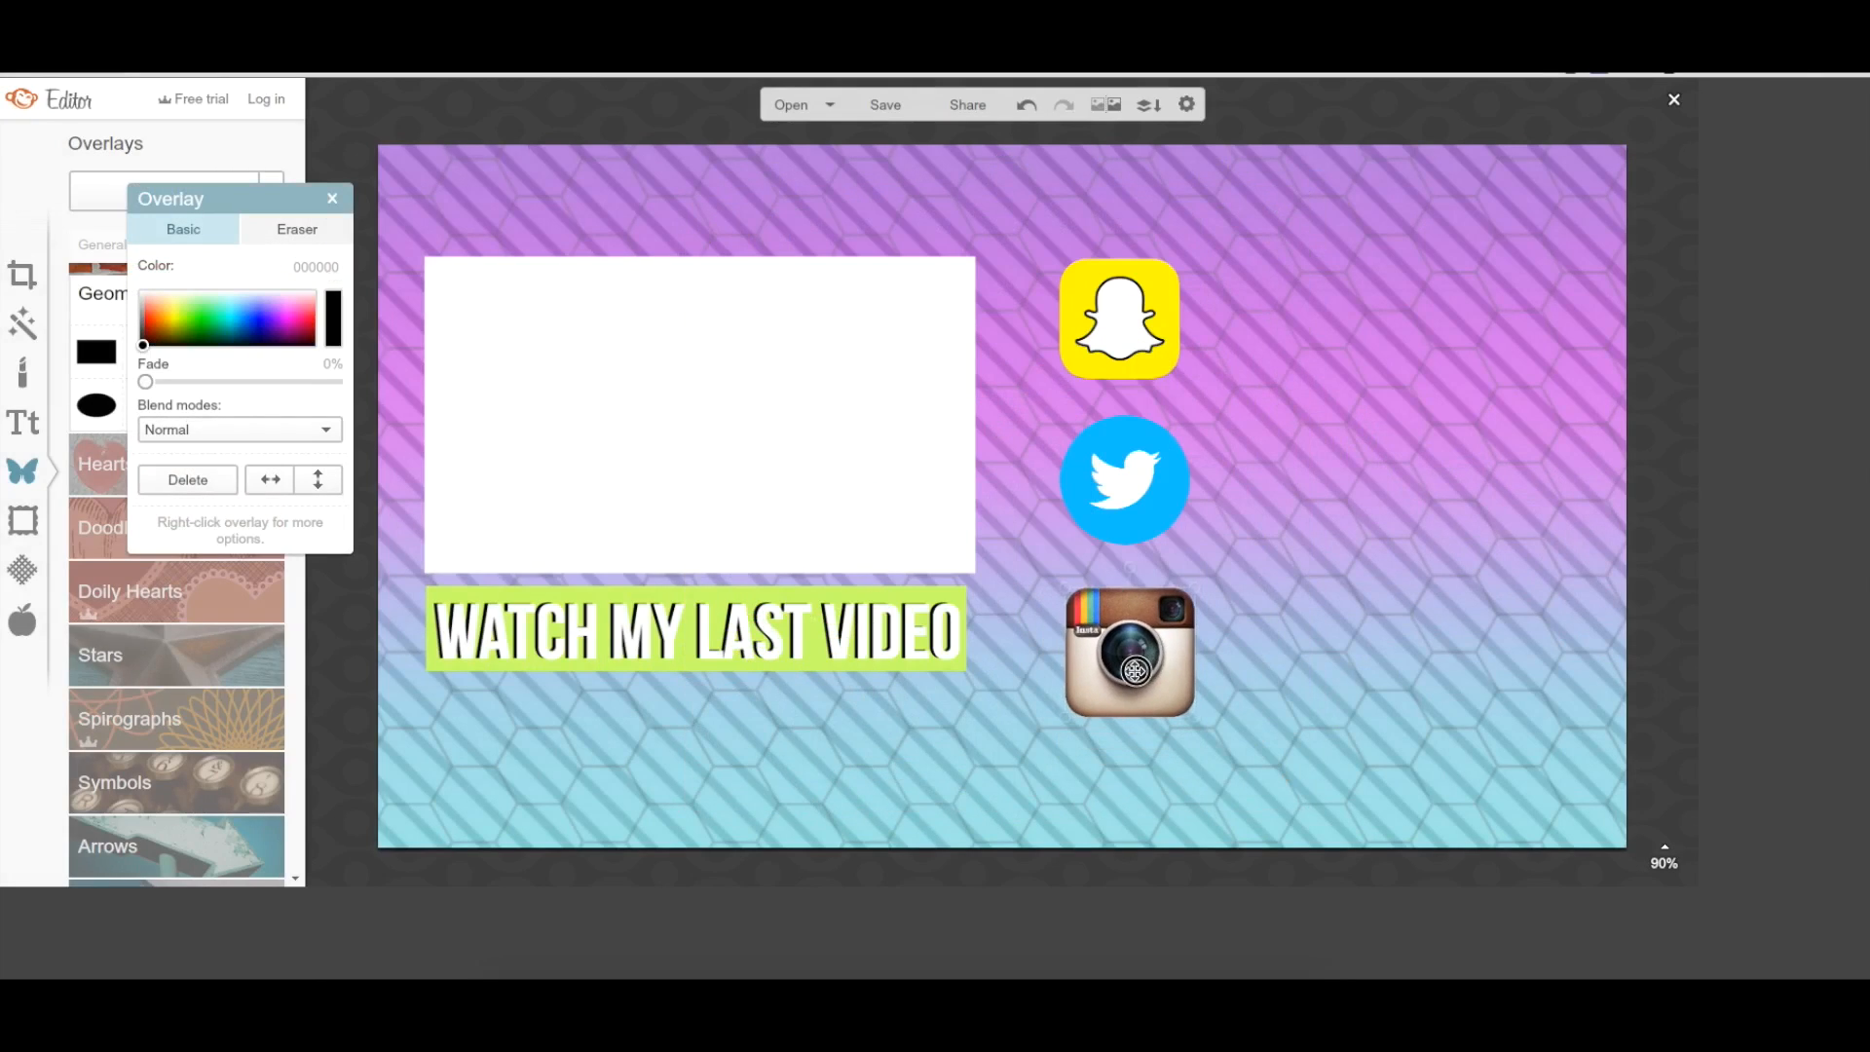
click(1126, 649)
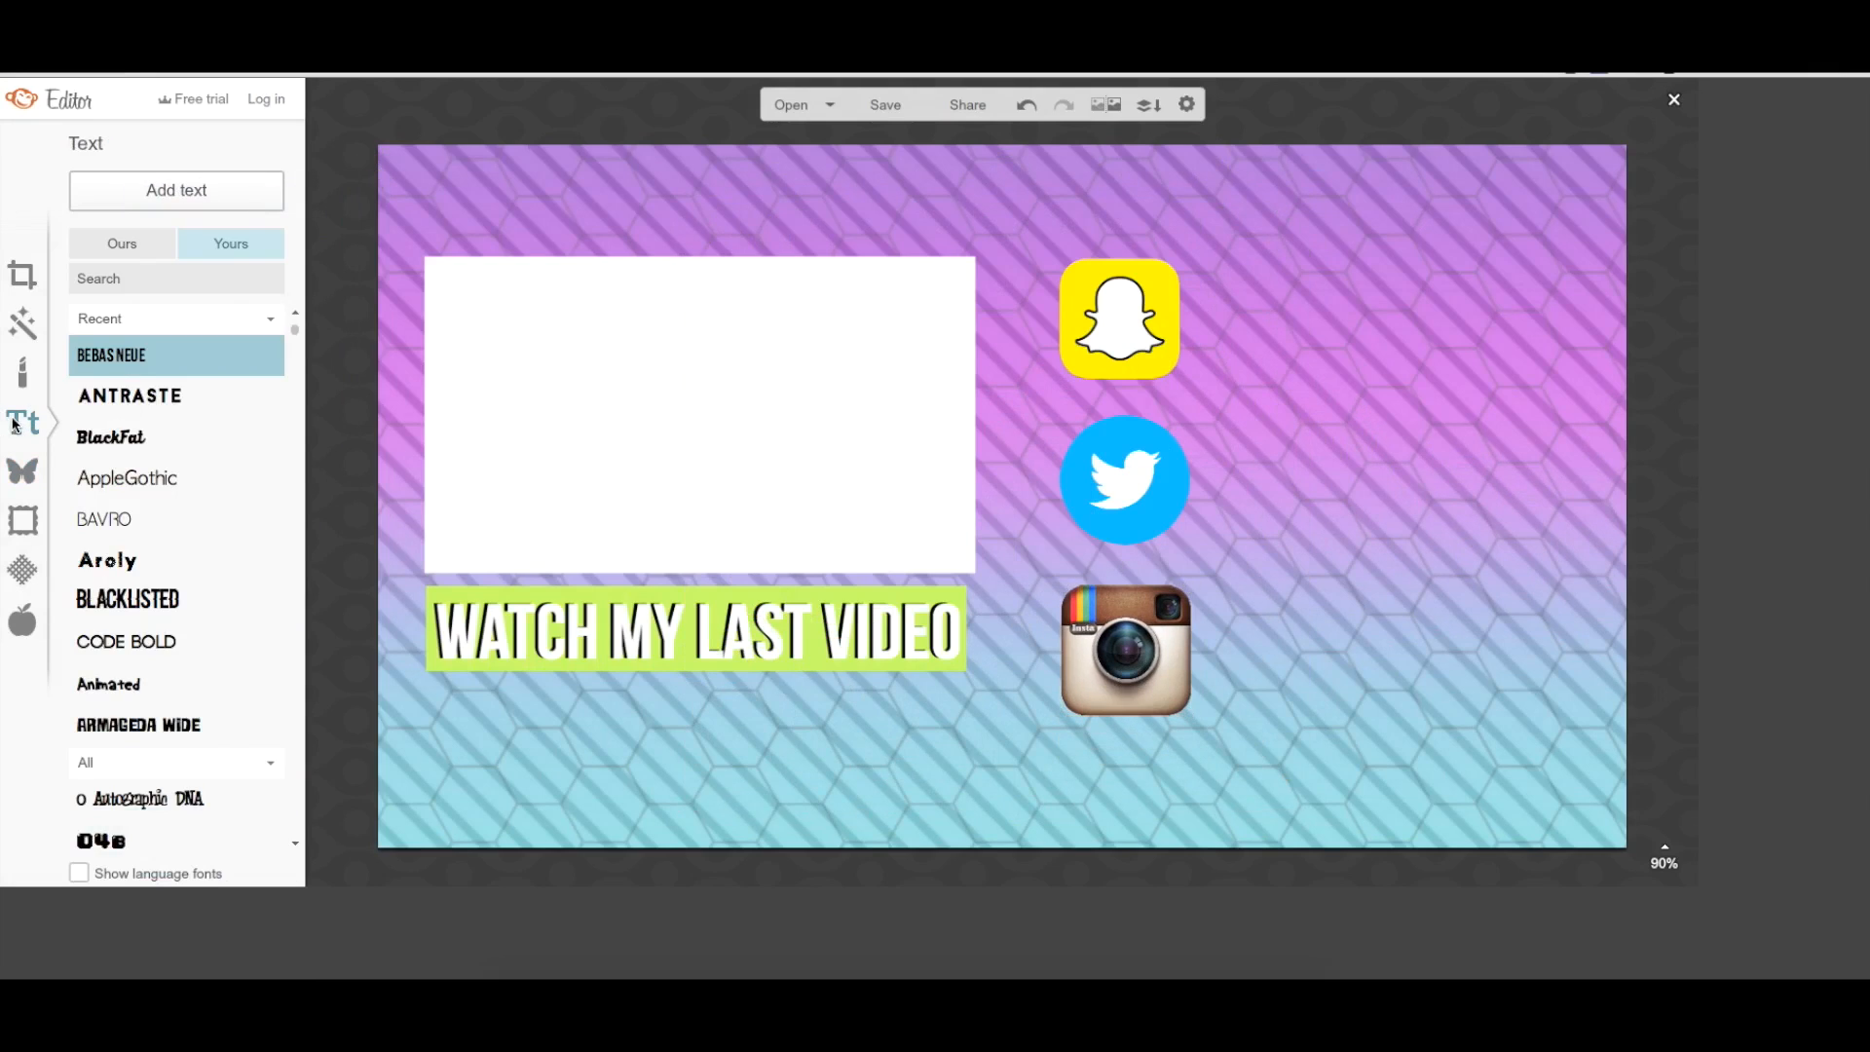
Step: Add the GABAYAY handle beside Snapchat and a duplicated EXTRAGAB copy beside Twitter
click(175, 190)
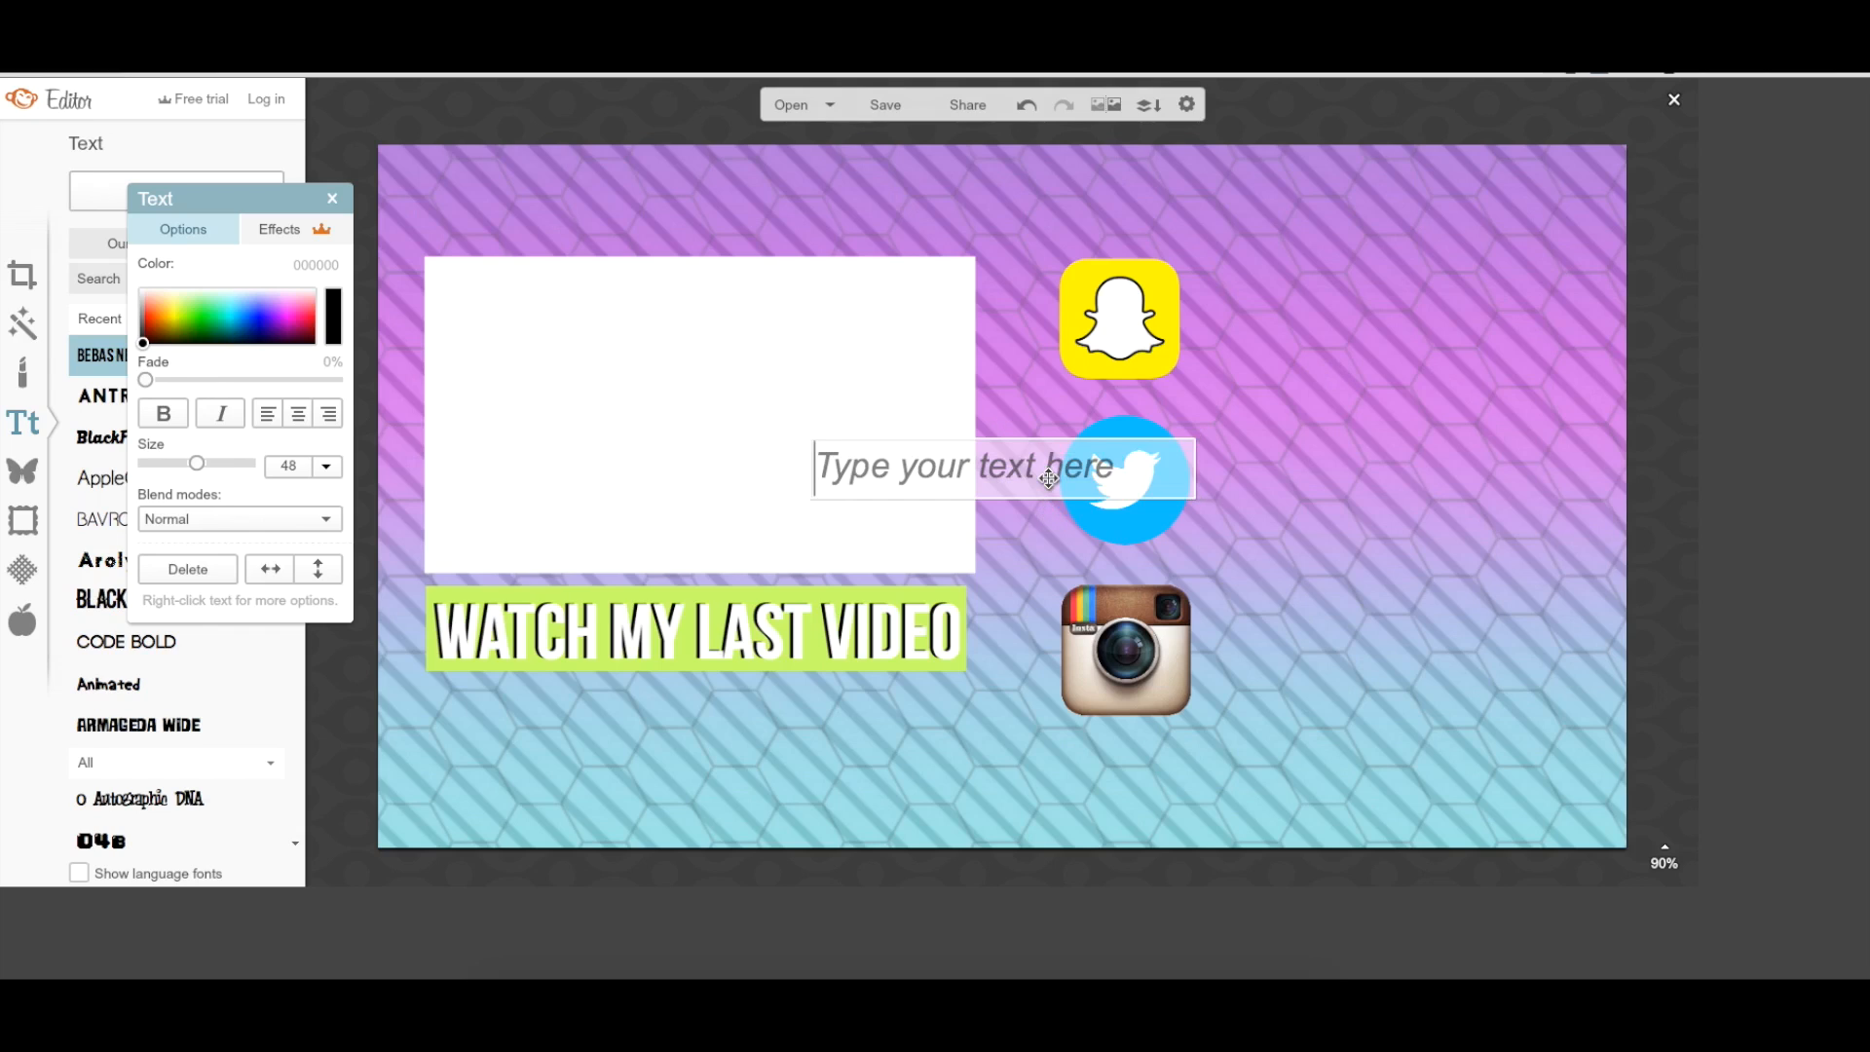
text(GAB)
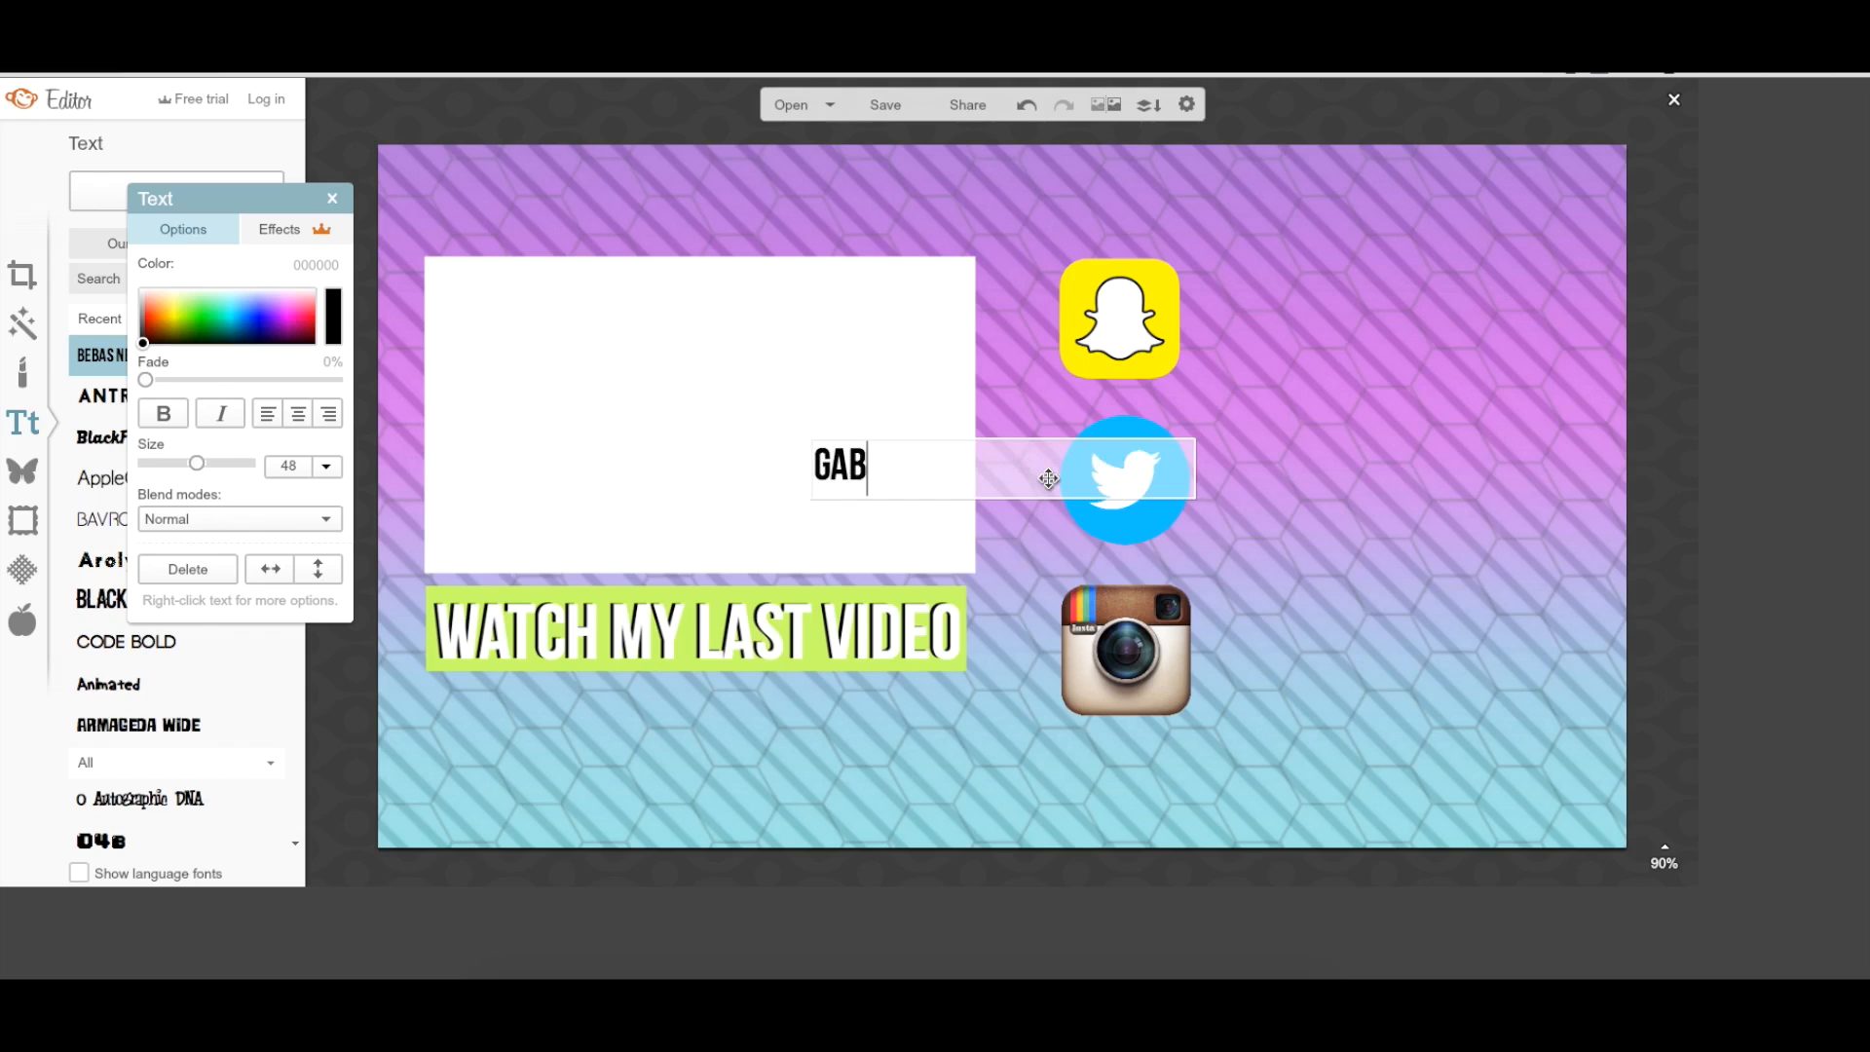
text(AYAY)
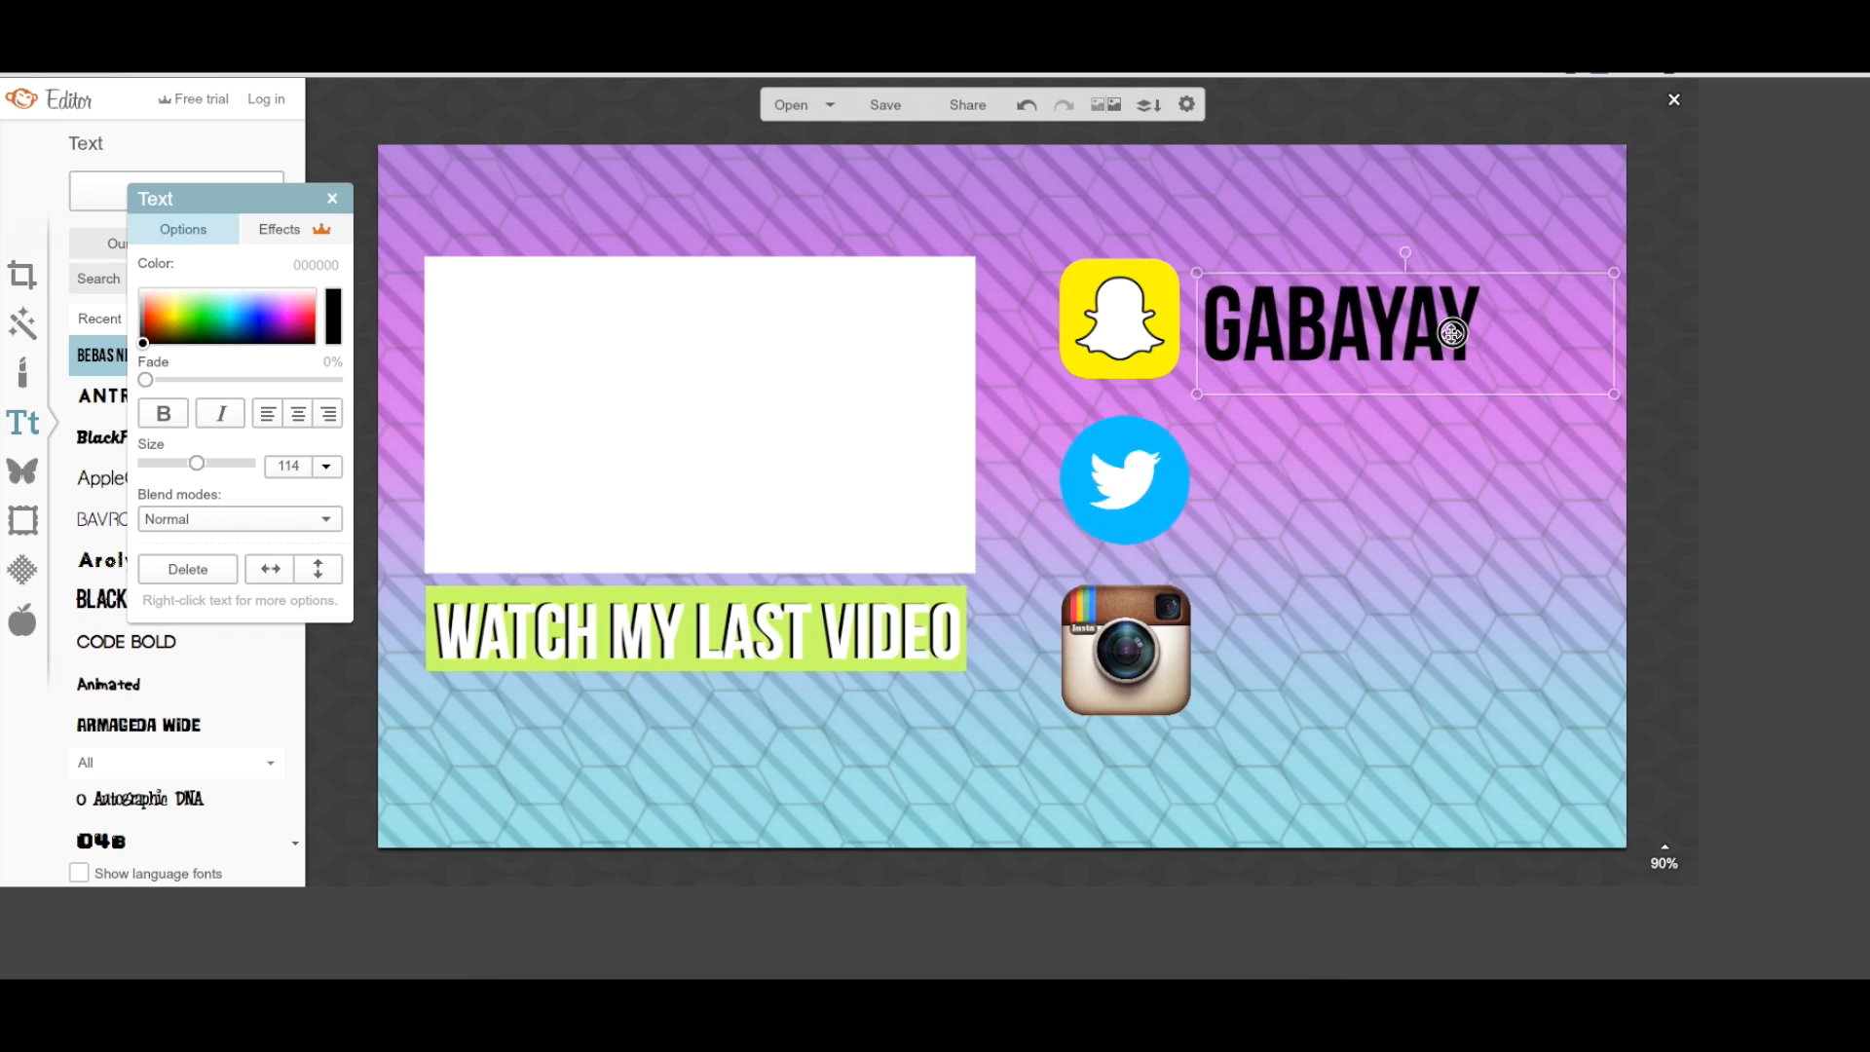
right_click(1449, 334)
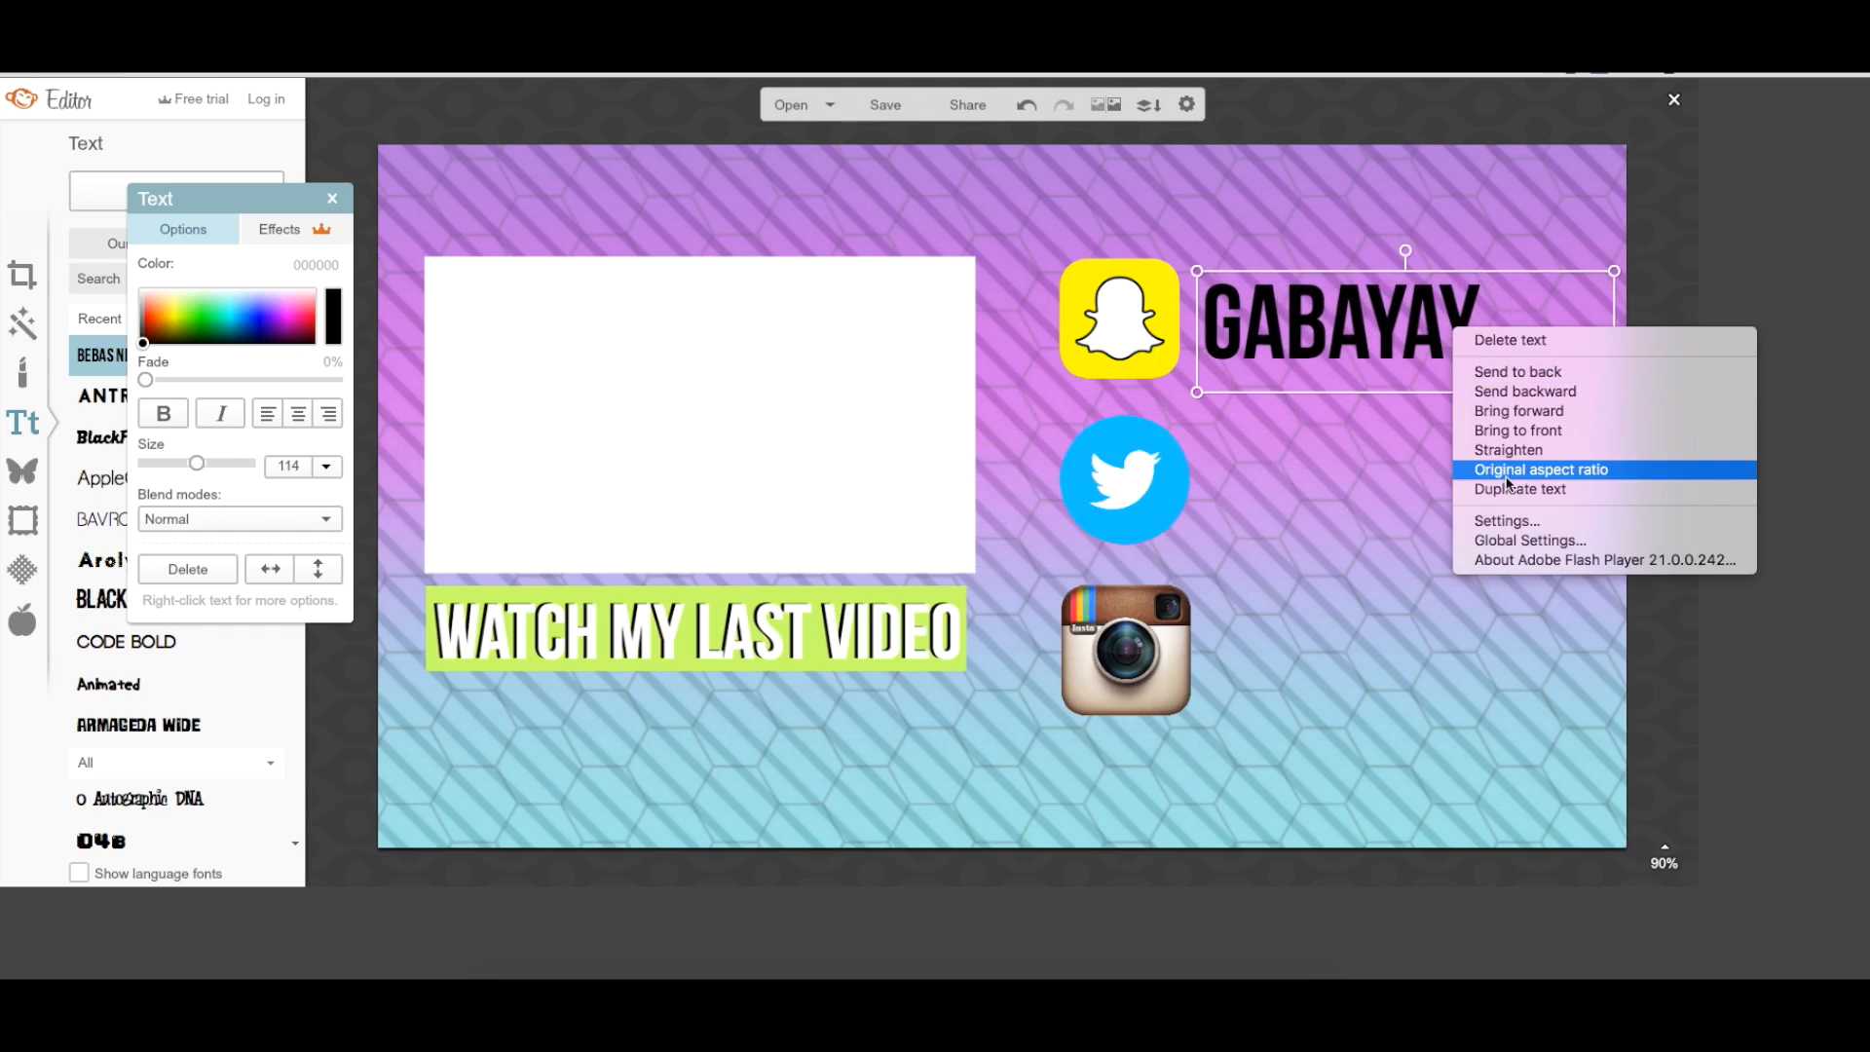
click(1519, 488)
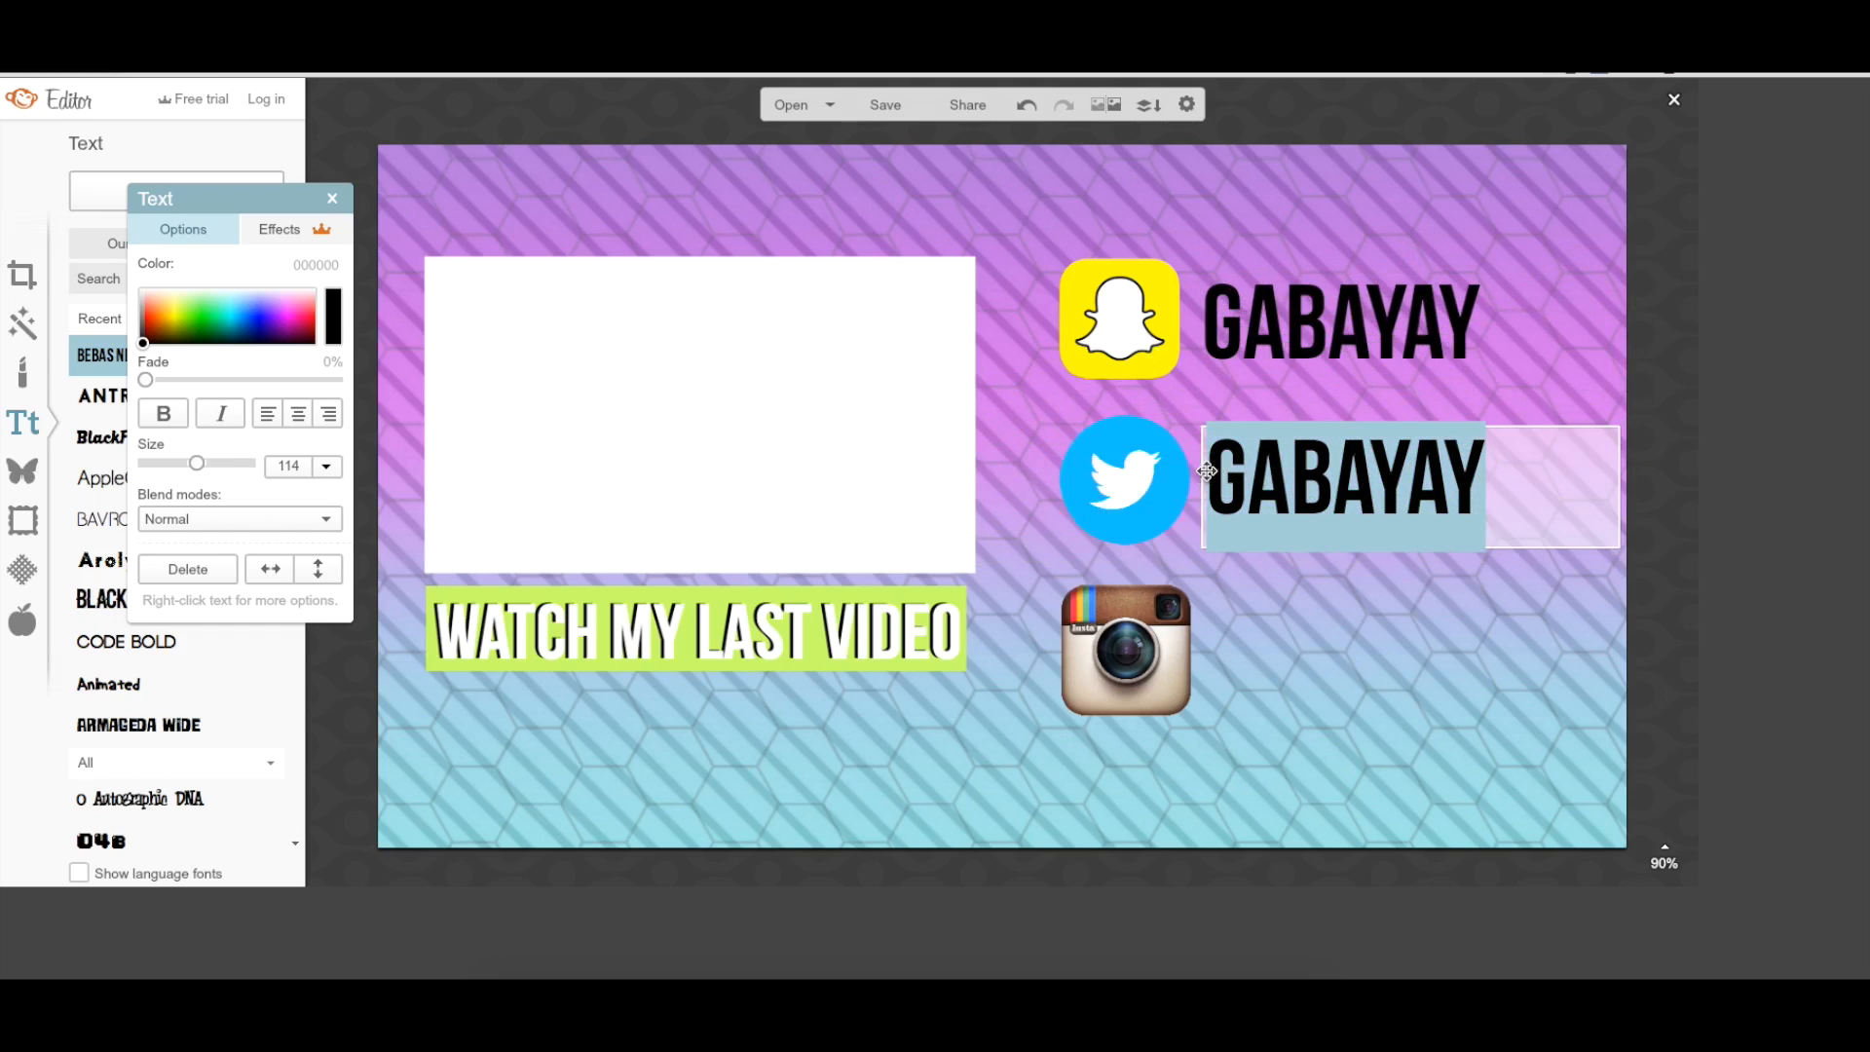
text(EXTRAGA)
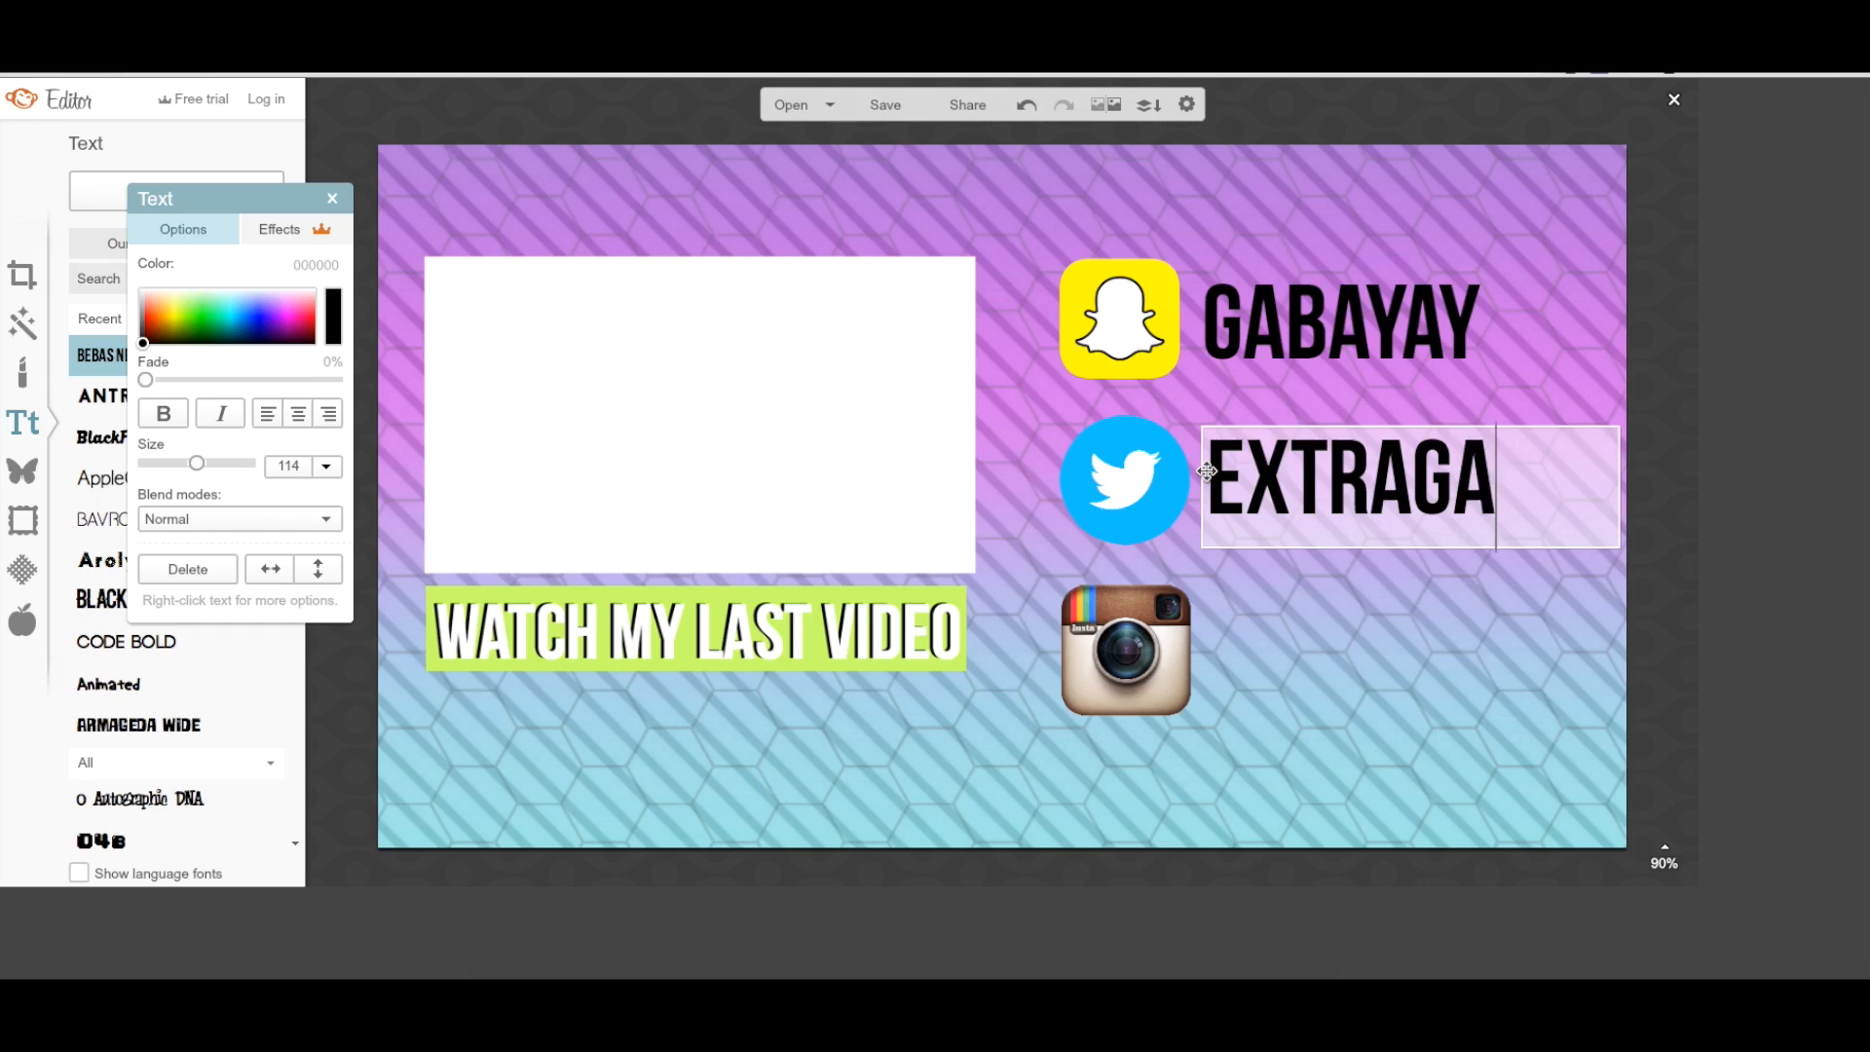
Step: Duplicate the text as AYYGABBAYY beside Instagram and pick a smaller size so it fits
right_click(1347, 478)
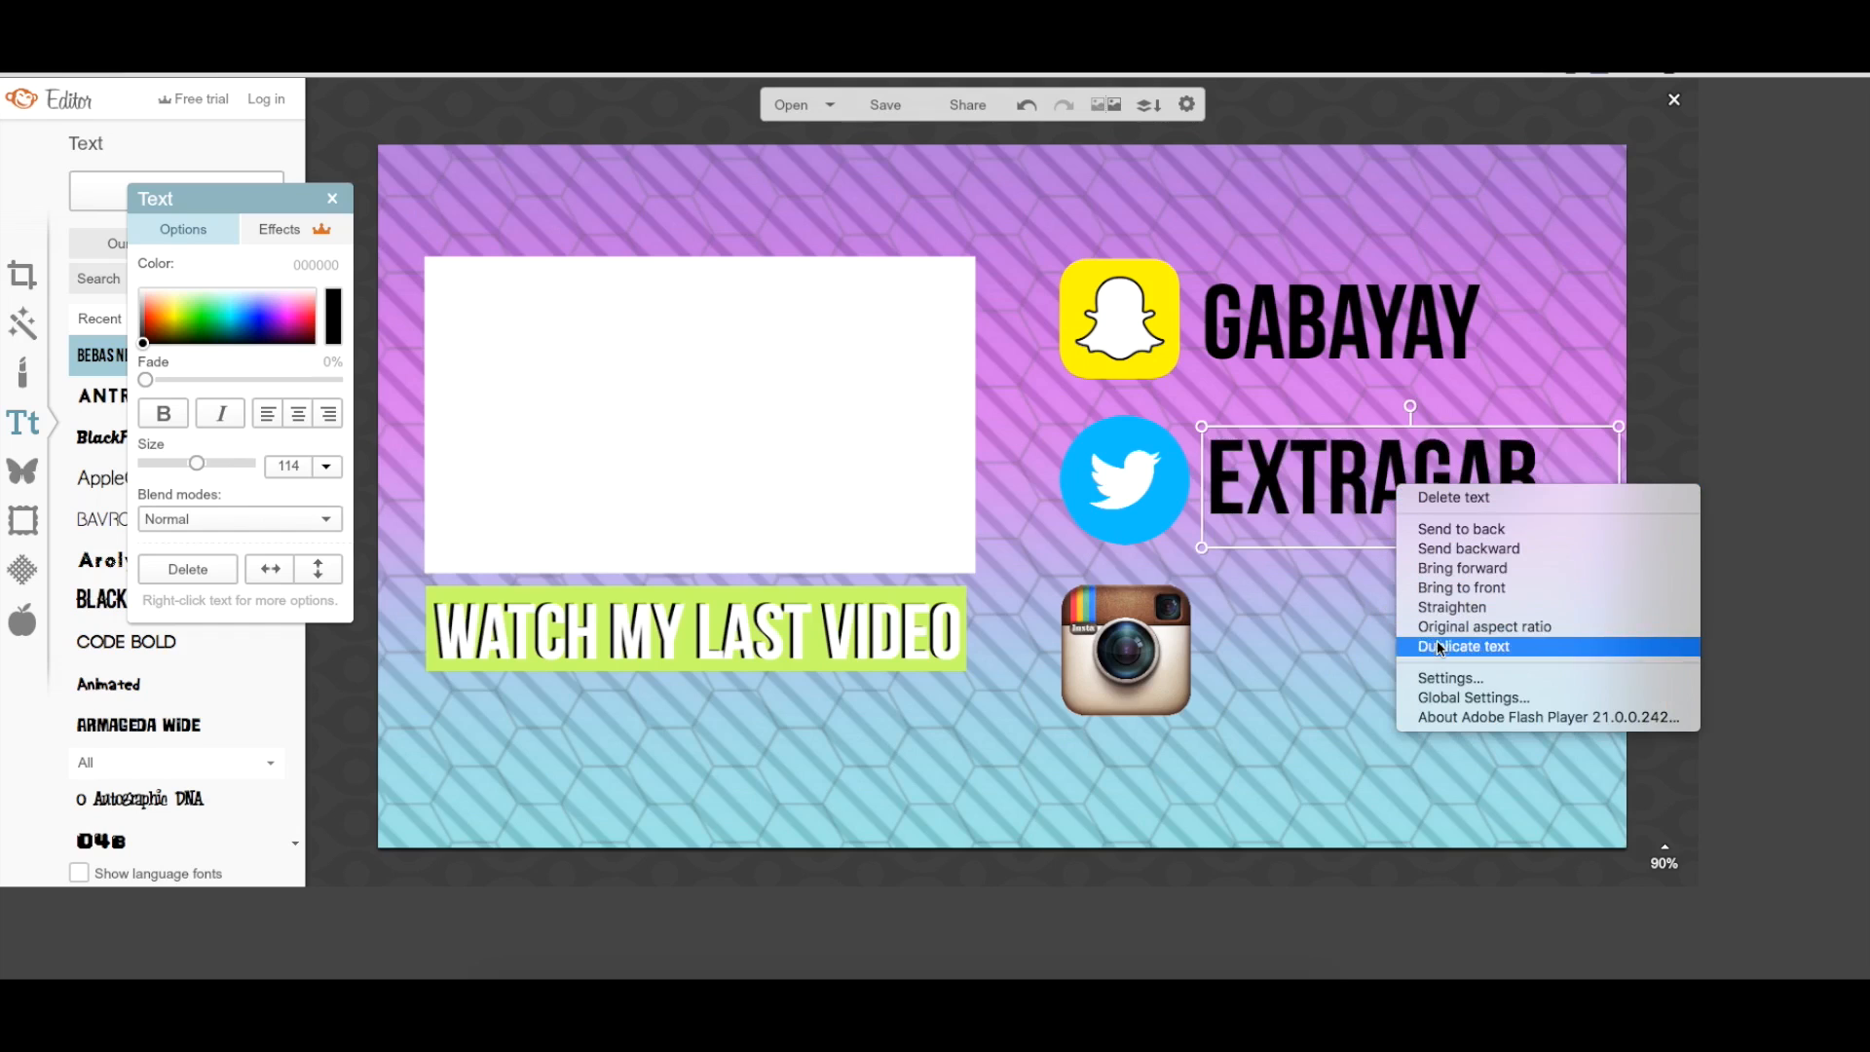
click(1460, 646)
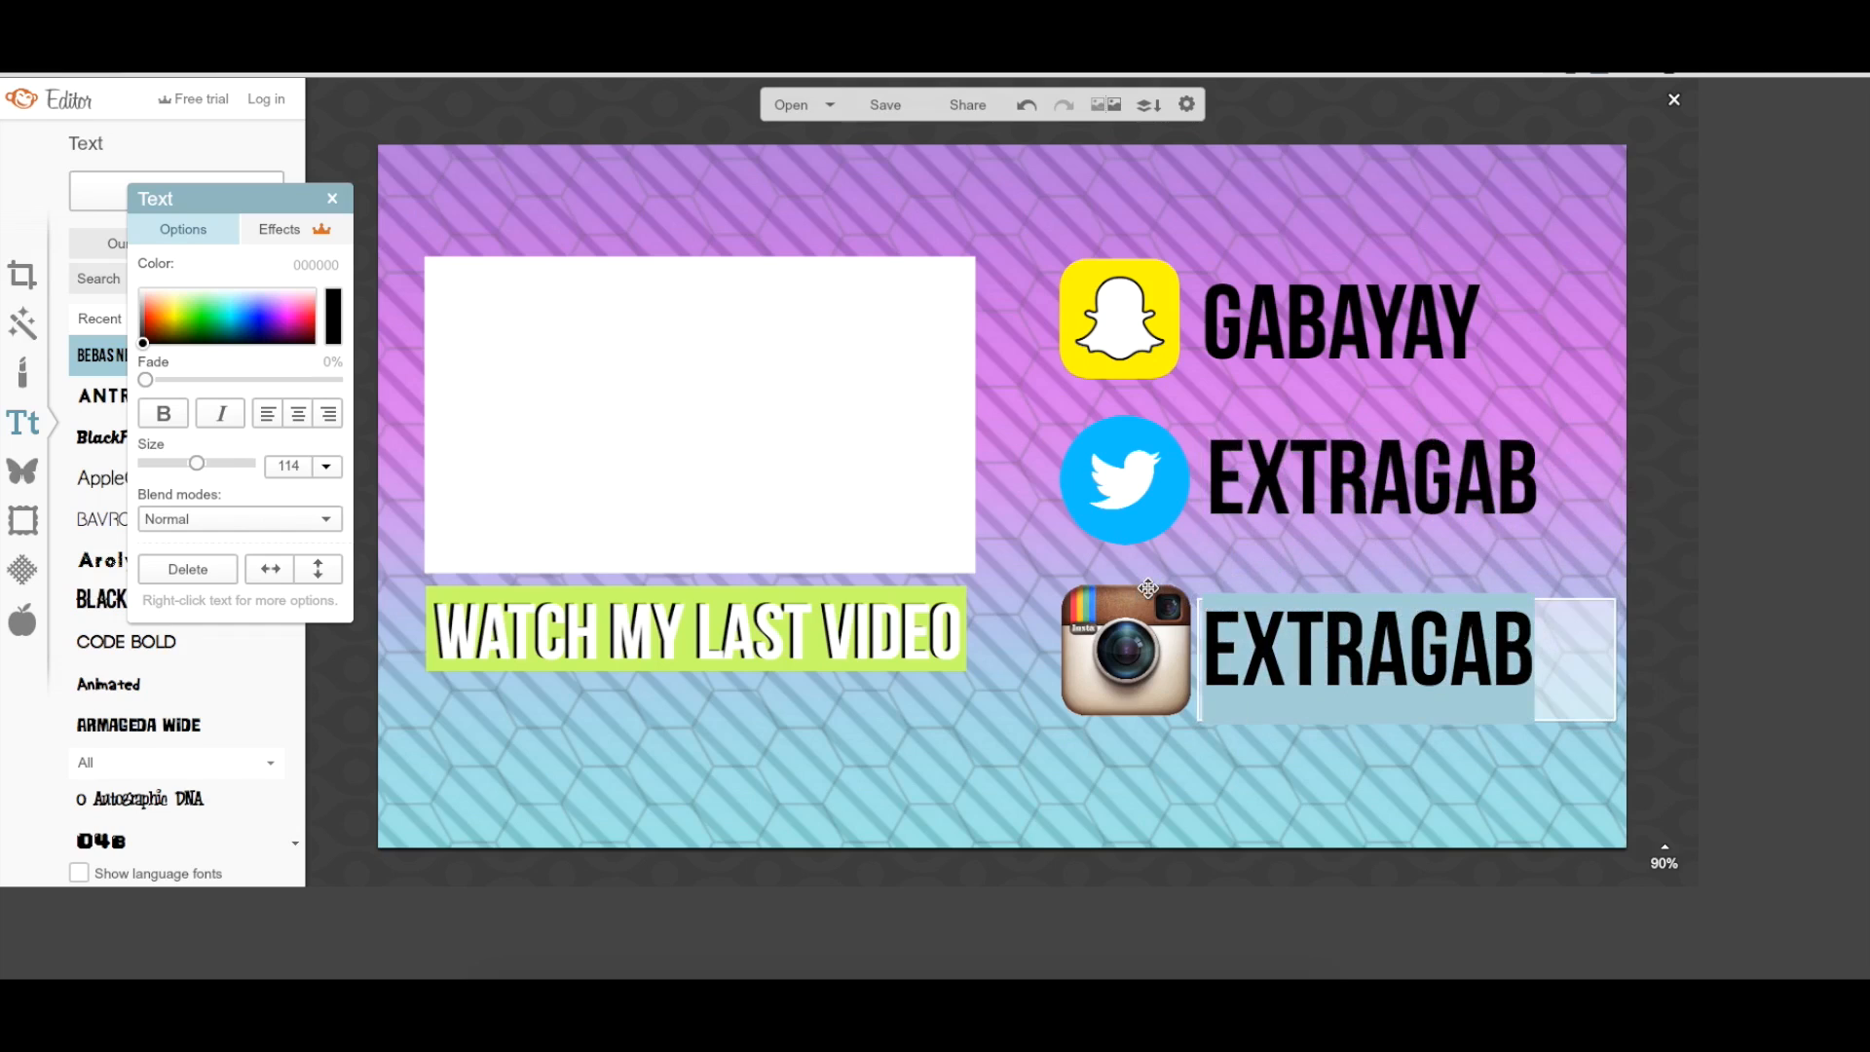
text(AYYGABBAYY)
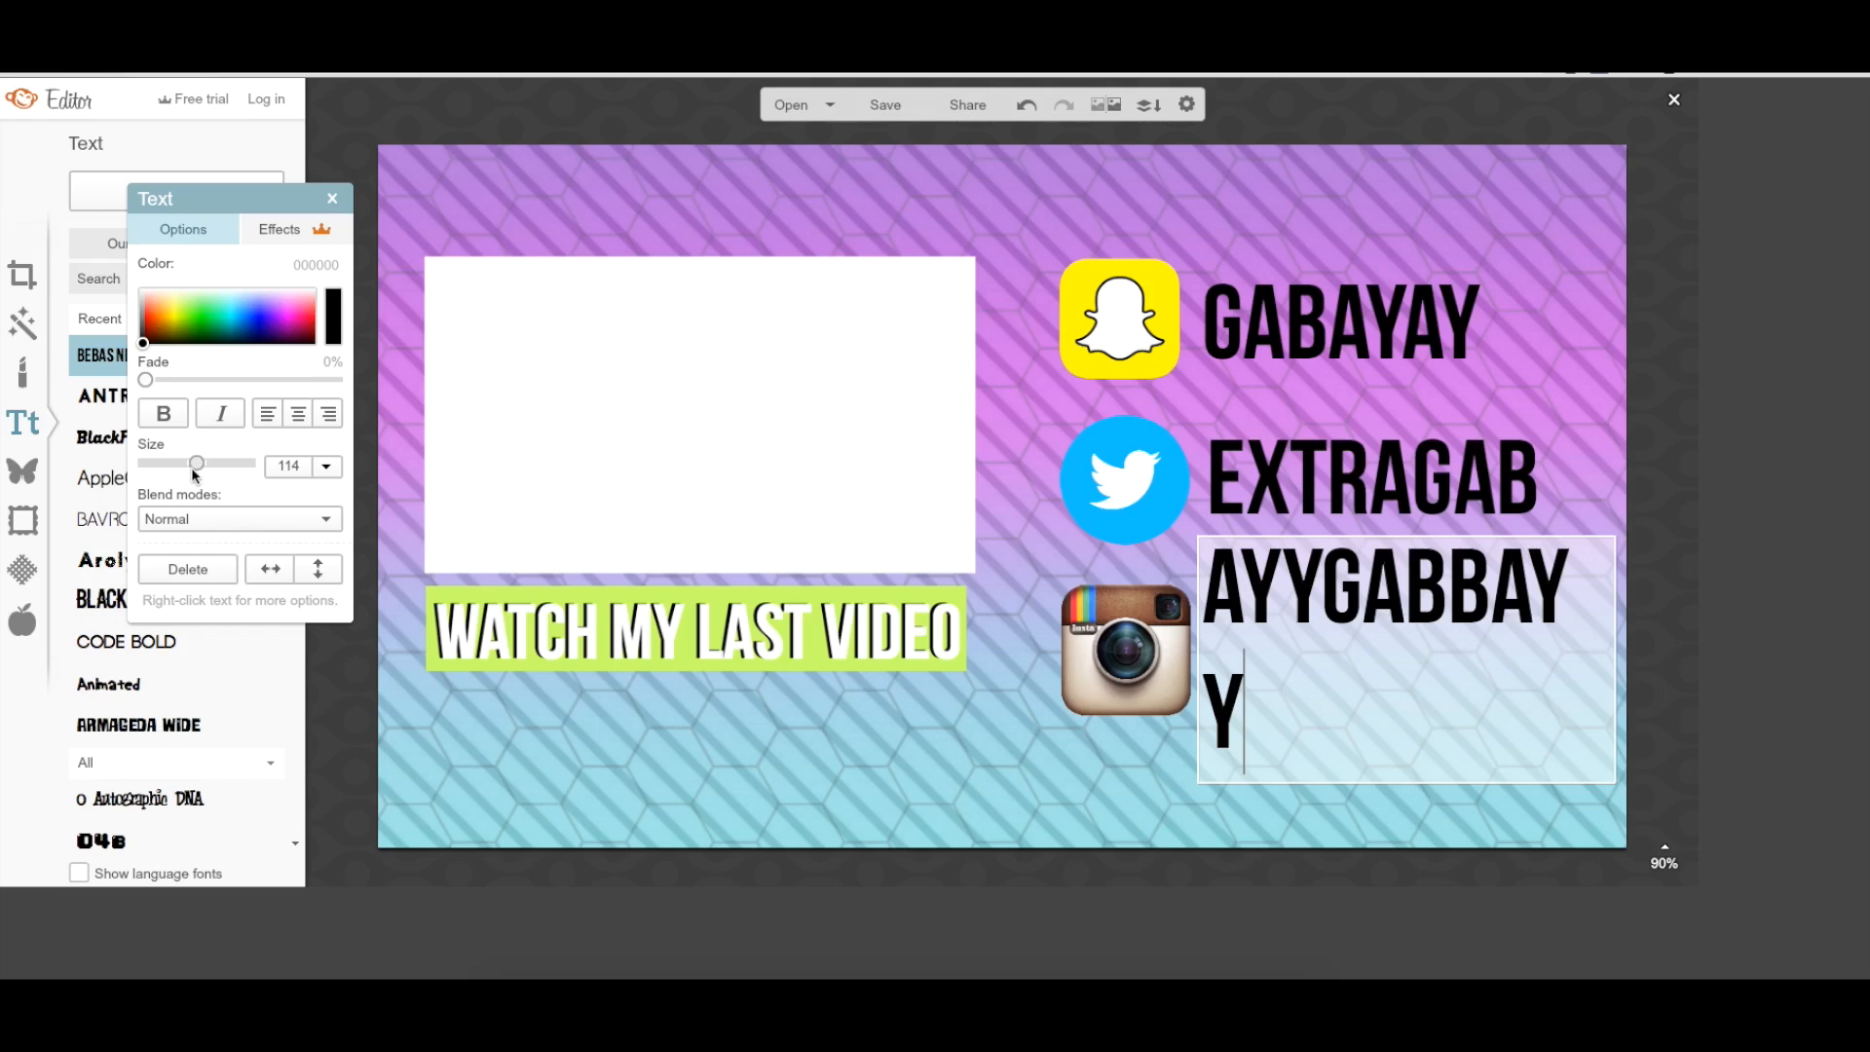
click(292, 467)
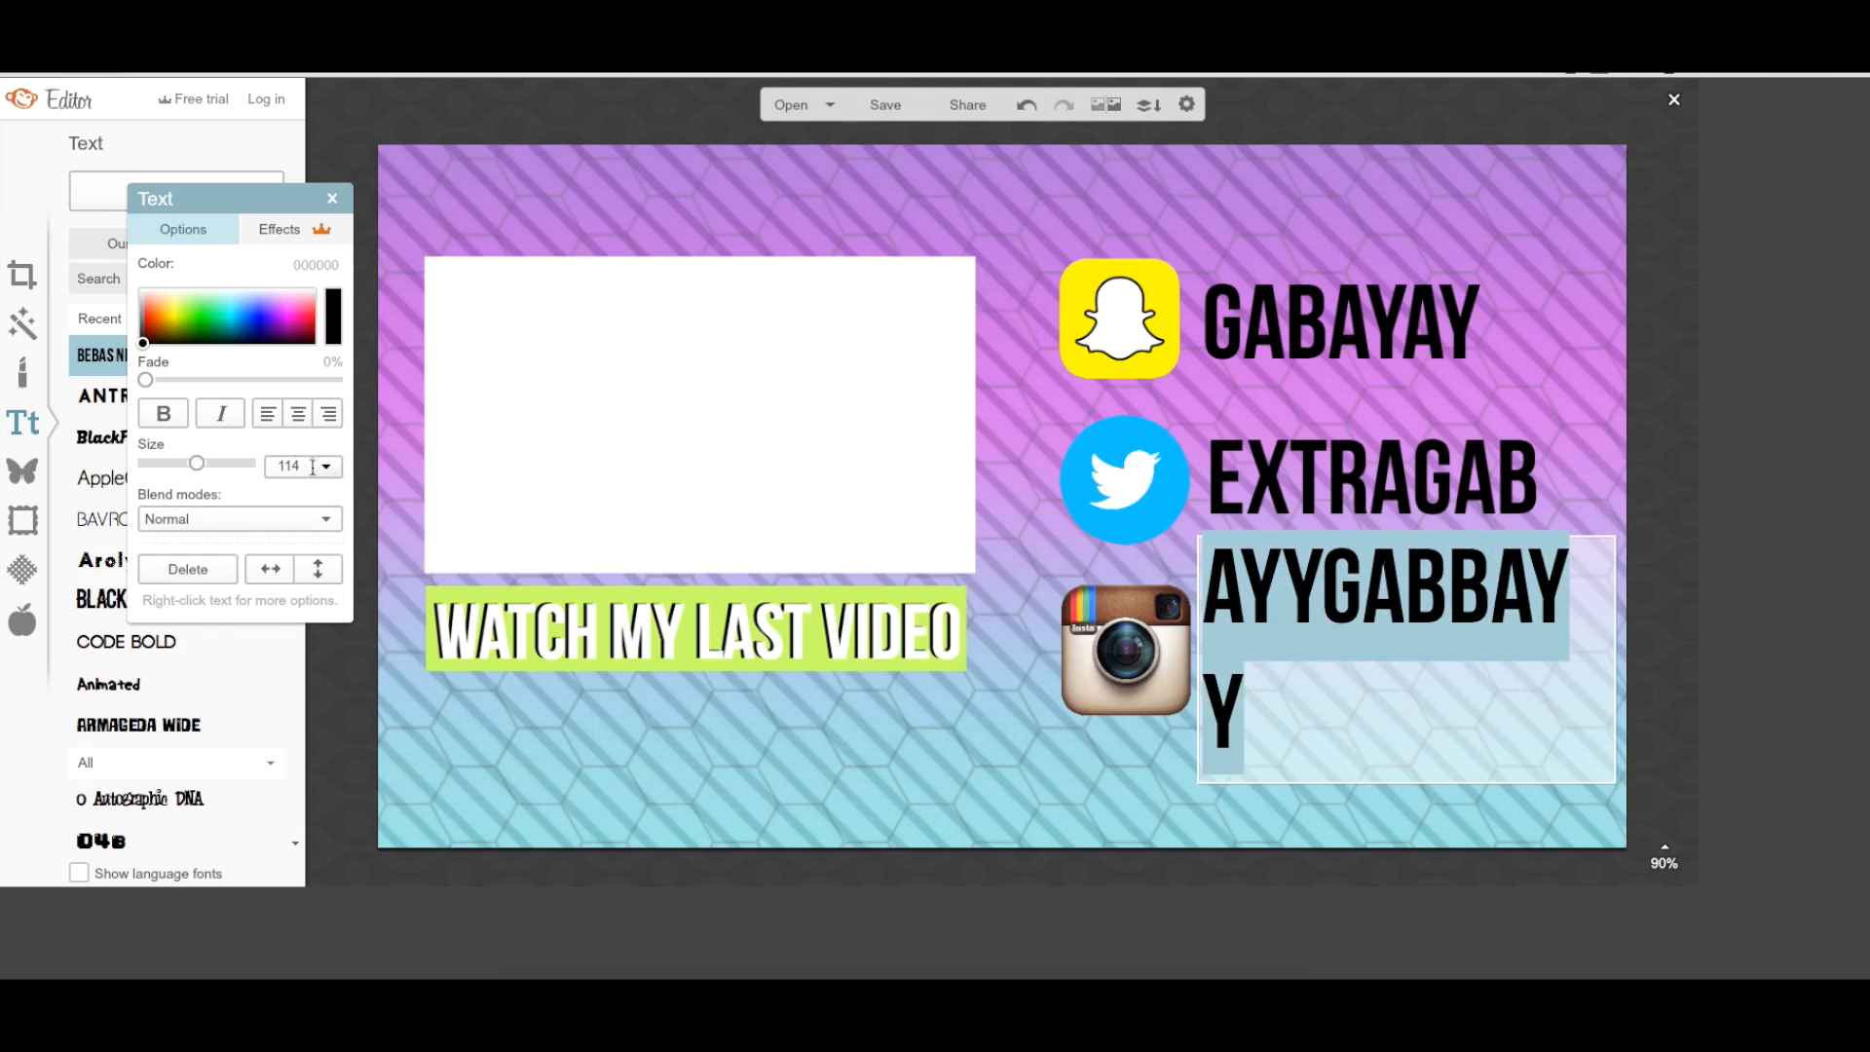
click(325, 466)
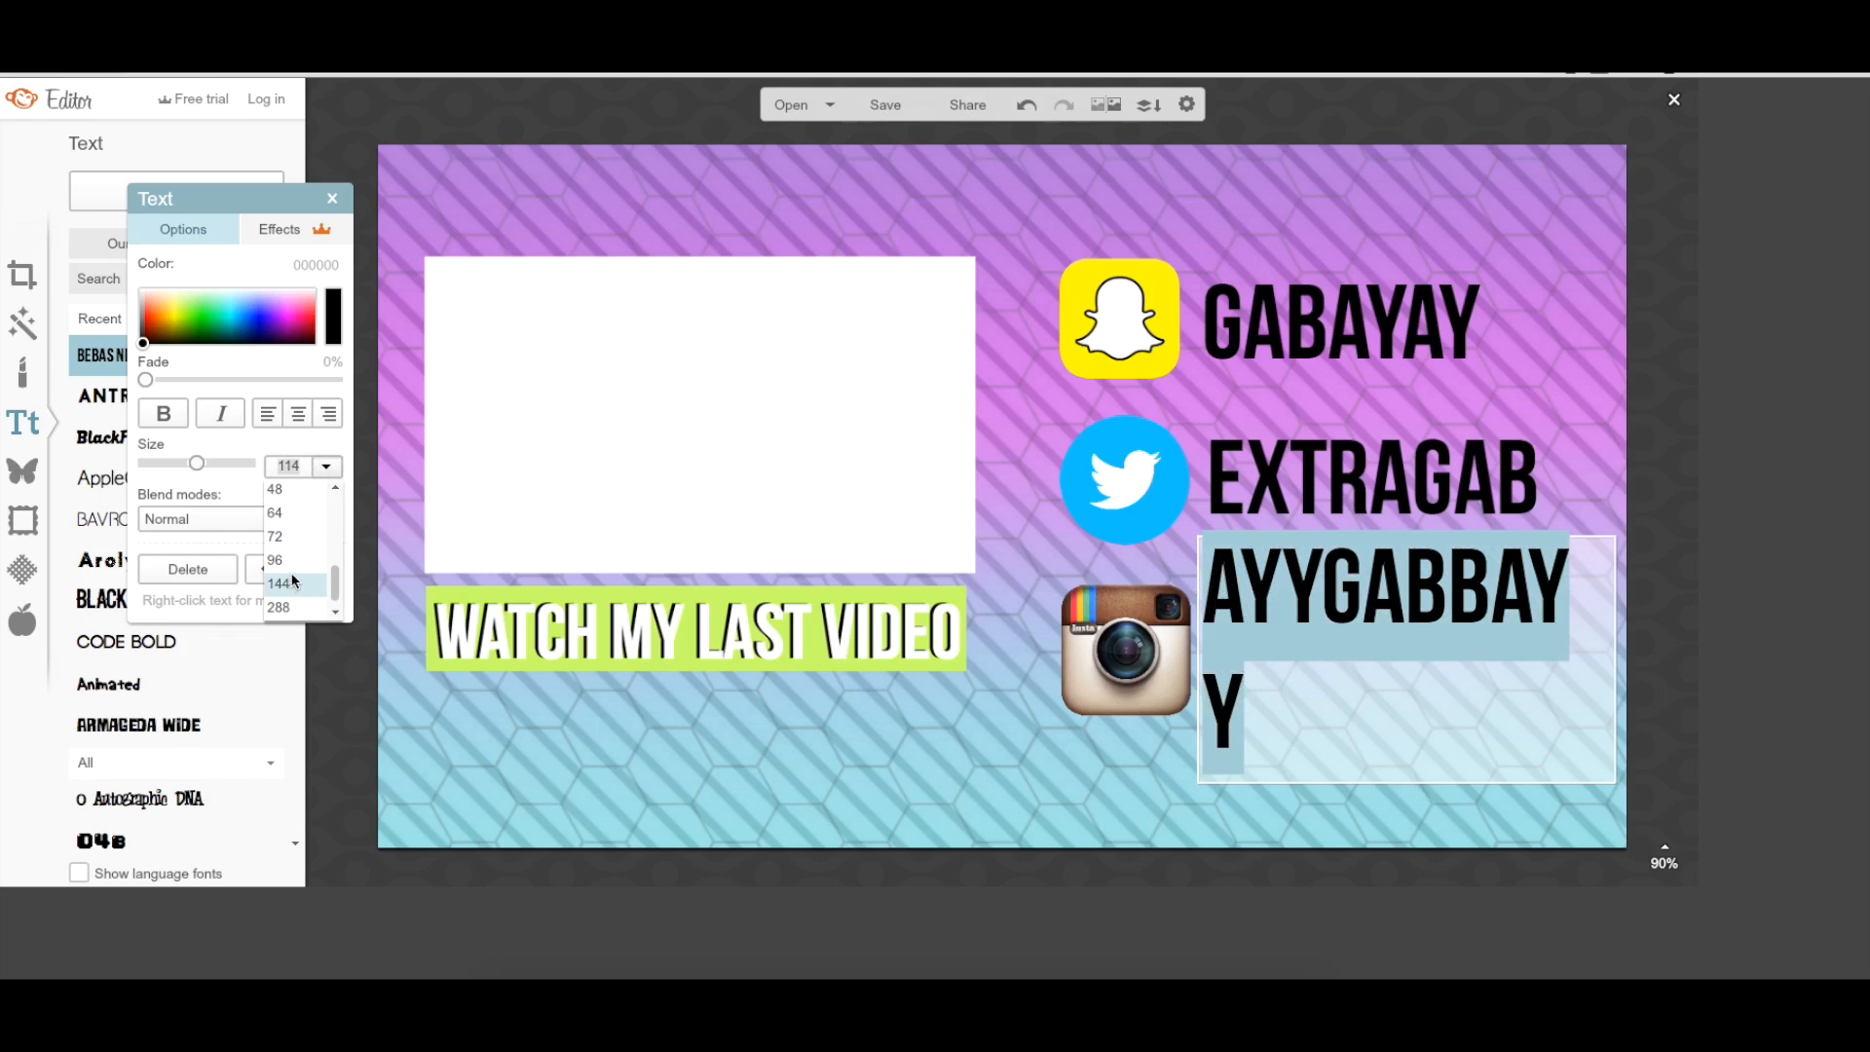
click(276, 558)
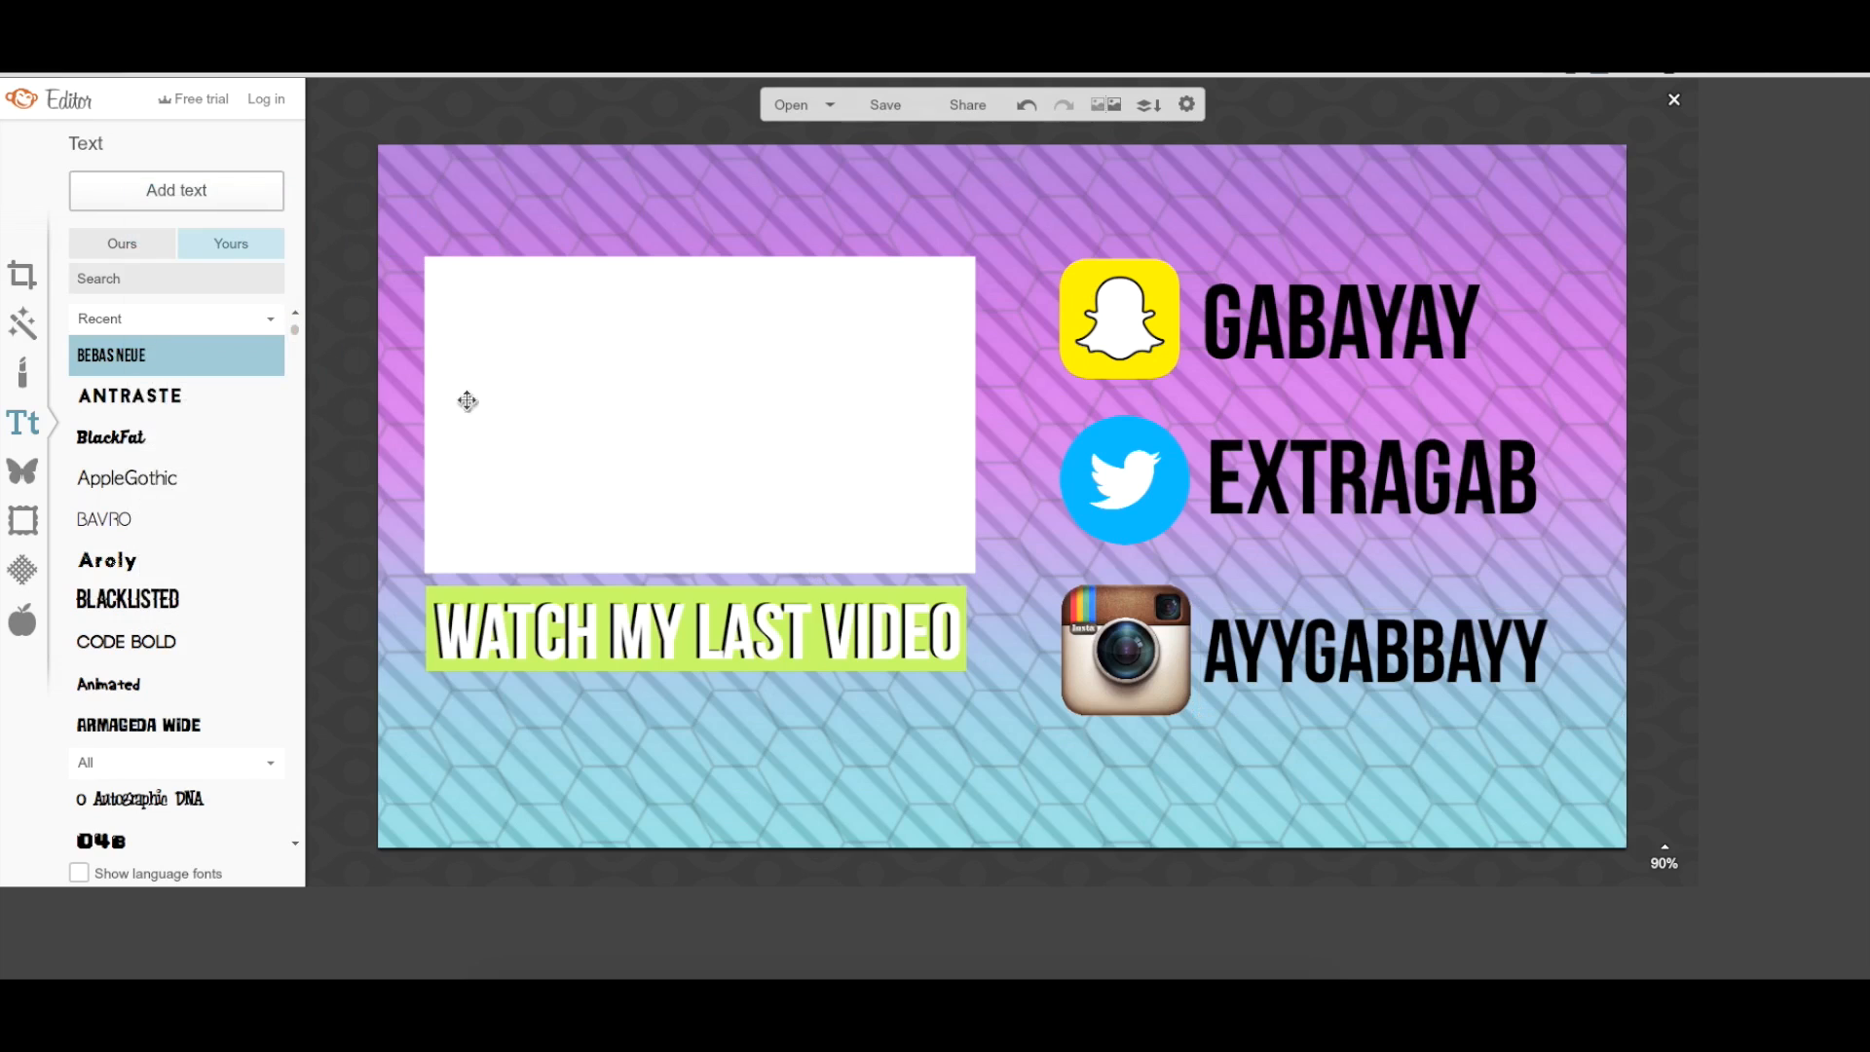
mouse_move(1424, 334)
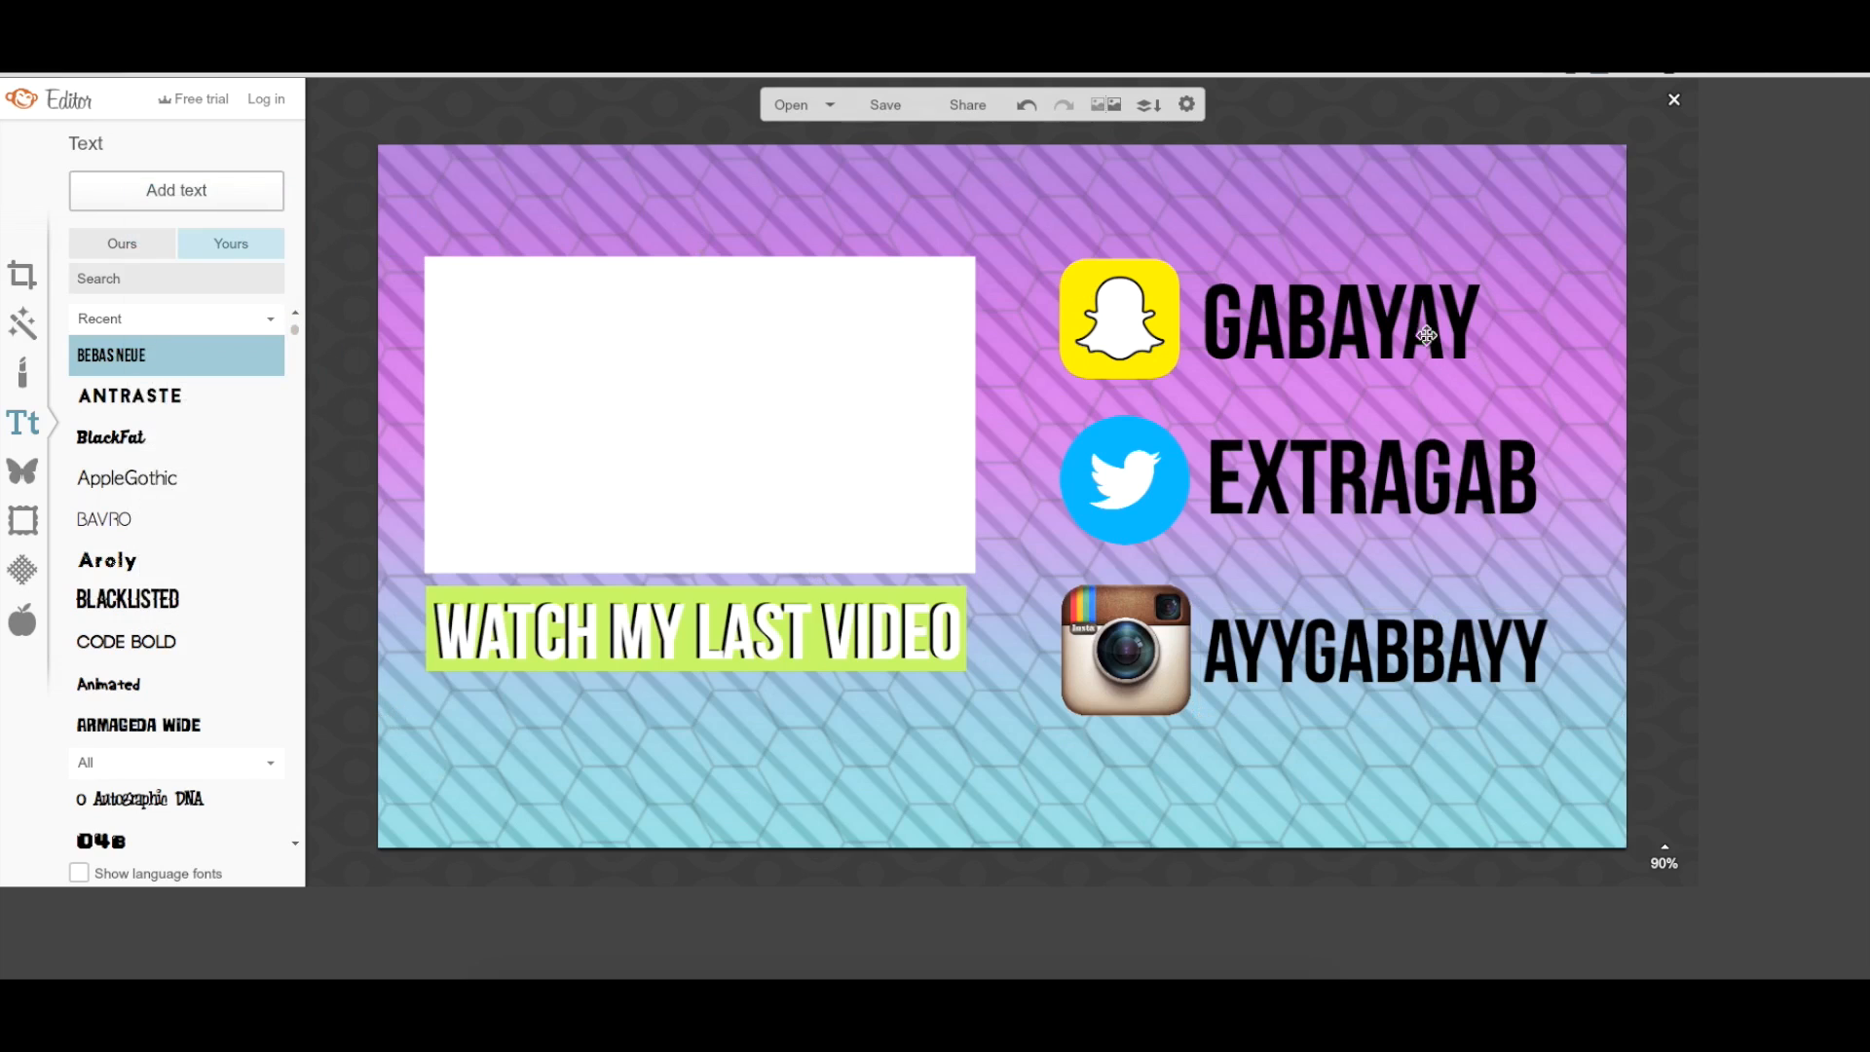
mouse_move(1356, 302)
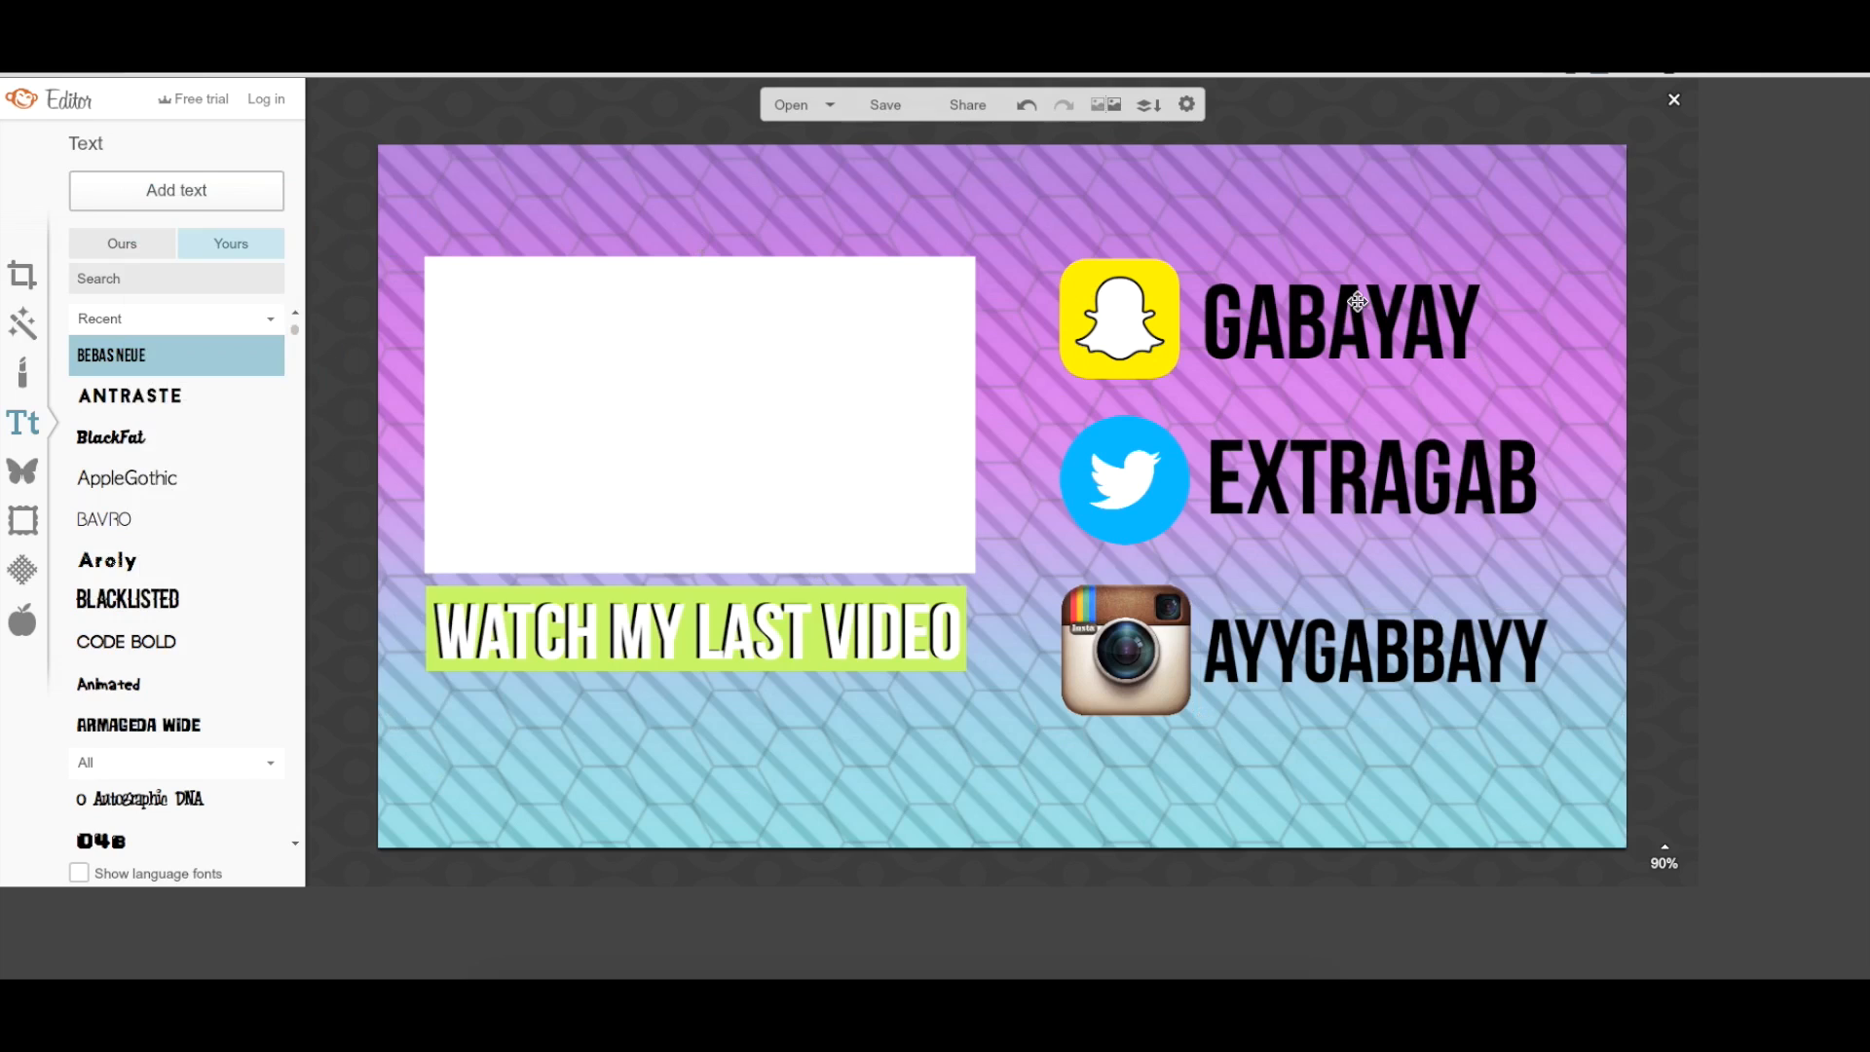
mouse_move(1342, 276)
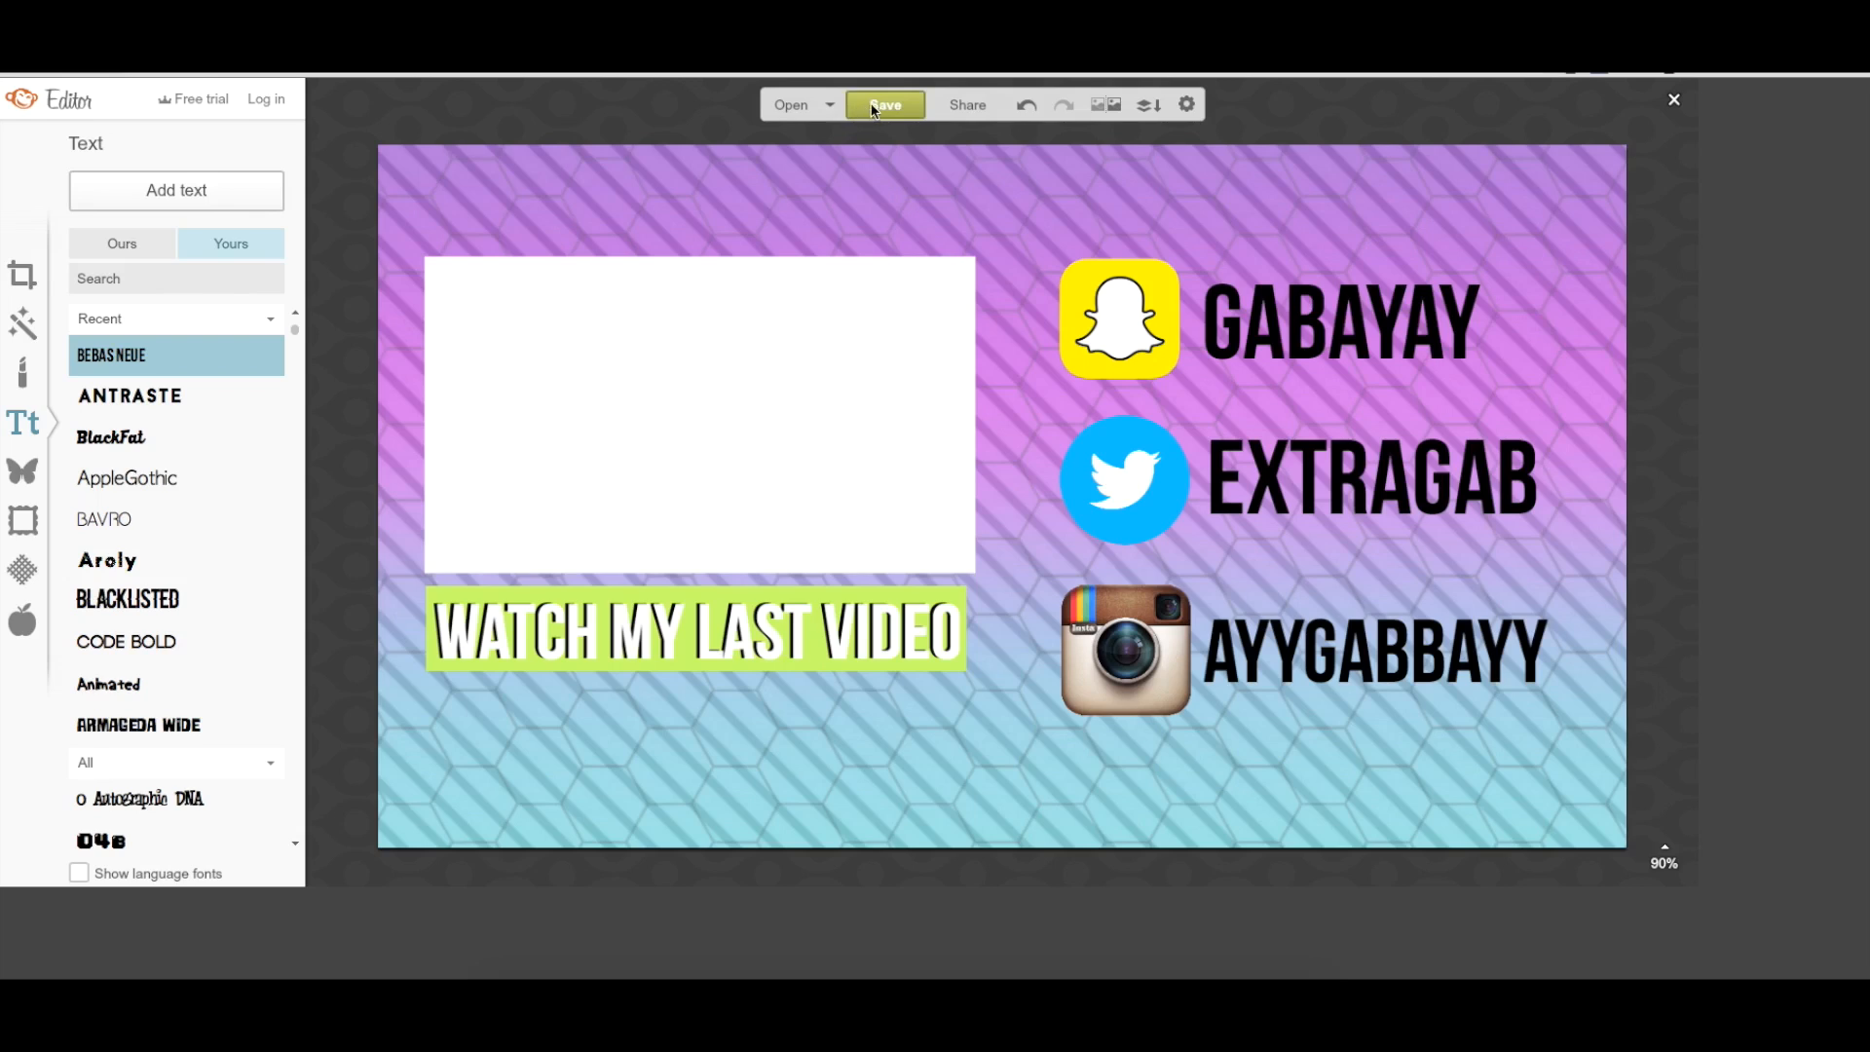
Step: Save the end-screen design to the computer as endslate.jpg
click(883, 105)
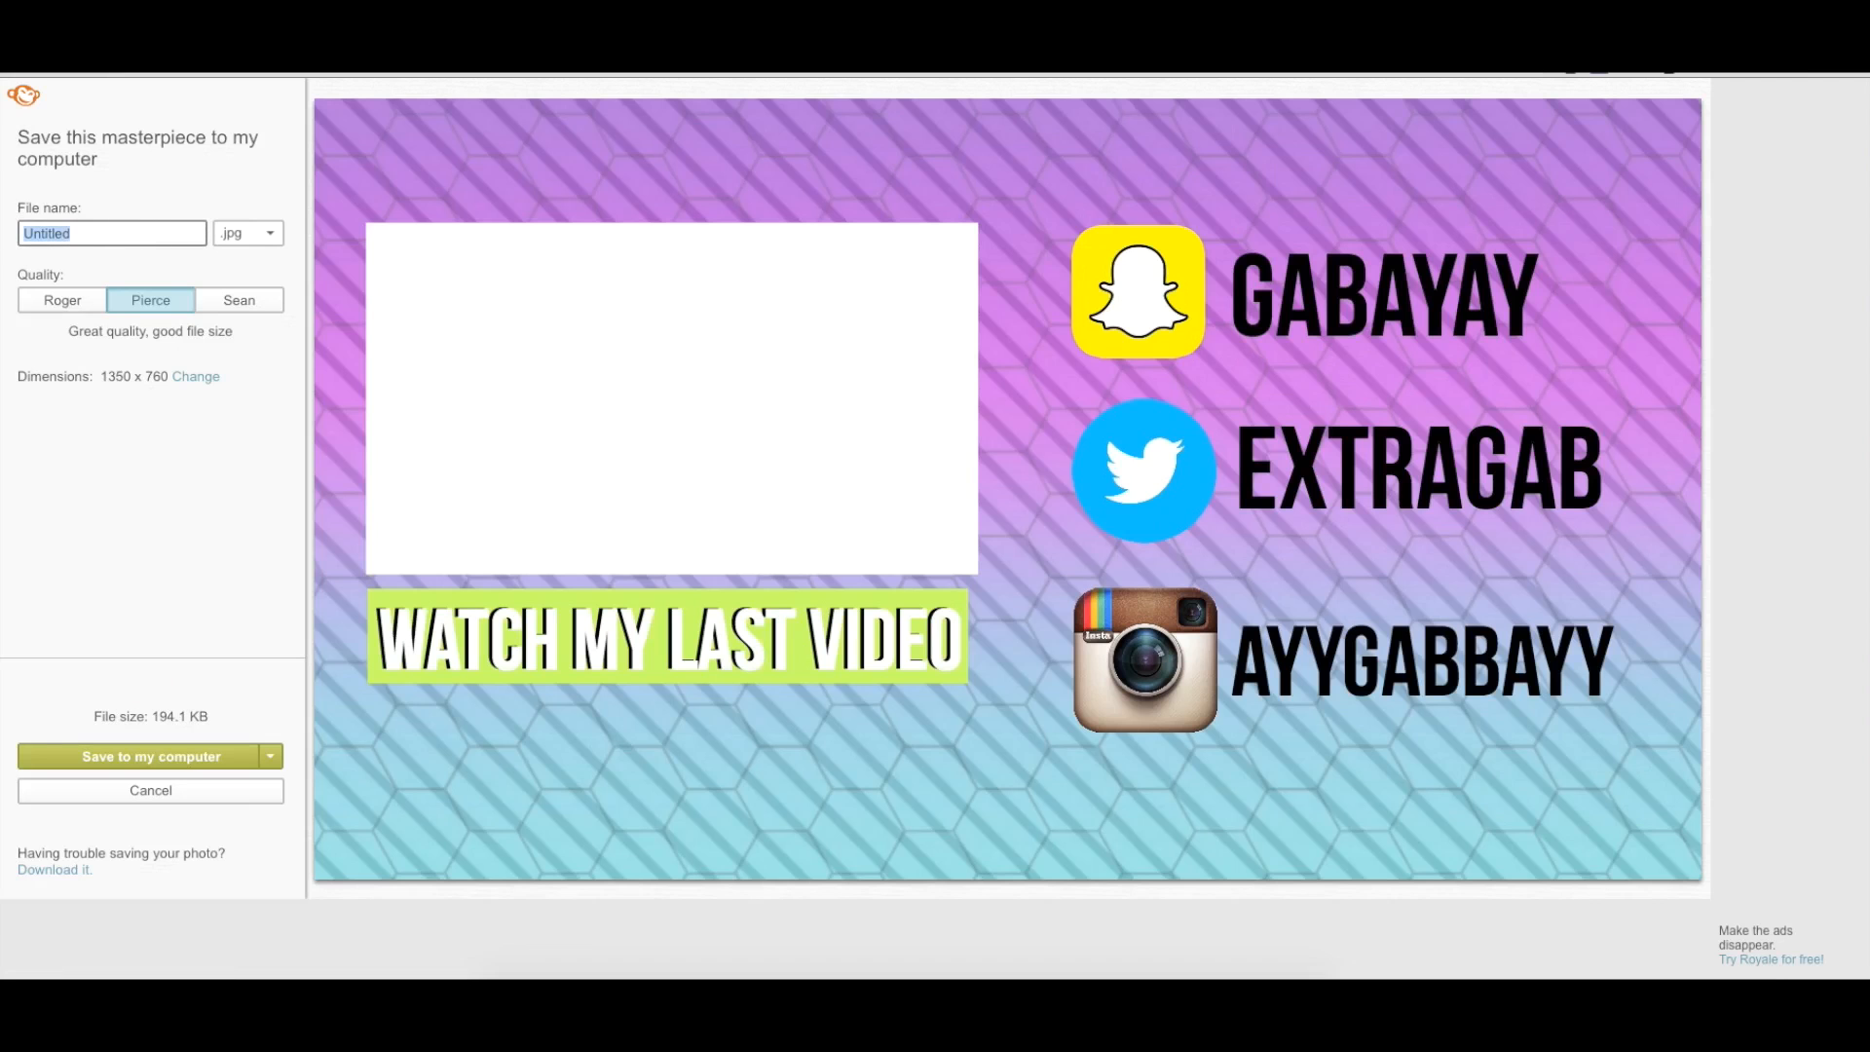
text(endslate)
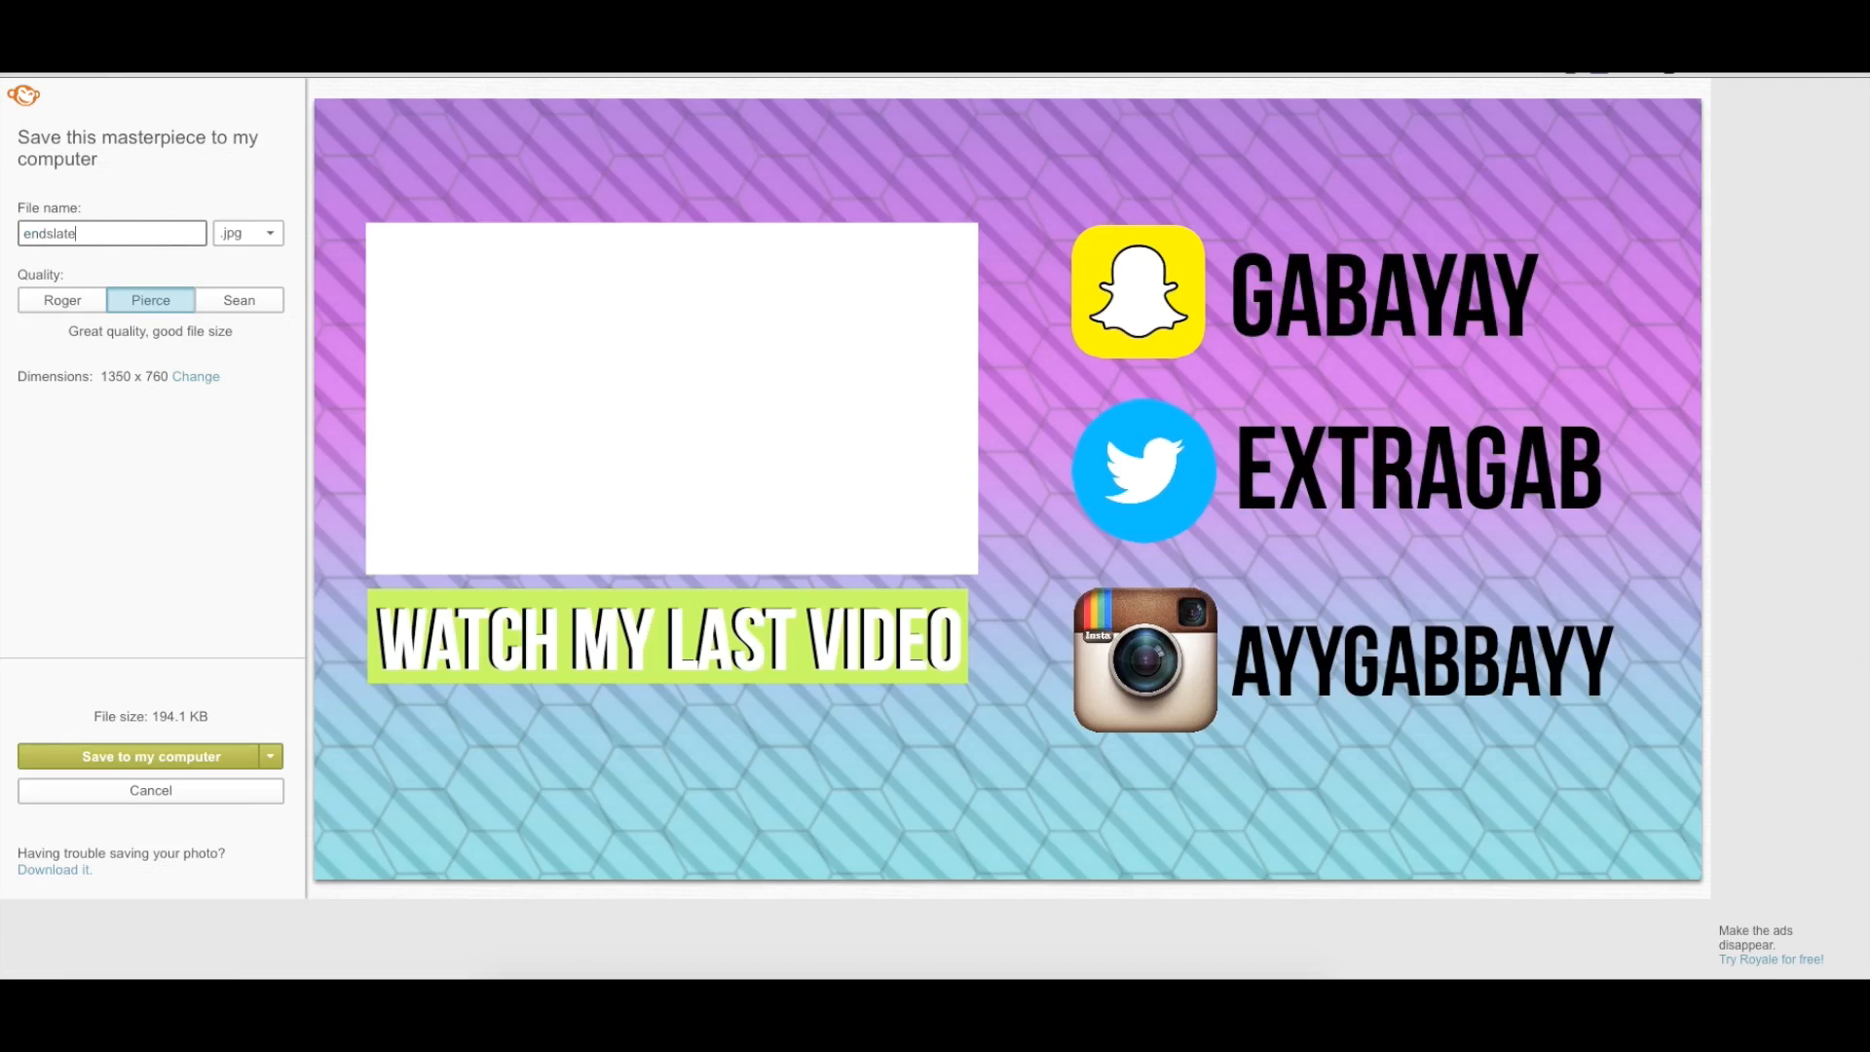
click(150, 755)
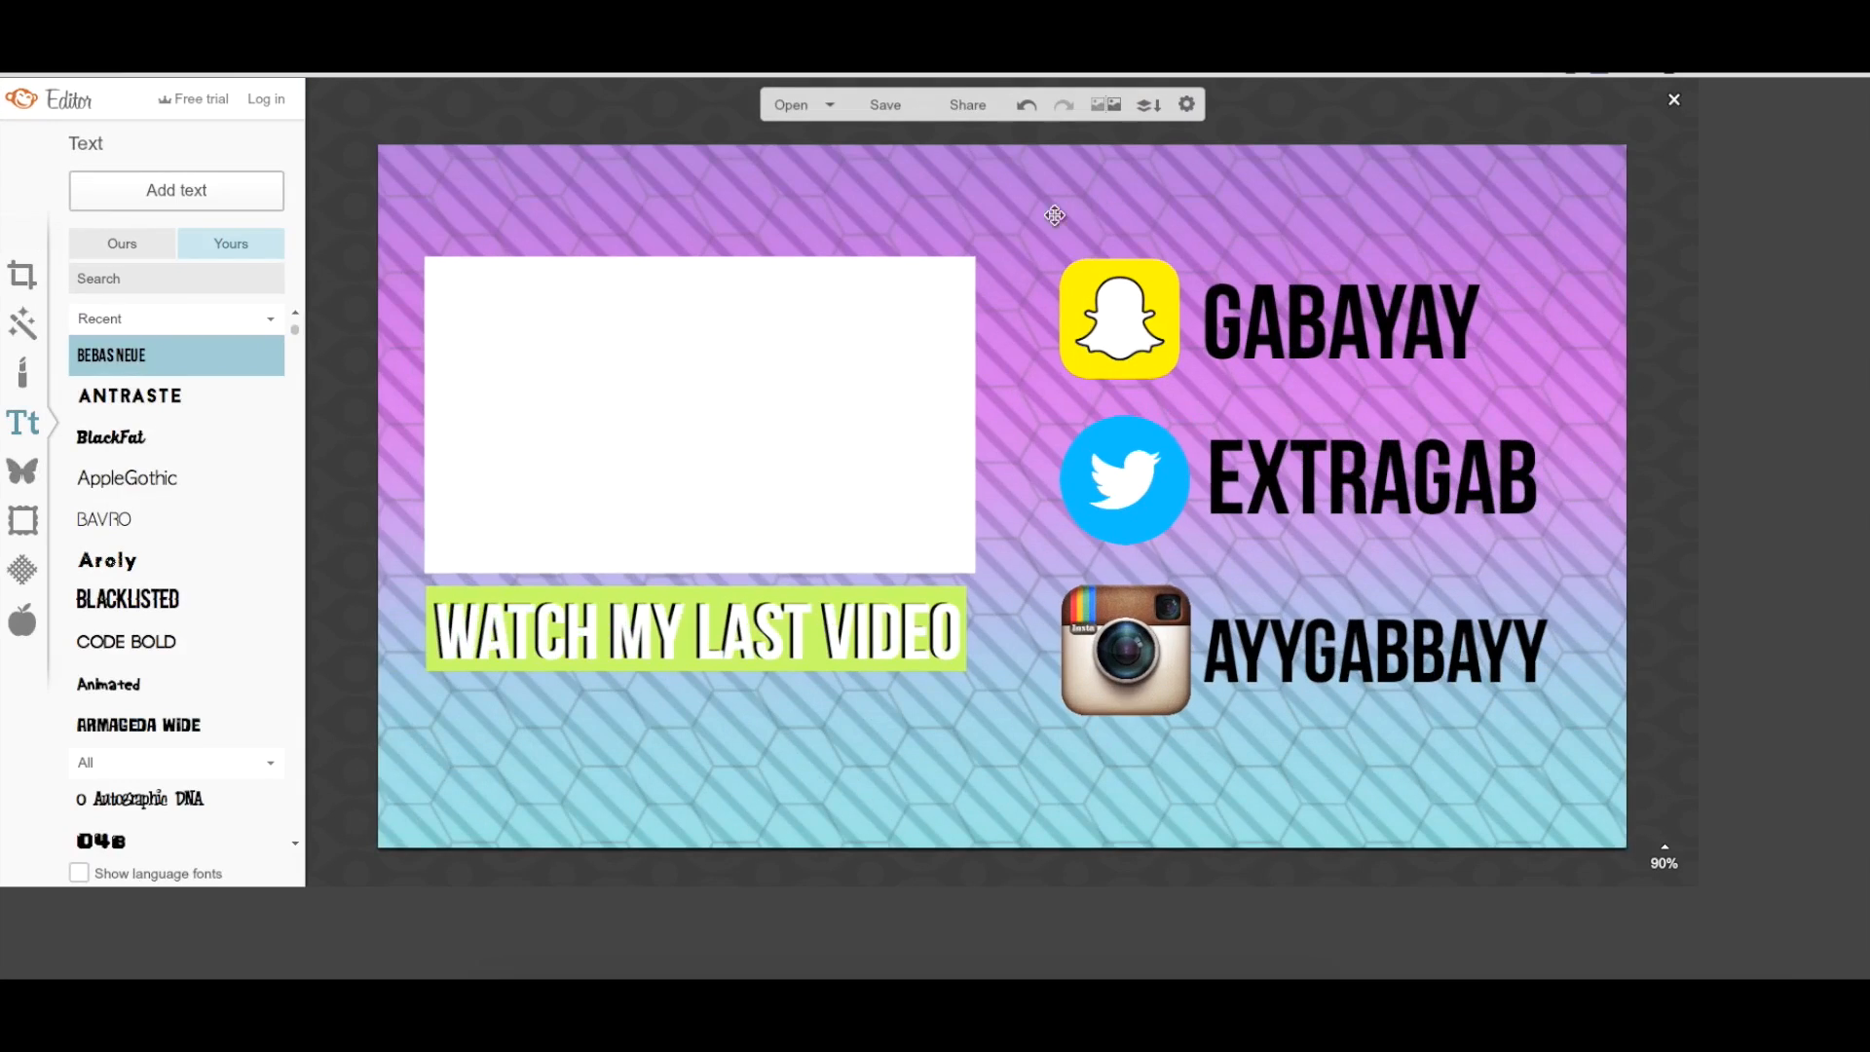
mouse_move(576, 133)
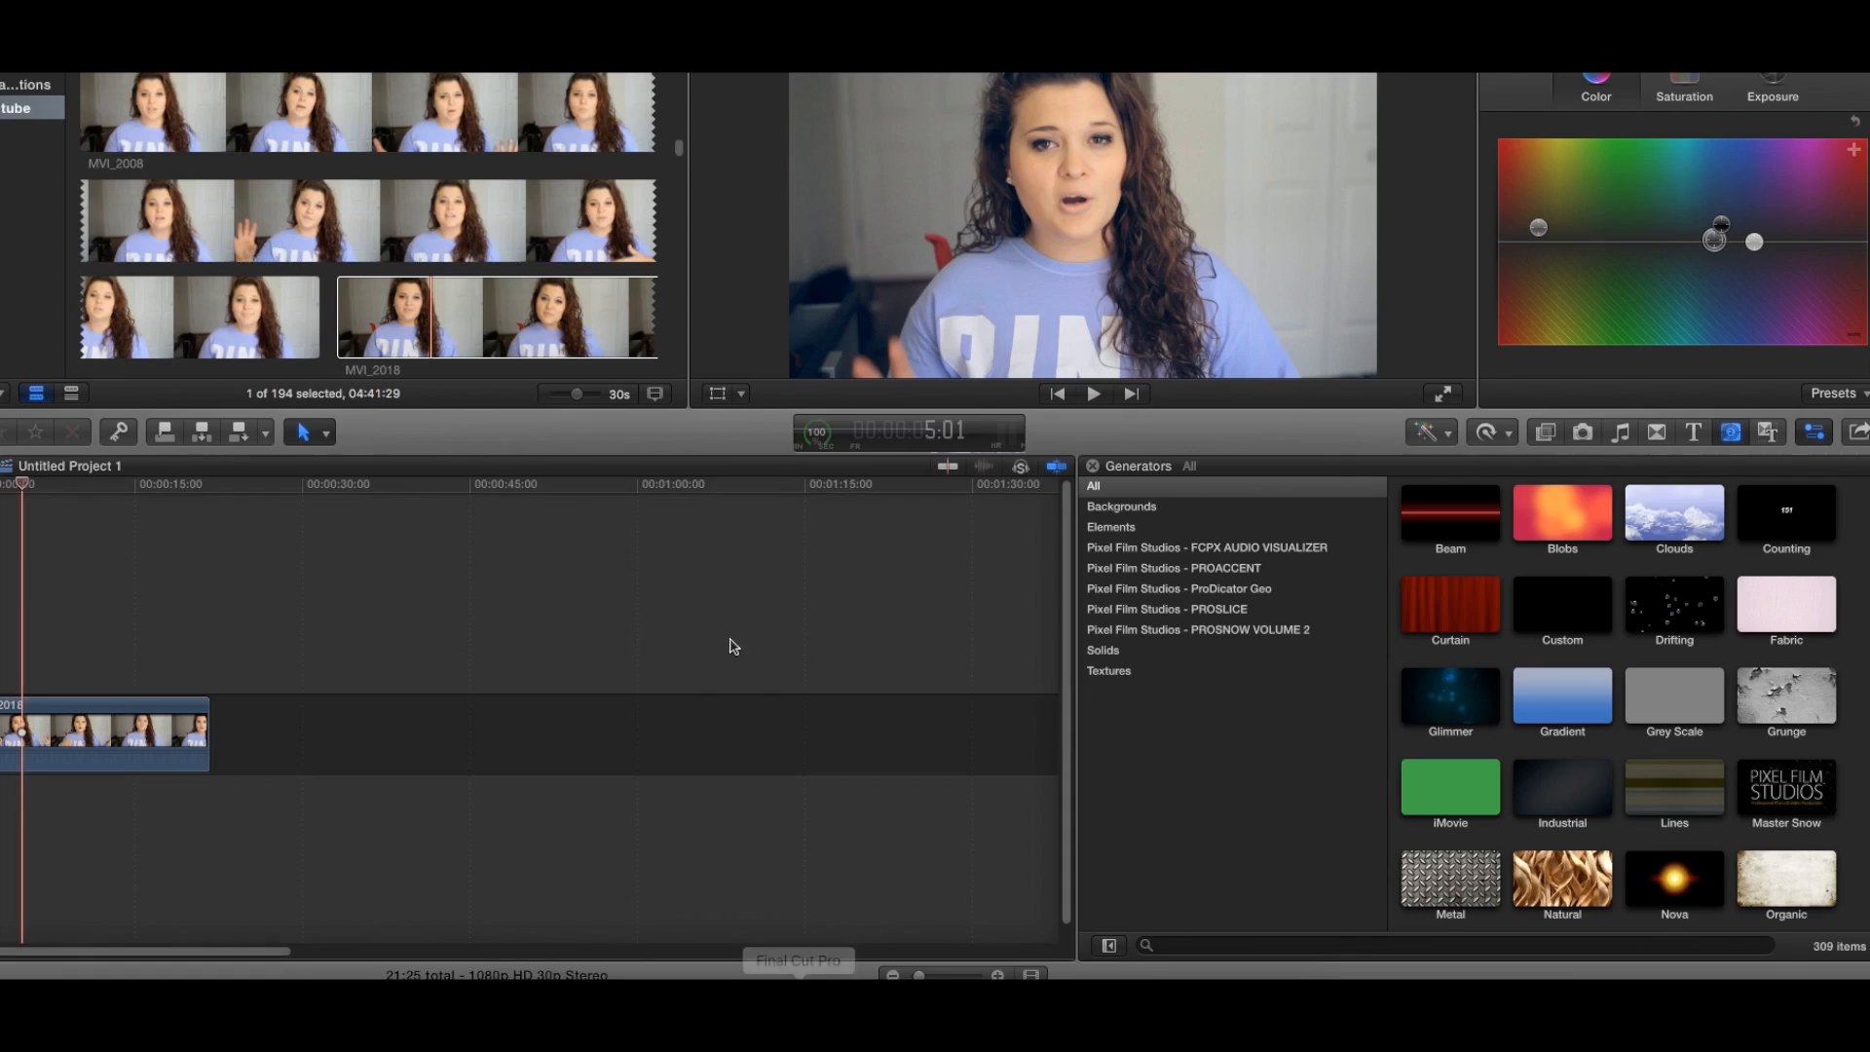
mouse_move(531, 582)
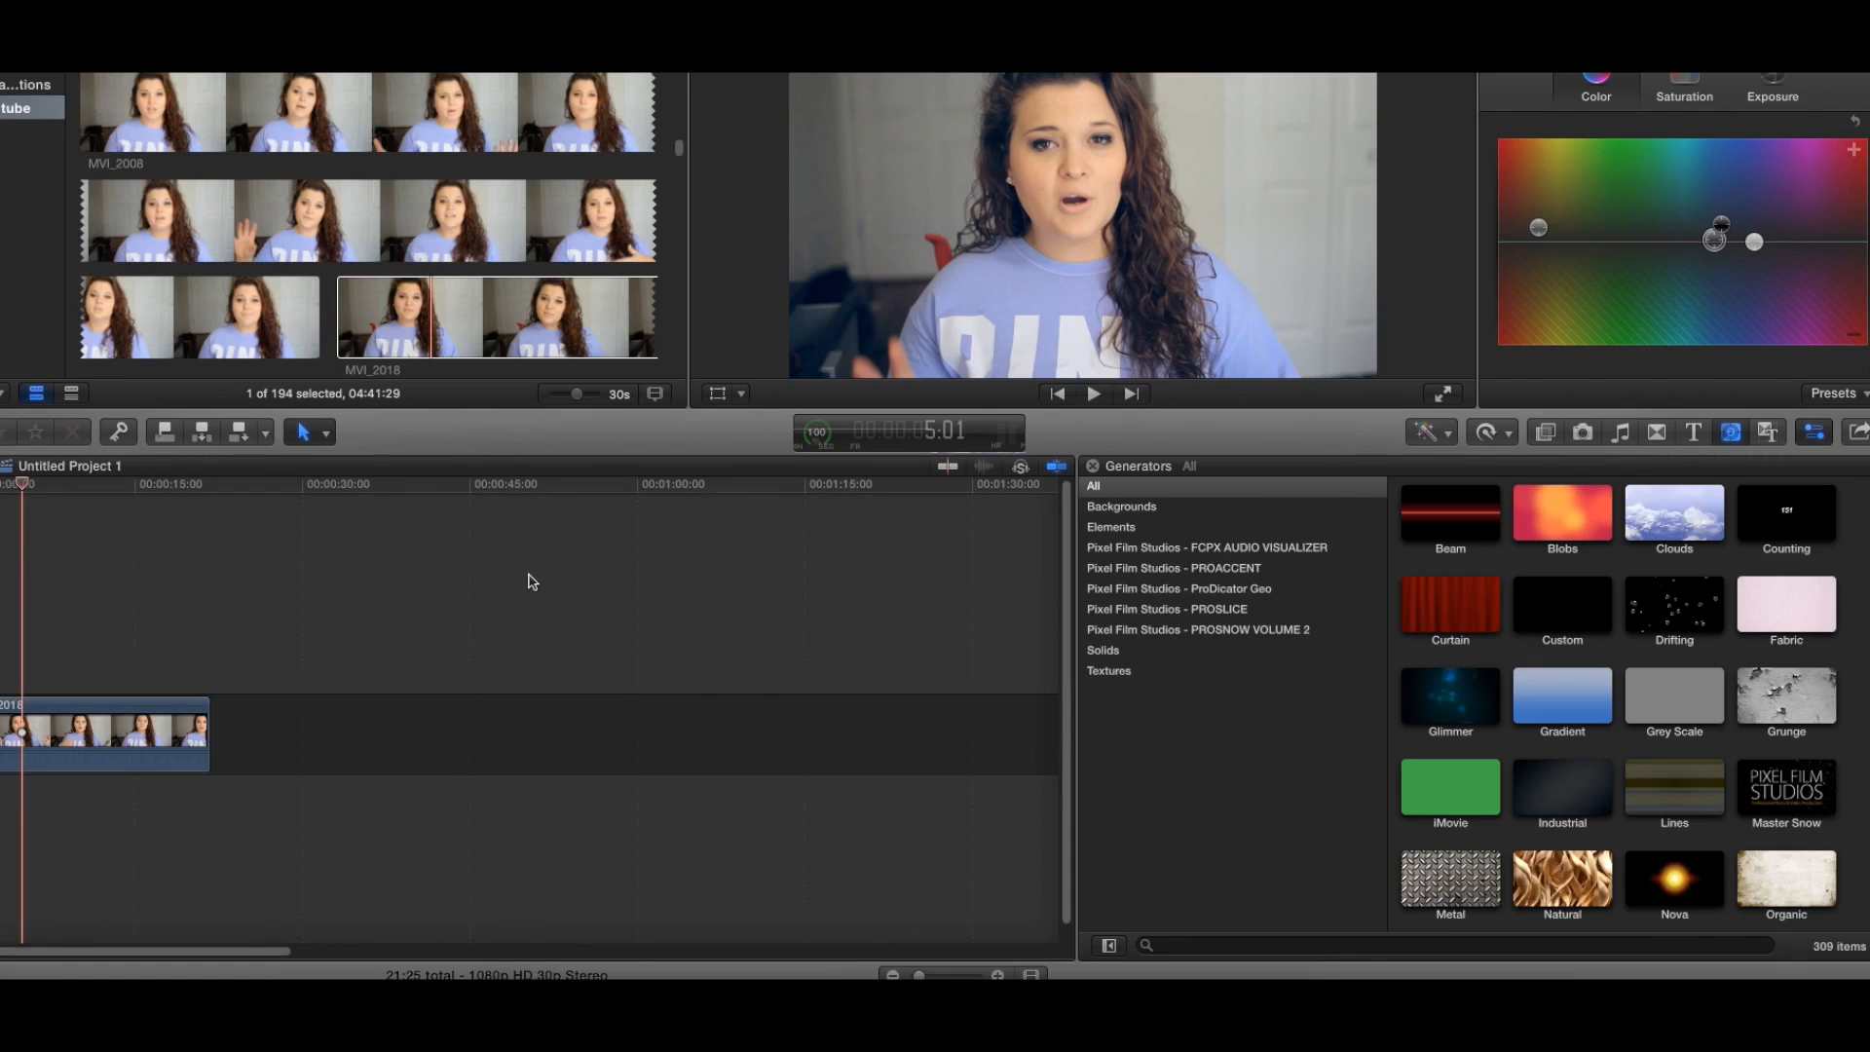
mouse_move(605, 849)
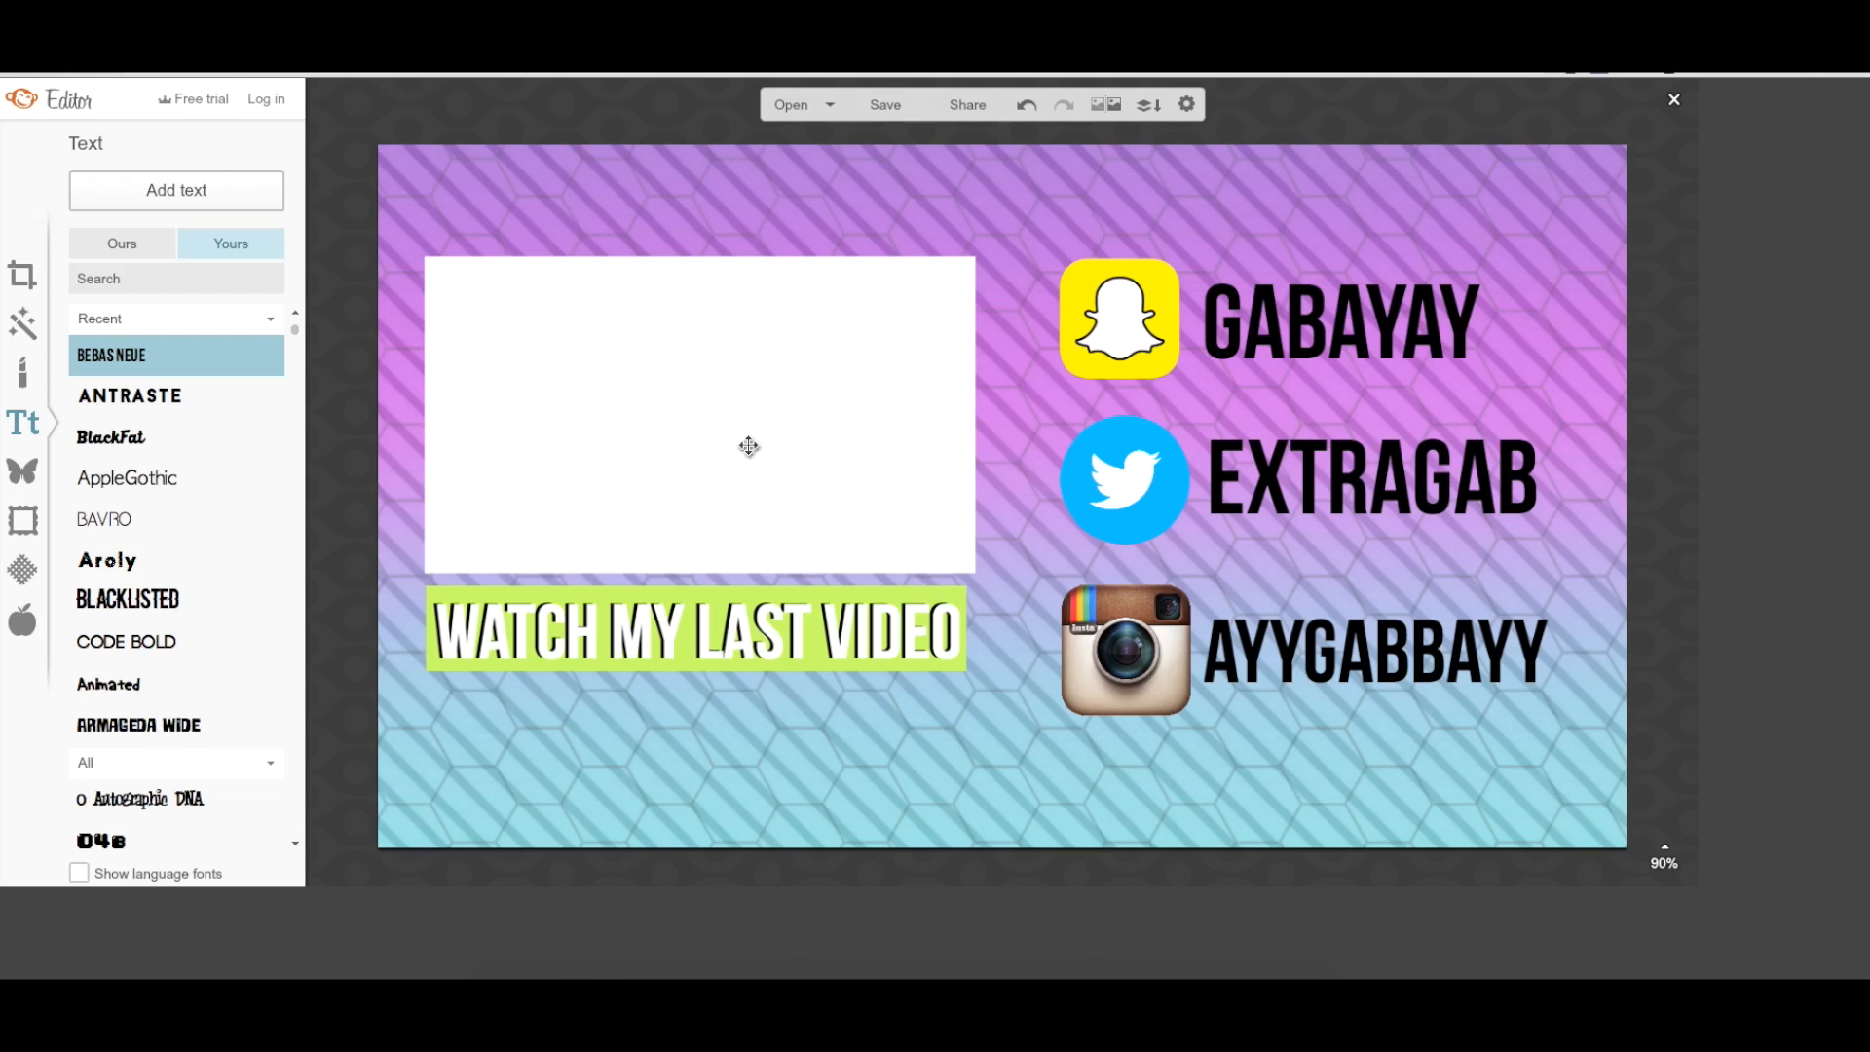
mouse_move(1273, 225)
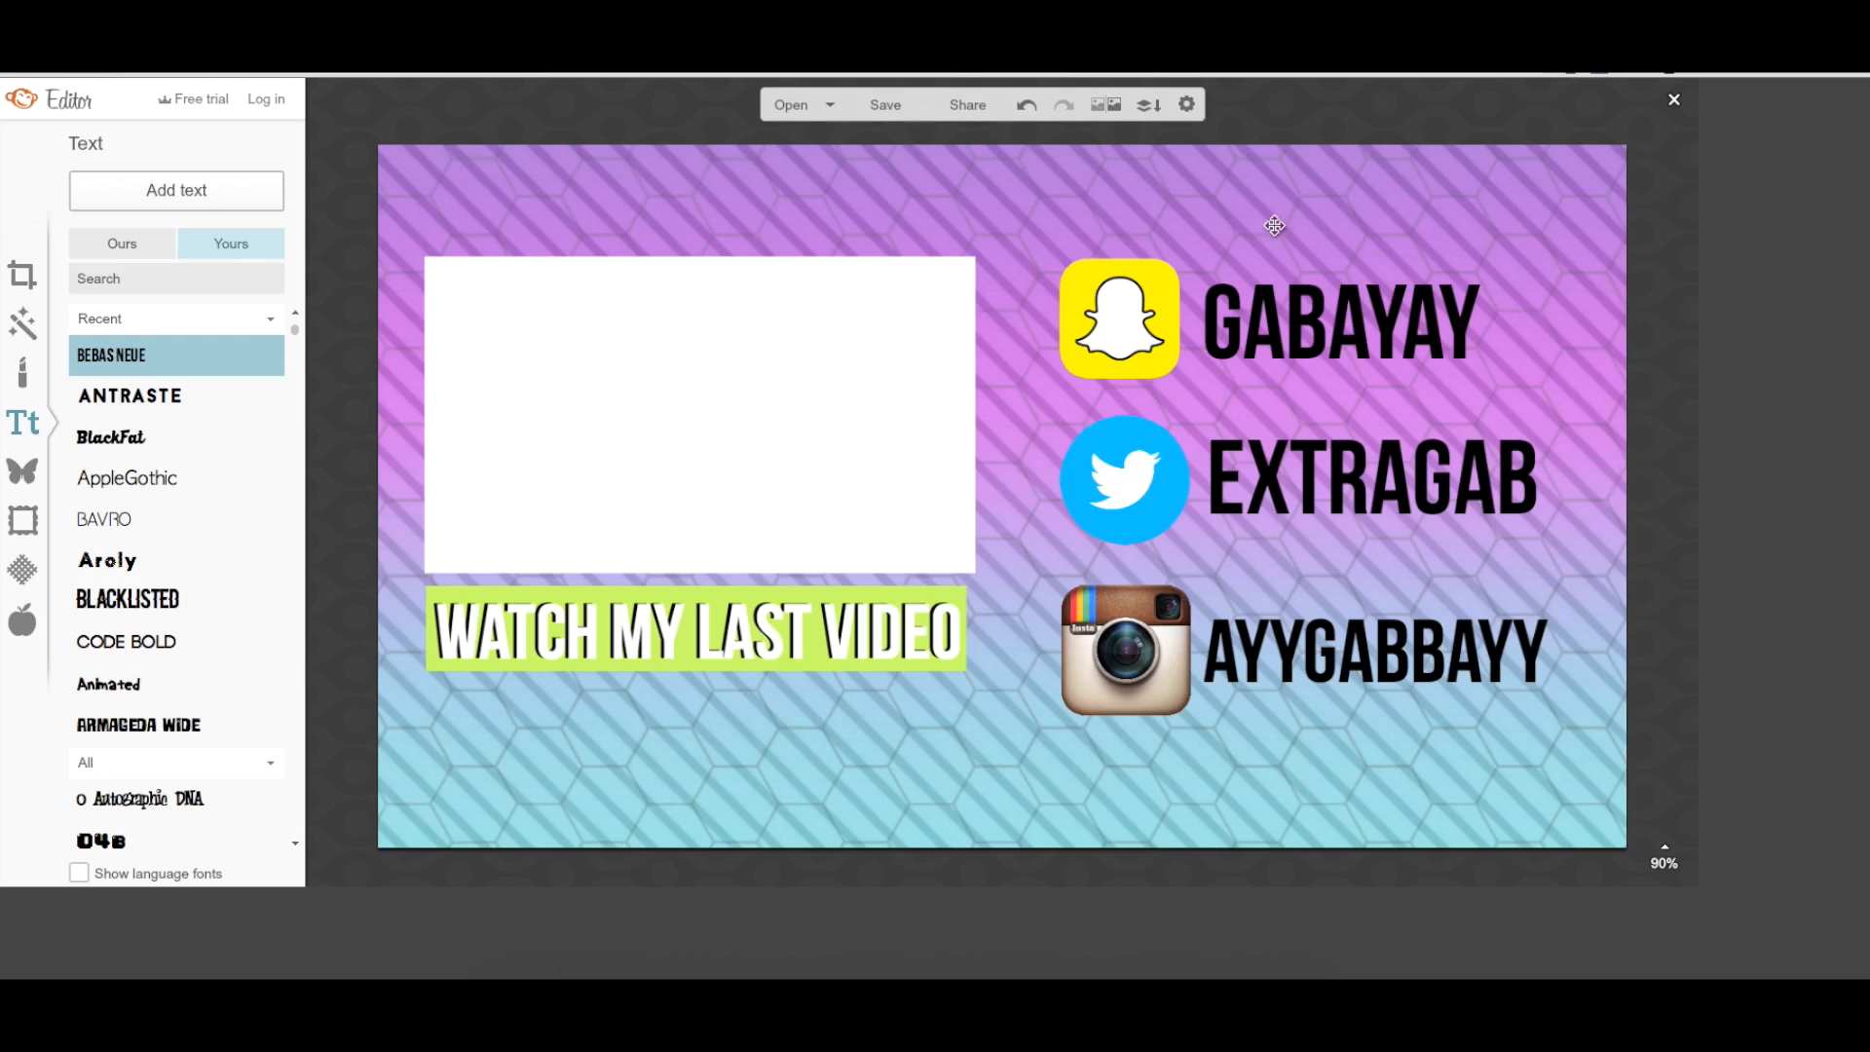
mouse_move(1321, 428)
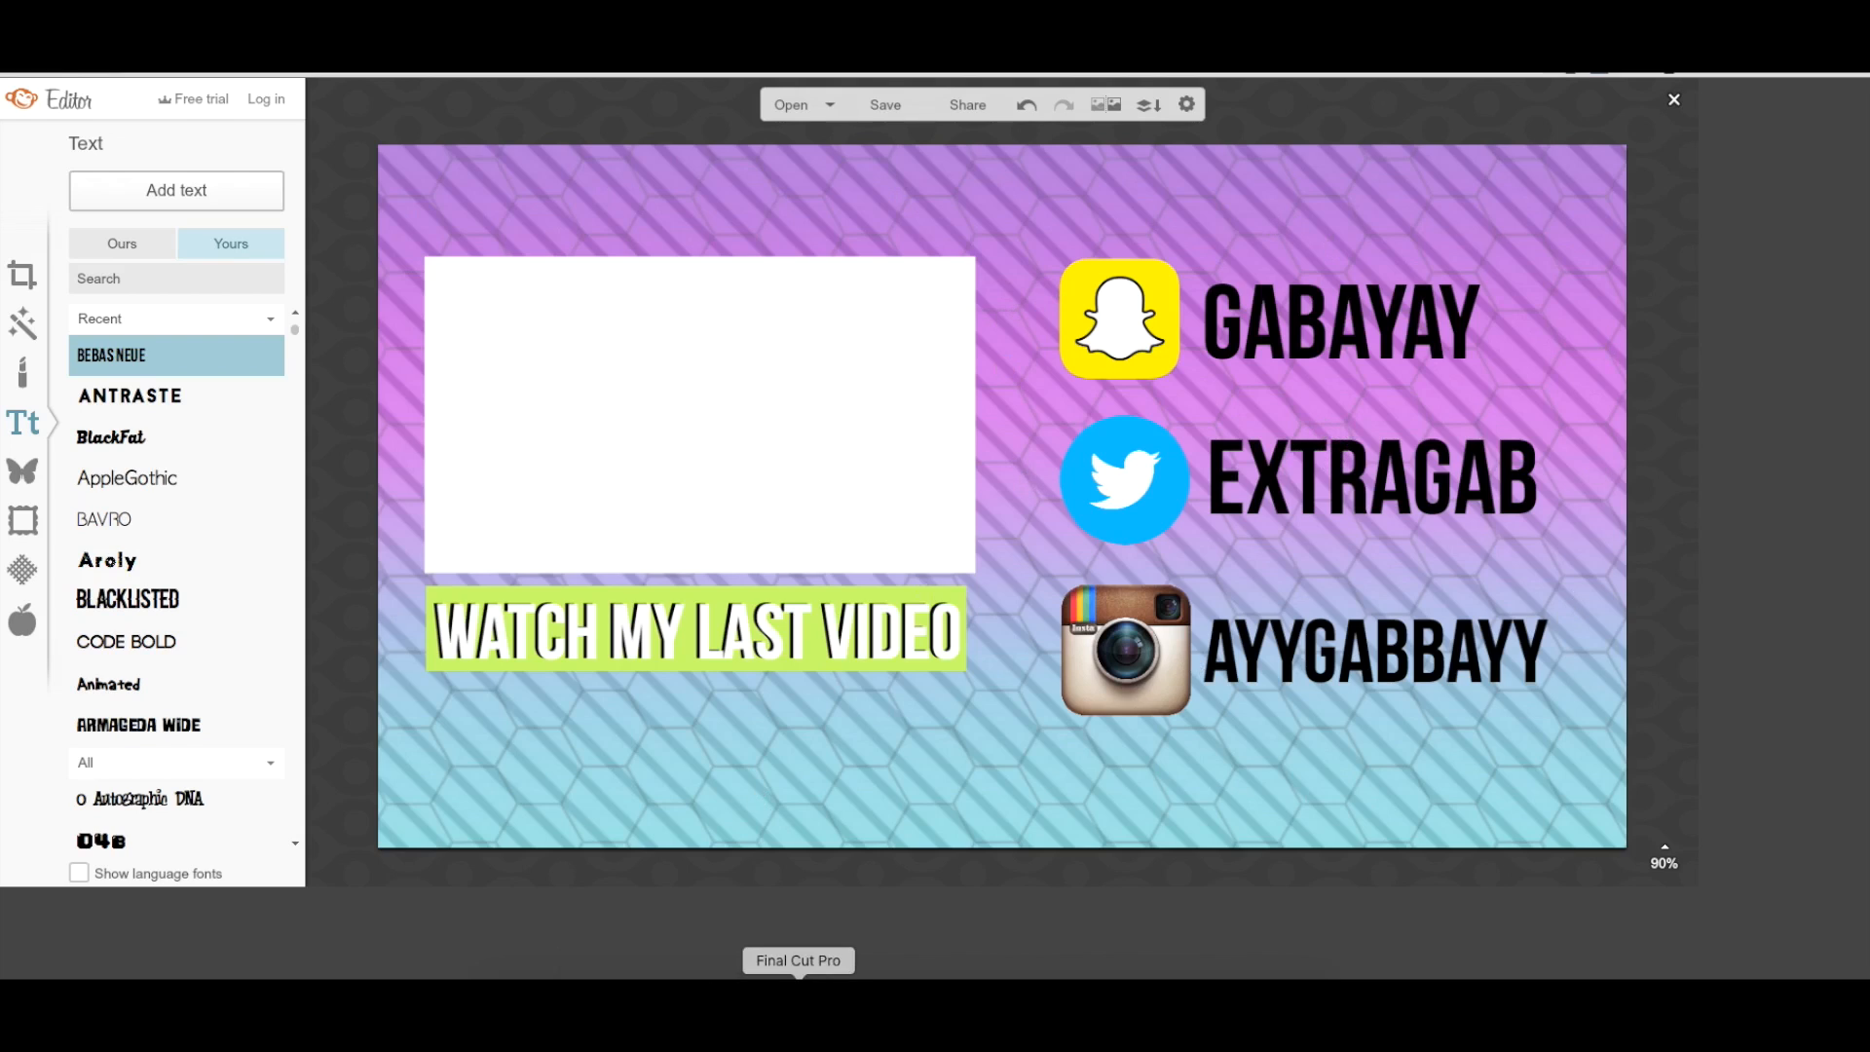
Step: Switch back to Final Cut Pro from the Dock
click(798, 960)
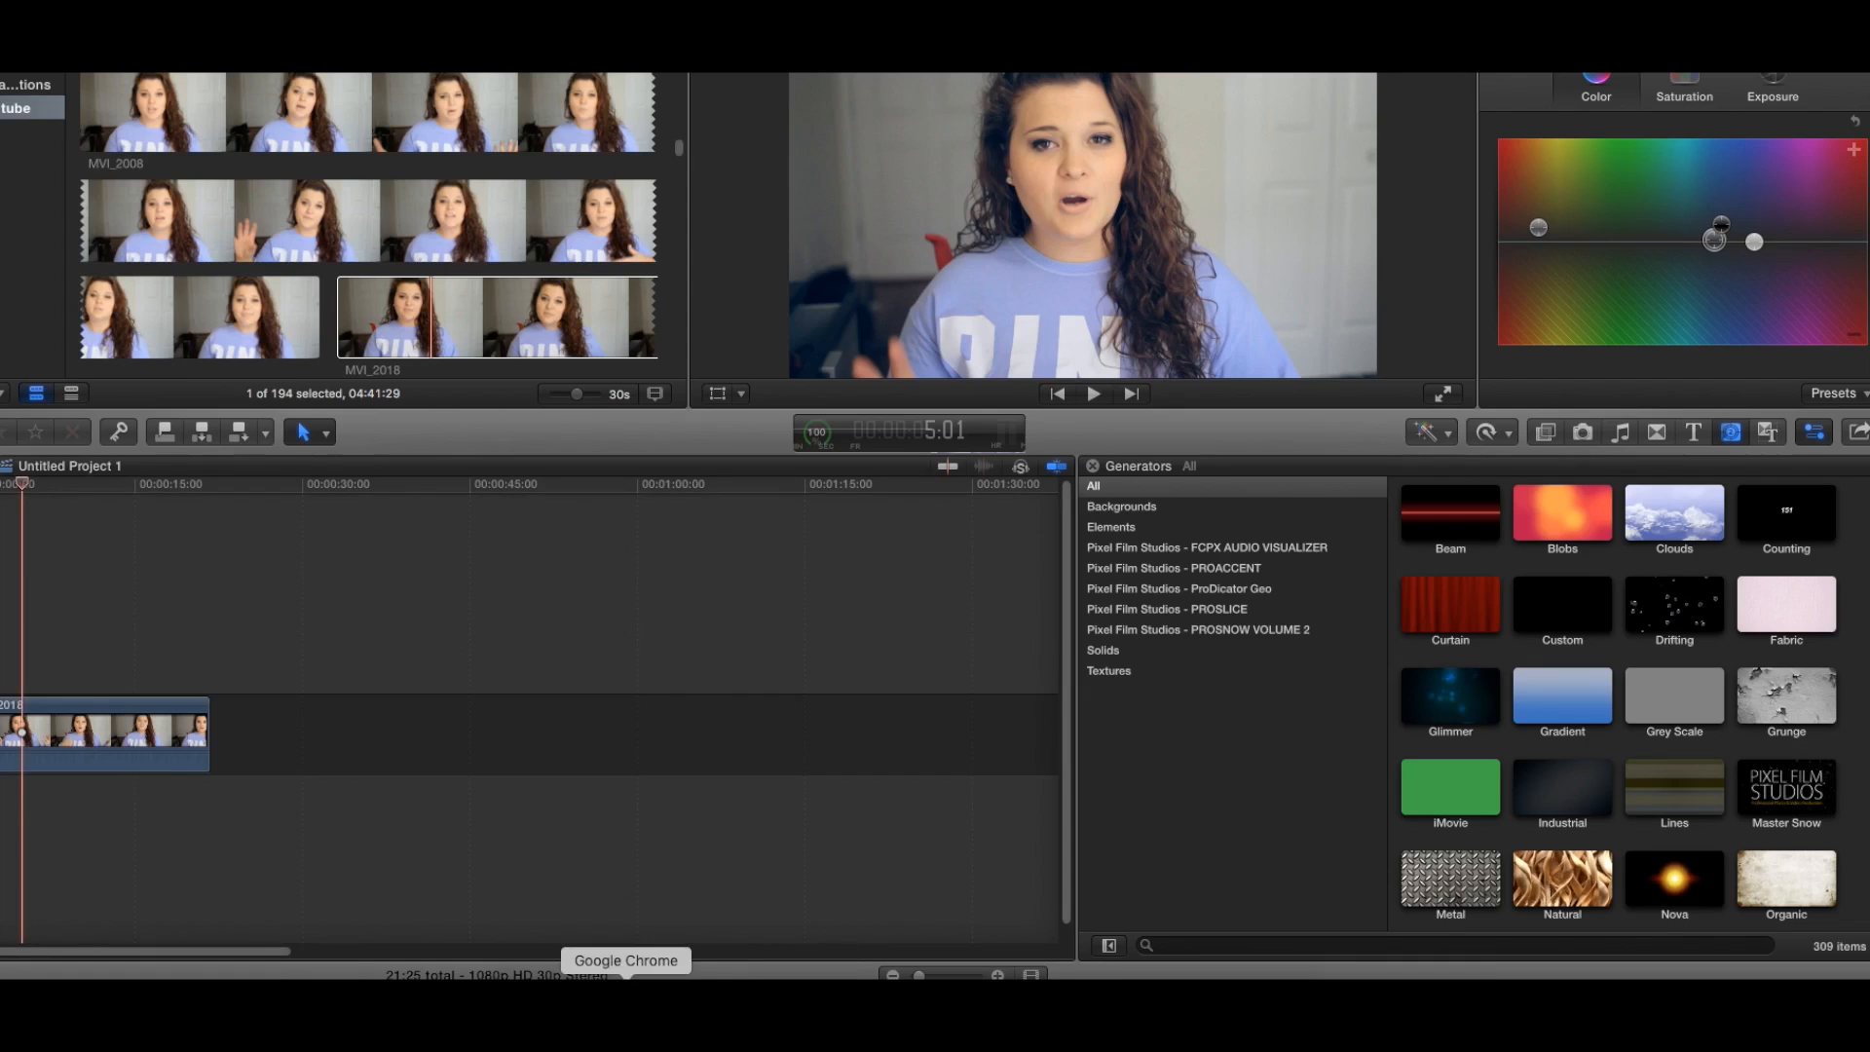
mouse_move(1026, 374)
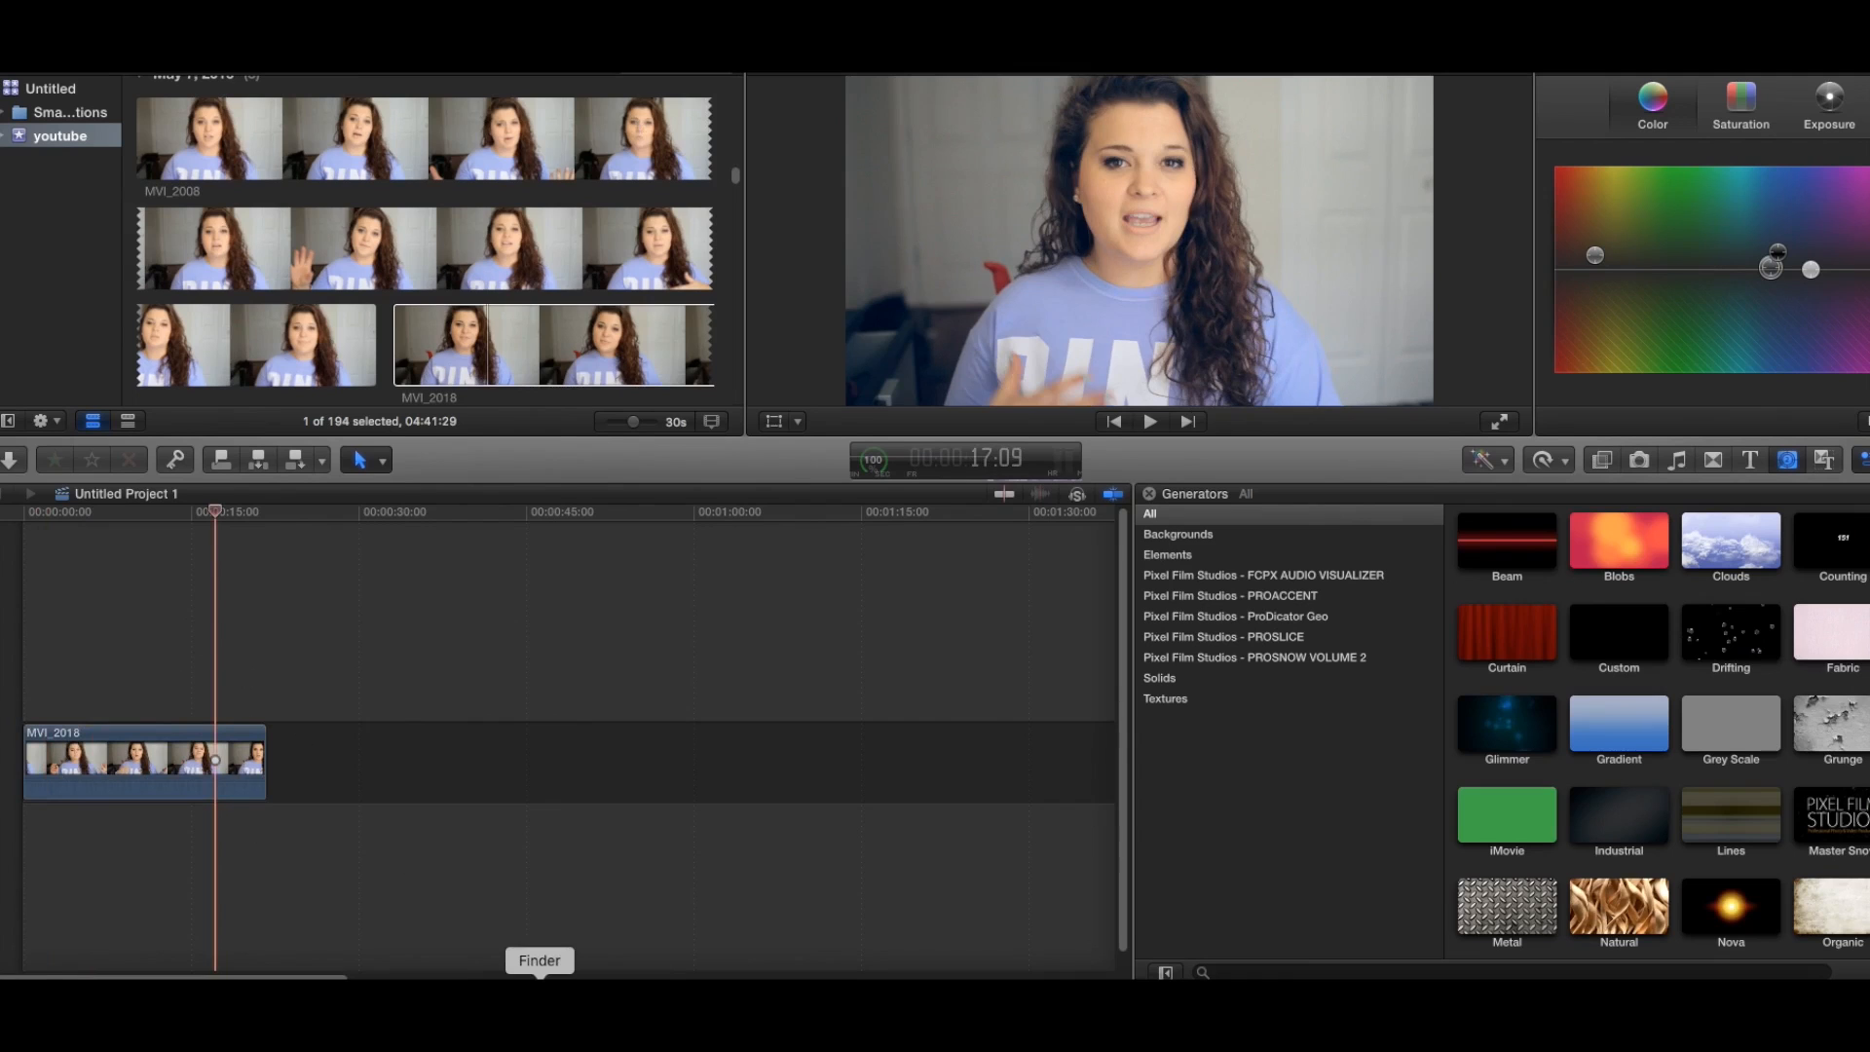
Step: Bring endslate.jpg from a Finder Desktop window onto the timeline after MVI_2018
click(538, 960)
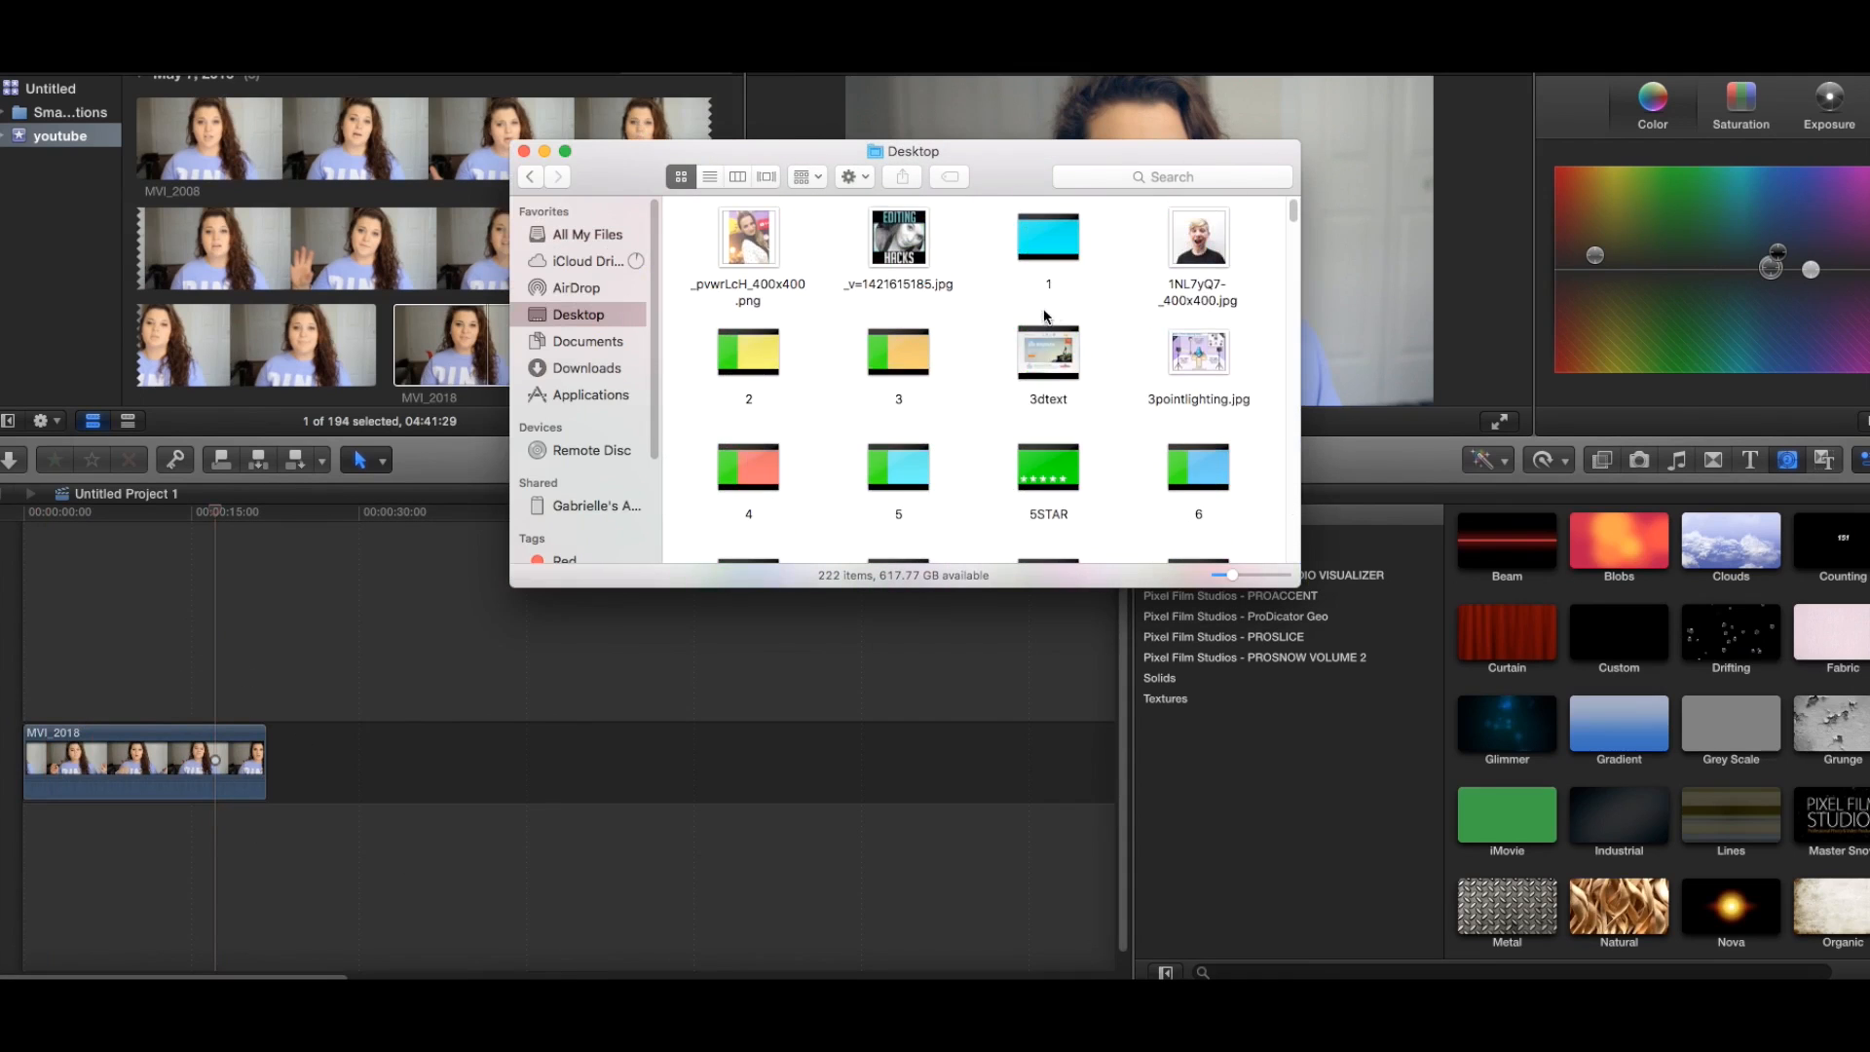
scroll(down, 3)
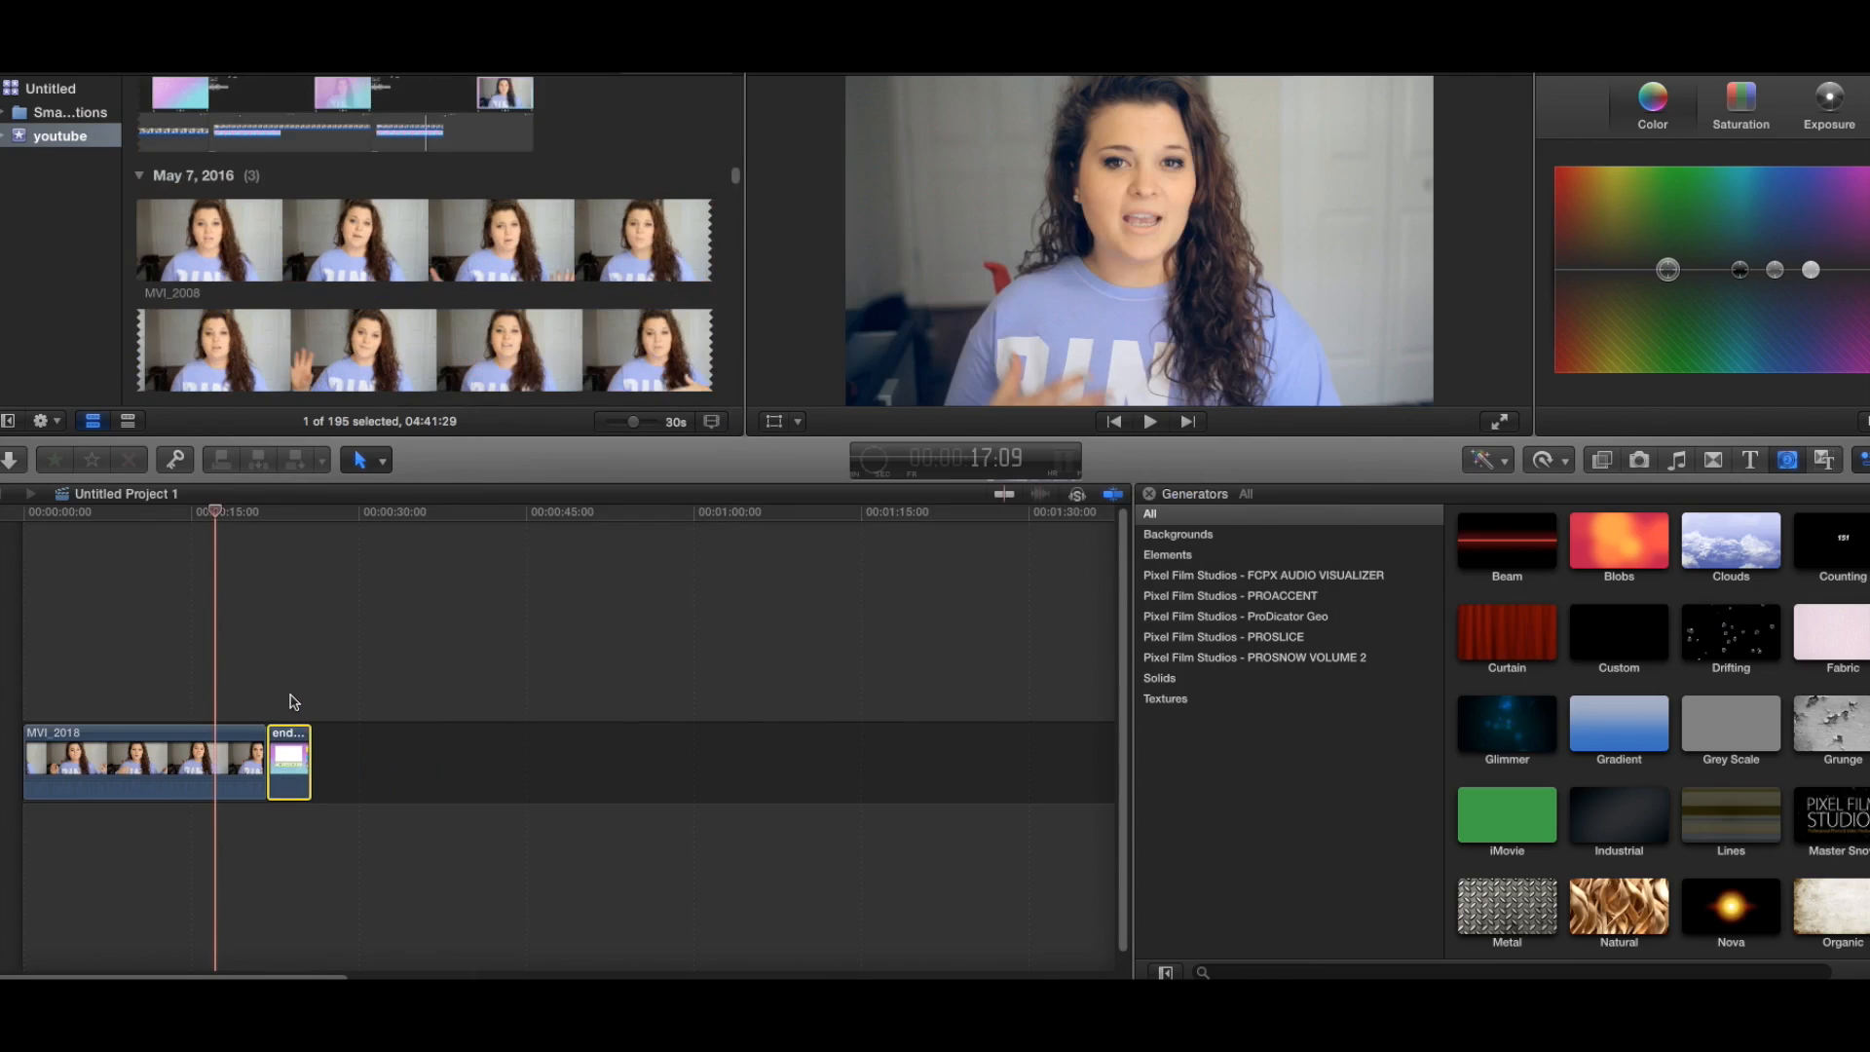
mouse_move(286, 699)
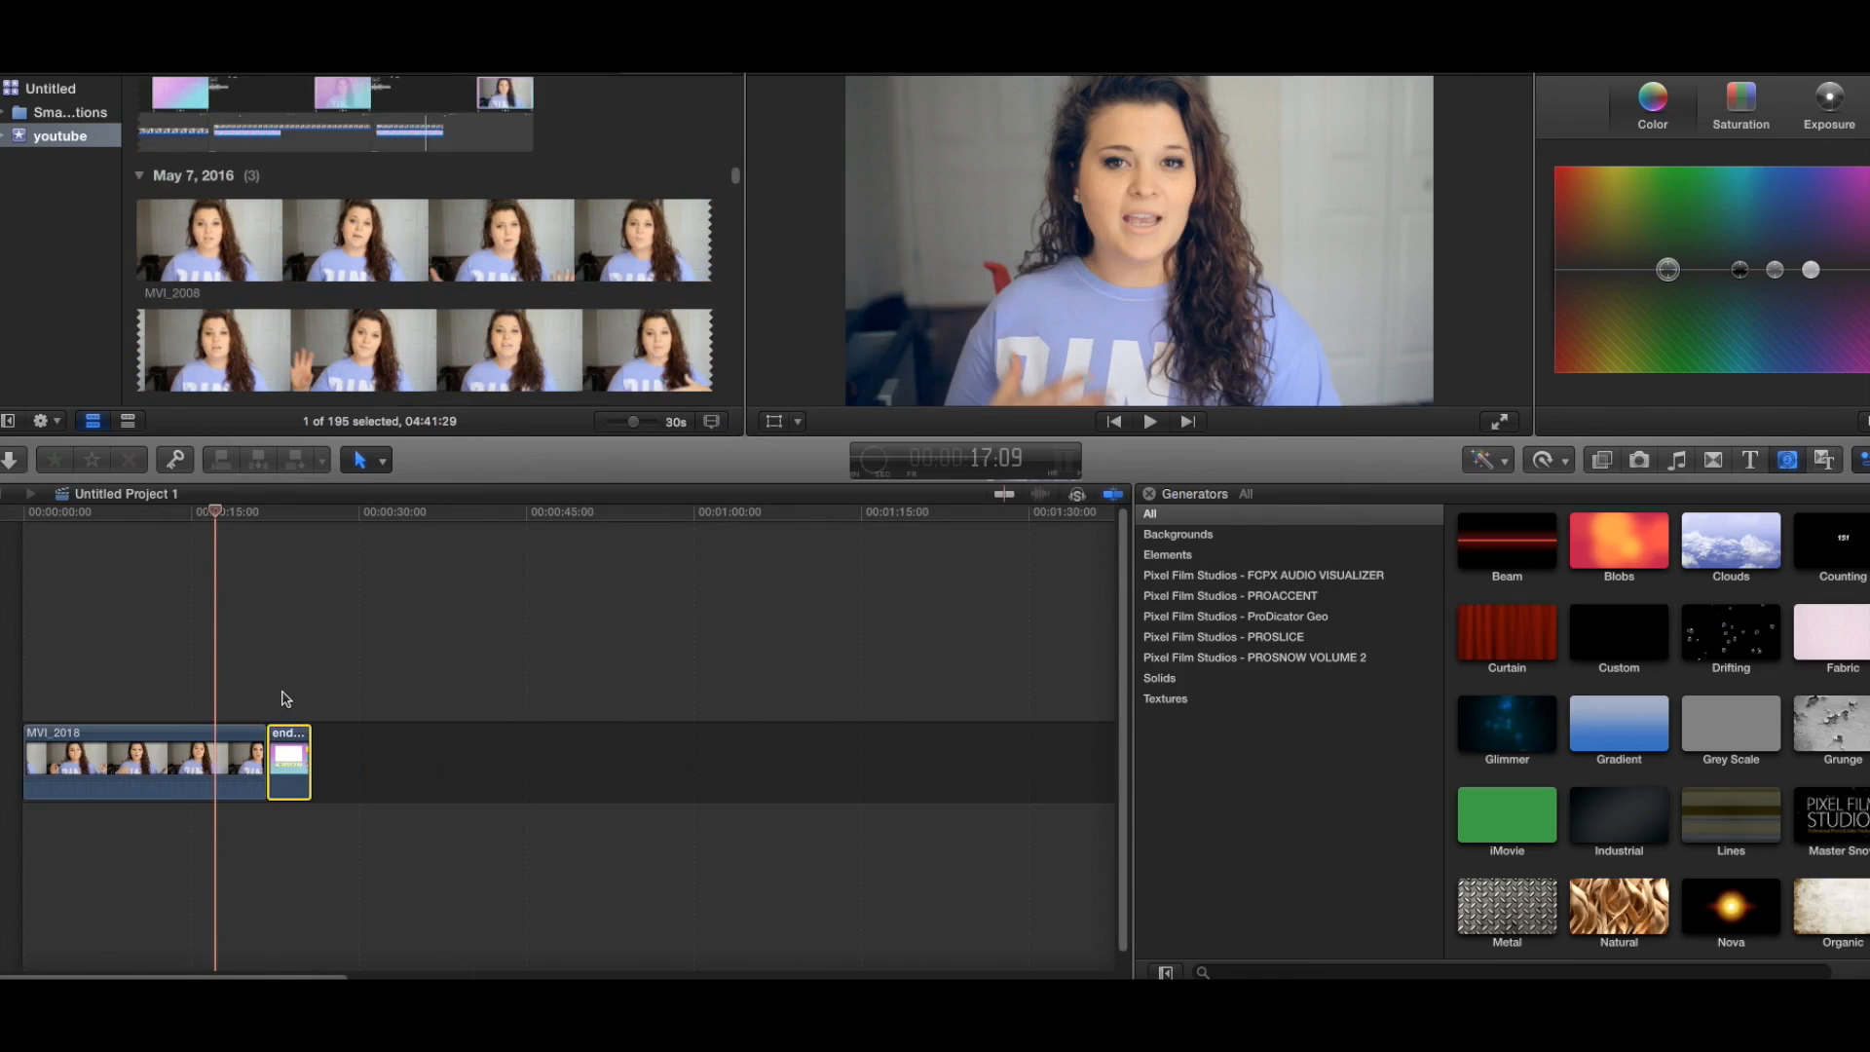
Step: Lengthen the endslate clip and connect MVI_2018 above it at the start
click(290, 764)
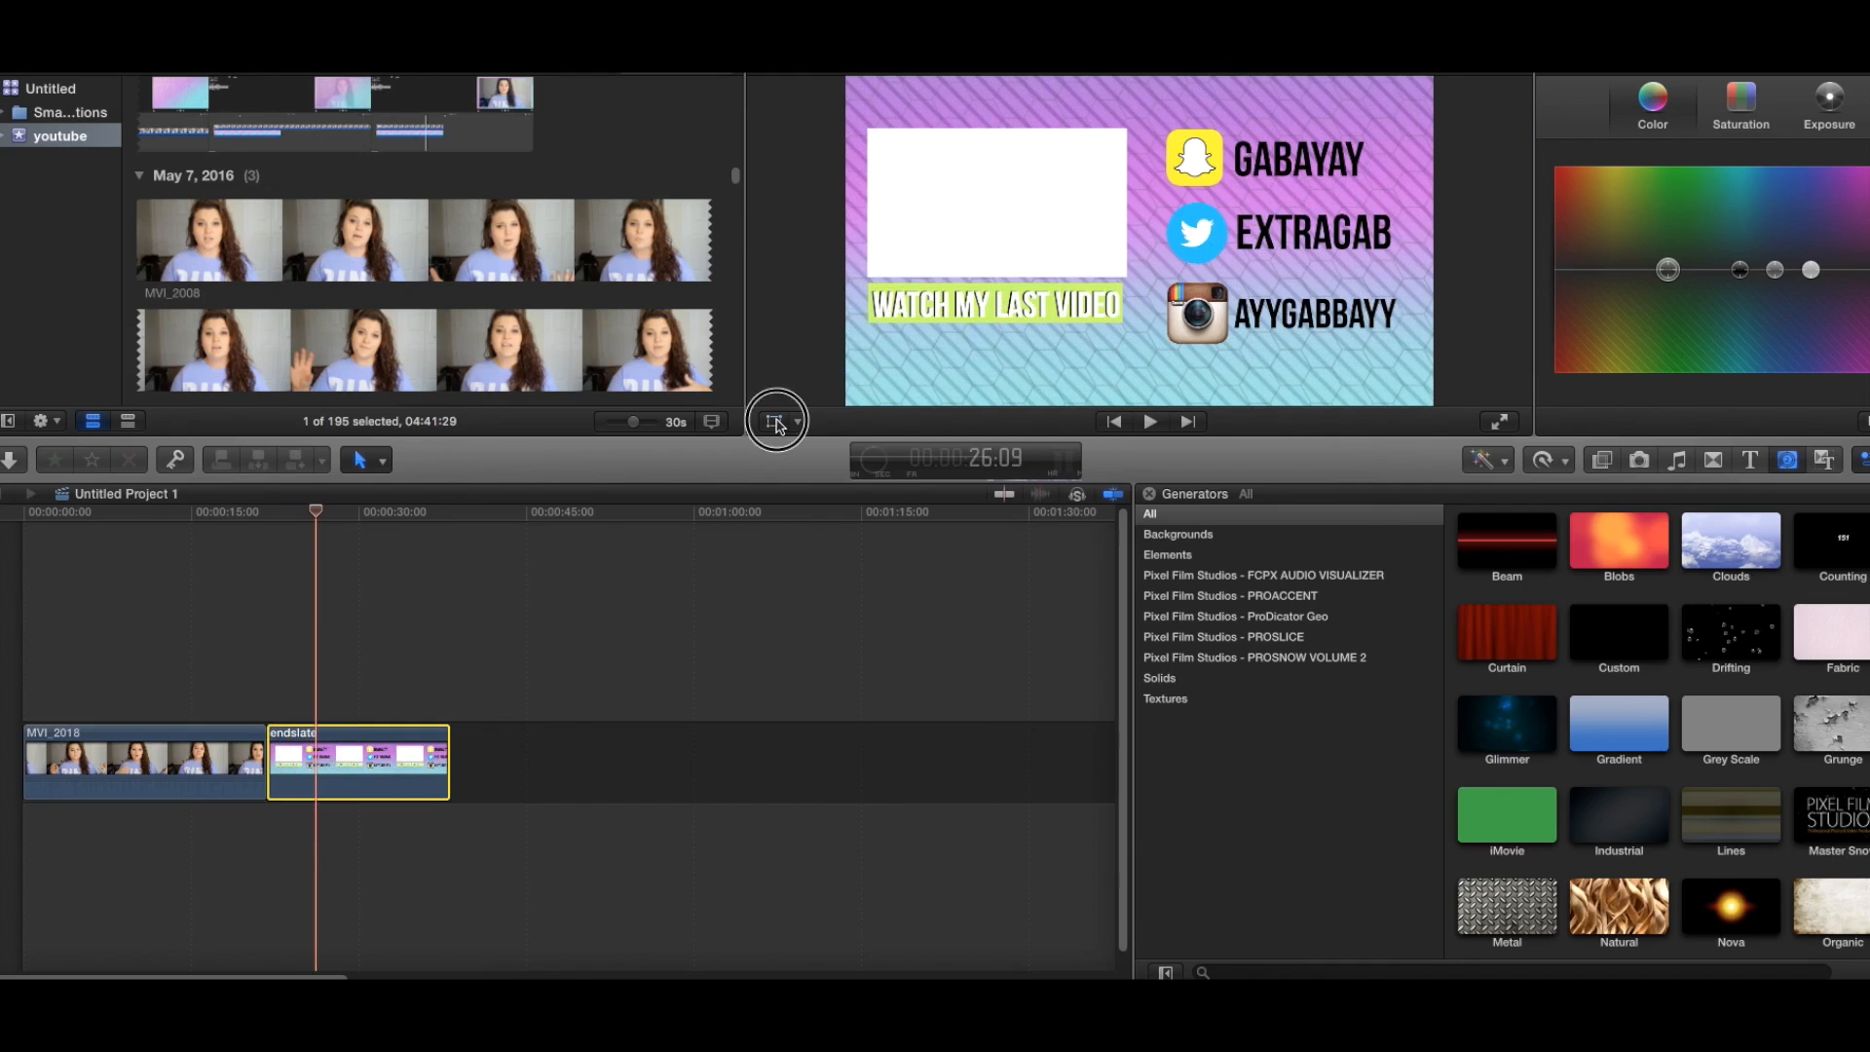
click(776, 421)
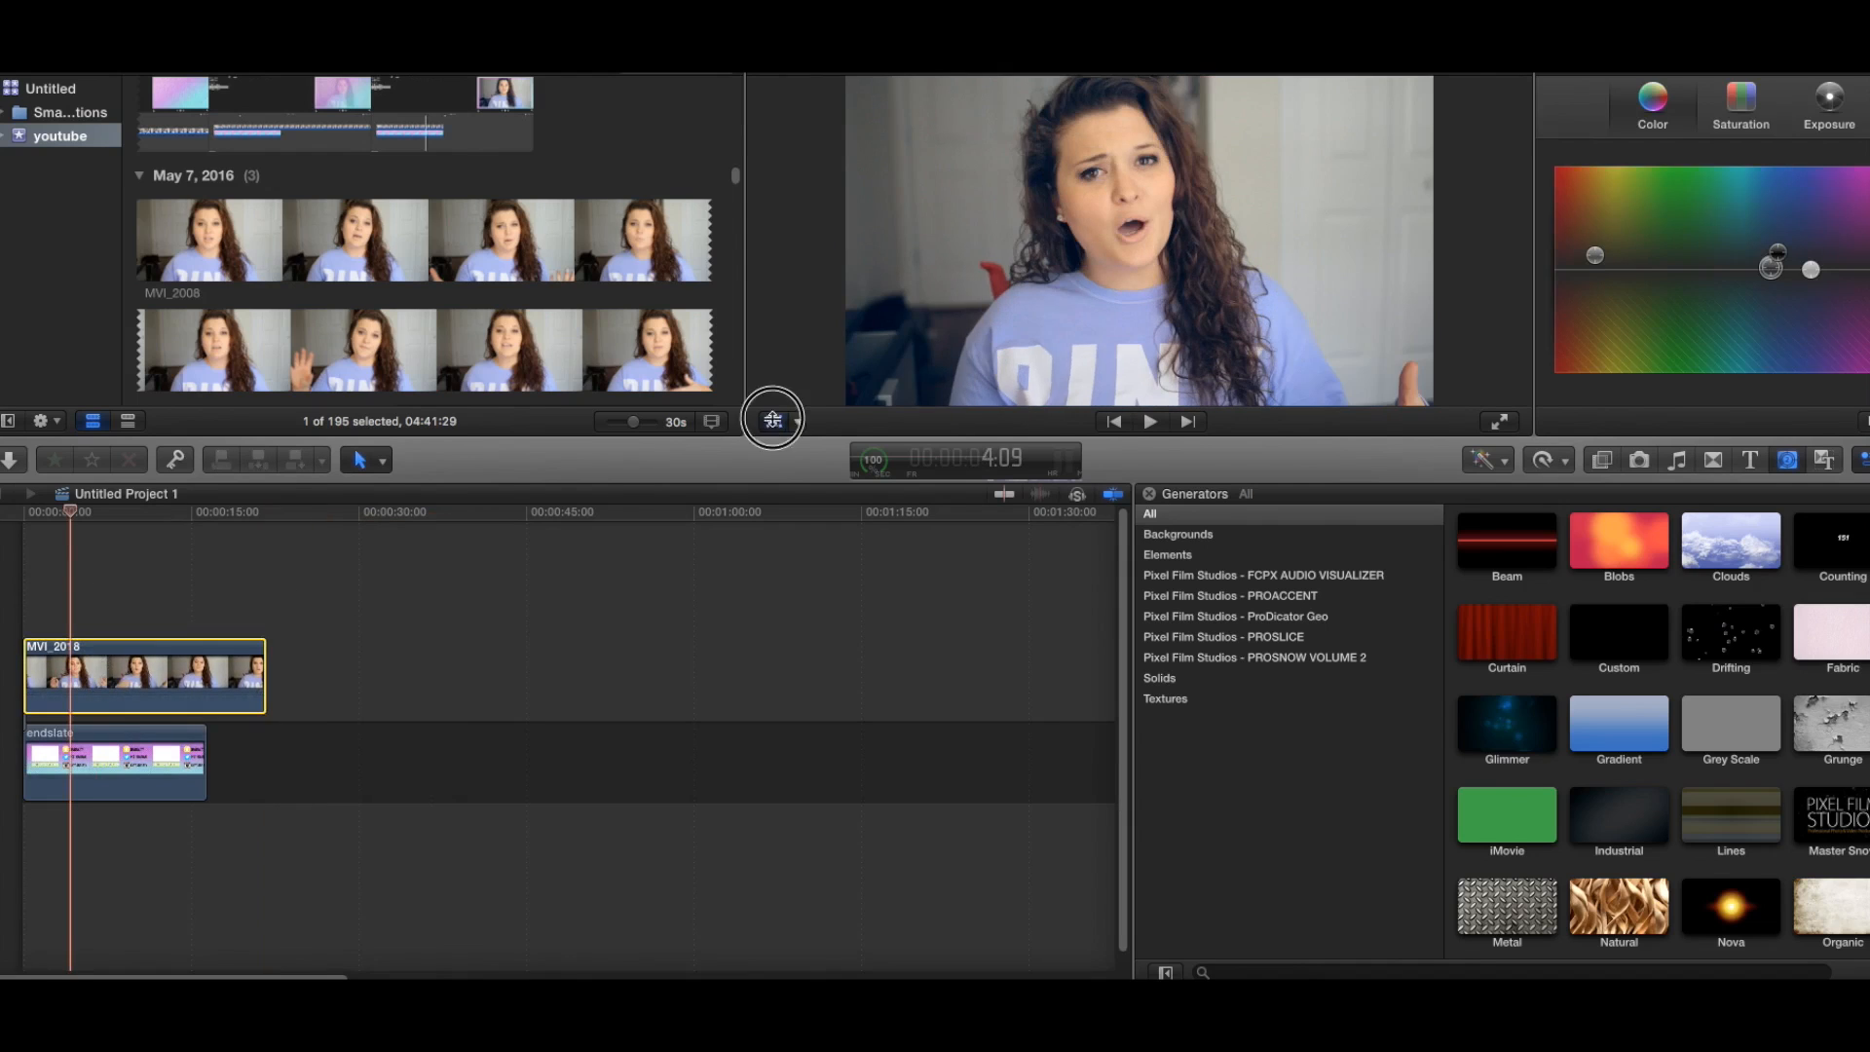
Step: Shrink the MVI_2018 video into the end slate's white box and reveal sharing options
click(772, 419)
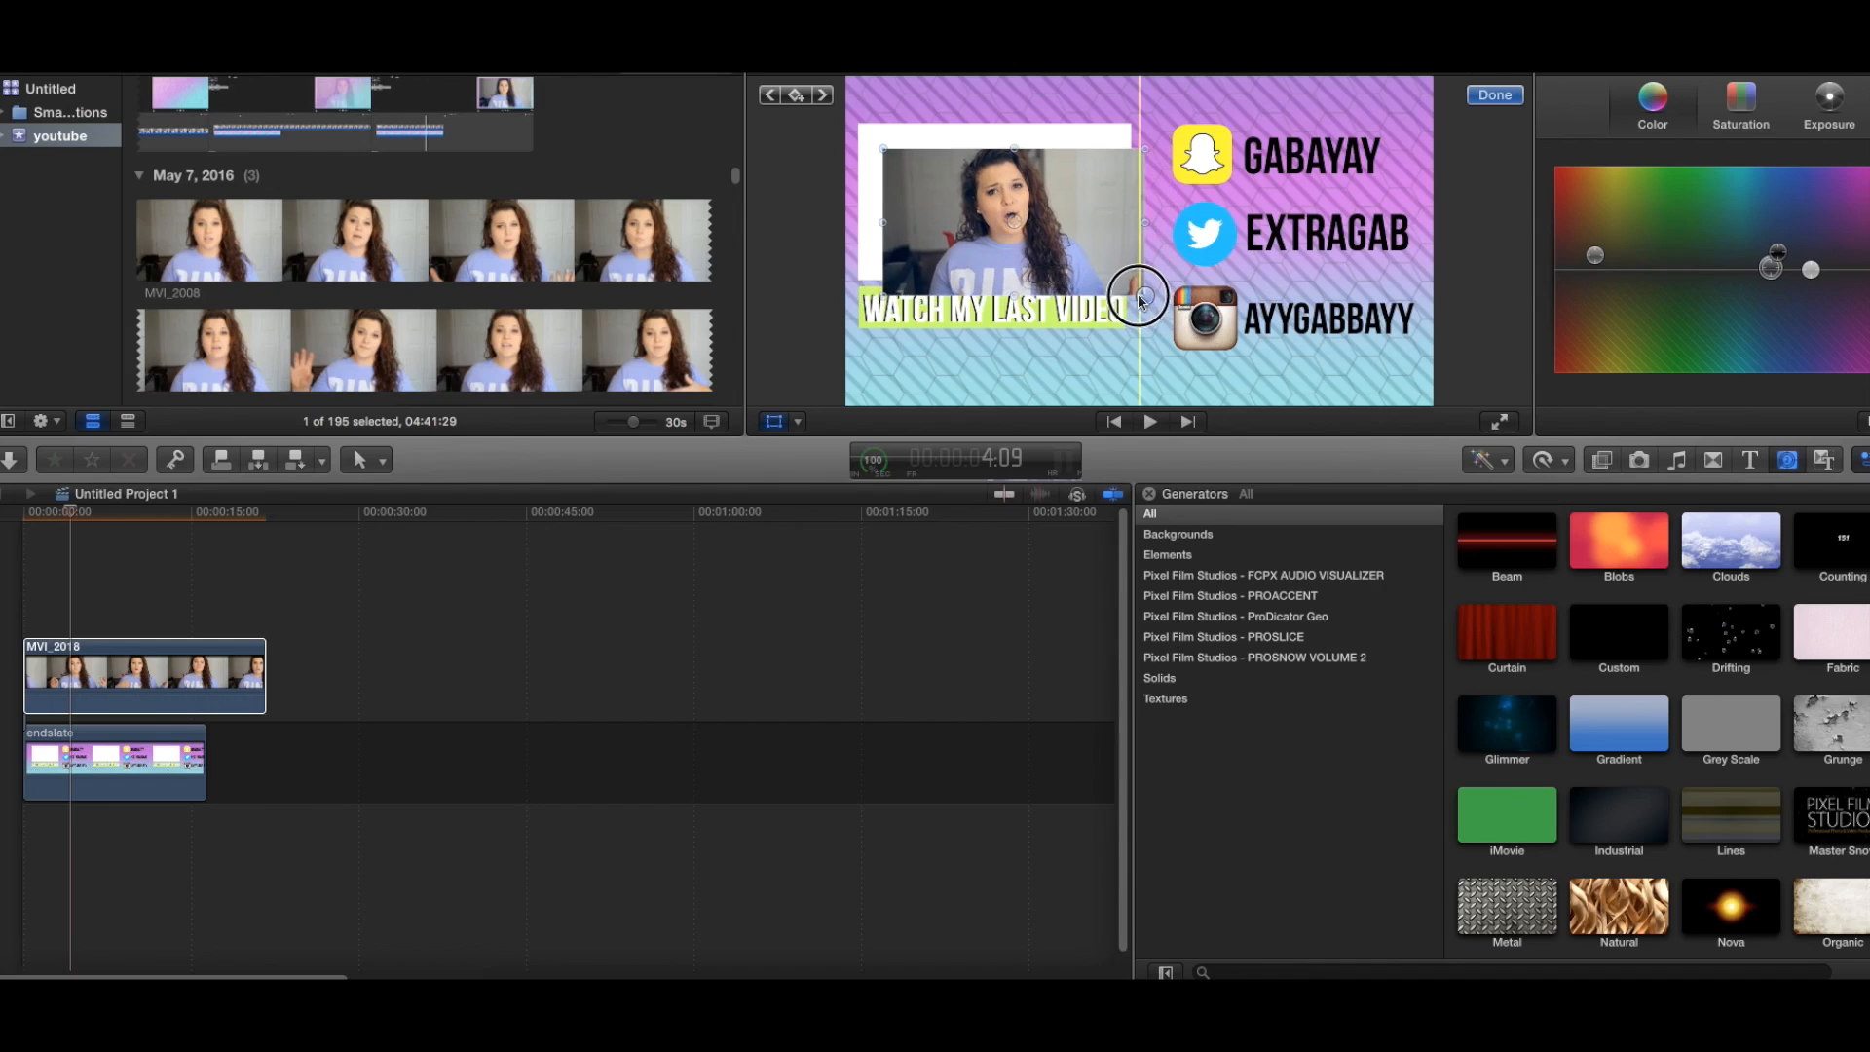
drag(1138, 294, 995, 201)
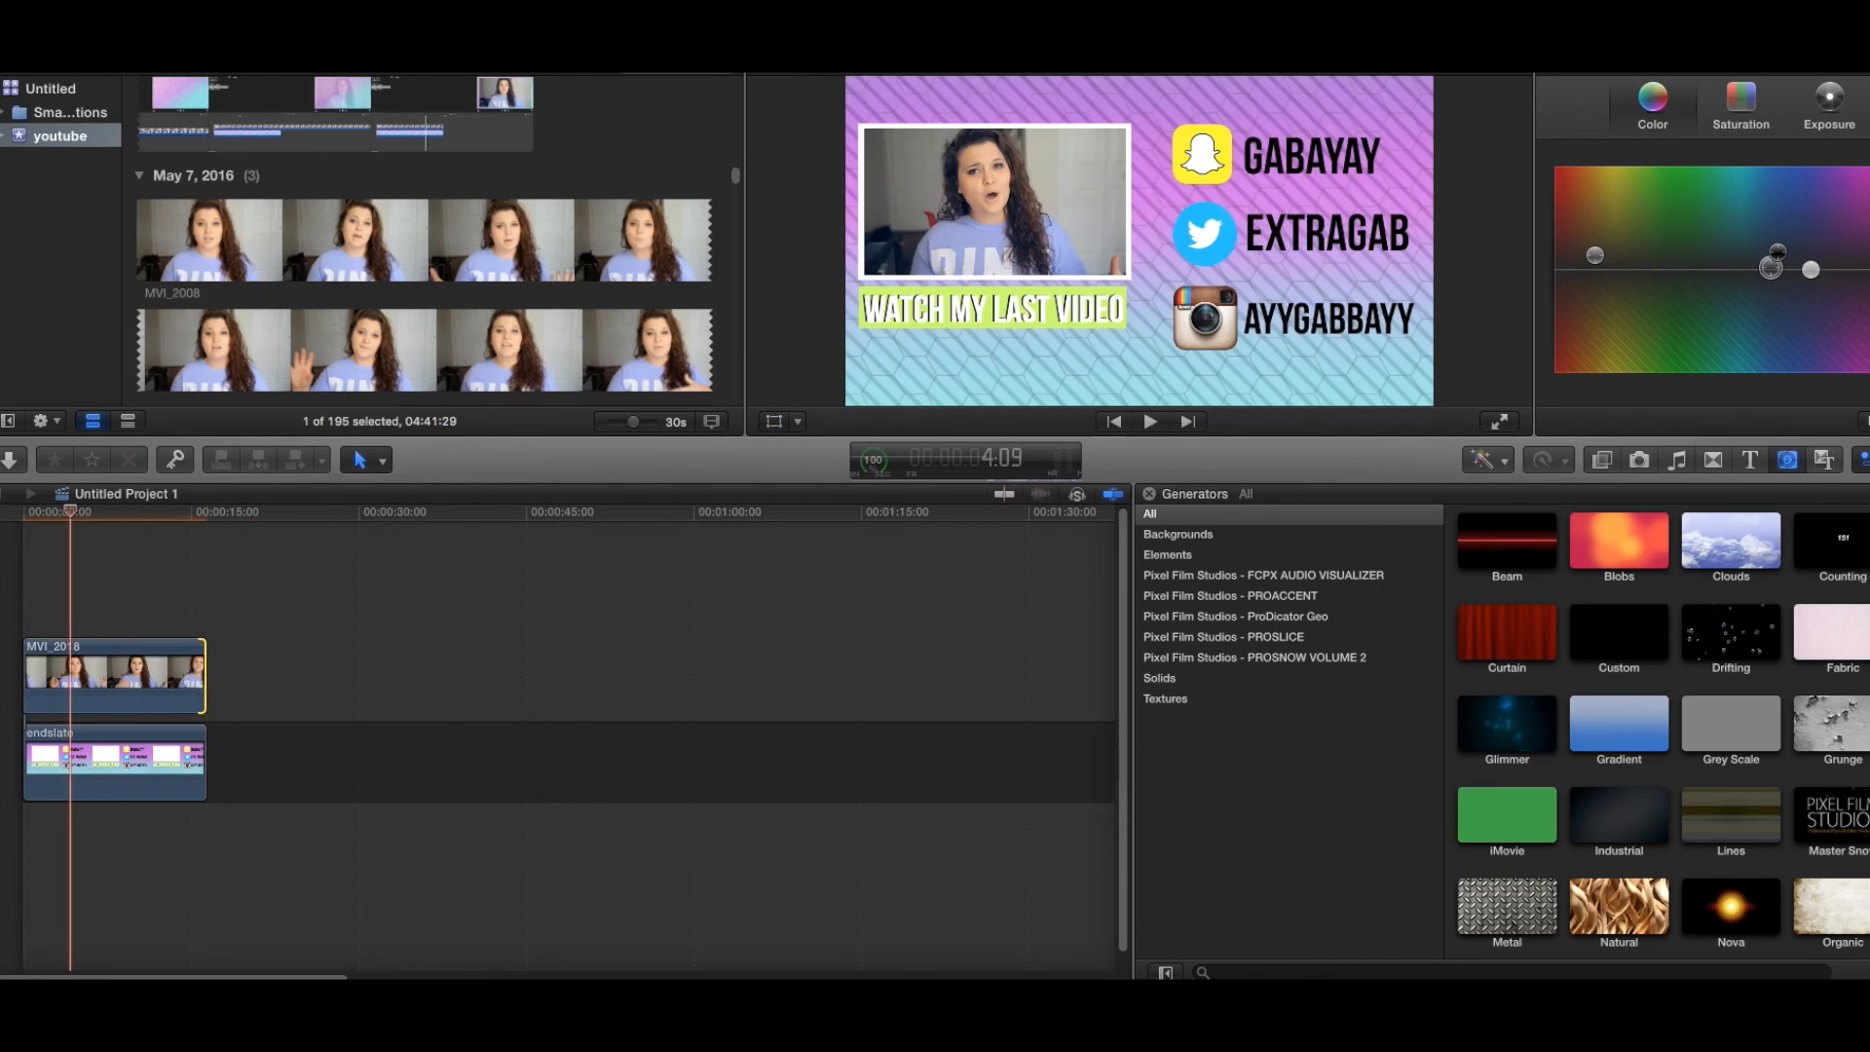
click(1148, 419)
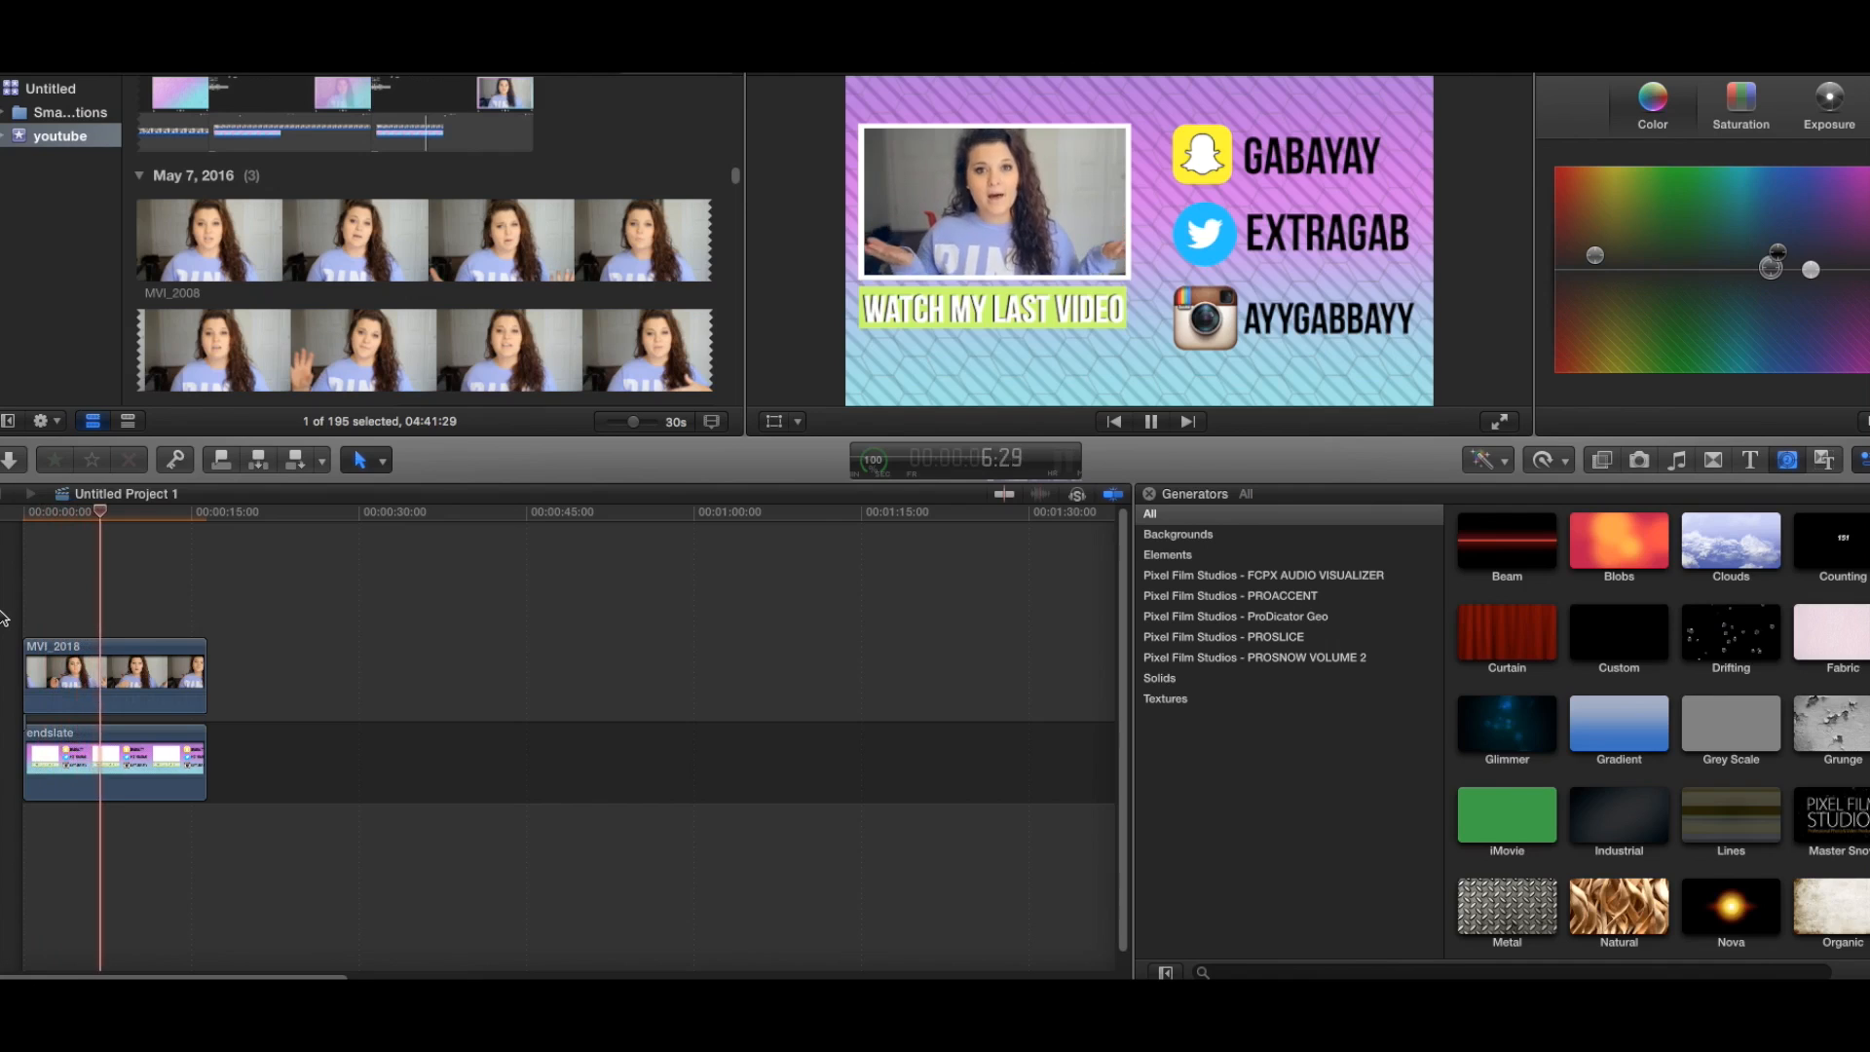
click(1148, 421)
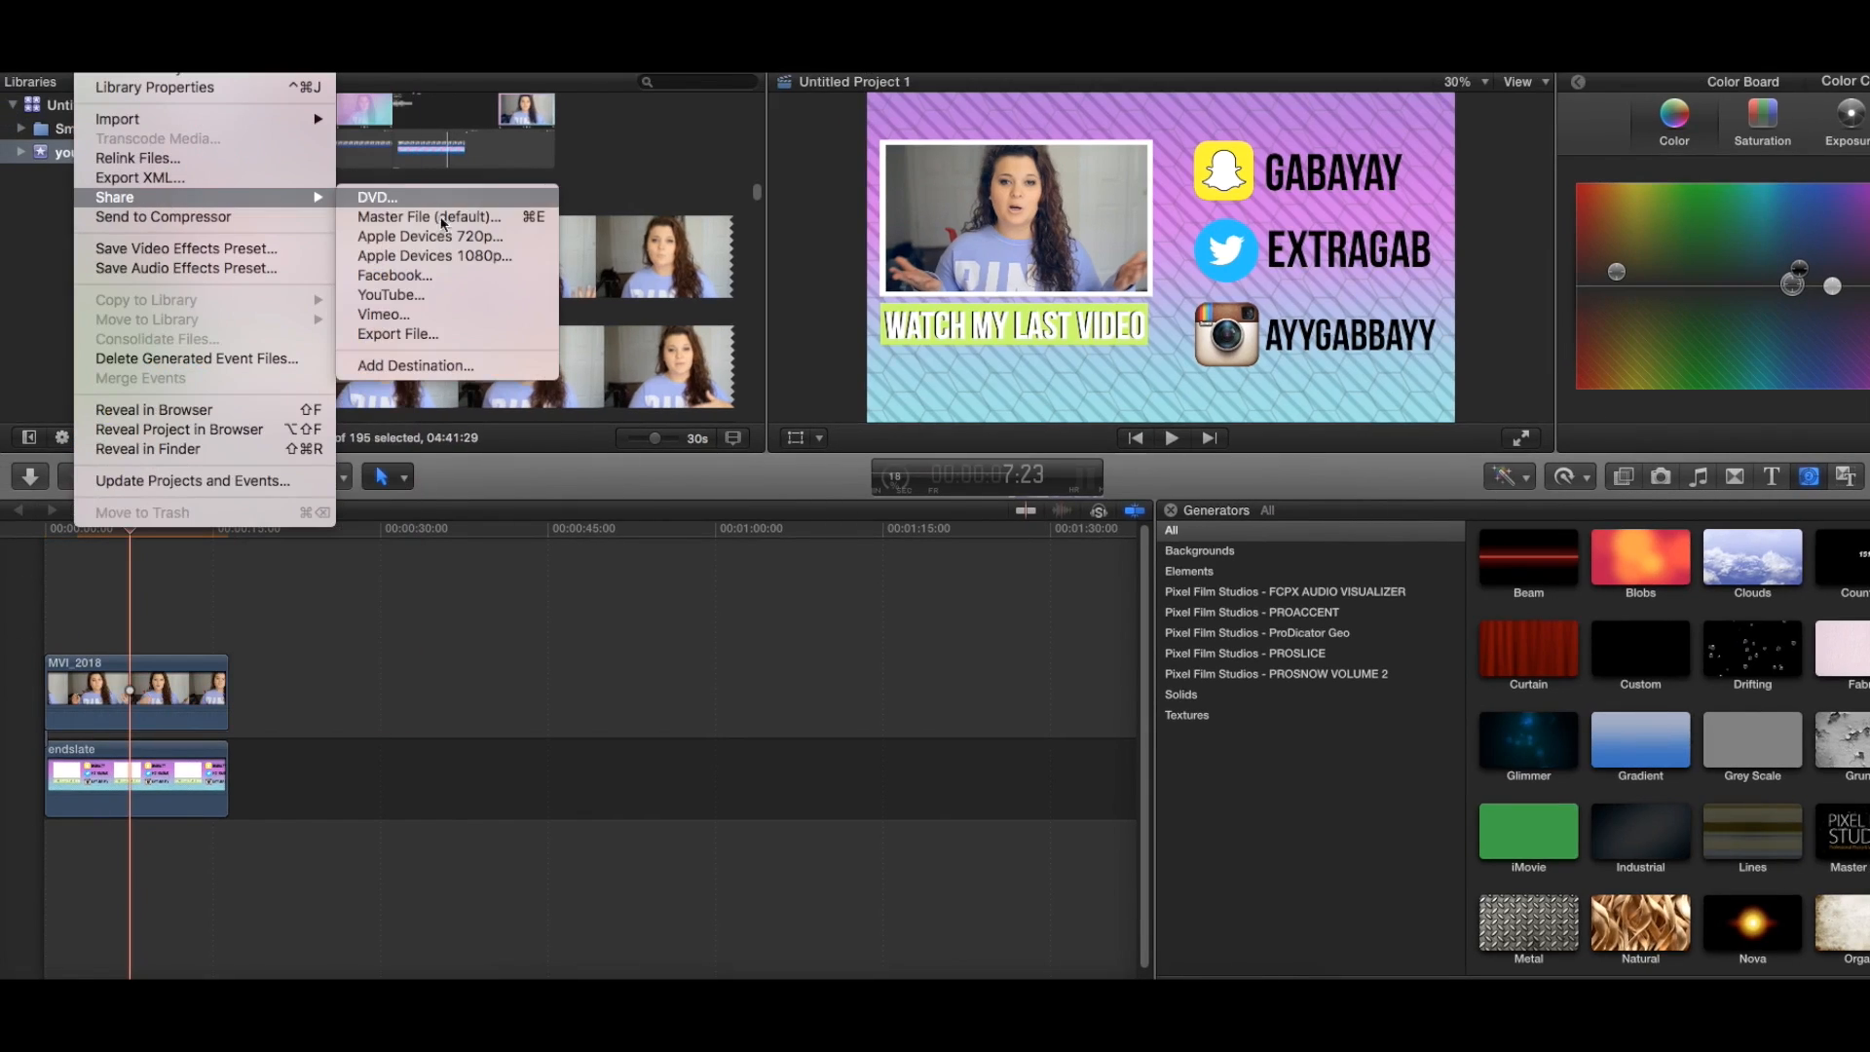
Step: Export the project as a Master File named 'endslate' to the Desktop
click(799, 342)
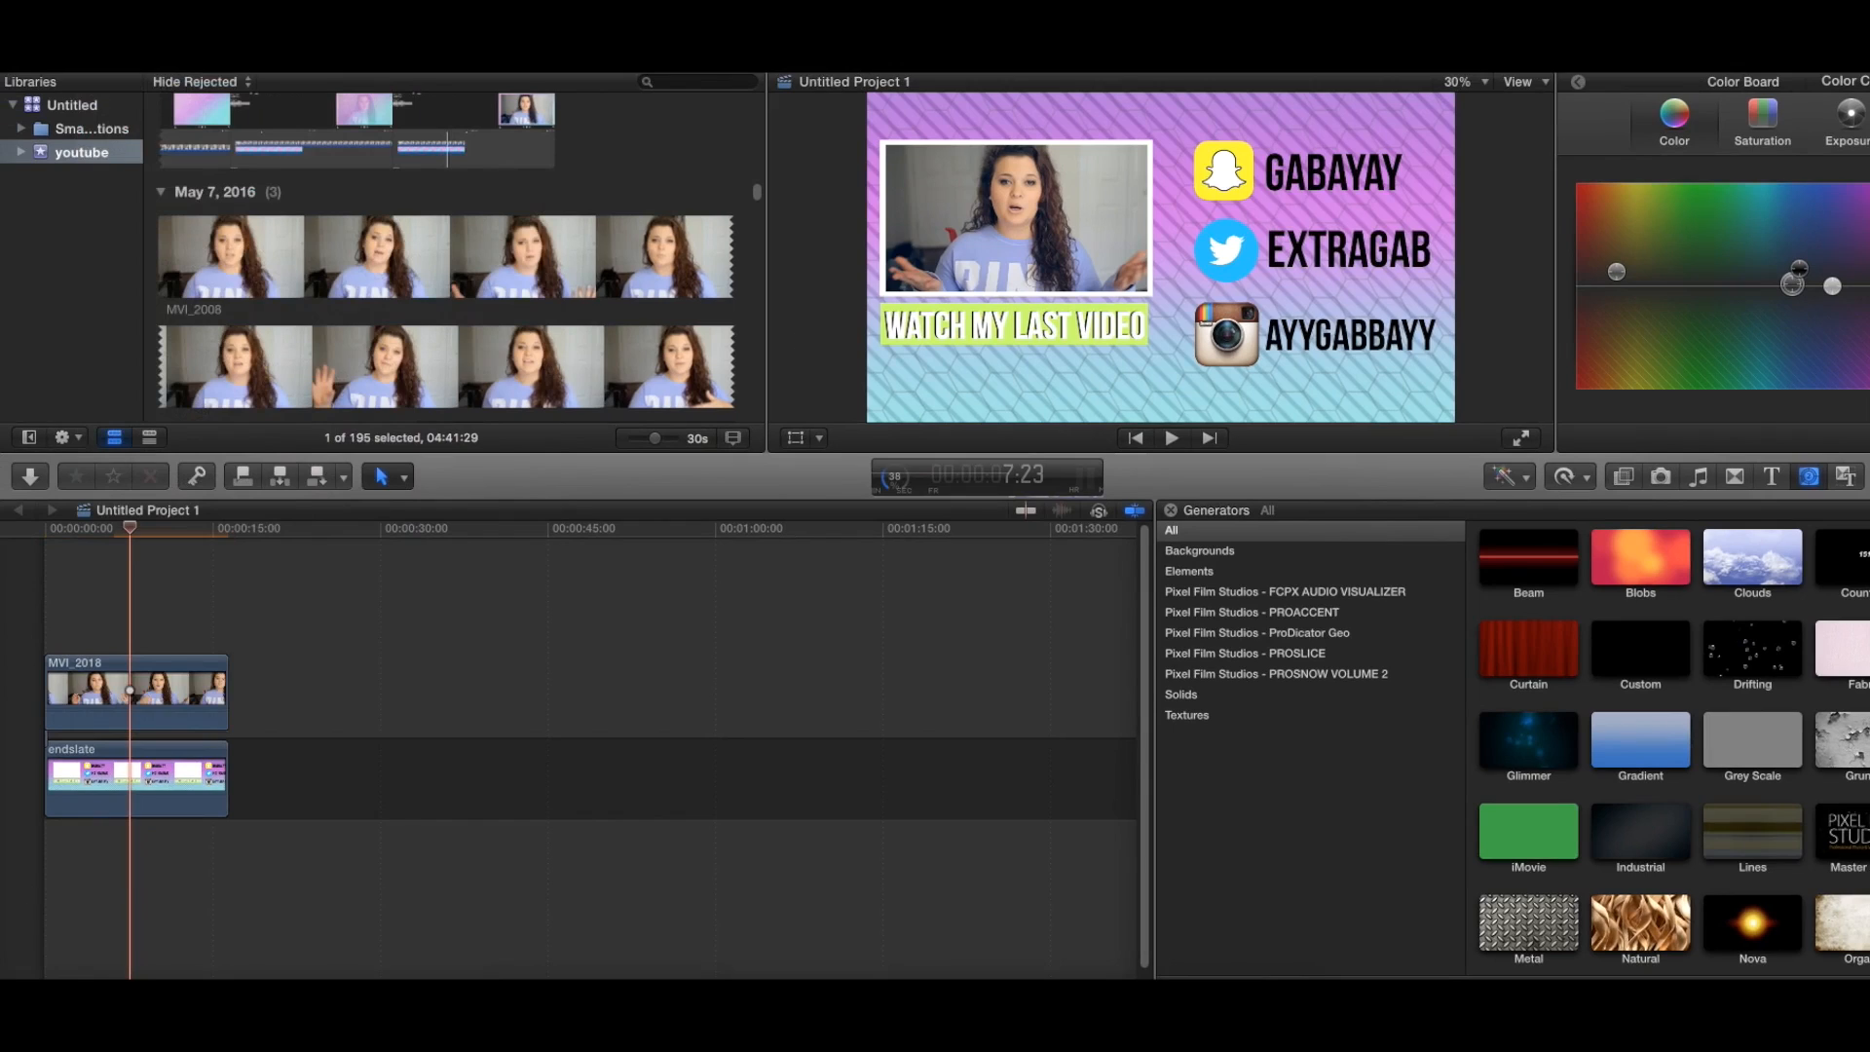
mouse_move(251, 859)
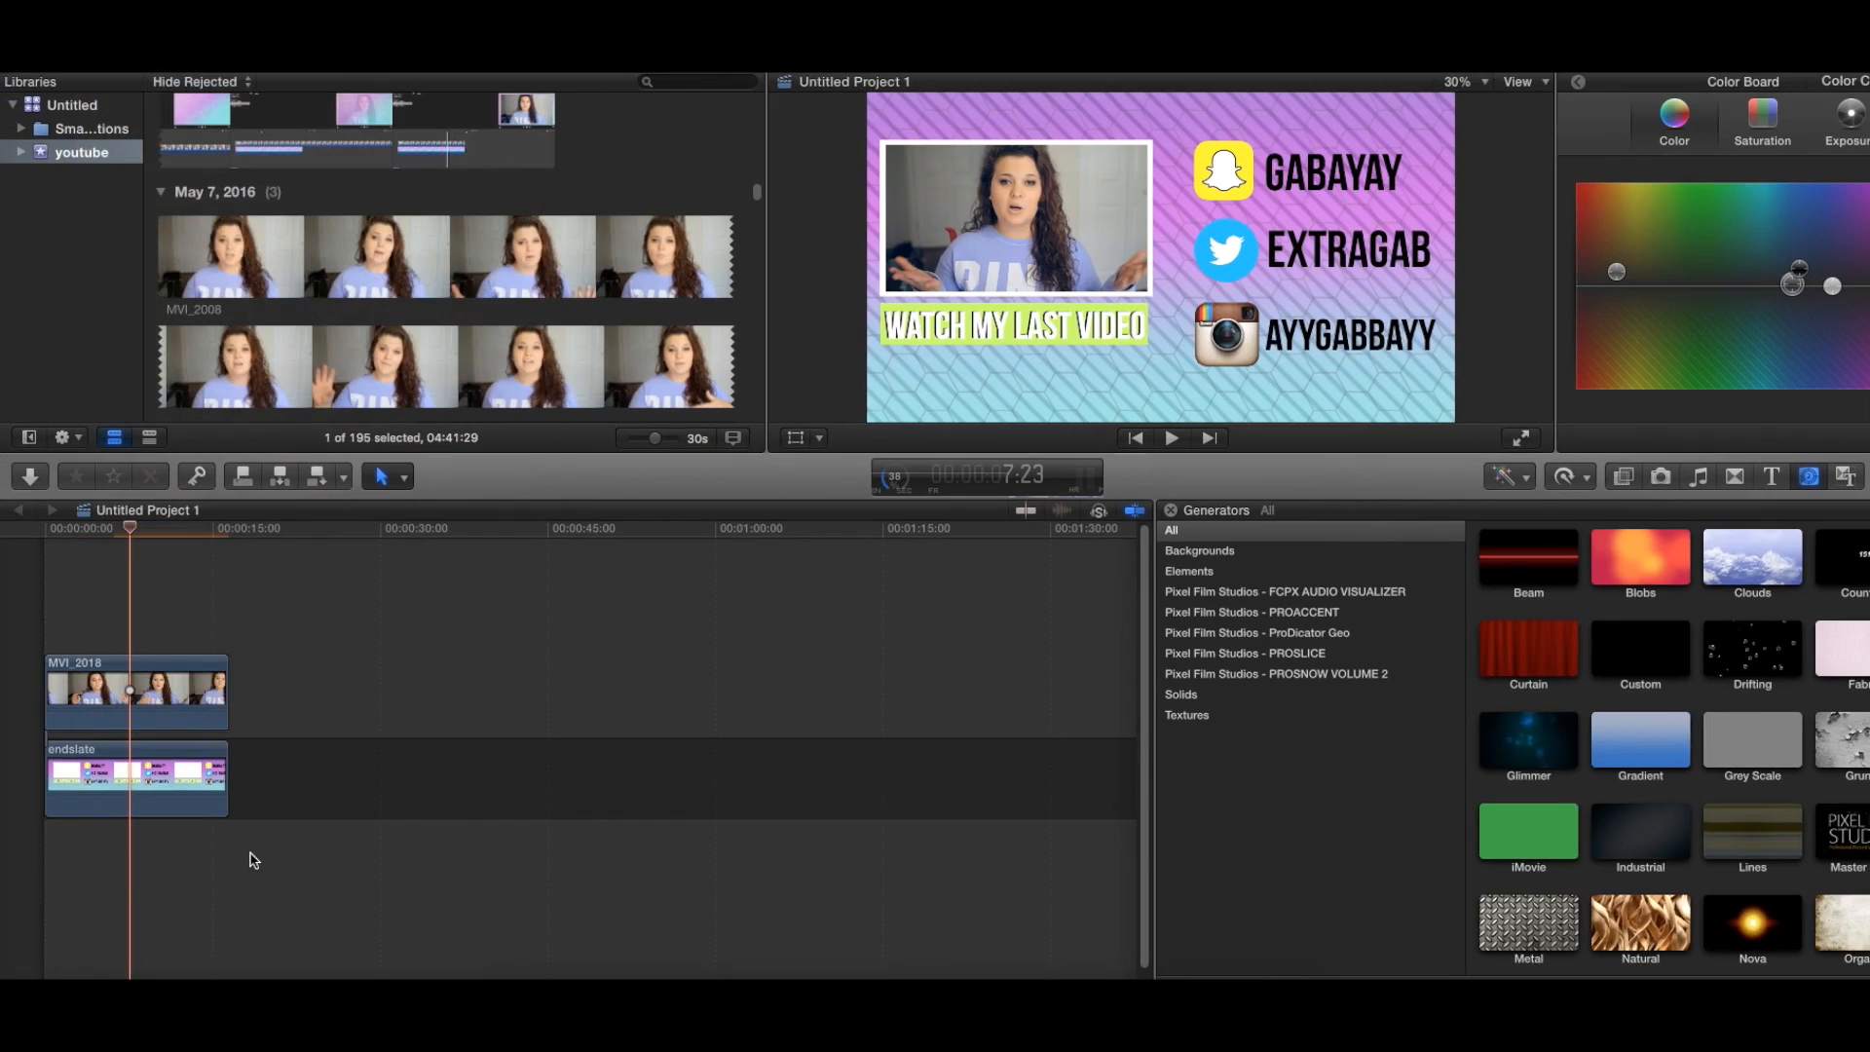
mouse_move(415, 665)
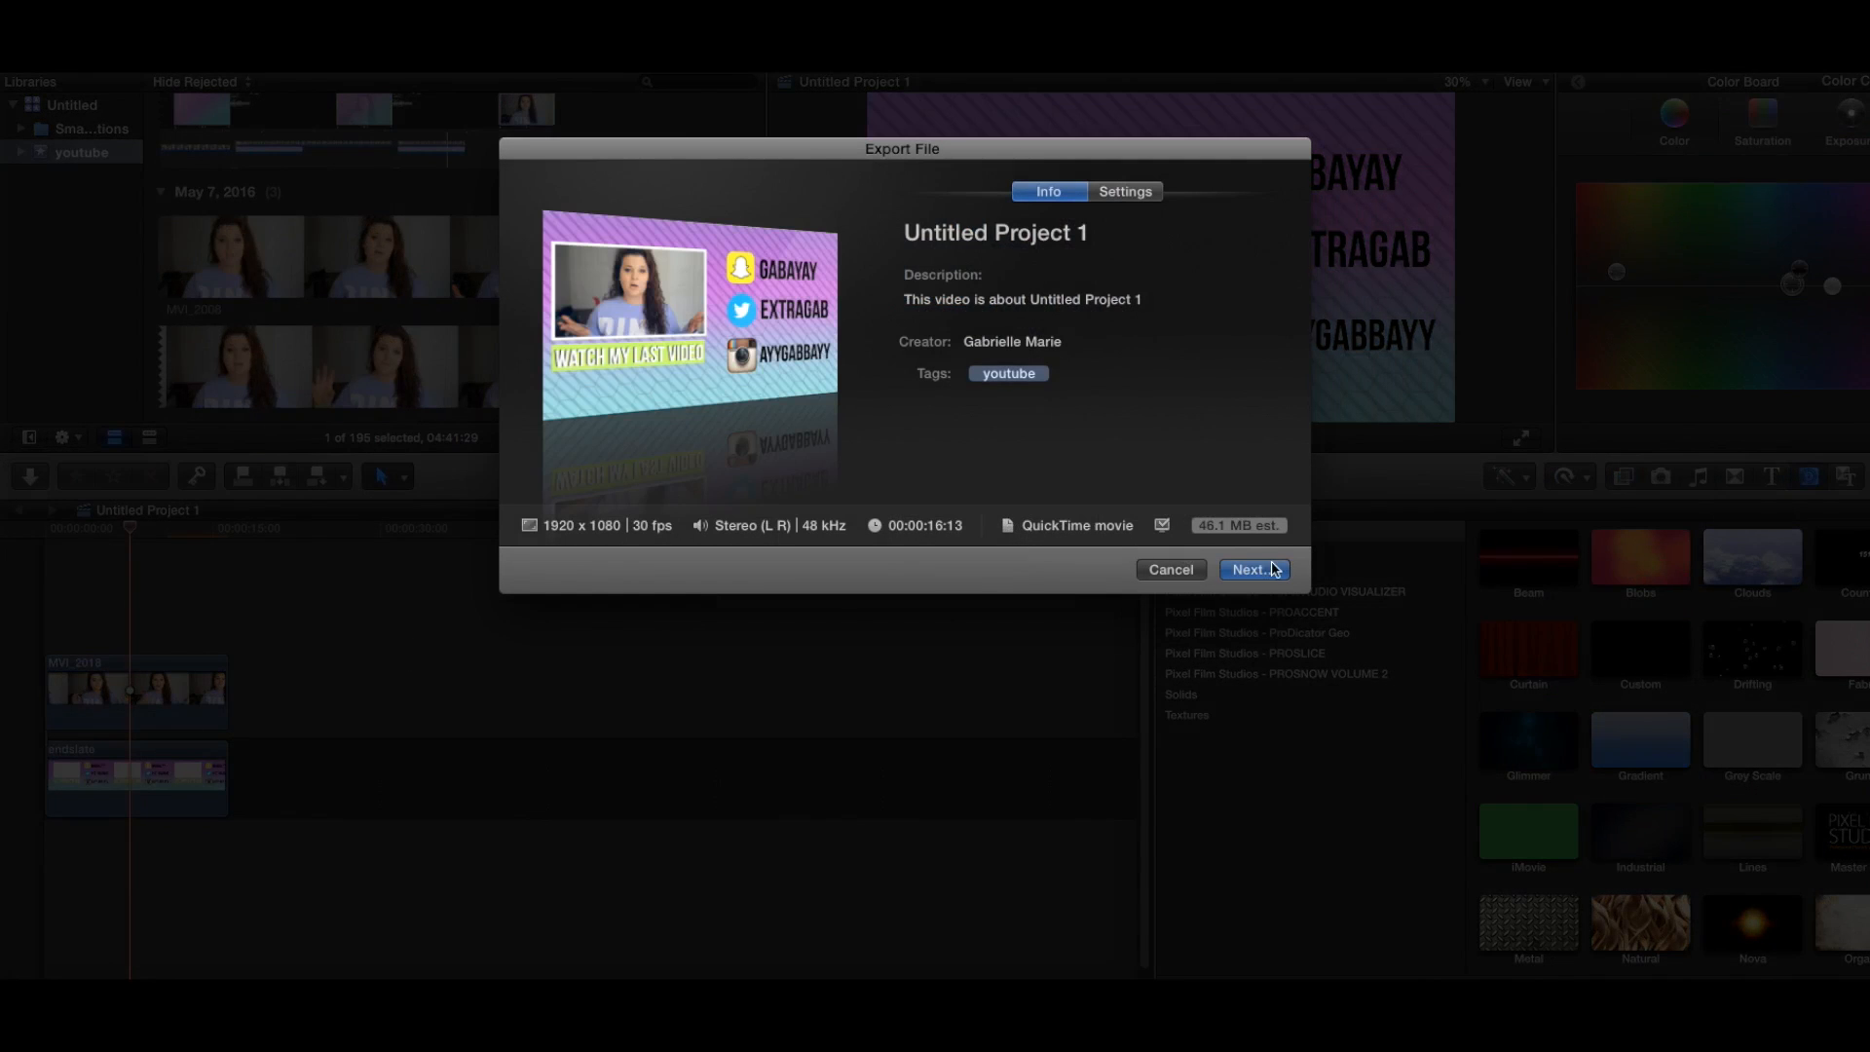
click(1252, 568)
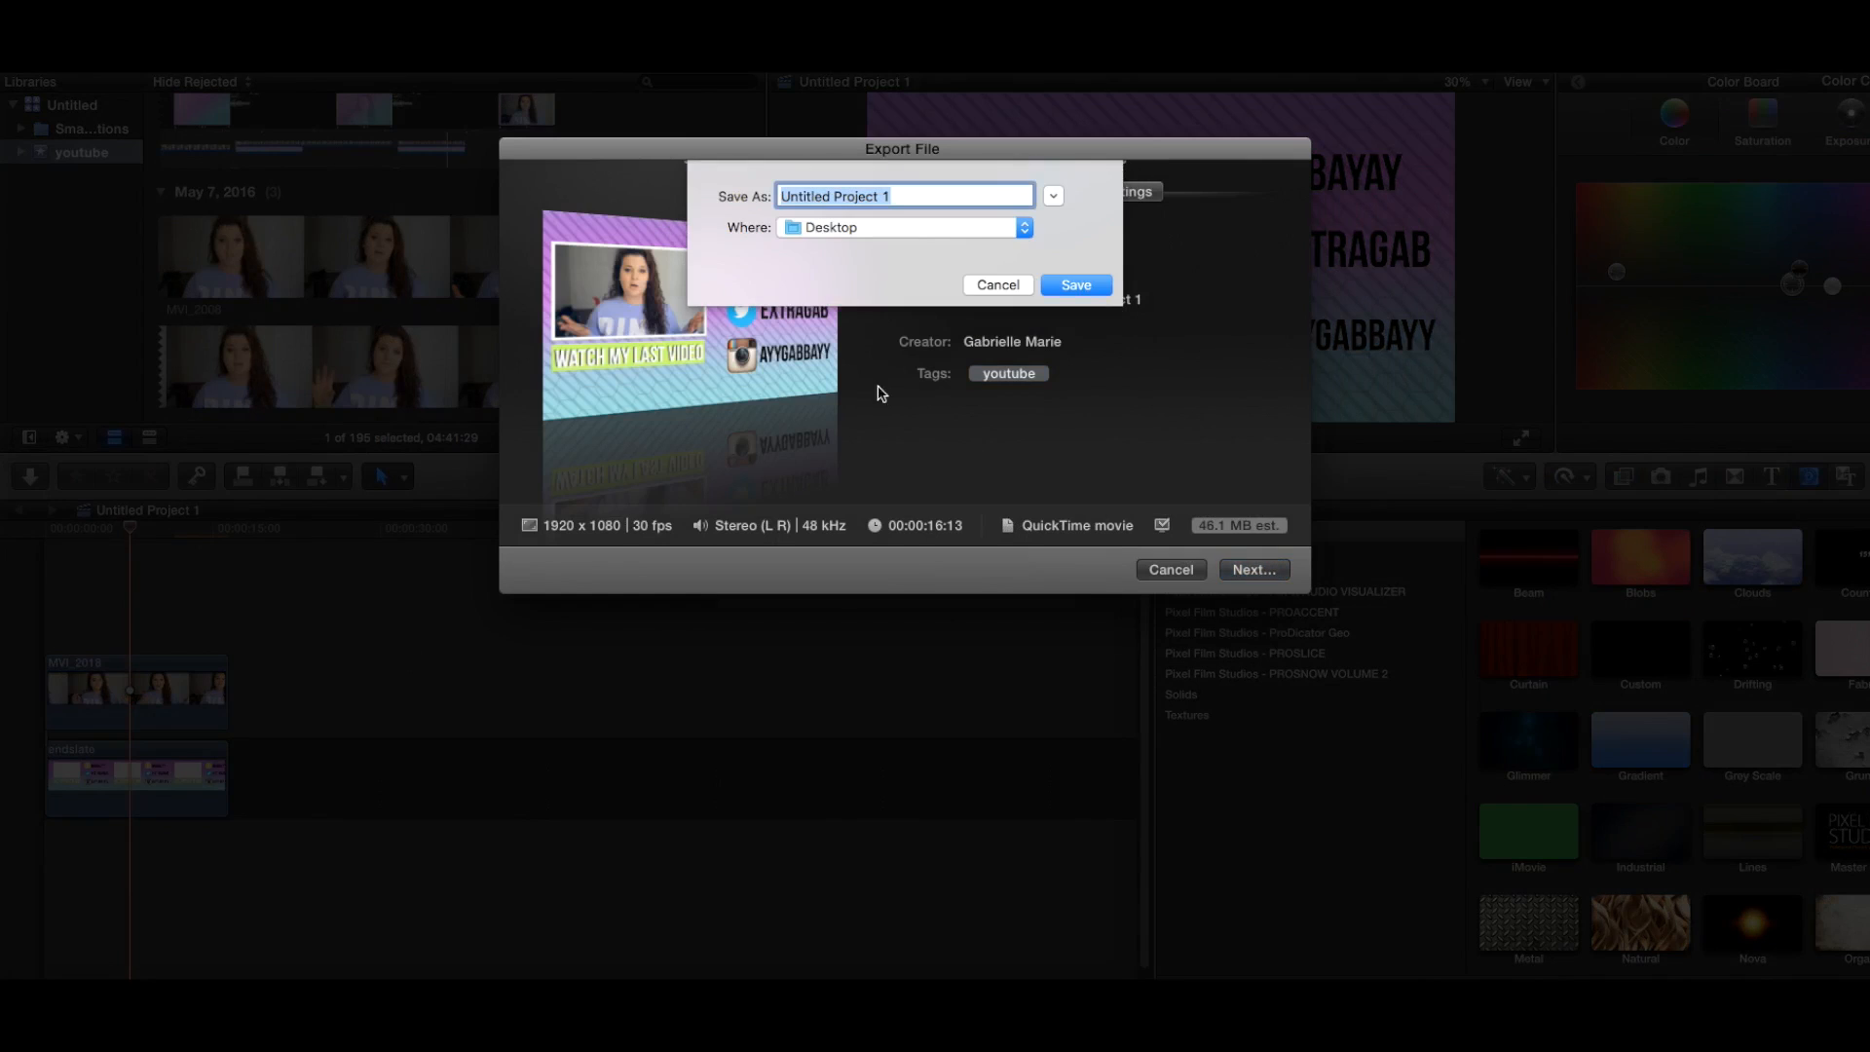
text(endslate)
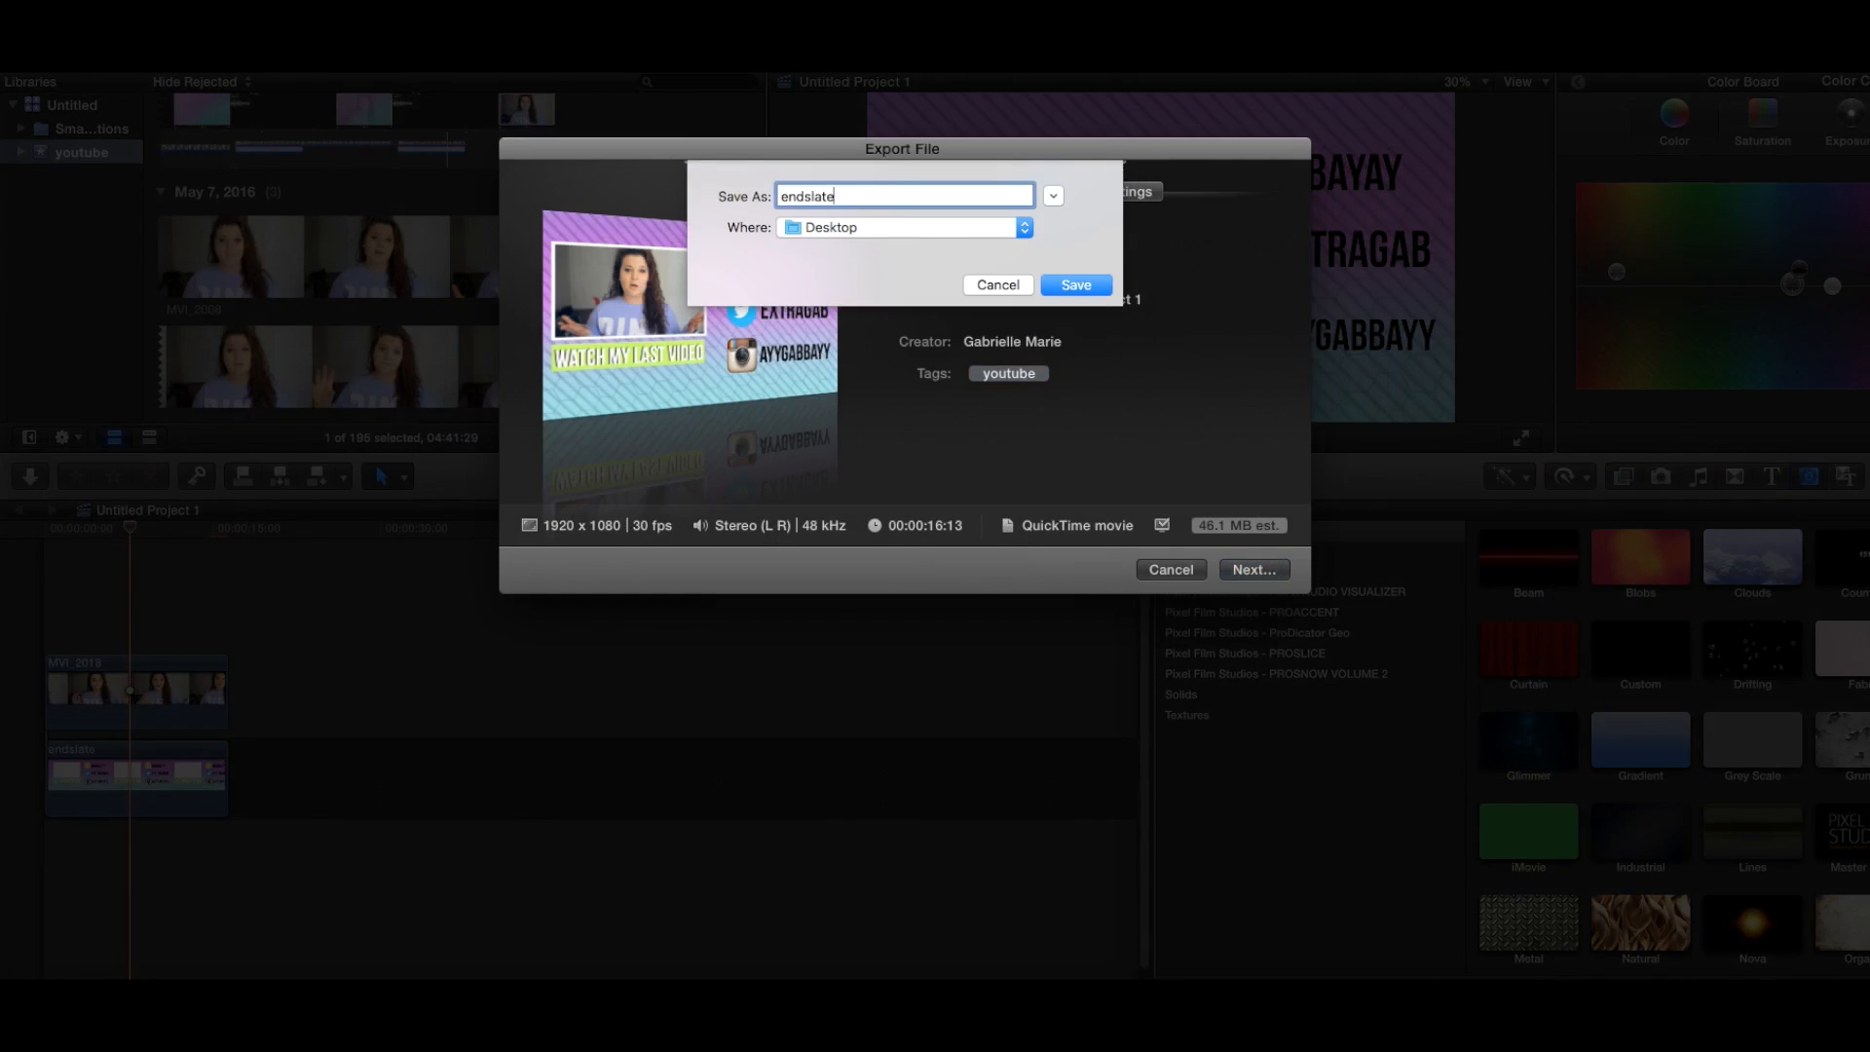
click(998, 283)
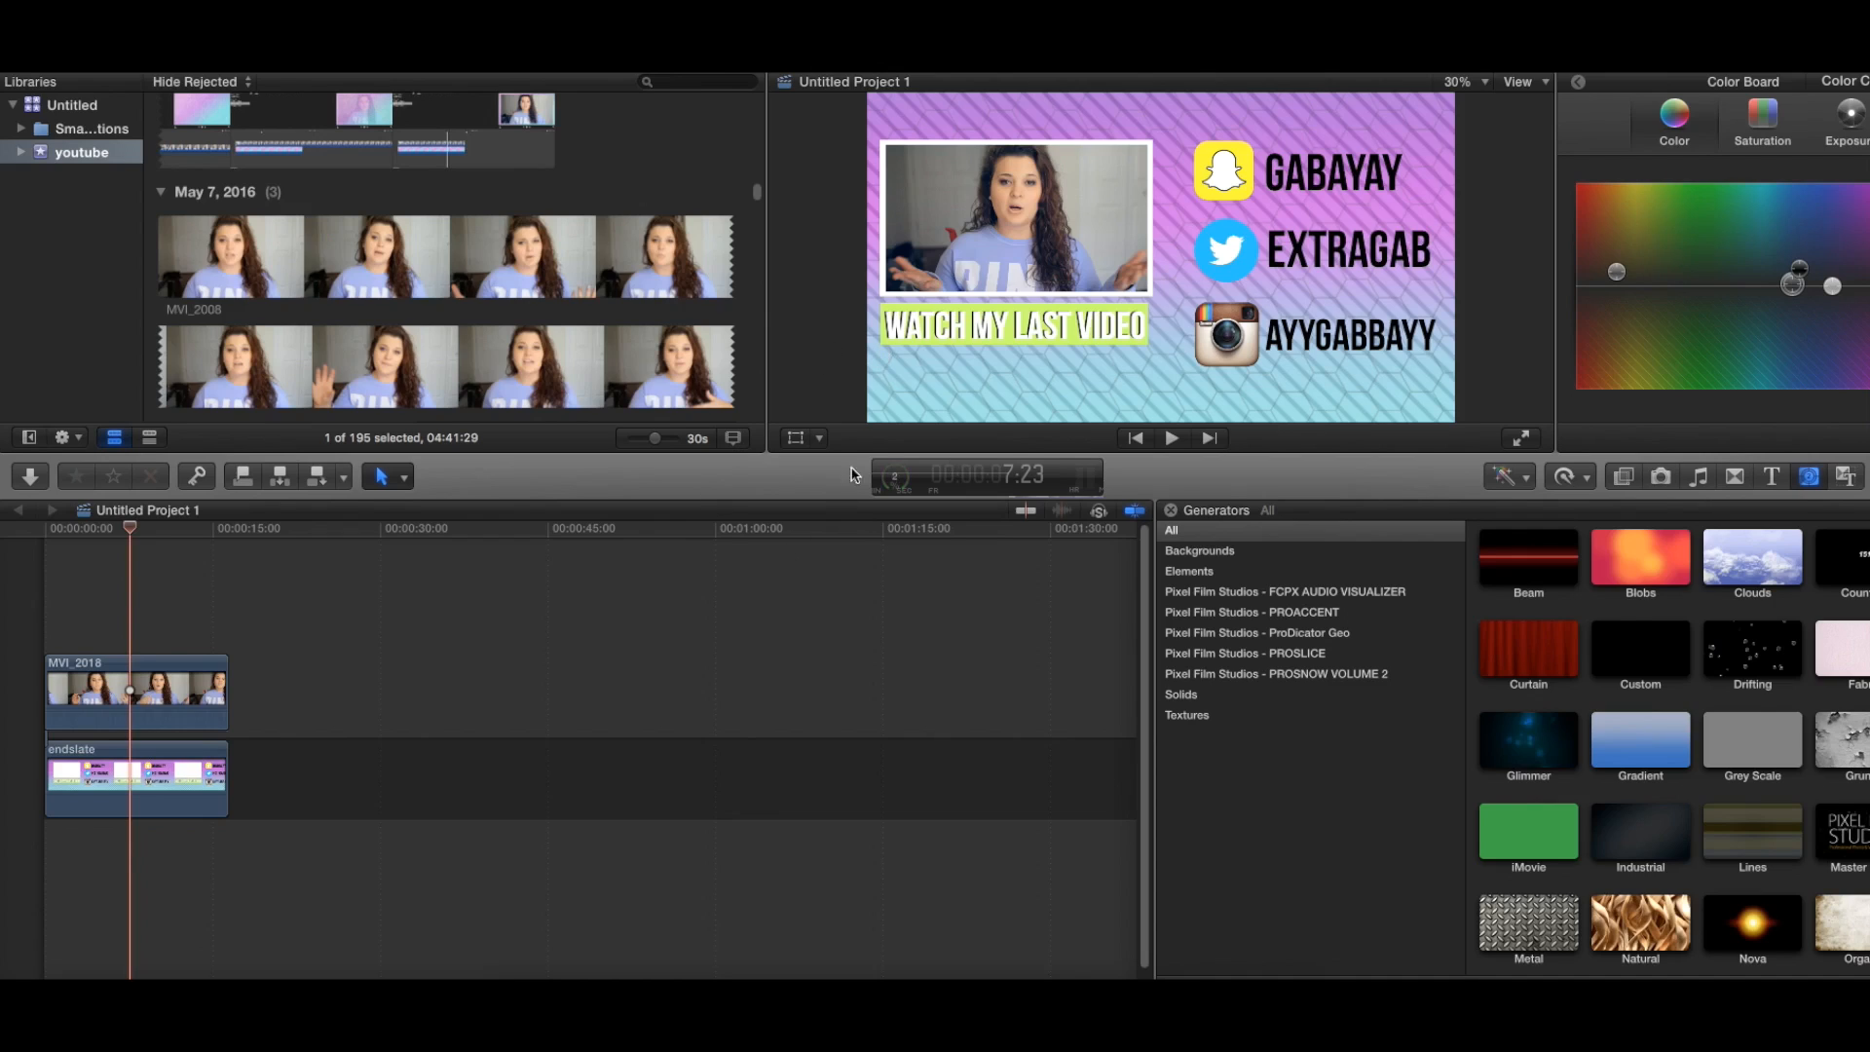
mouse_move(888, 489)
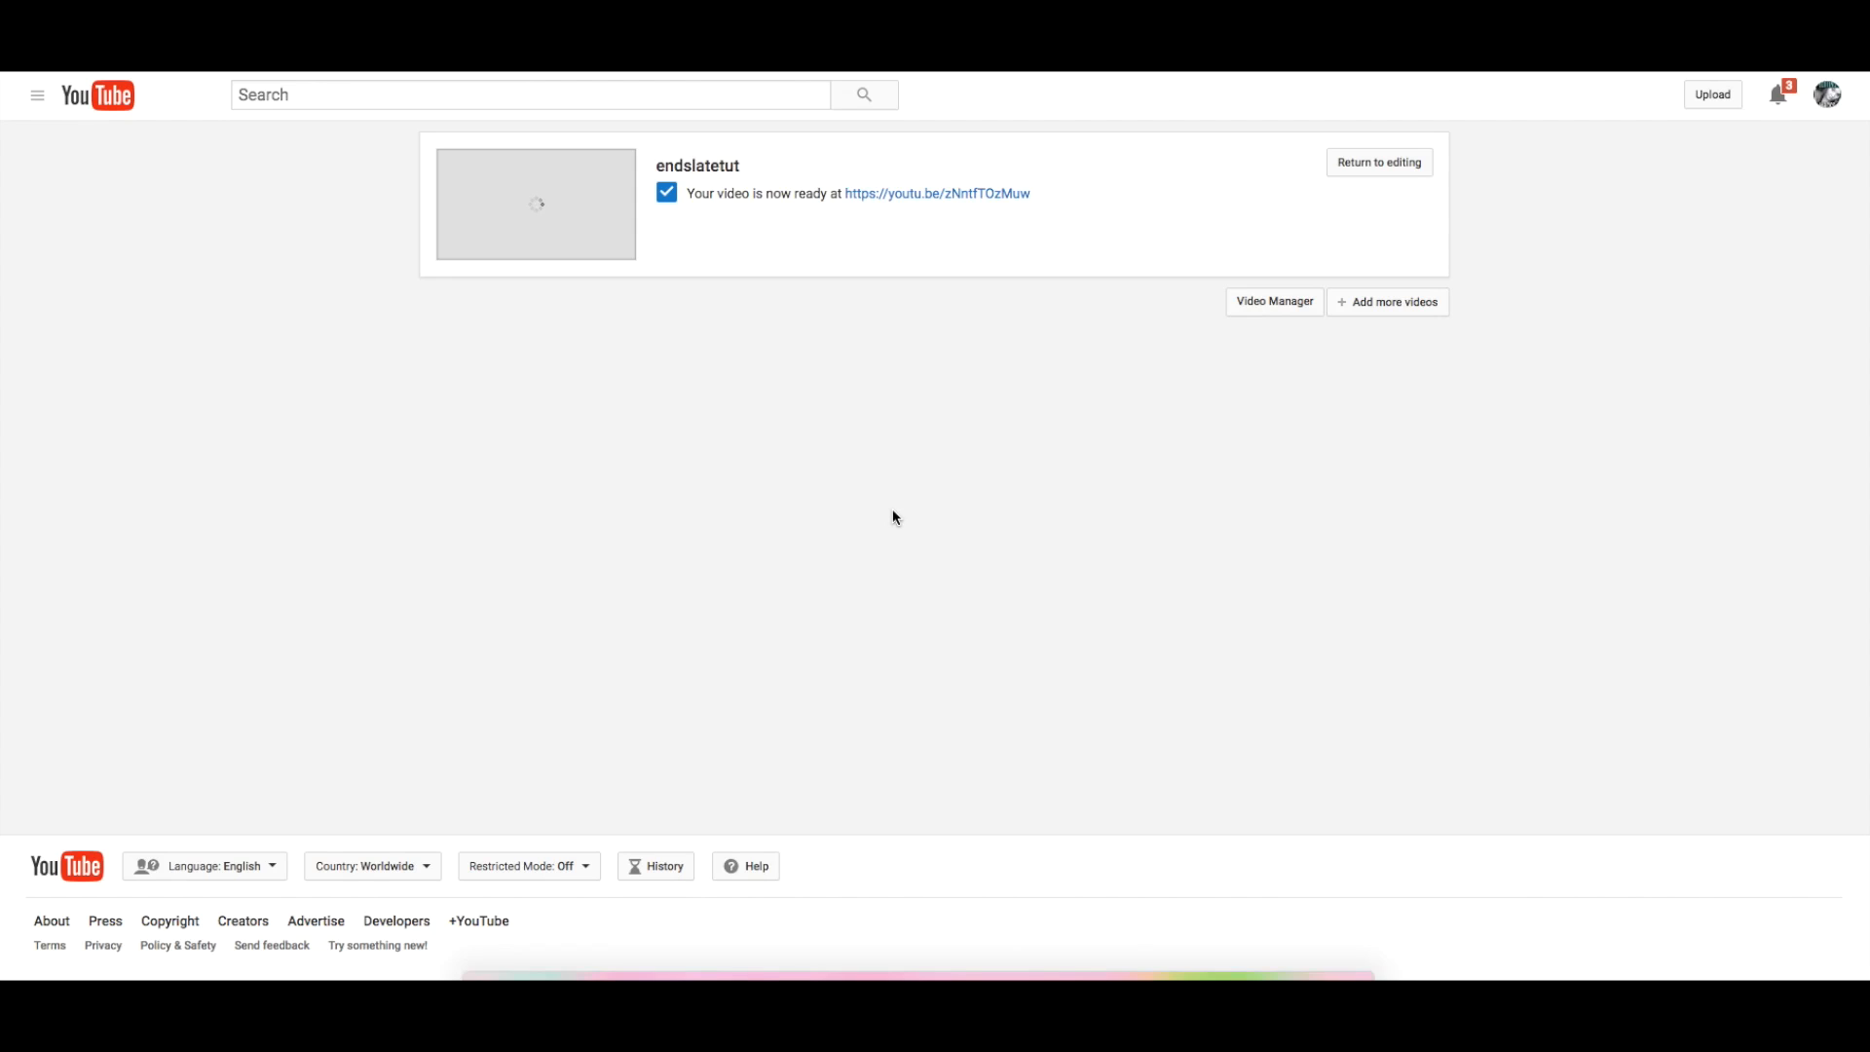
Step: Open the endslatetut watch page and launch its annotations editor
click(1379, 163)
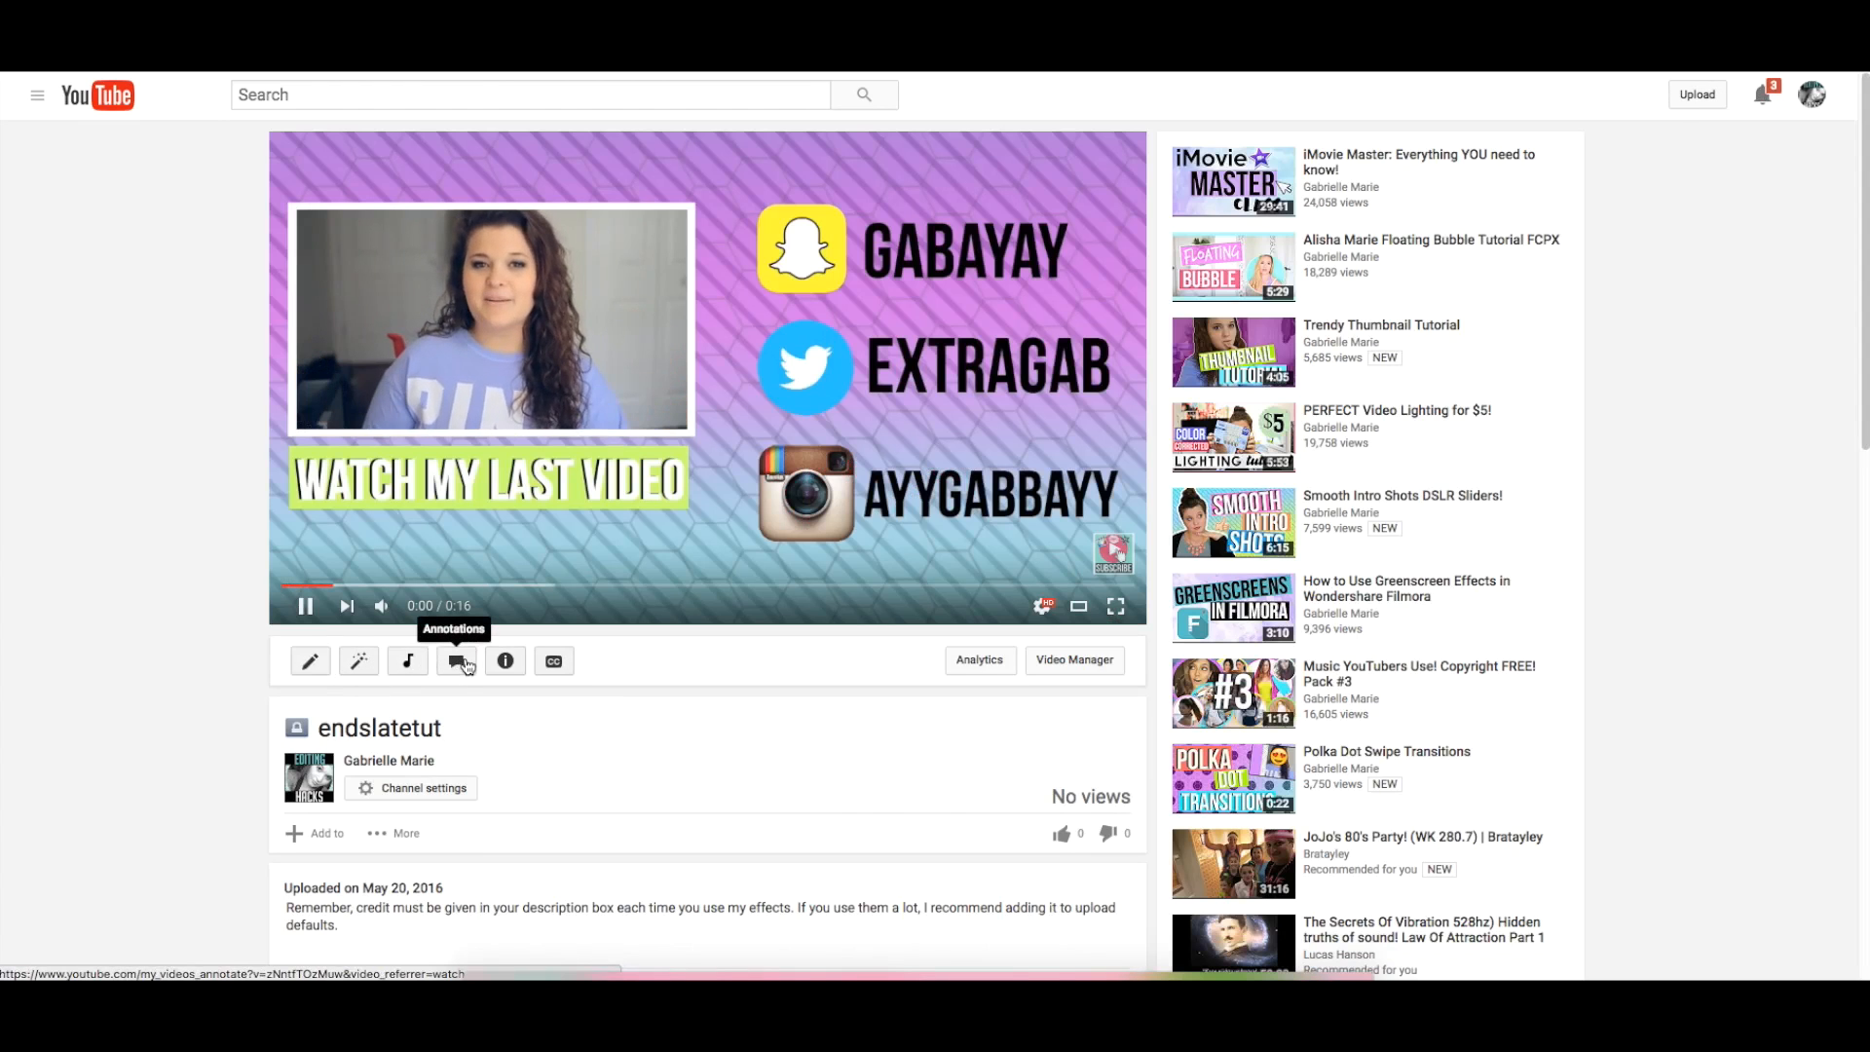
click(460, 660)
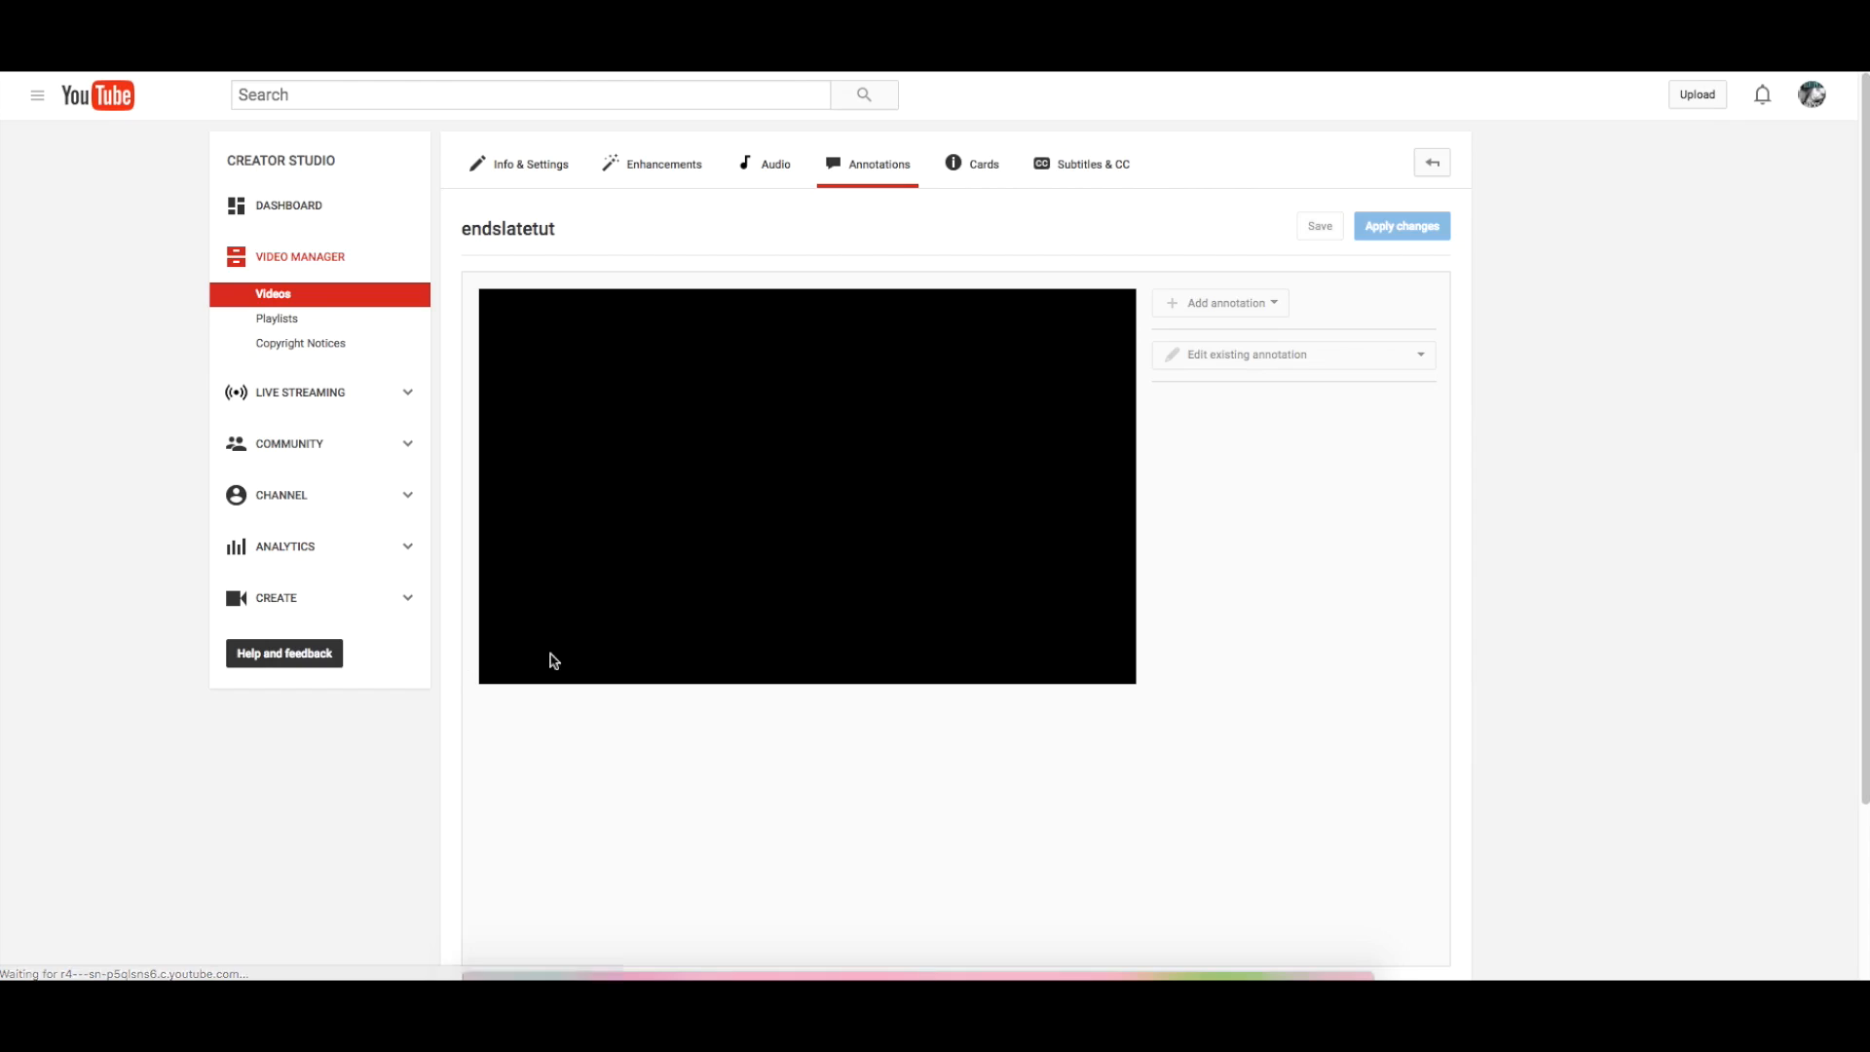
Step: Move the playhead to the start and add a Spotlight annotation lasting 0:00–0:03
click(806, 483)
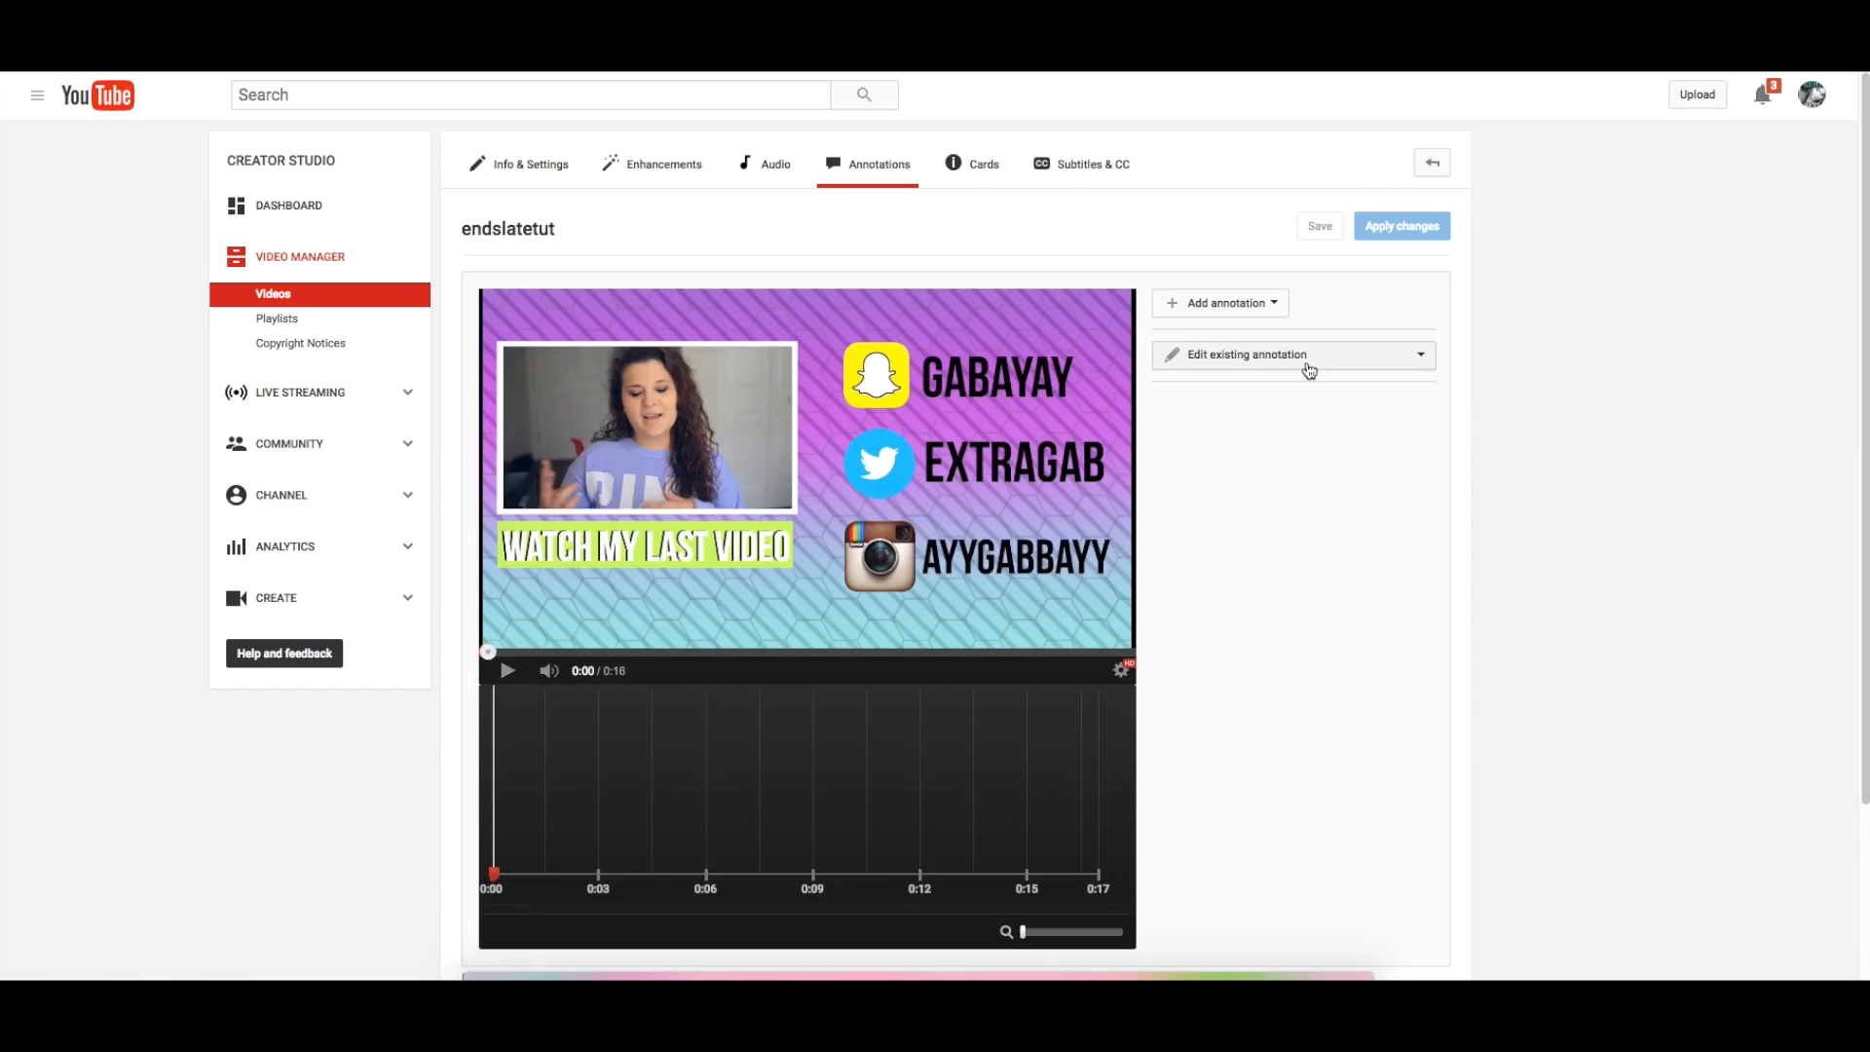
mouse_move(632, 461)
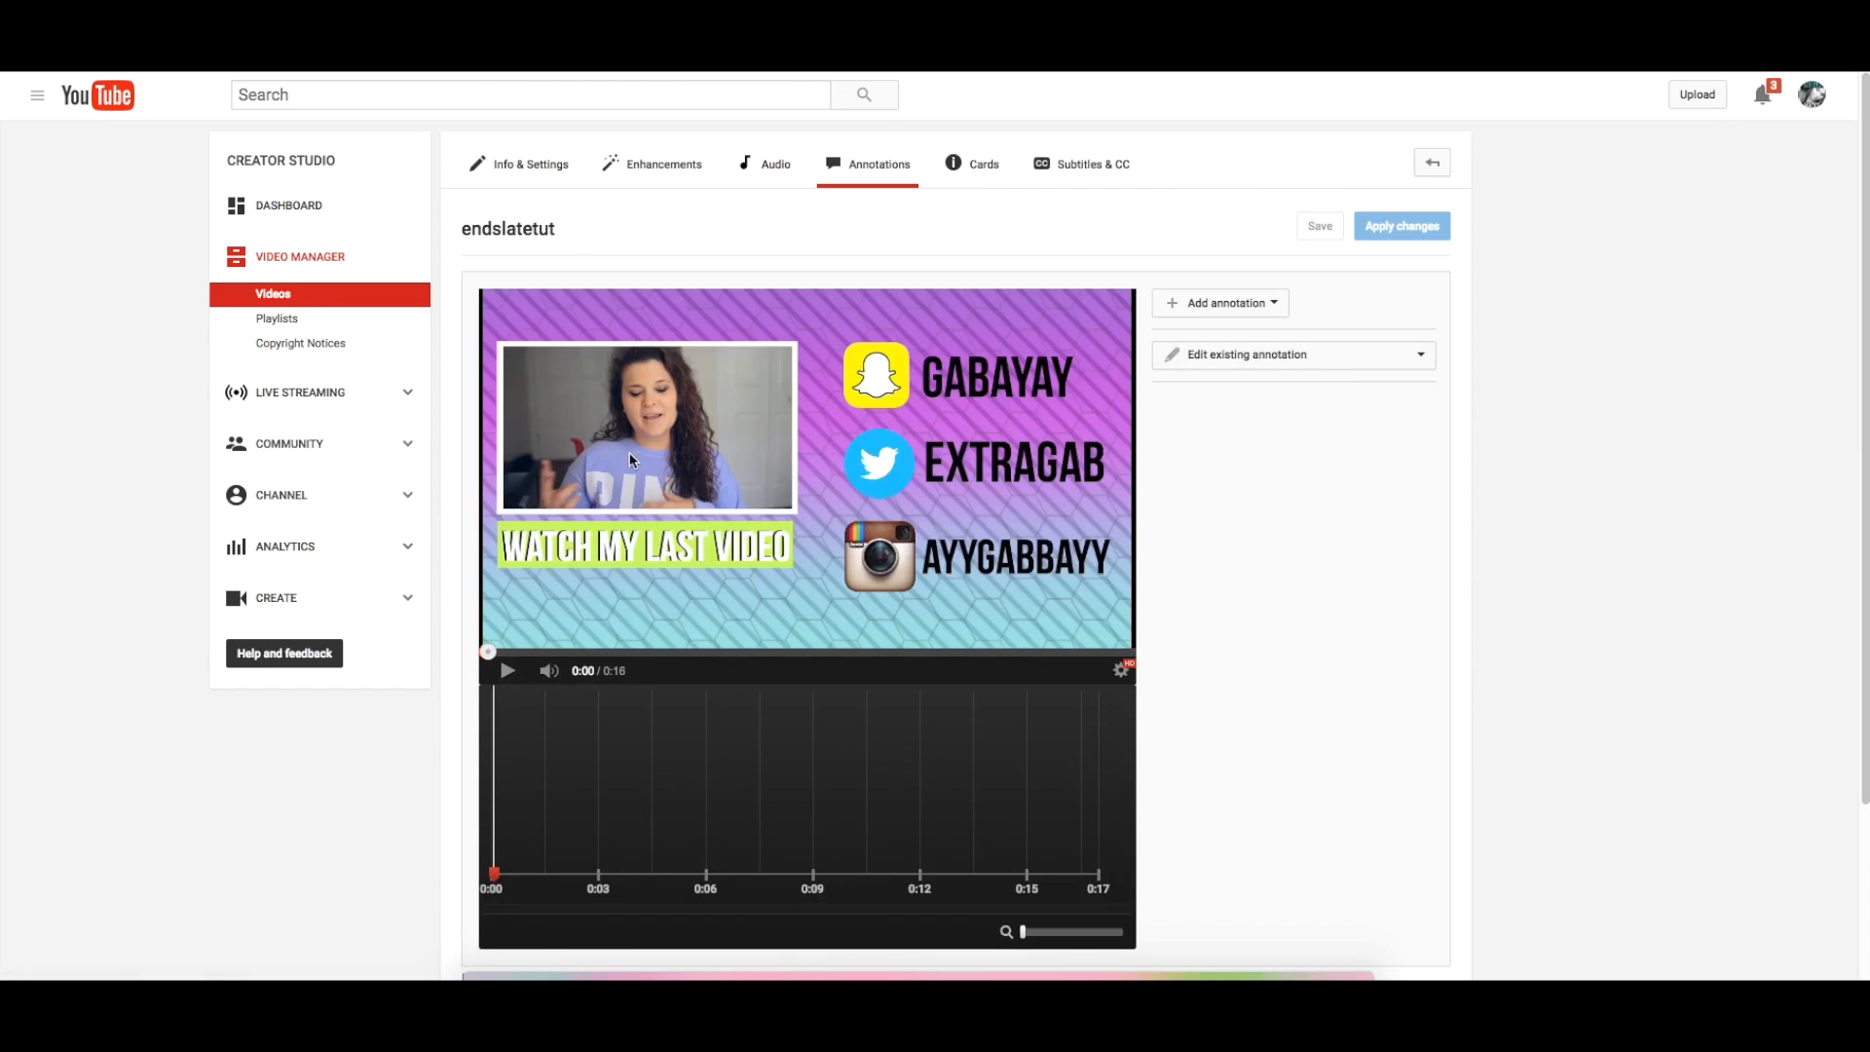
mouse_move(564, 665)
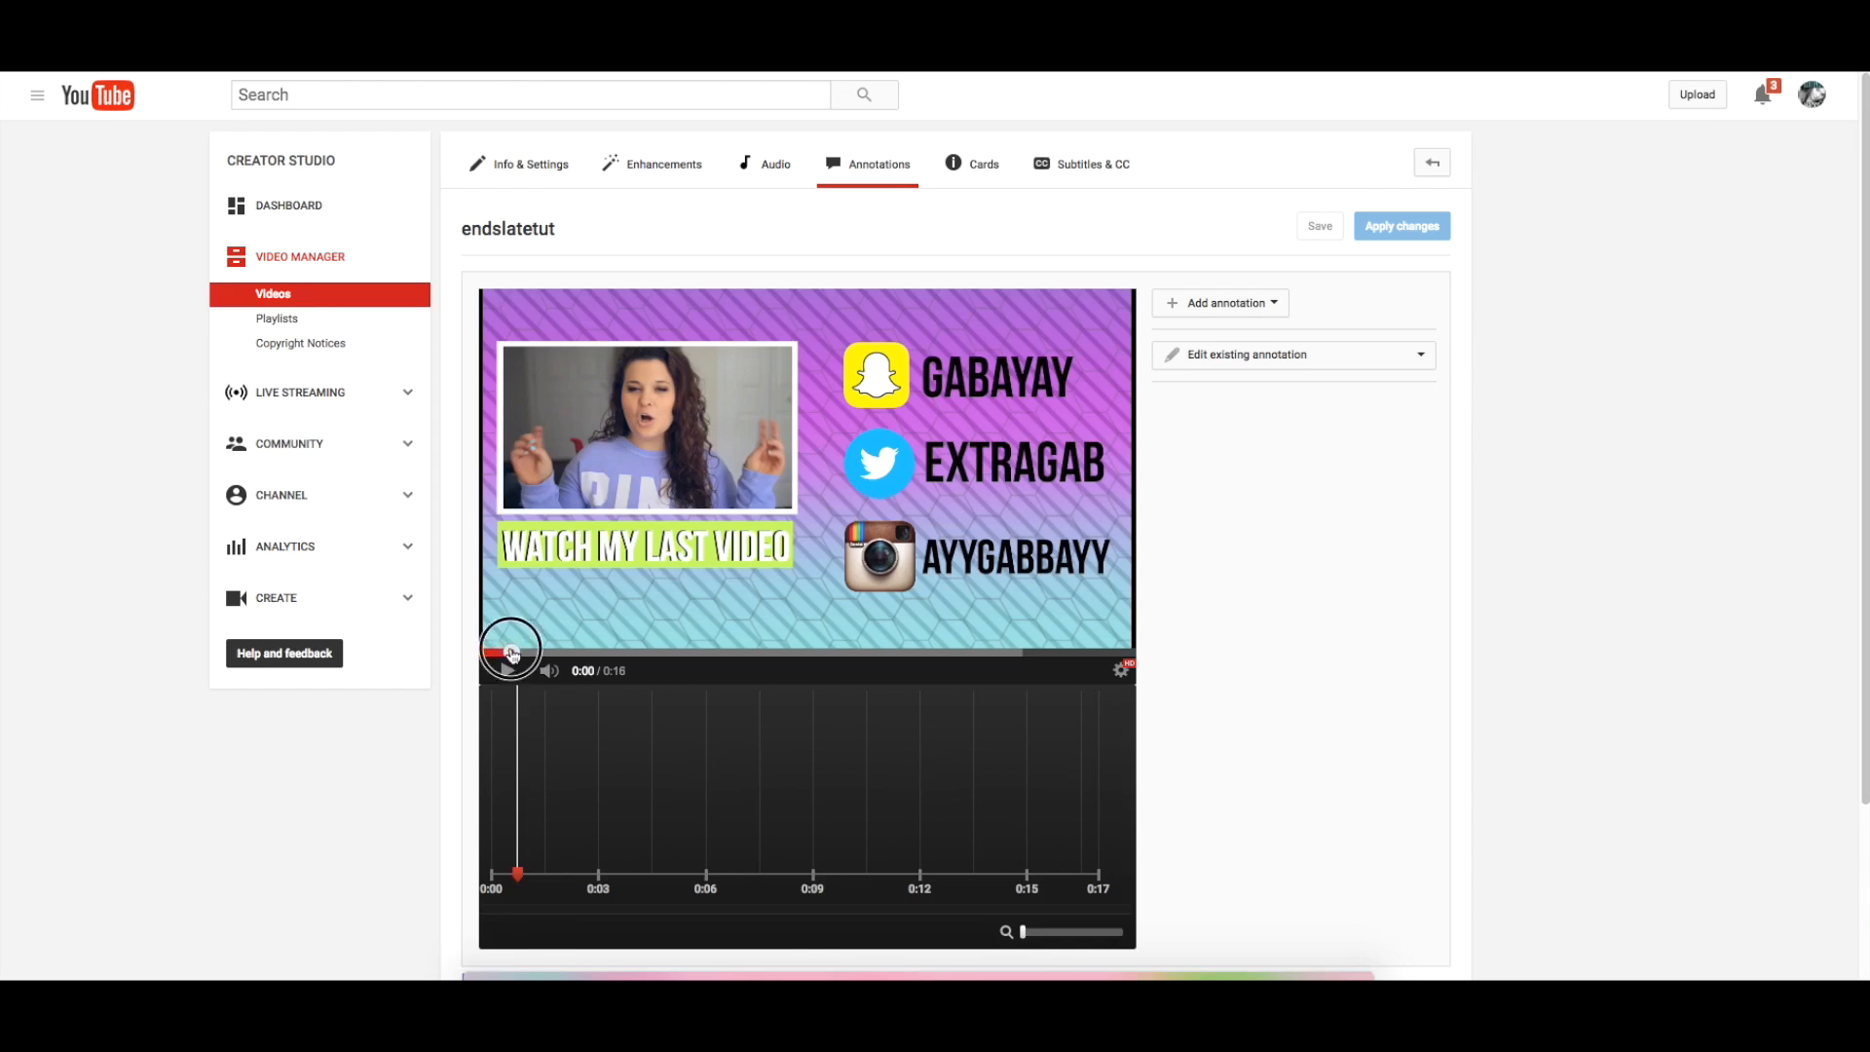
drag(510, 644, 1073, 632)
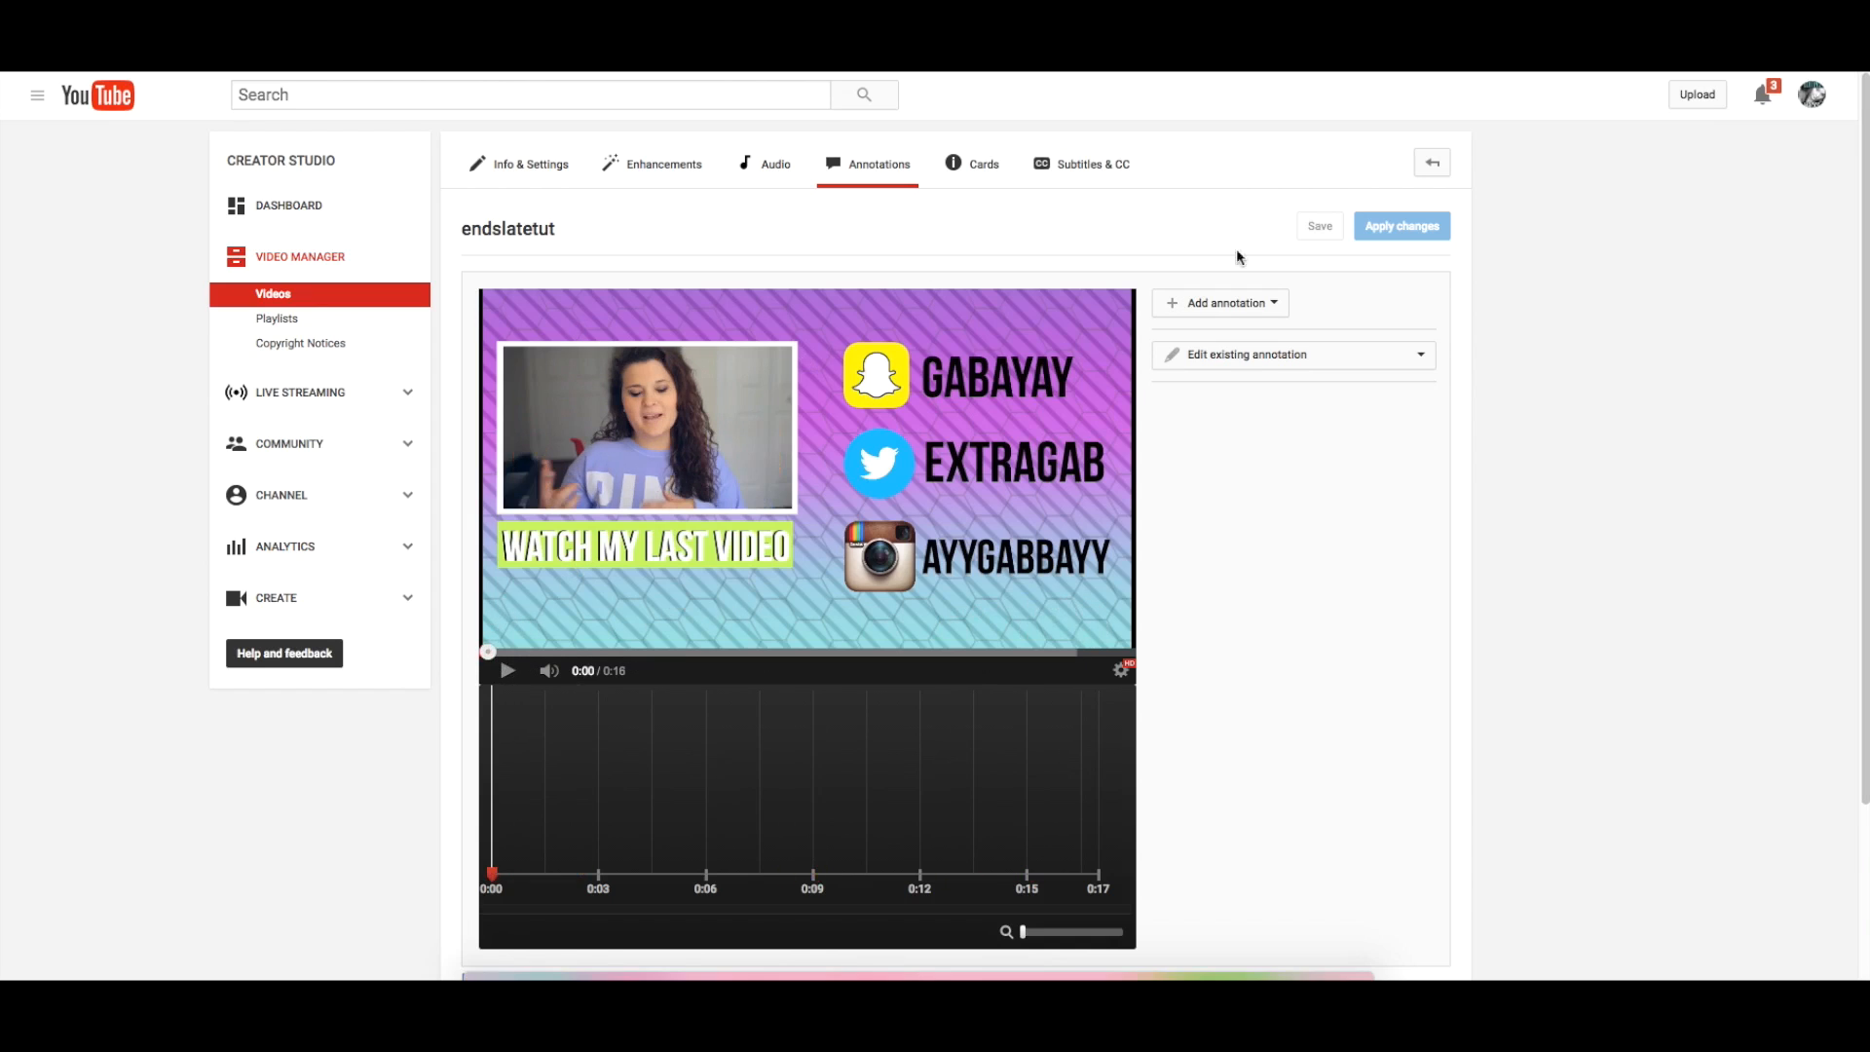
click(1218, 302)
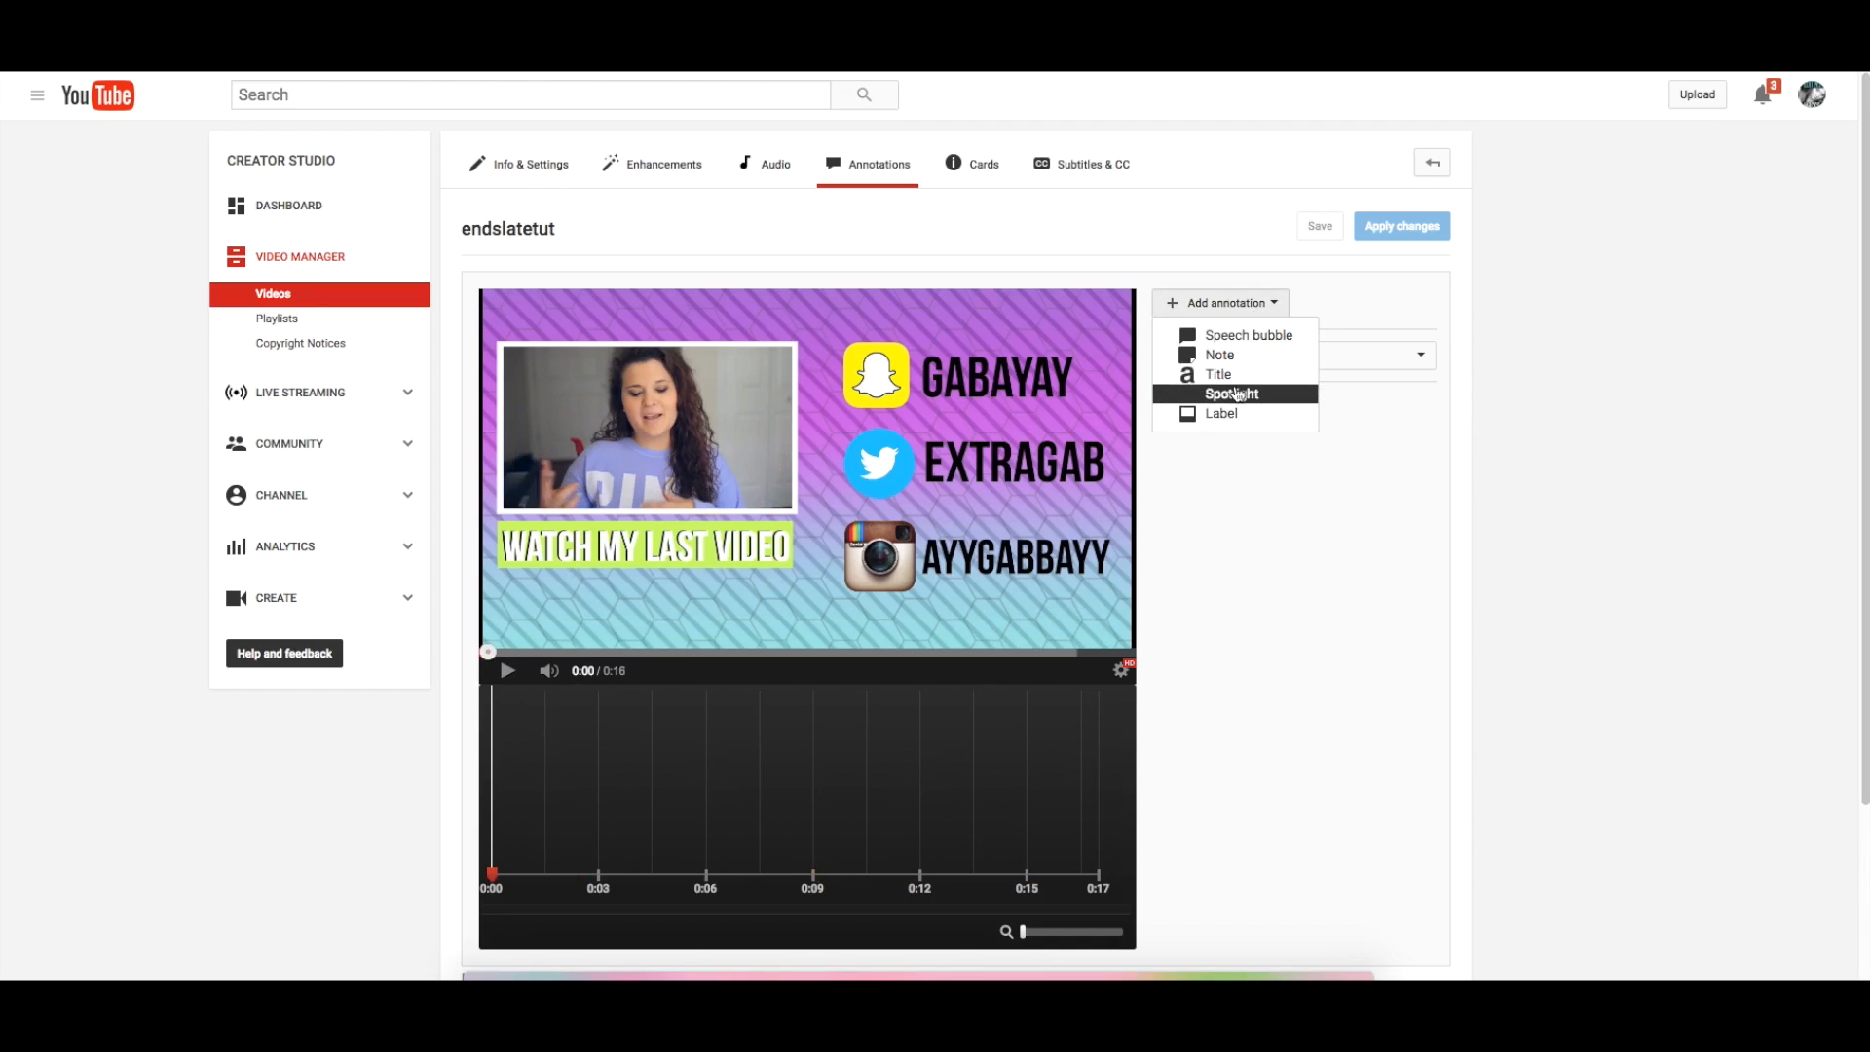
click(1232, 393)
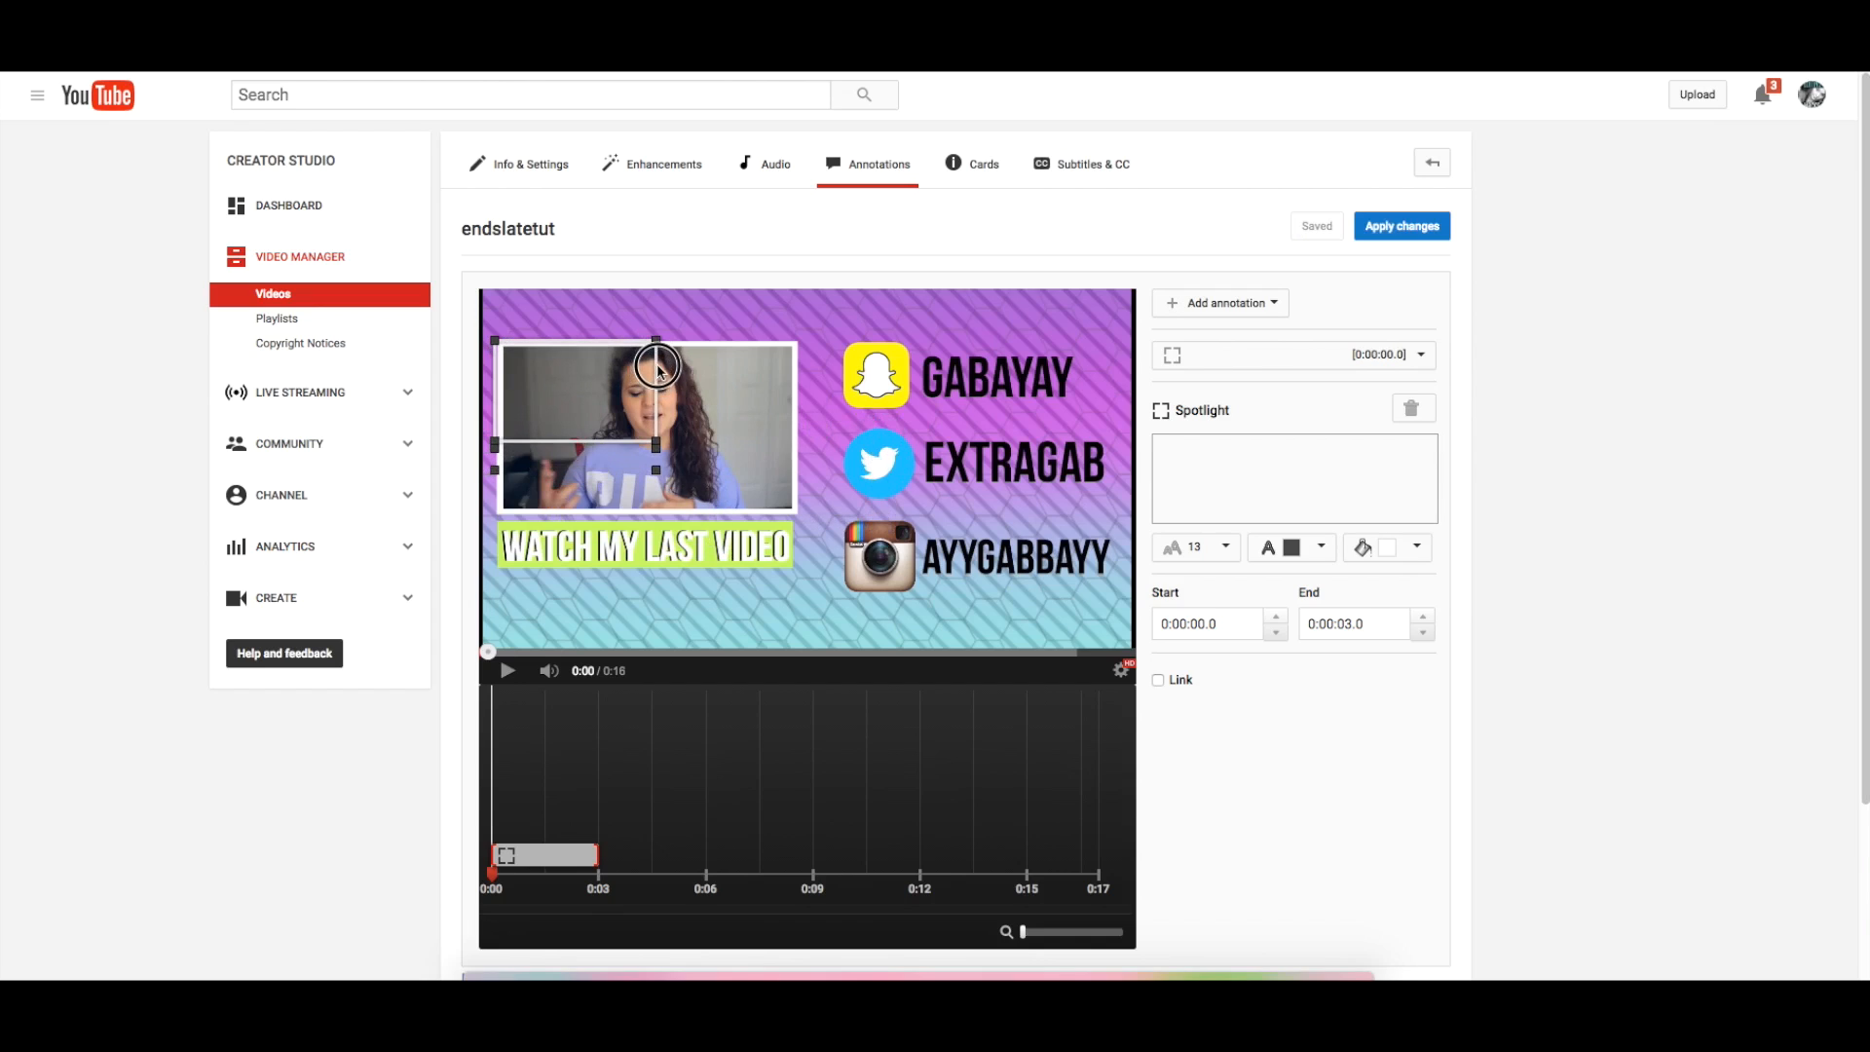
Step: Stretch the spotlight over the whole video box, trying link options, then unchecking Link
drag(659, 363, 689, 483)
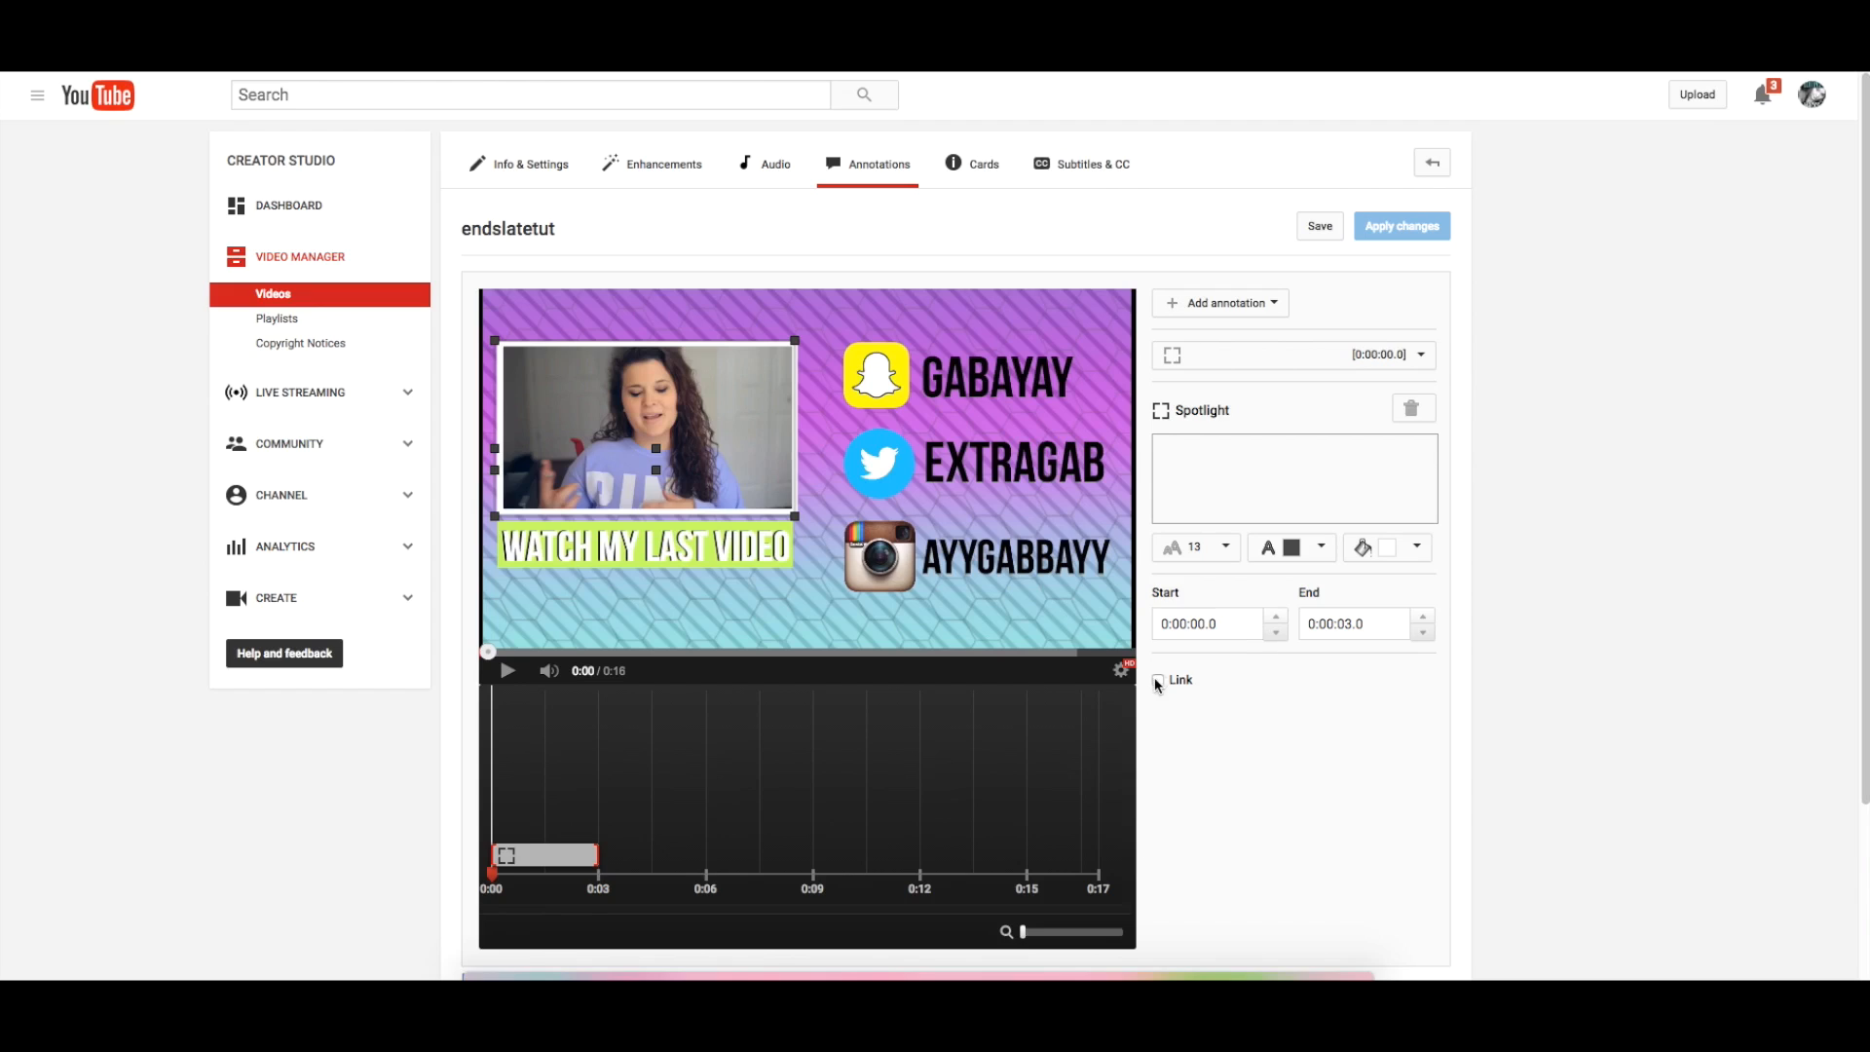
click(1157, 680)
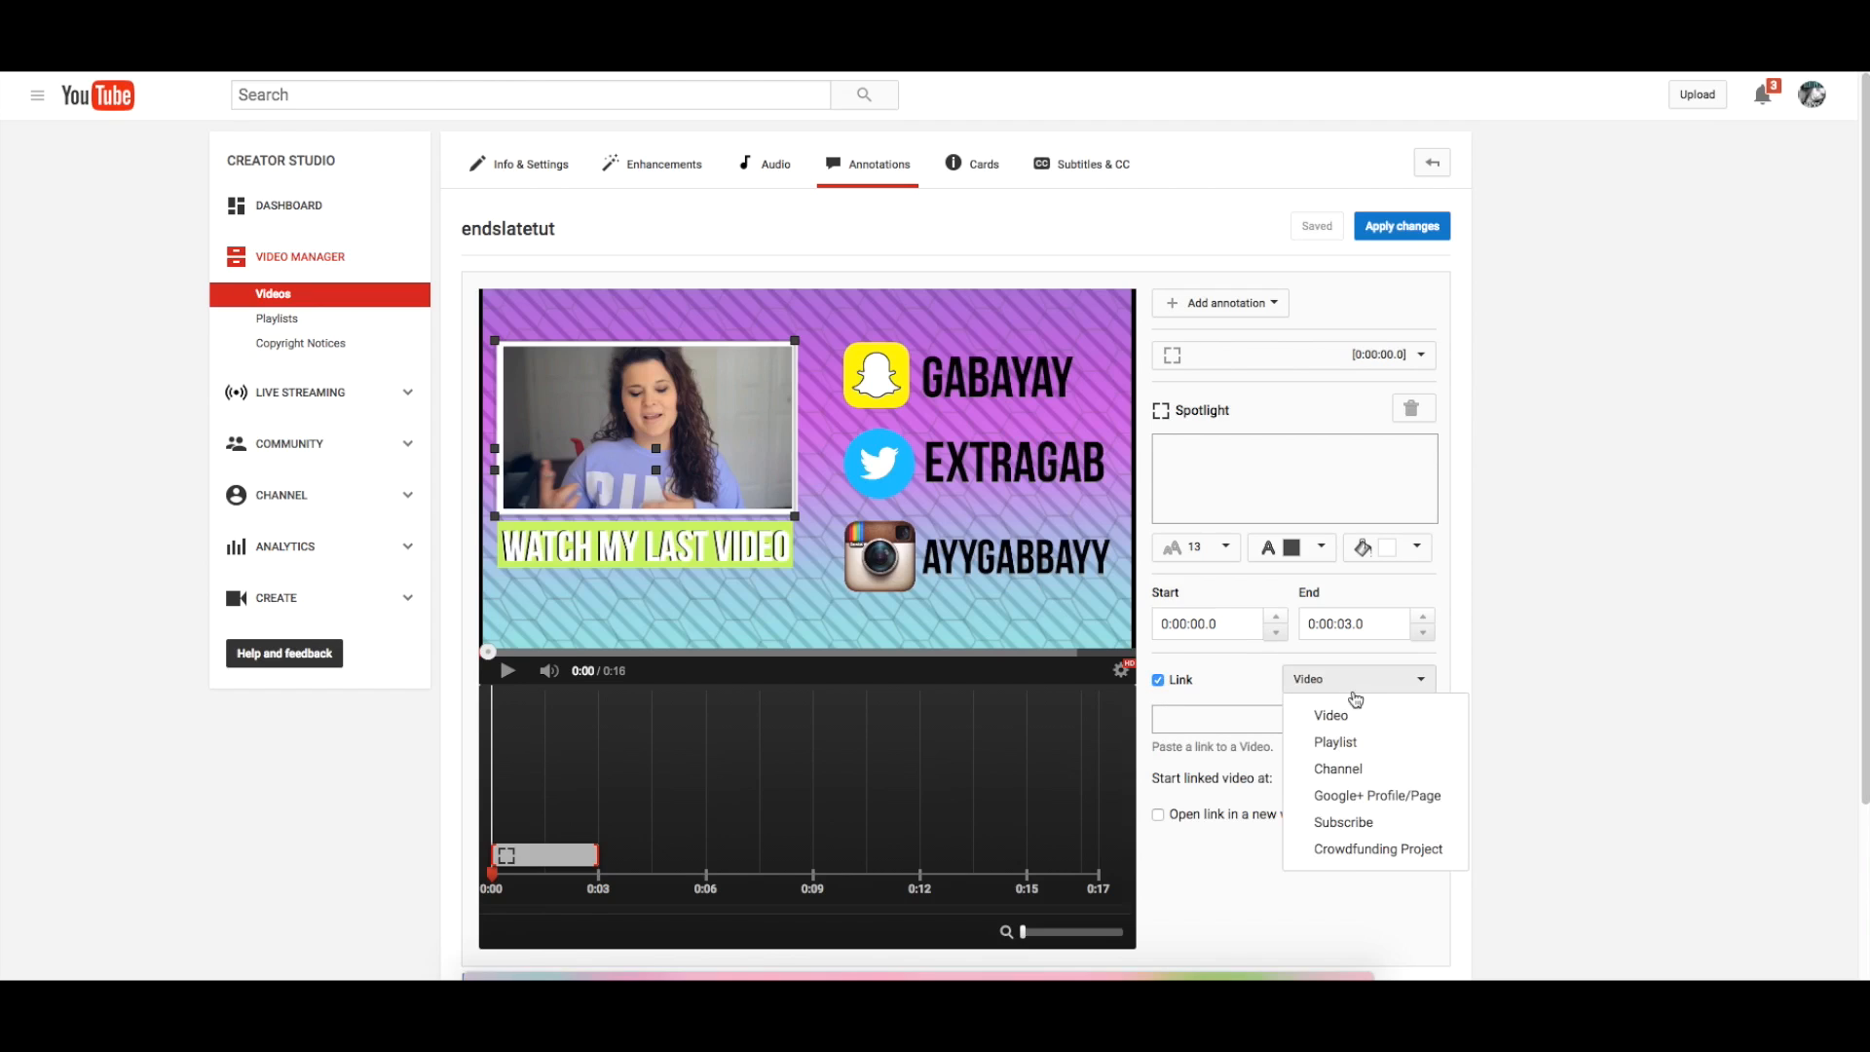
right_click(1150, 718)
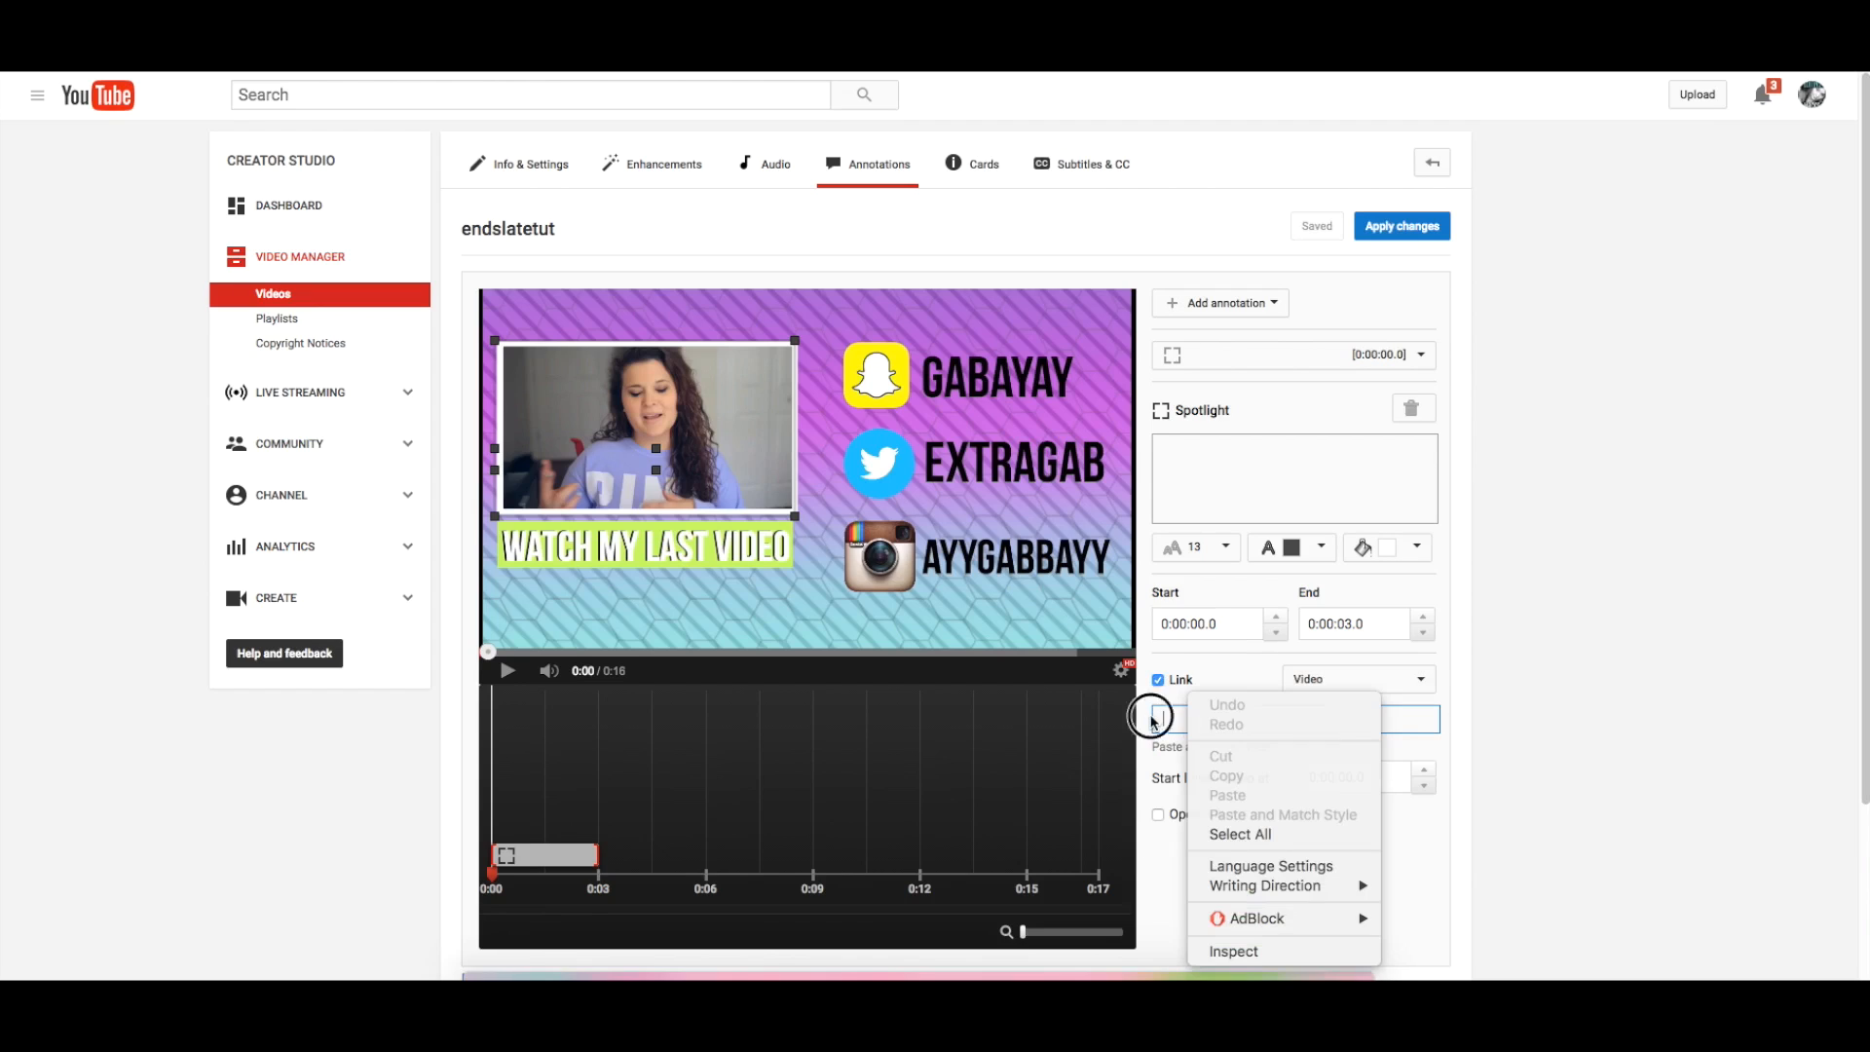
click(1316, 436)
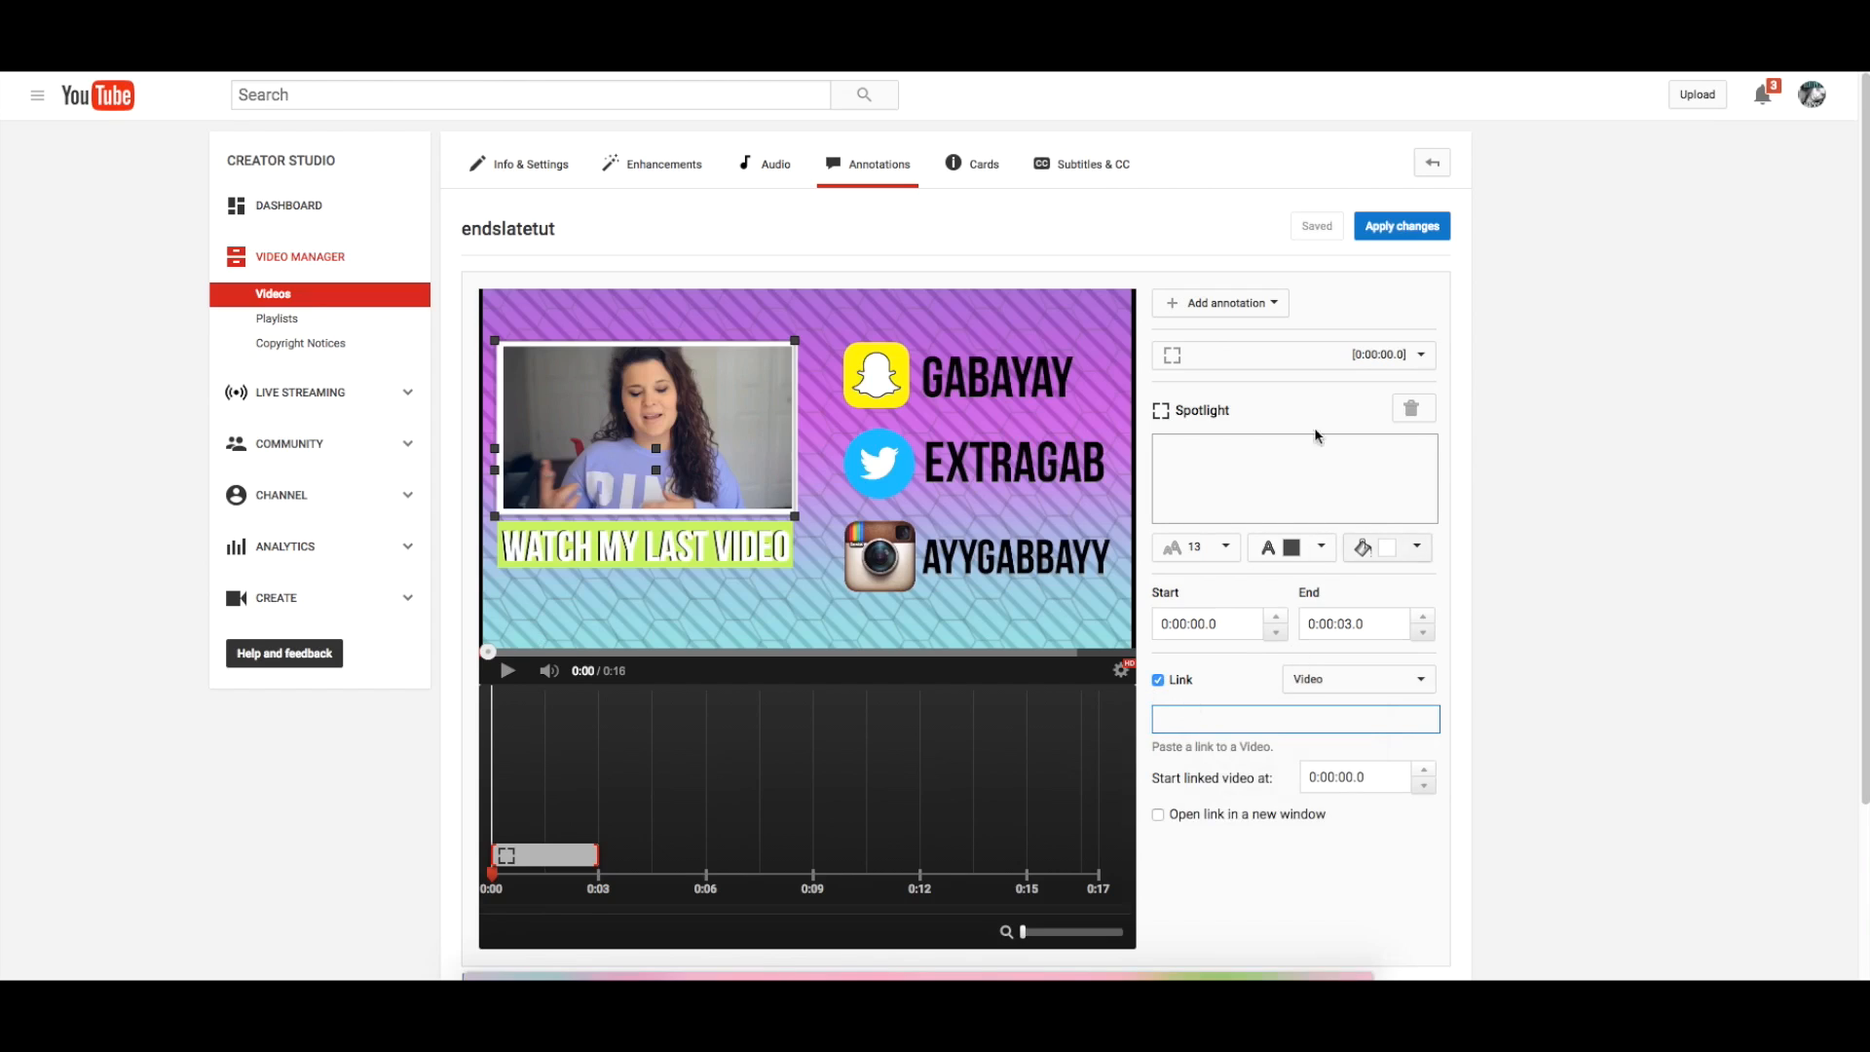
mouse_move(1150, 755)
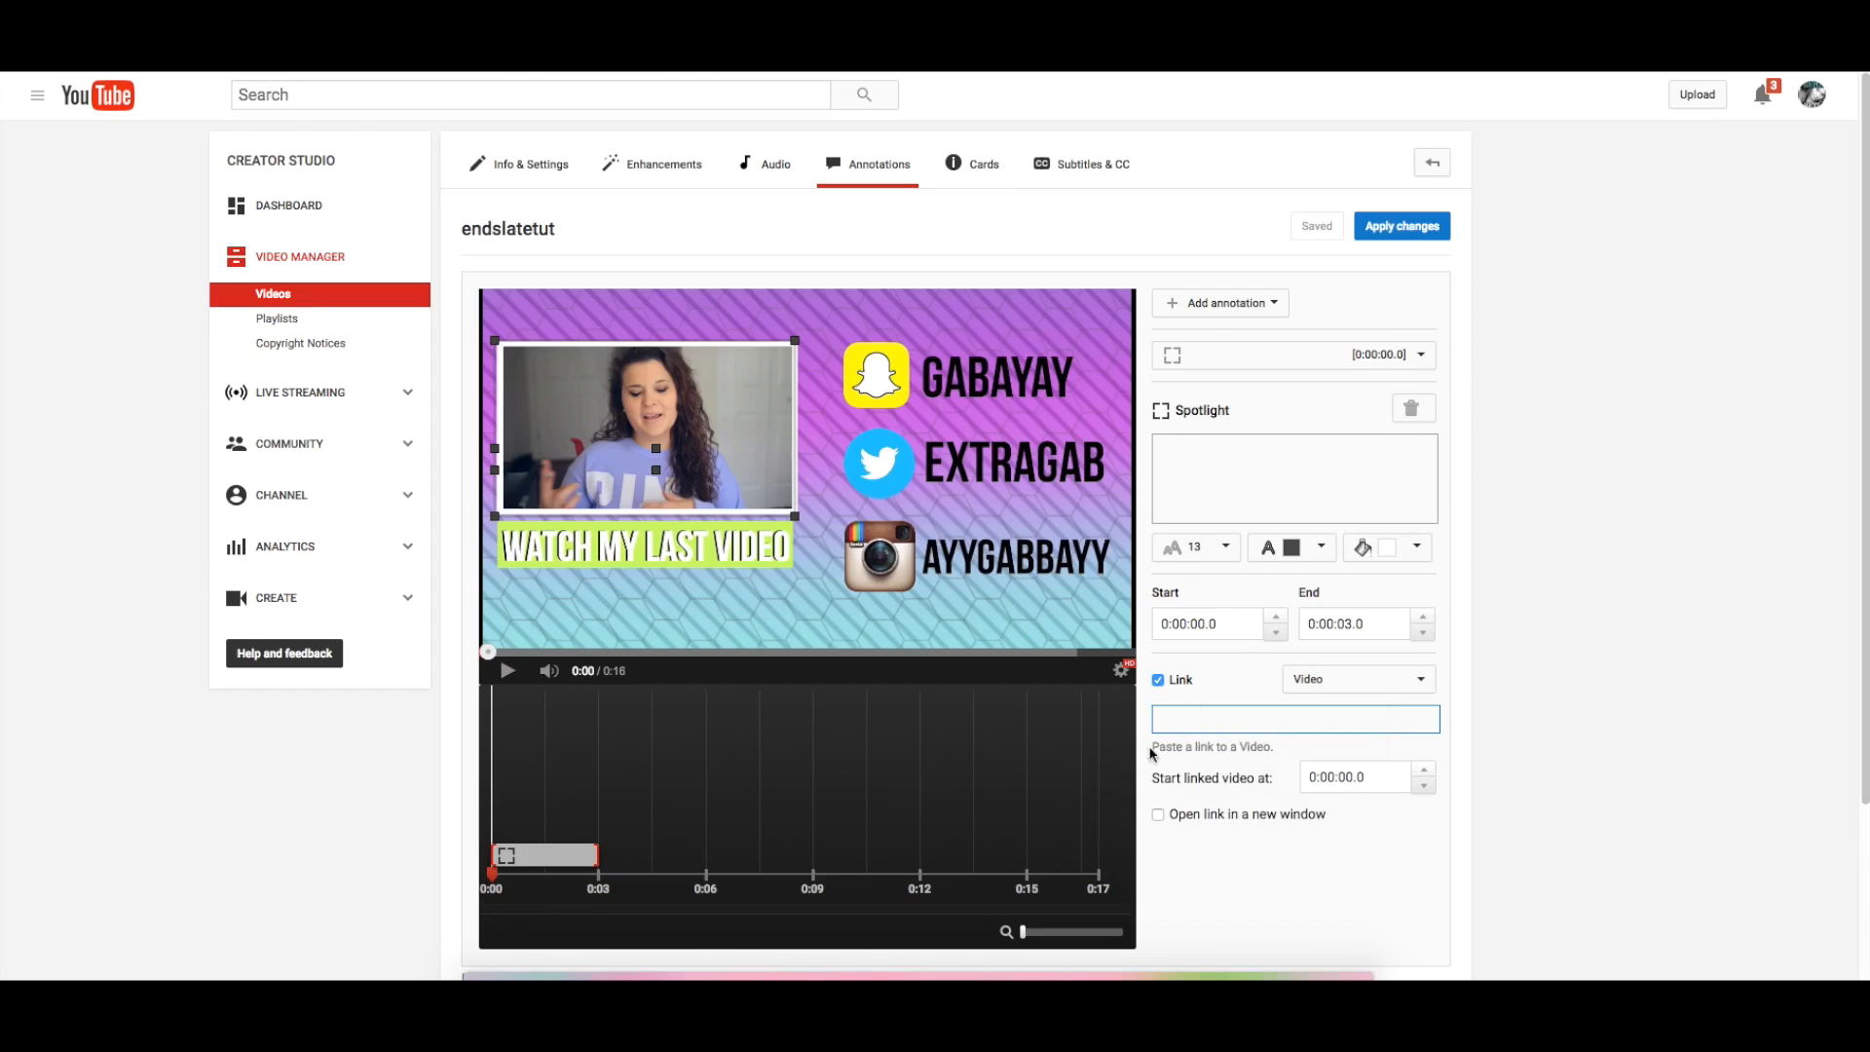
click(1157, 813)
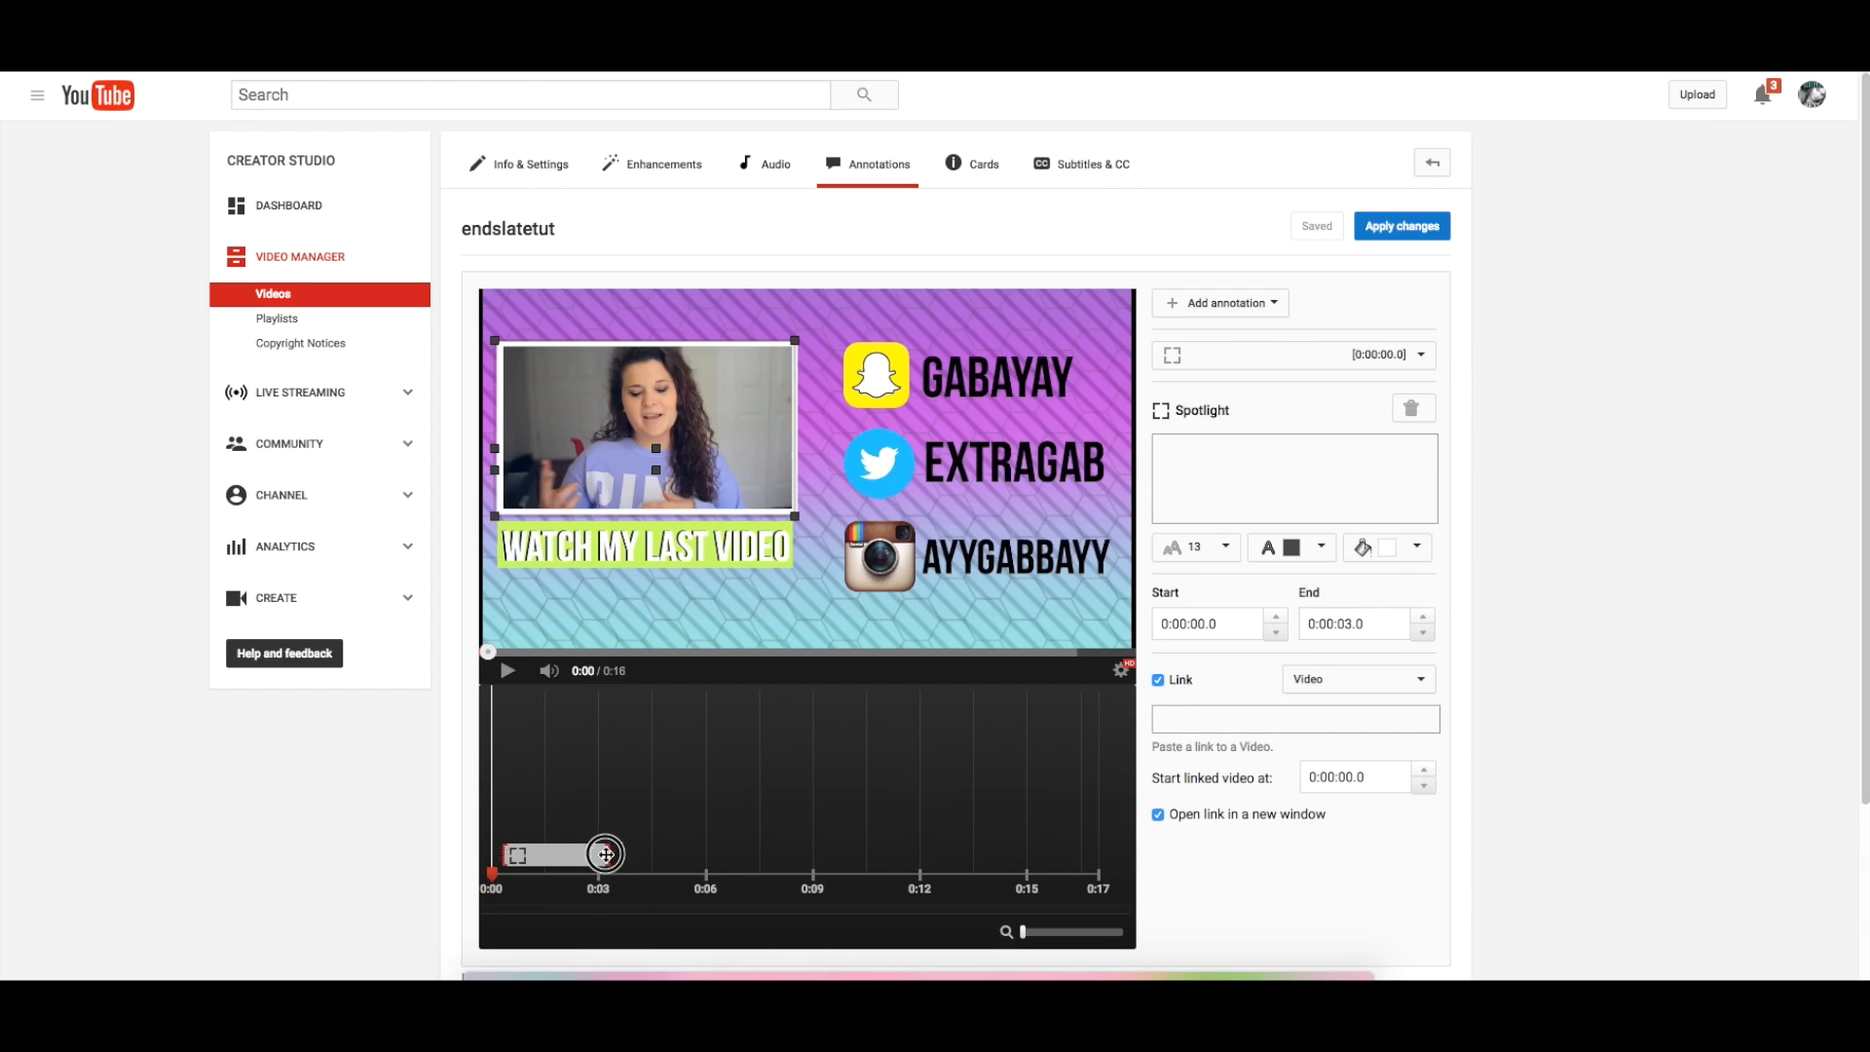
click(1156, 680)
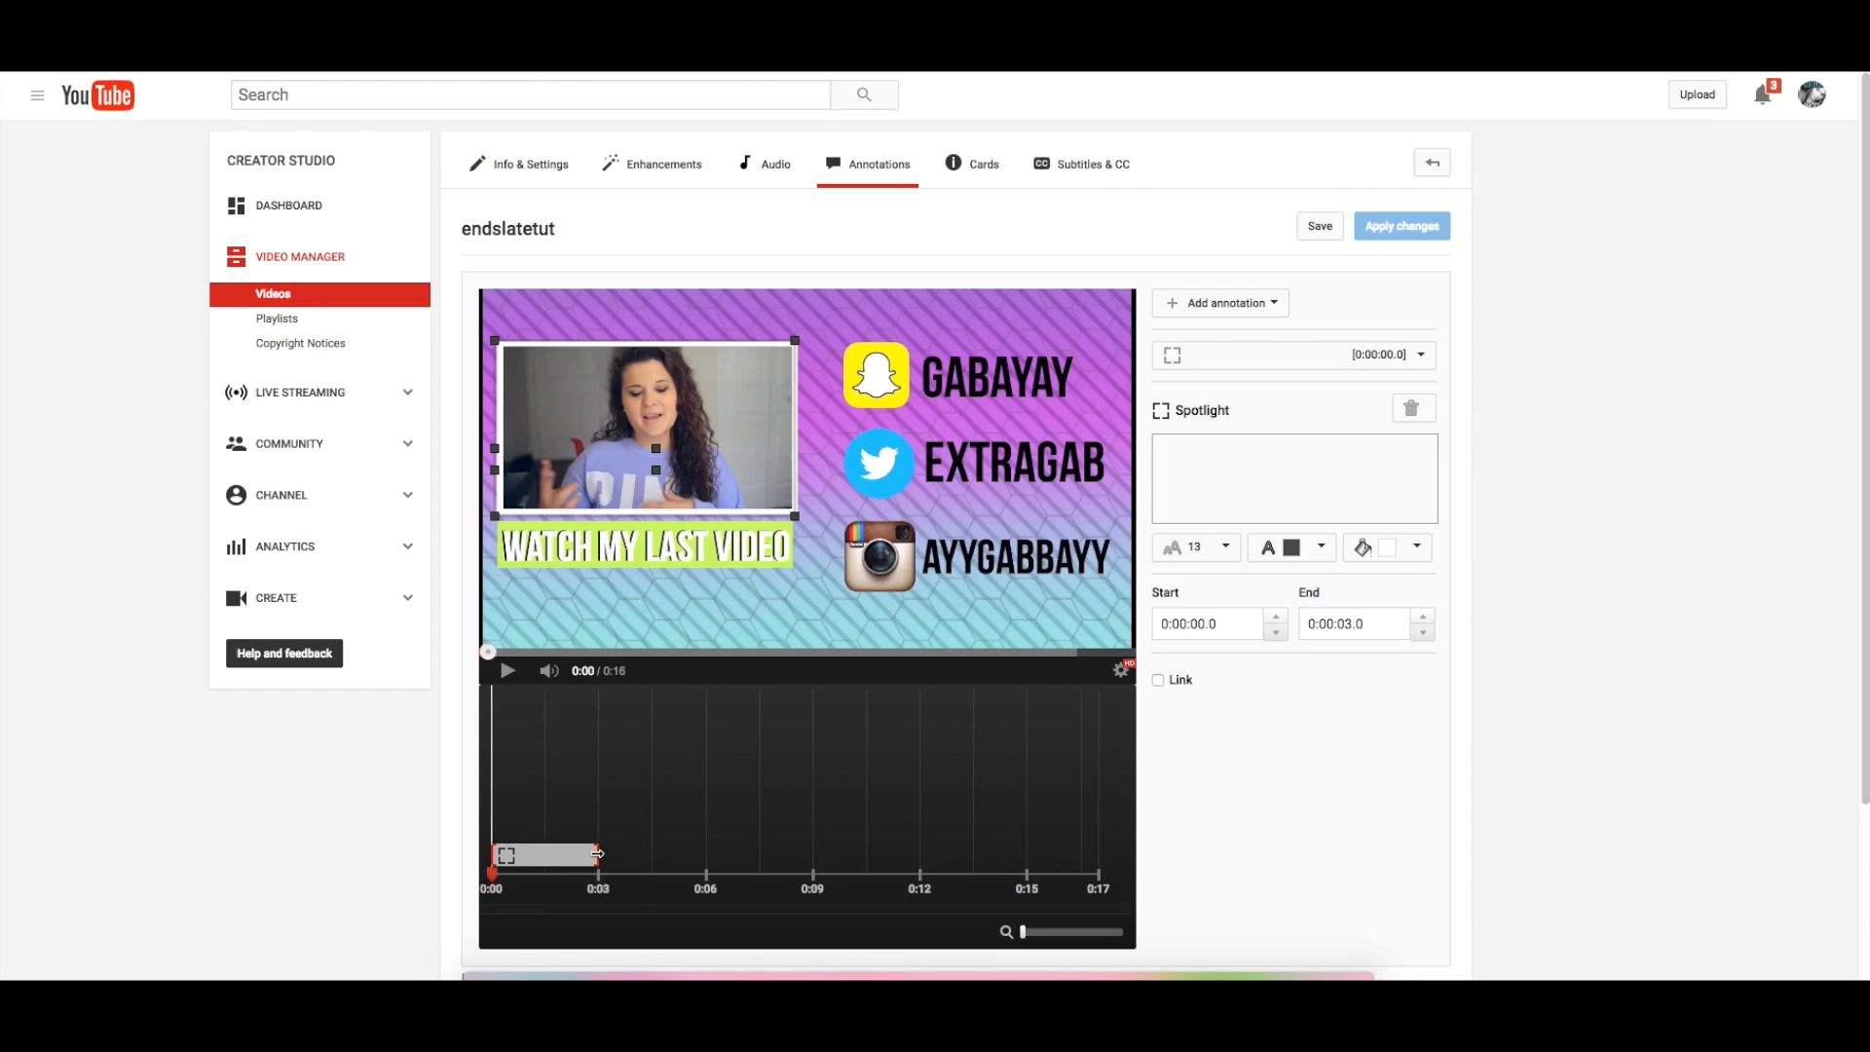
Step: Extend the spotlight to 0:16.5, apply the changes, and return to the watch page
drag(596, 855, 1097, 850)
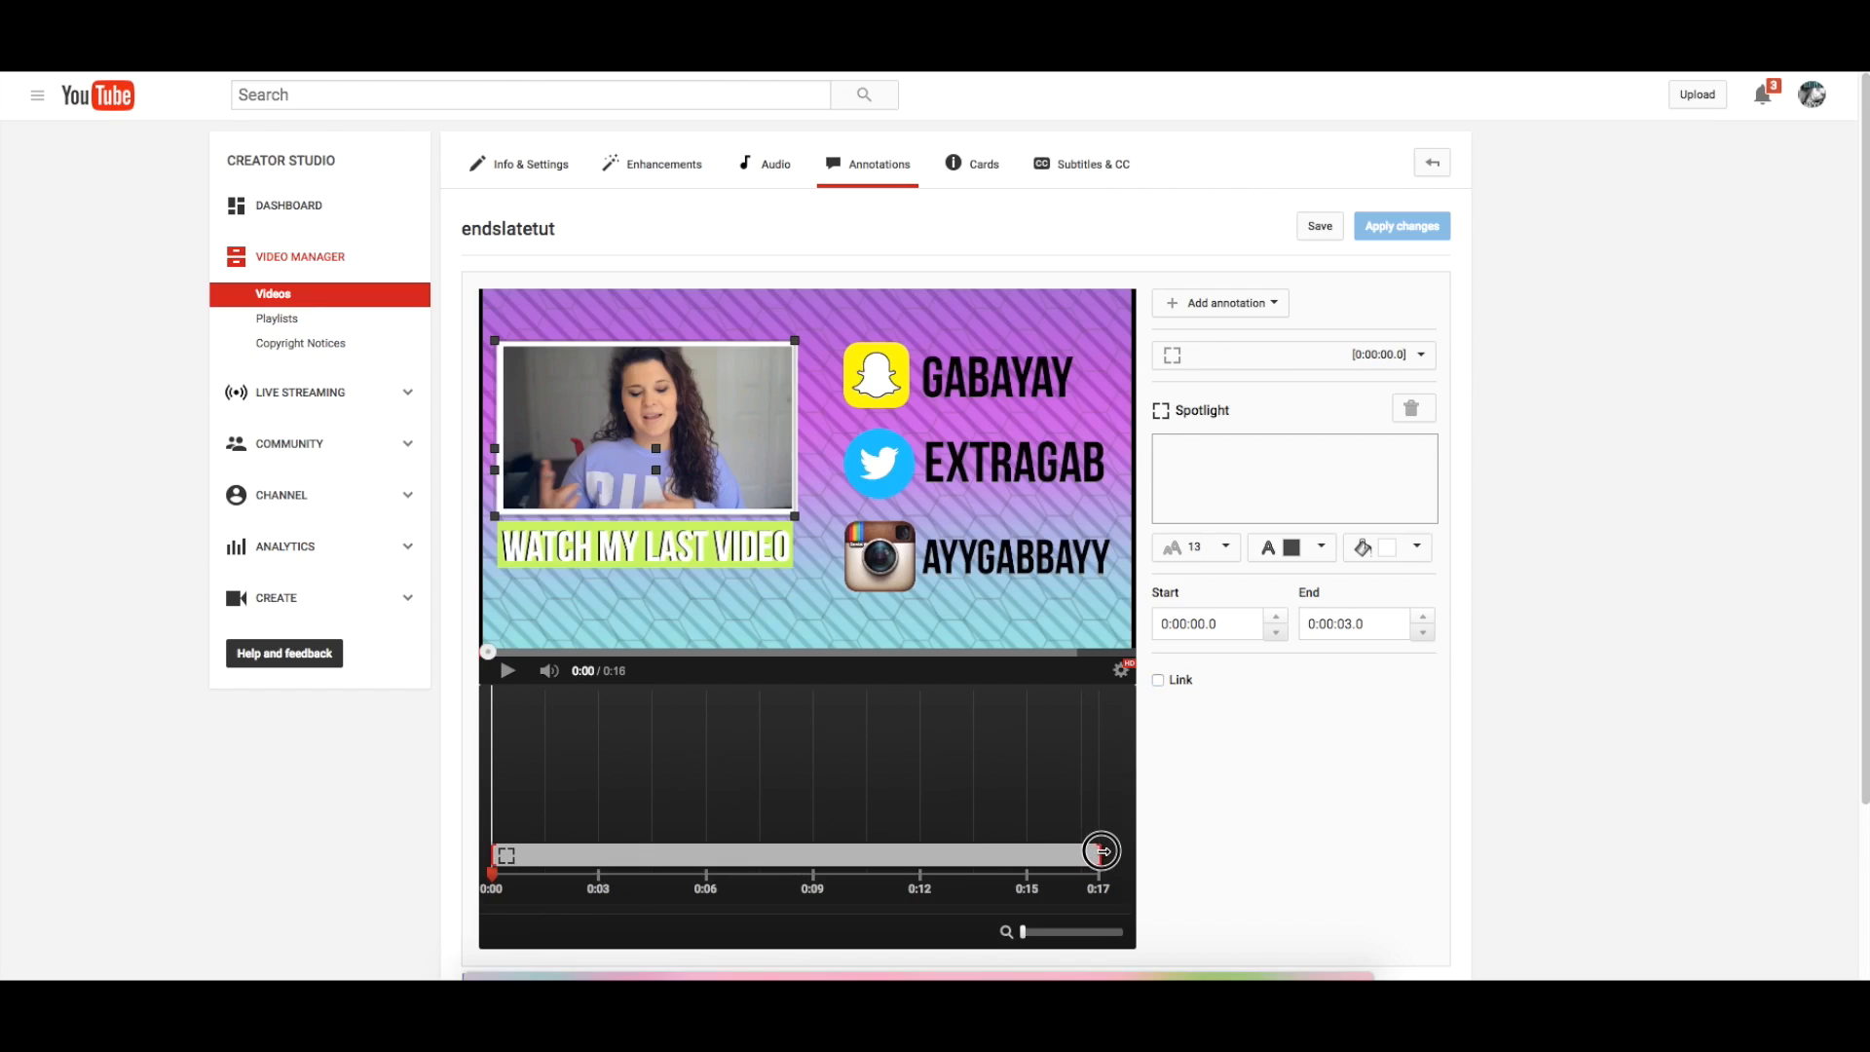
drag(1098, 850, 1073, 855)
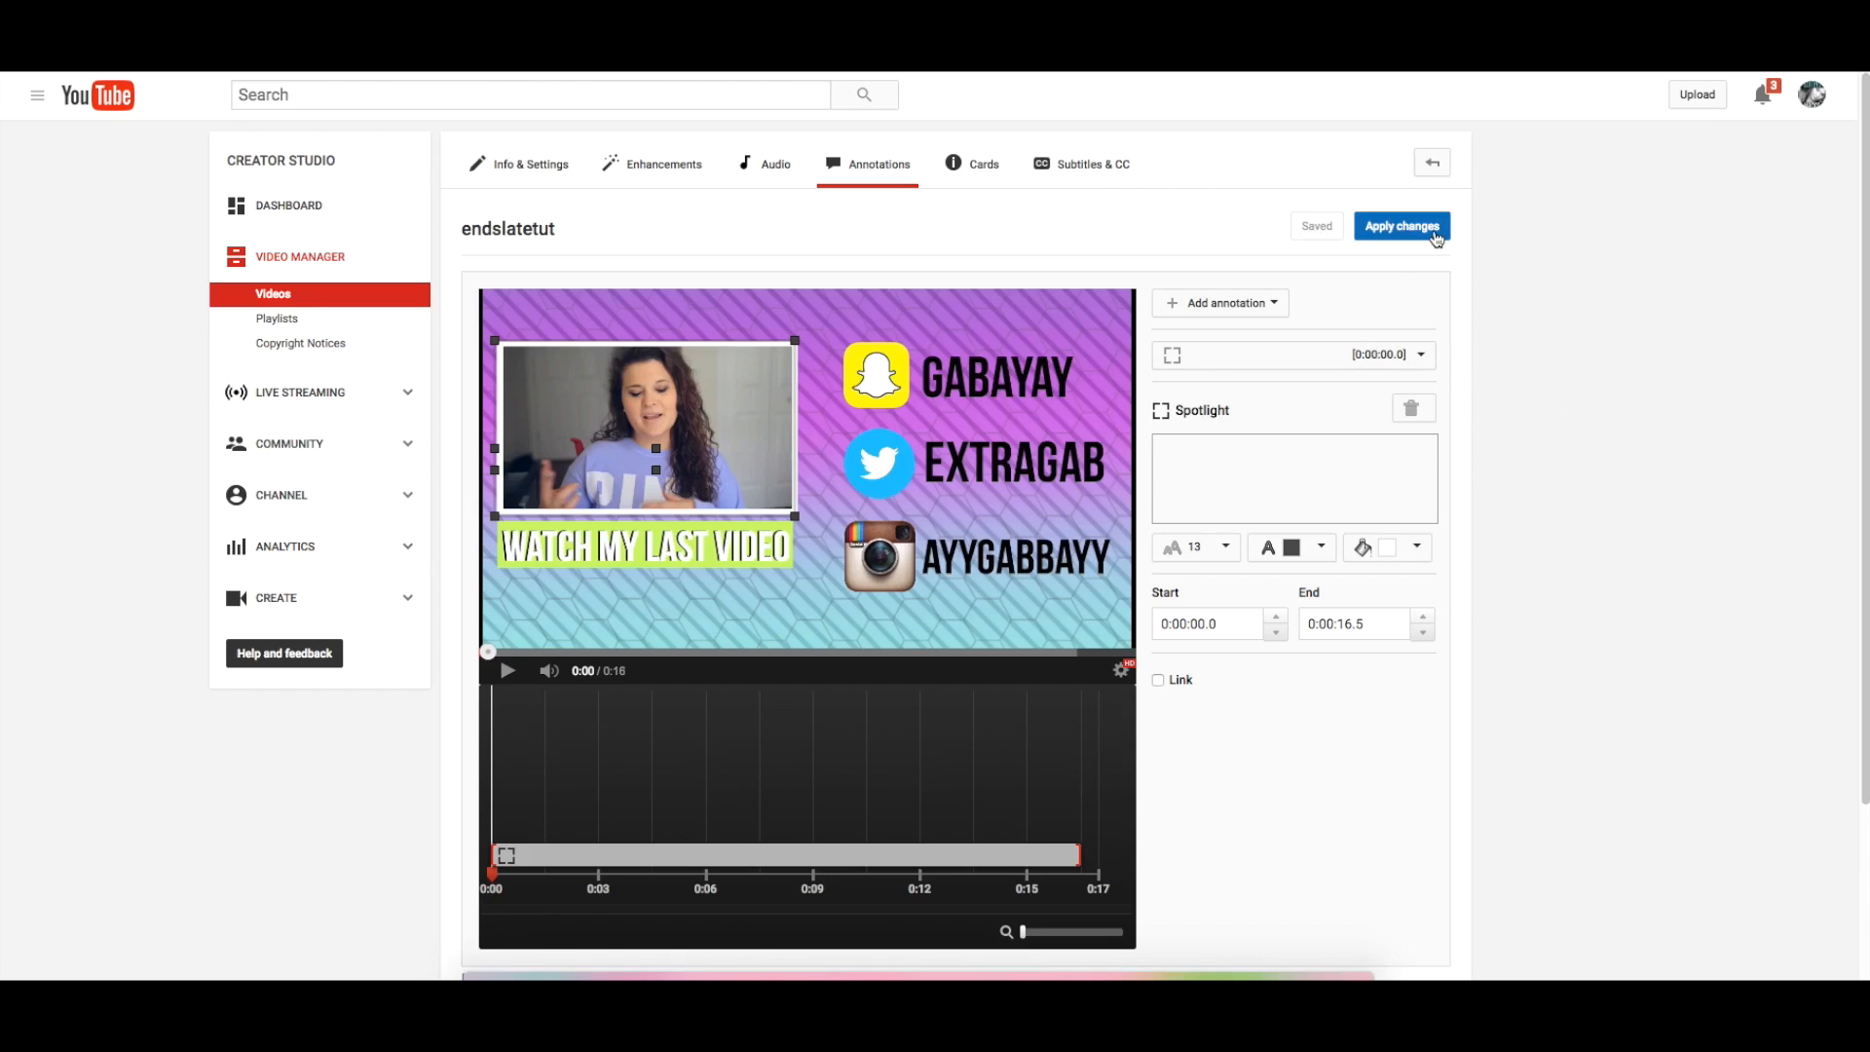
click(1401, 224)
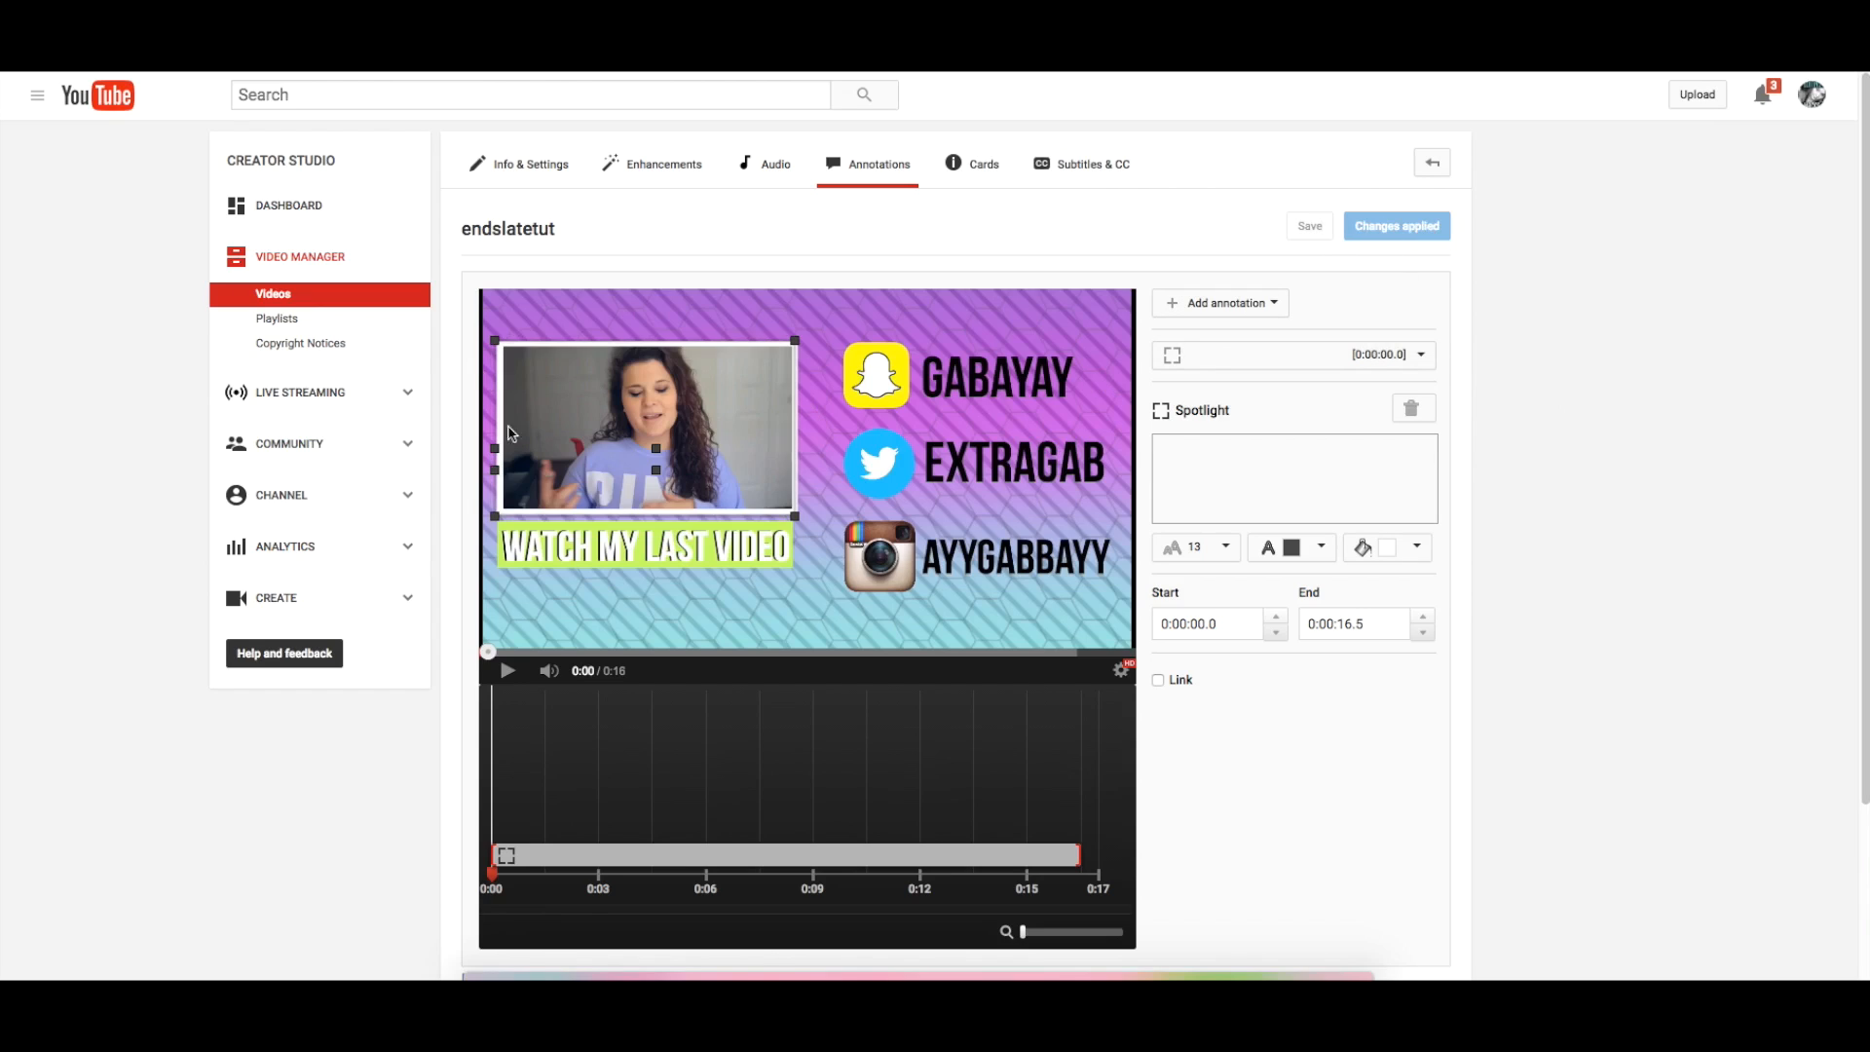
click(1204, 623)
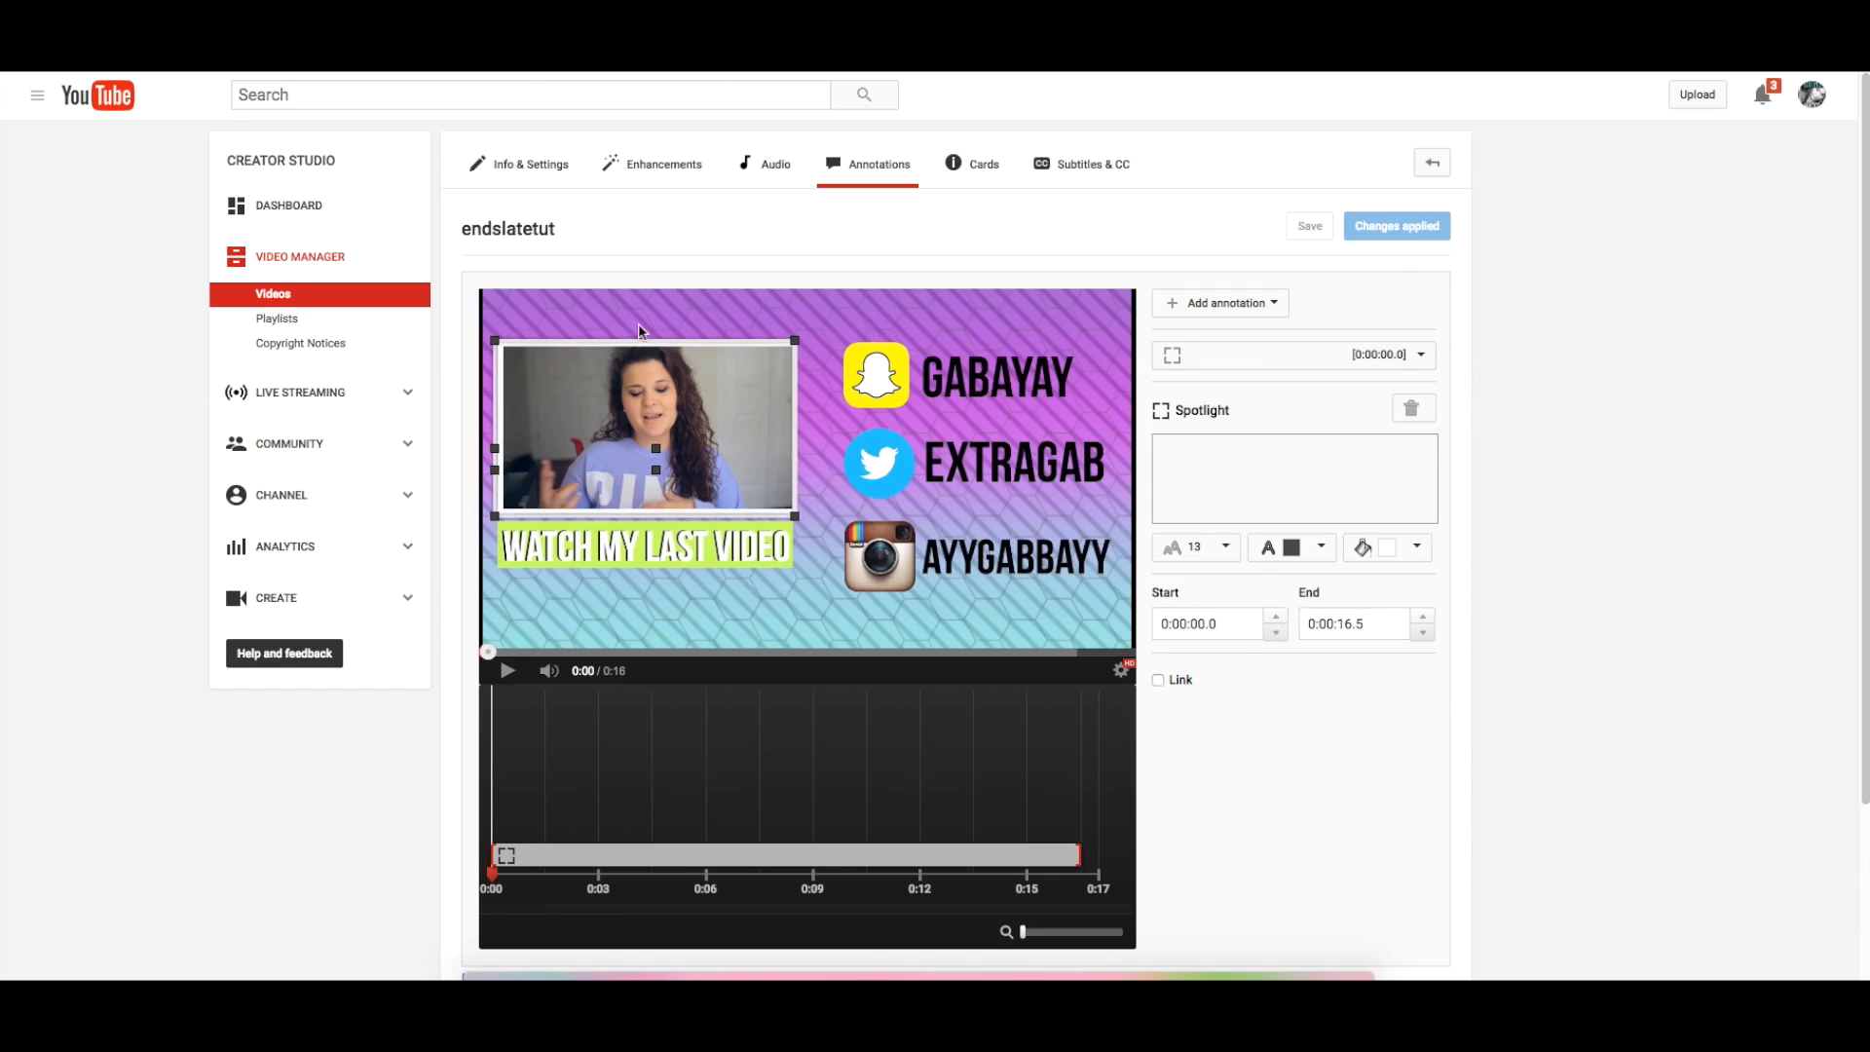
click(506, 229)
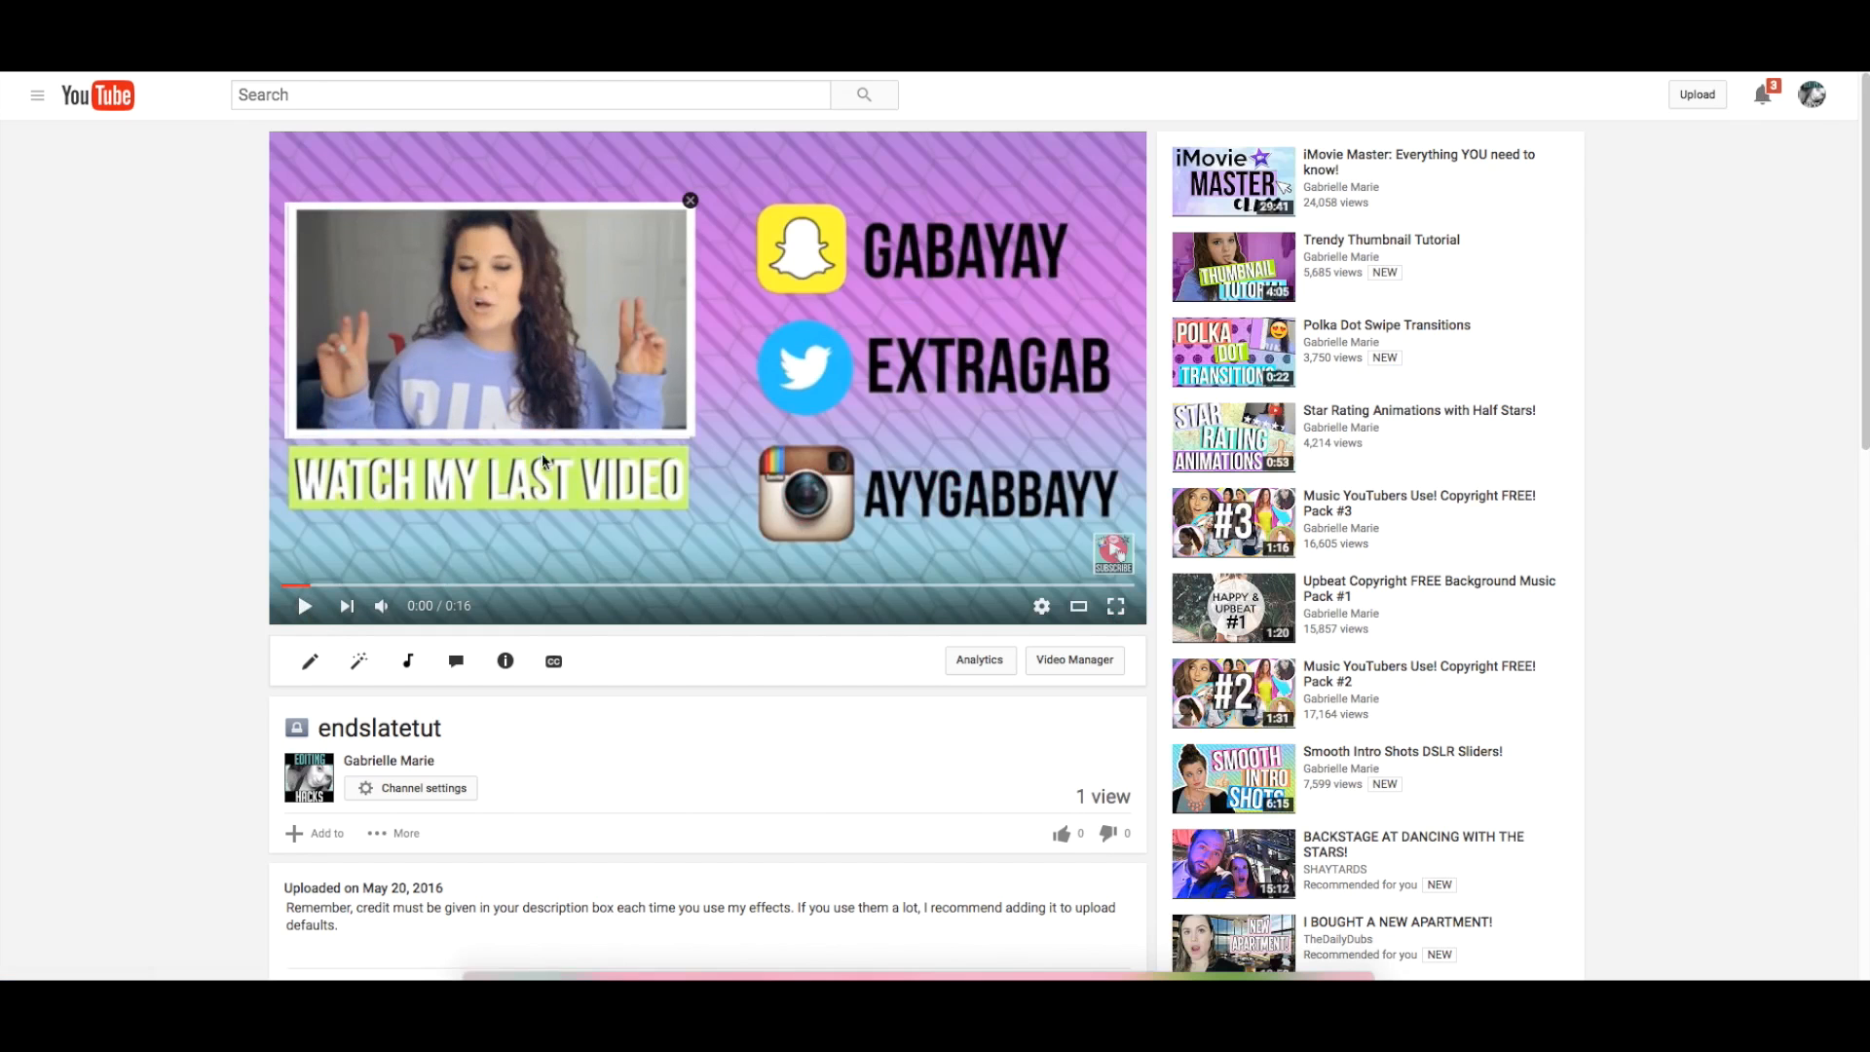
mouse_move(455, 660)
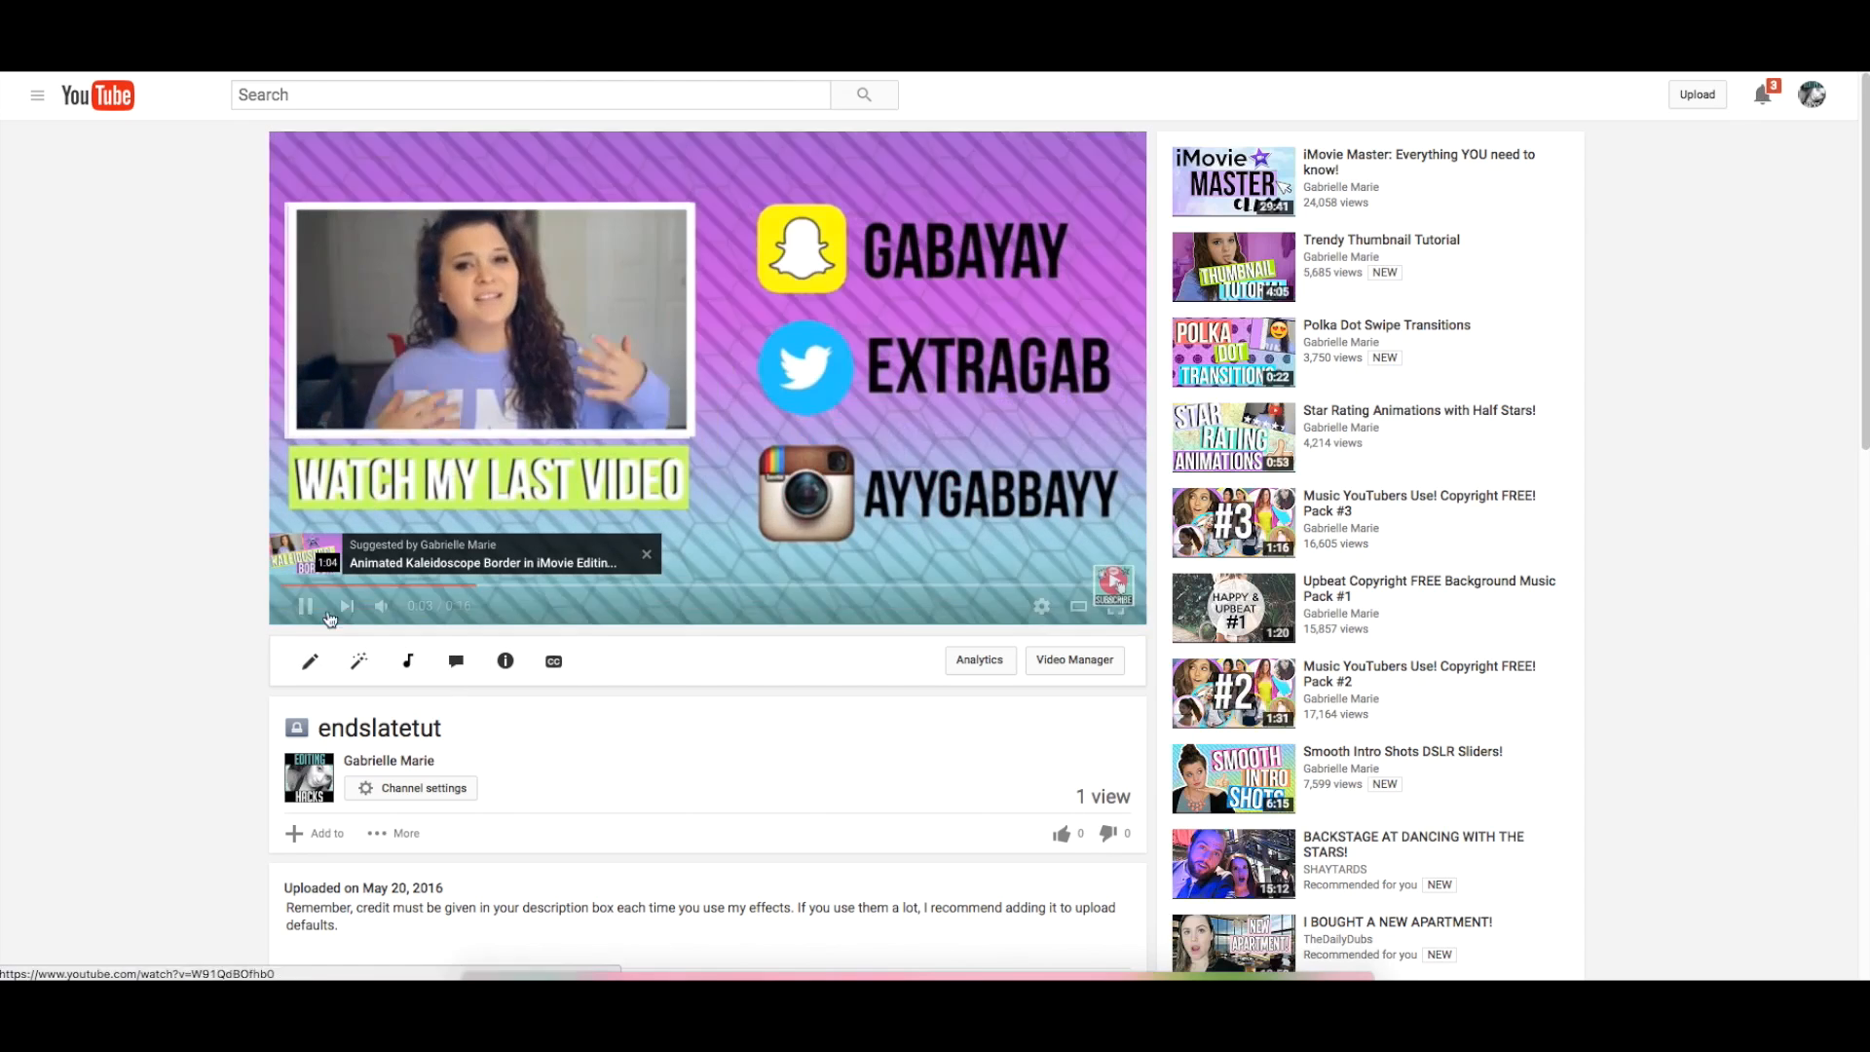
click(305, 606)
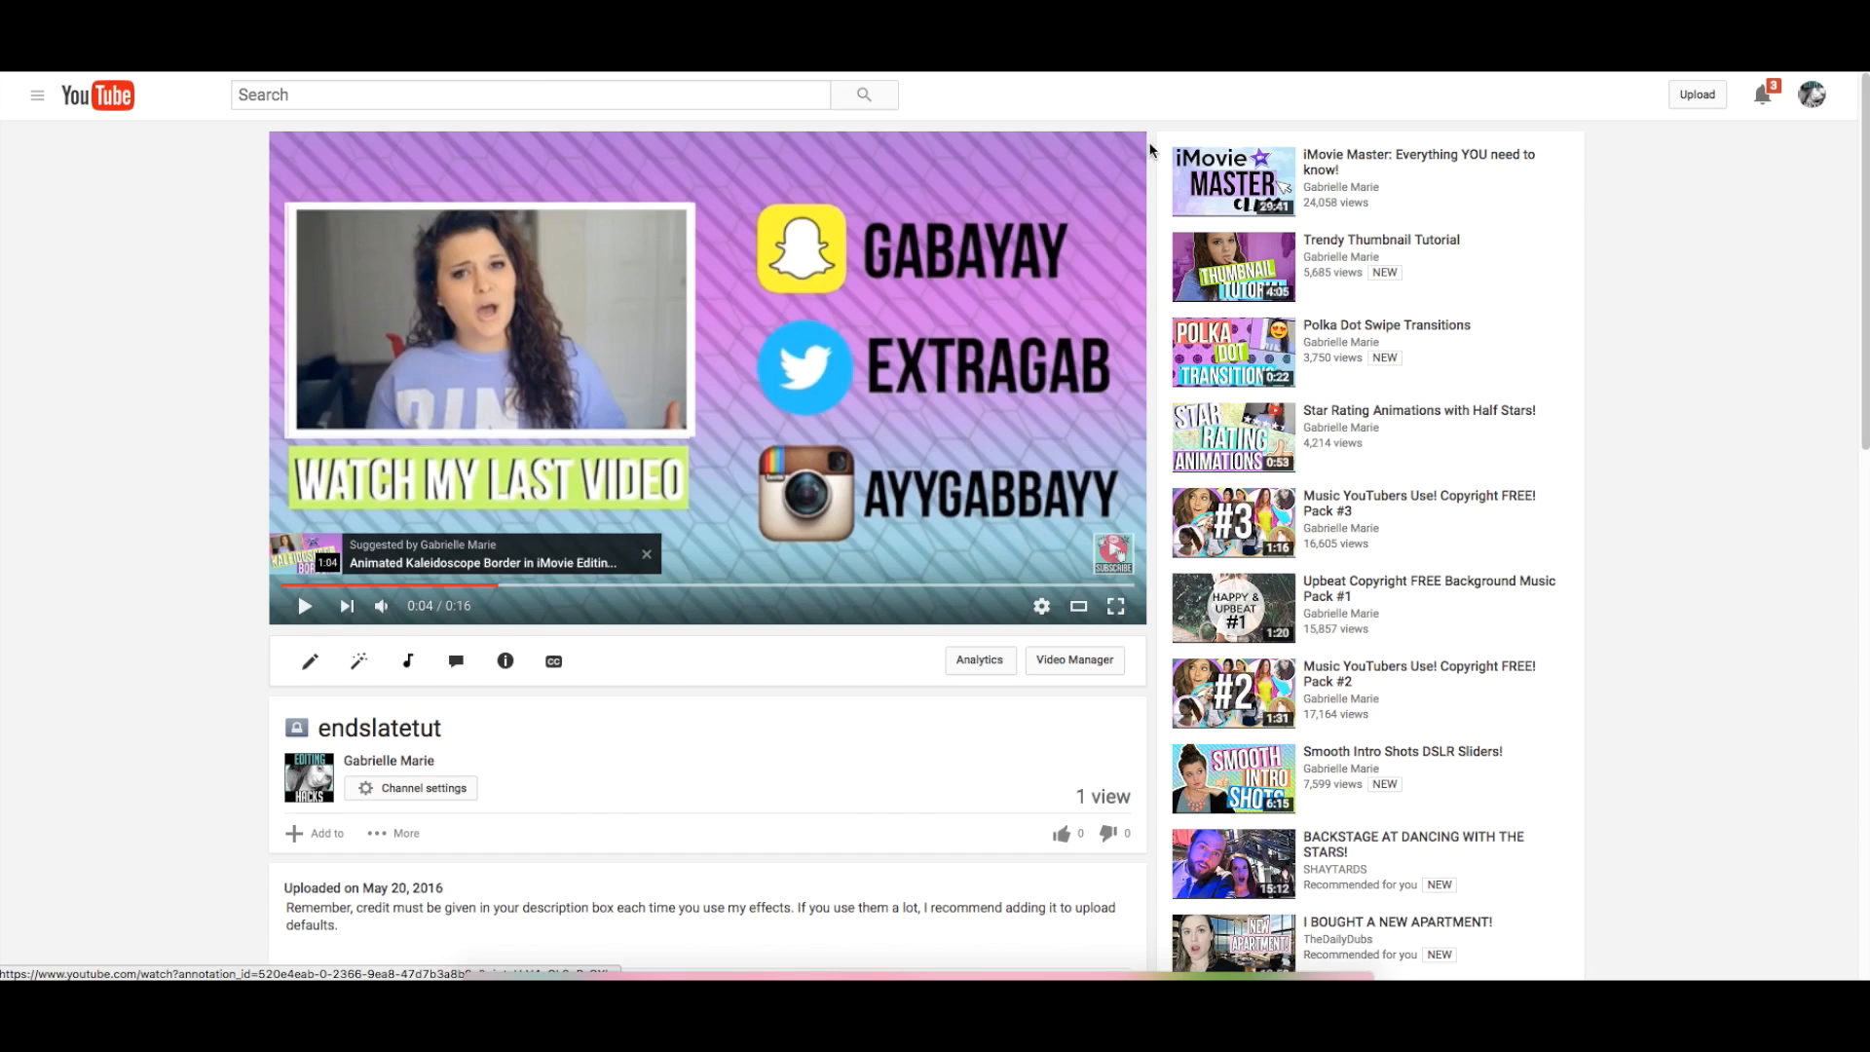